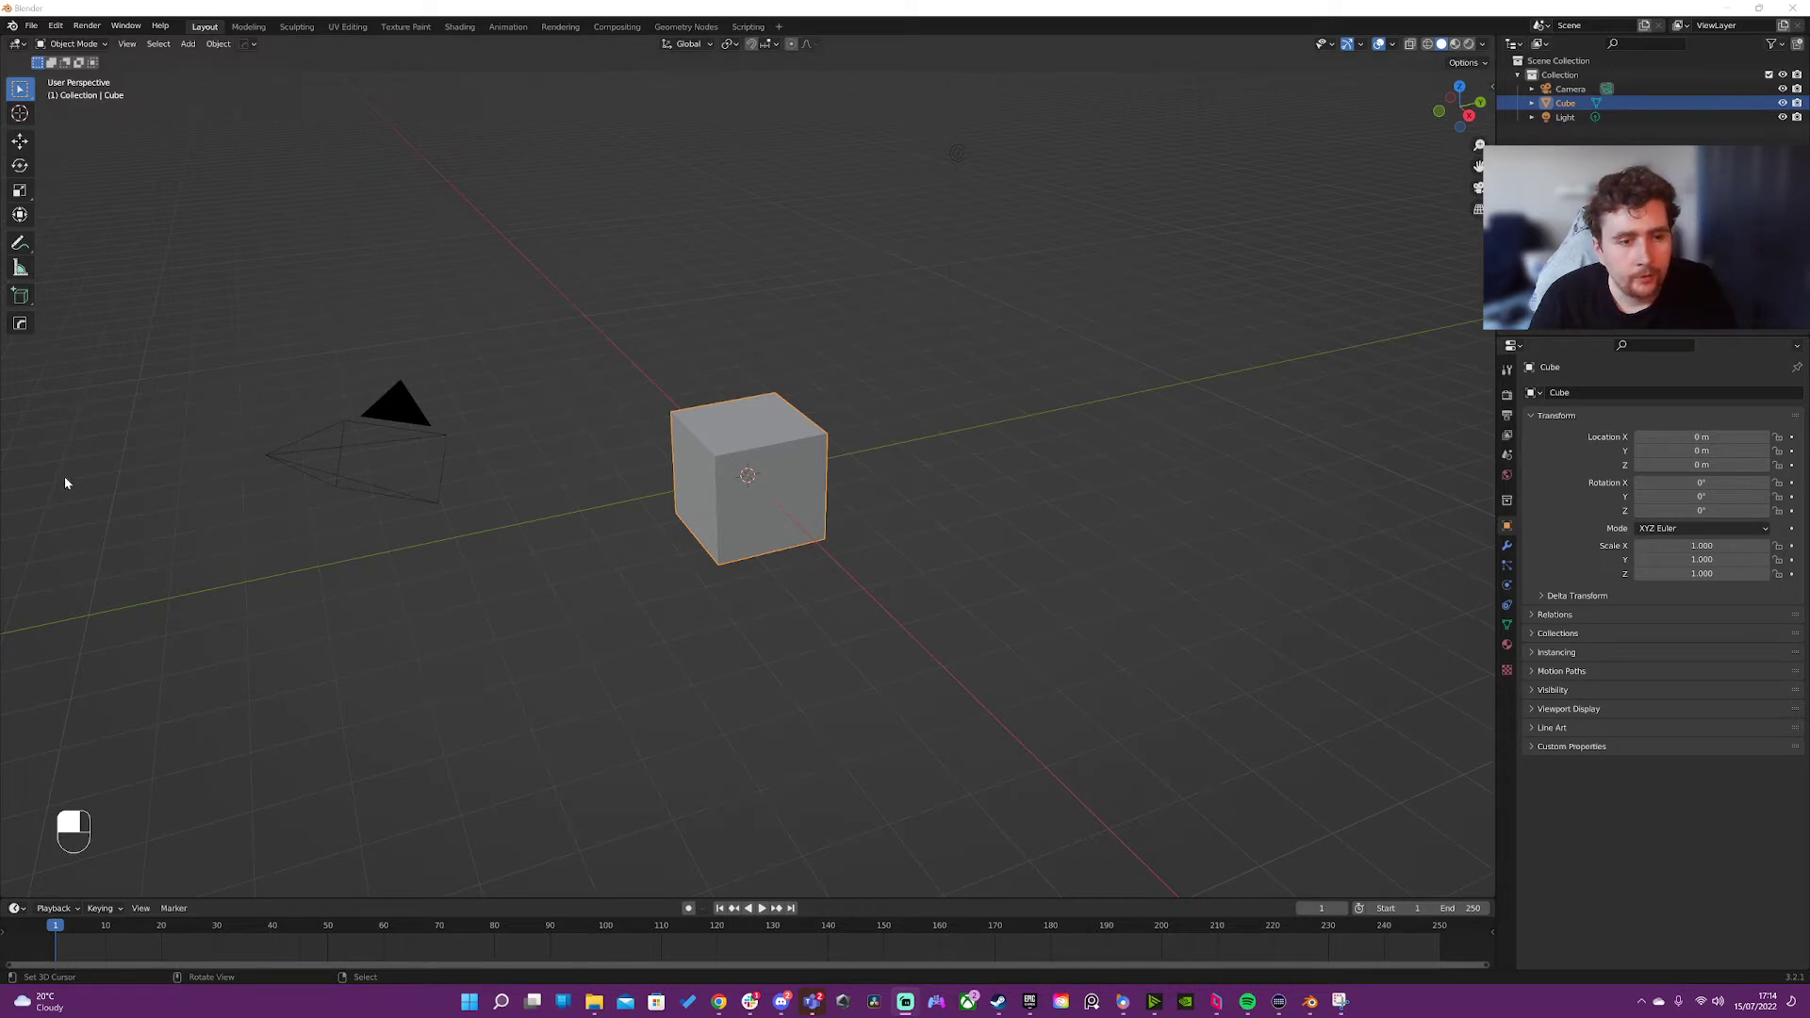
pyautogui.moveTo(654, 447)
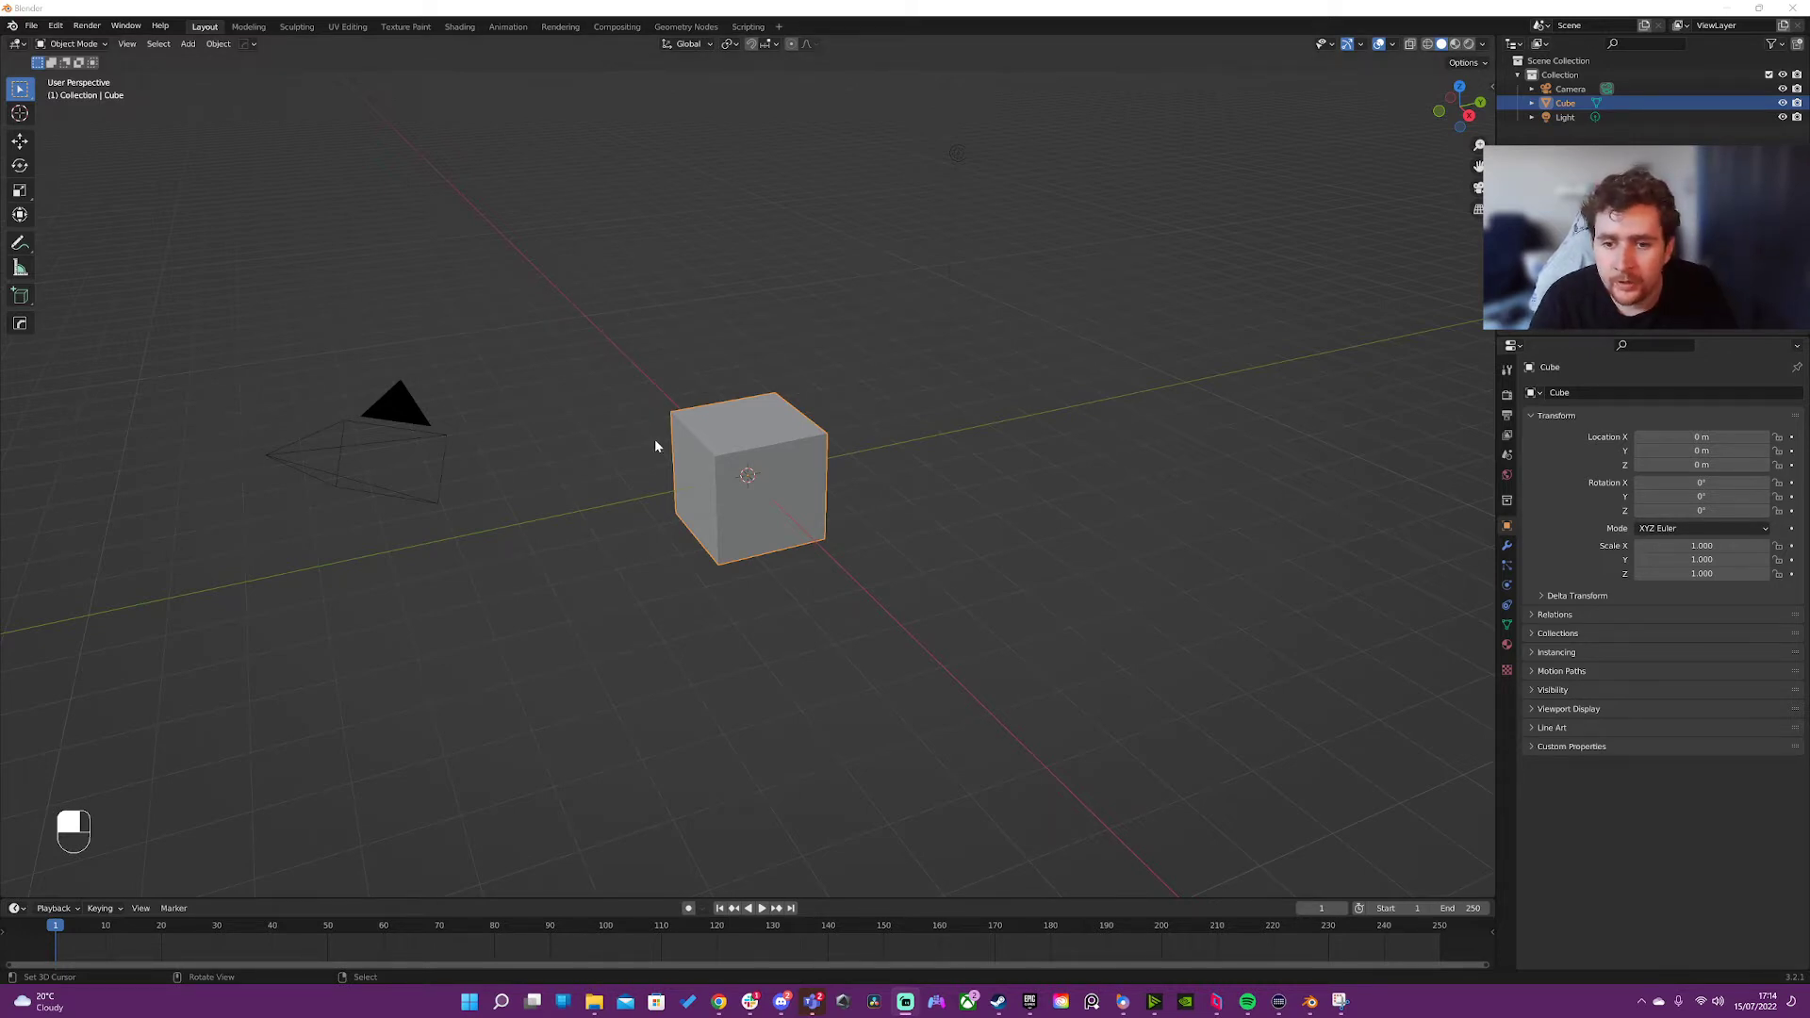
pyautogui.moveTo(565, 445)
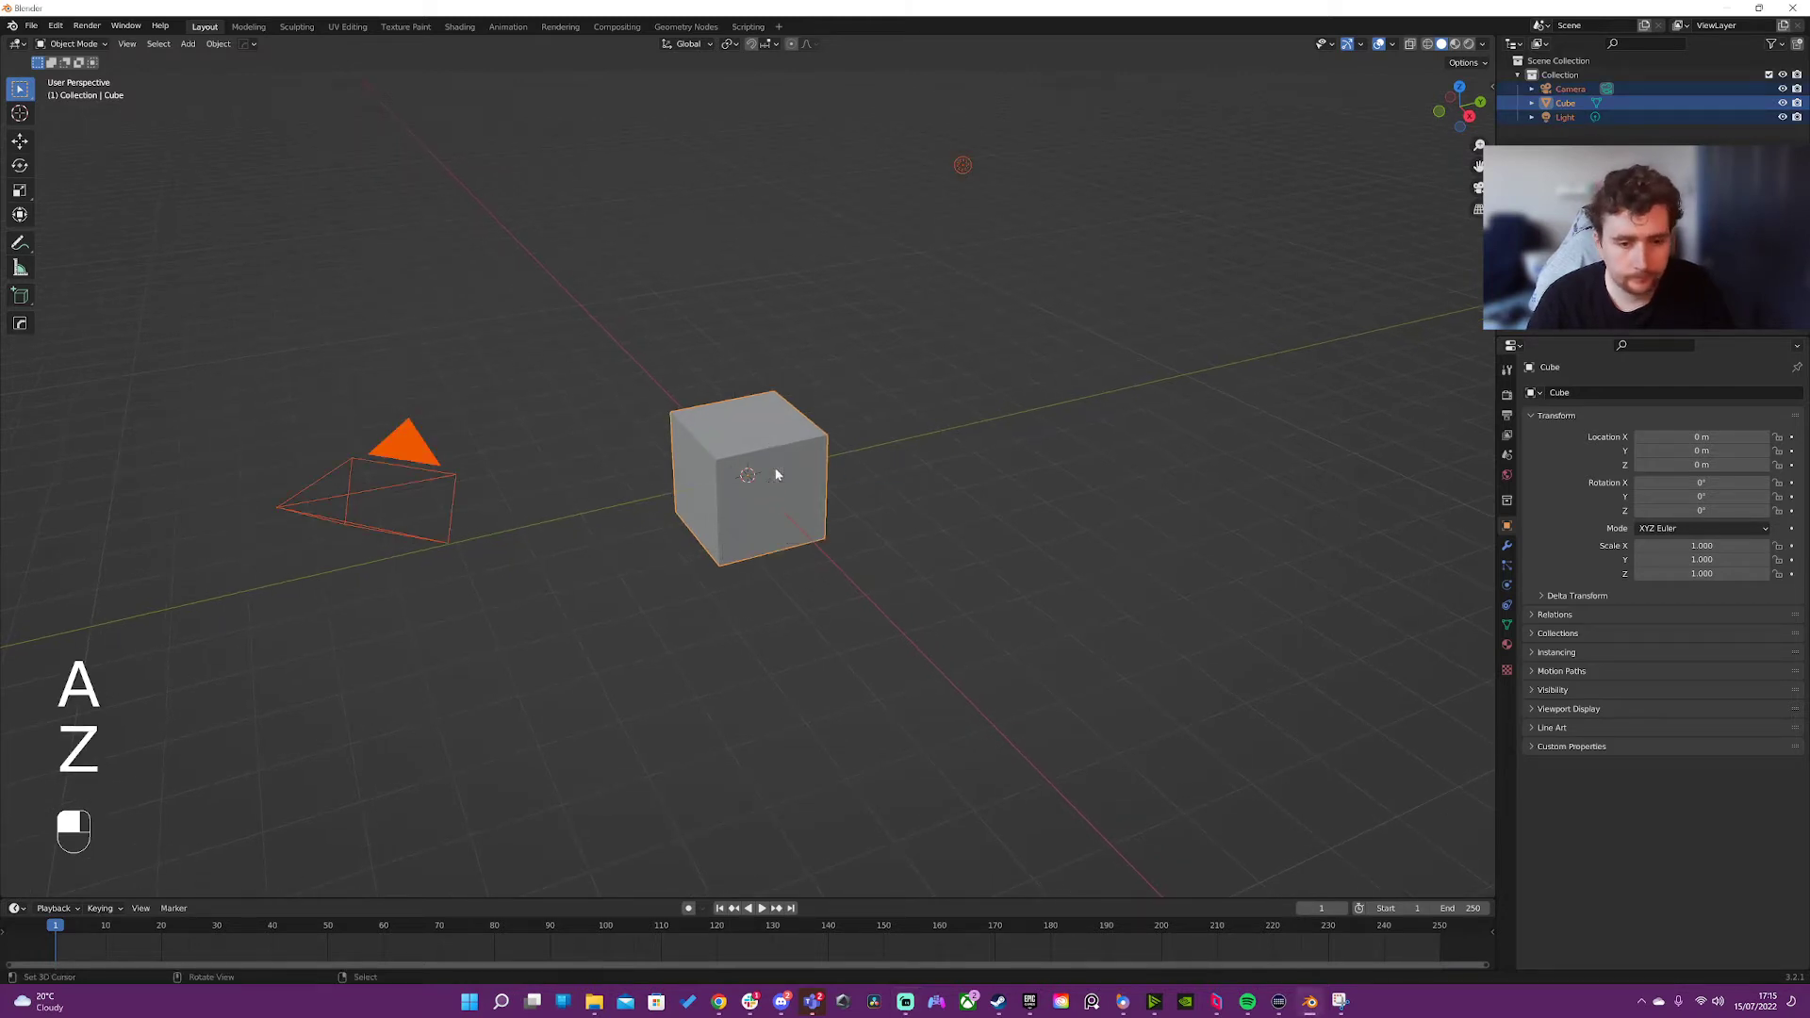
# - Replace the default objects with a single enlarged plane and enter Edit Mode
pyautogui.press('shift+a')
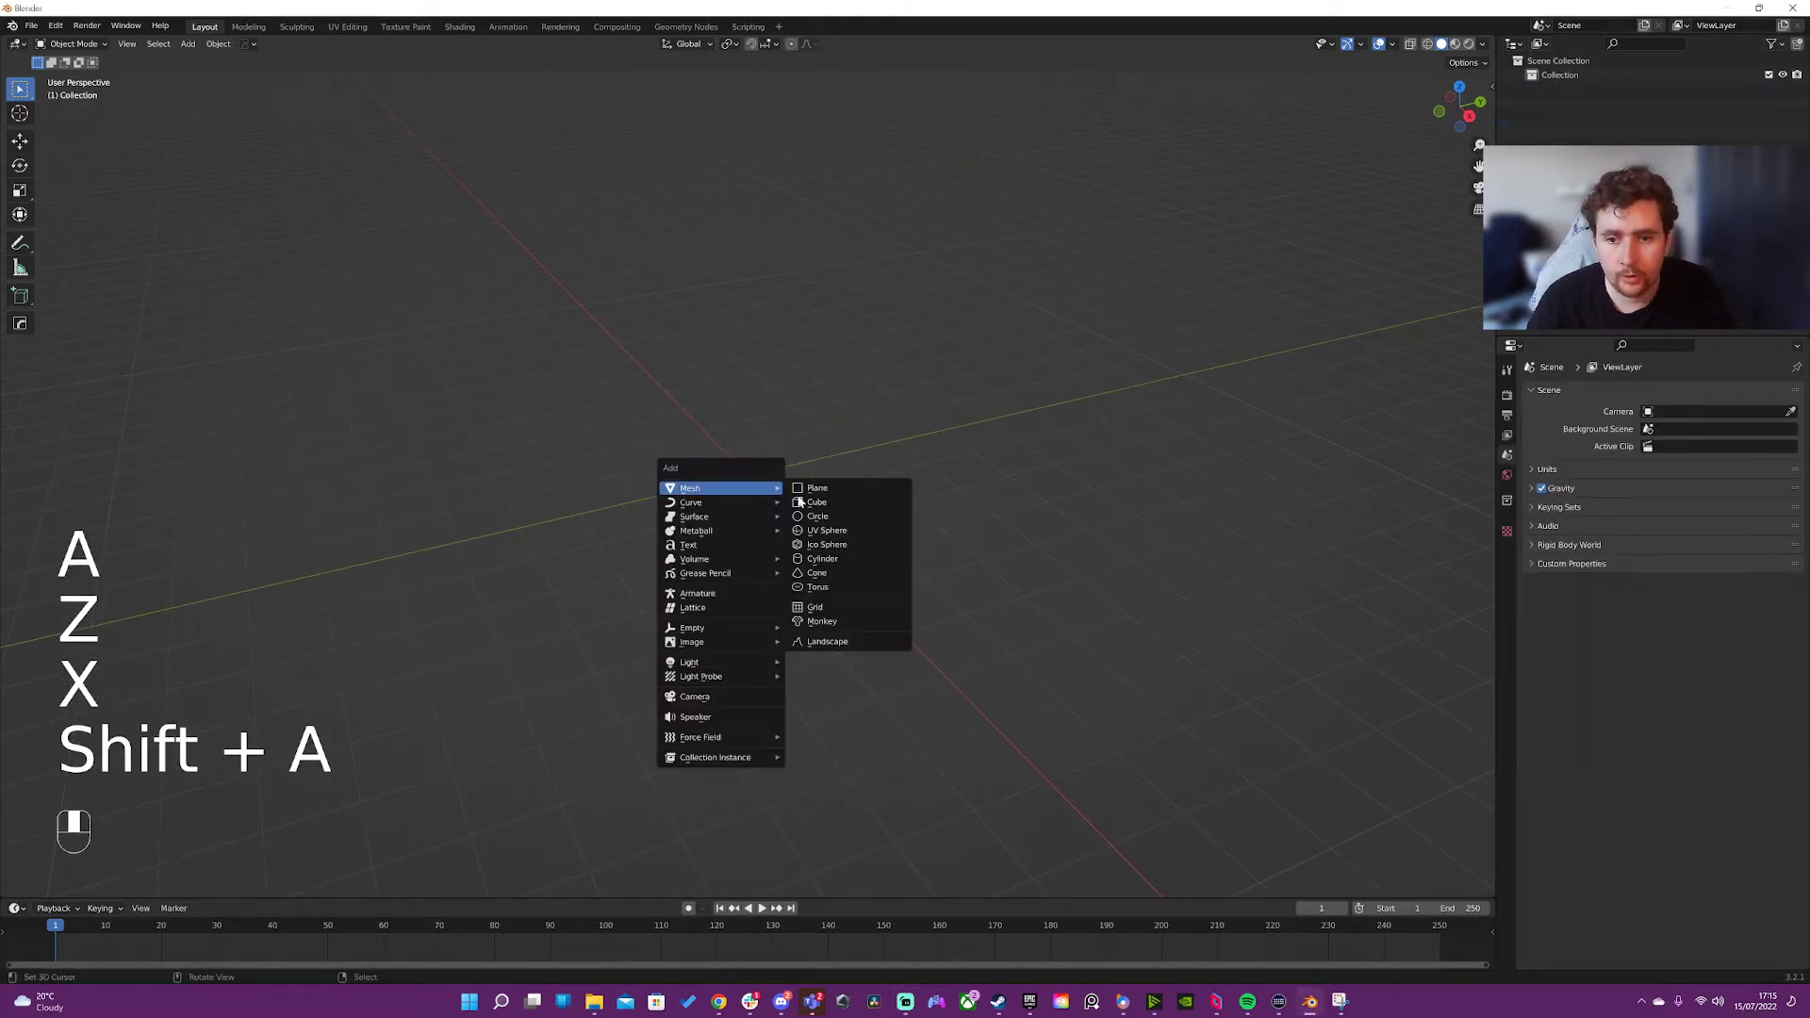
pyautogui.click(816, 487)
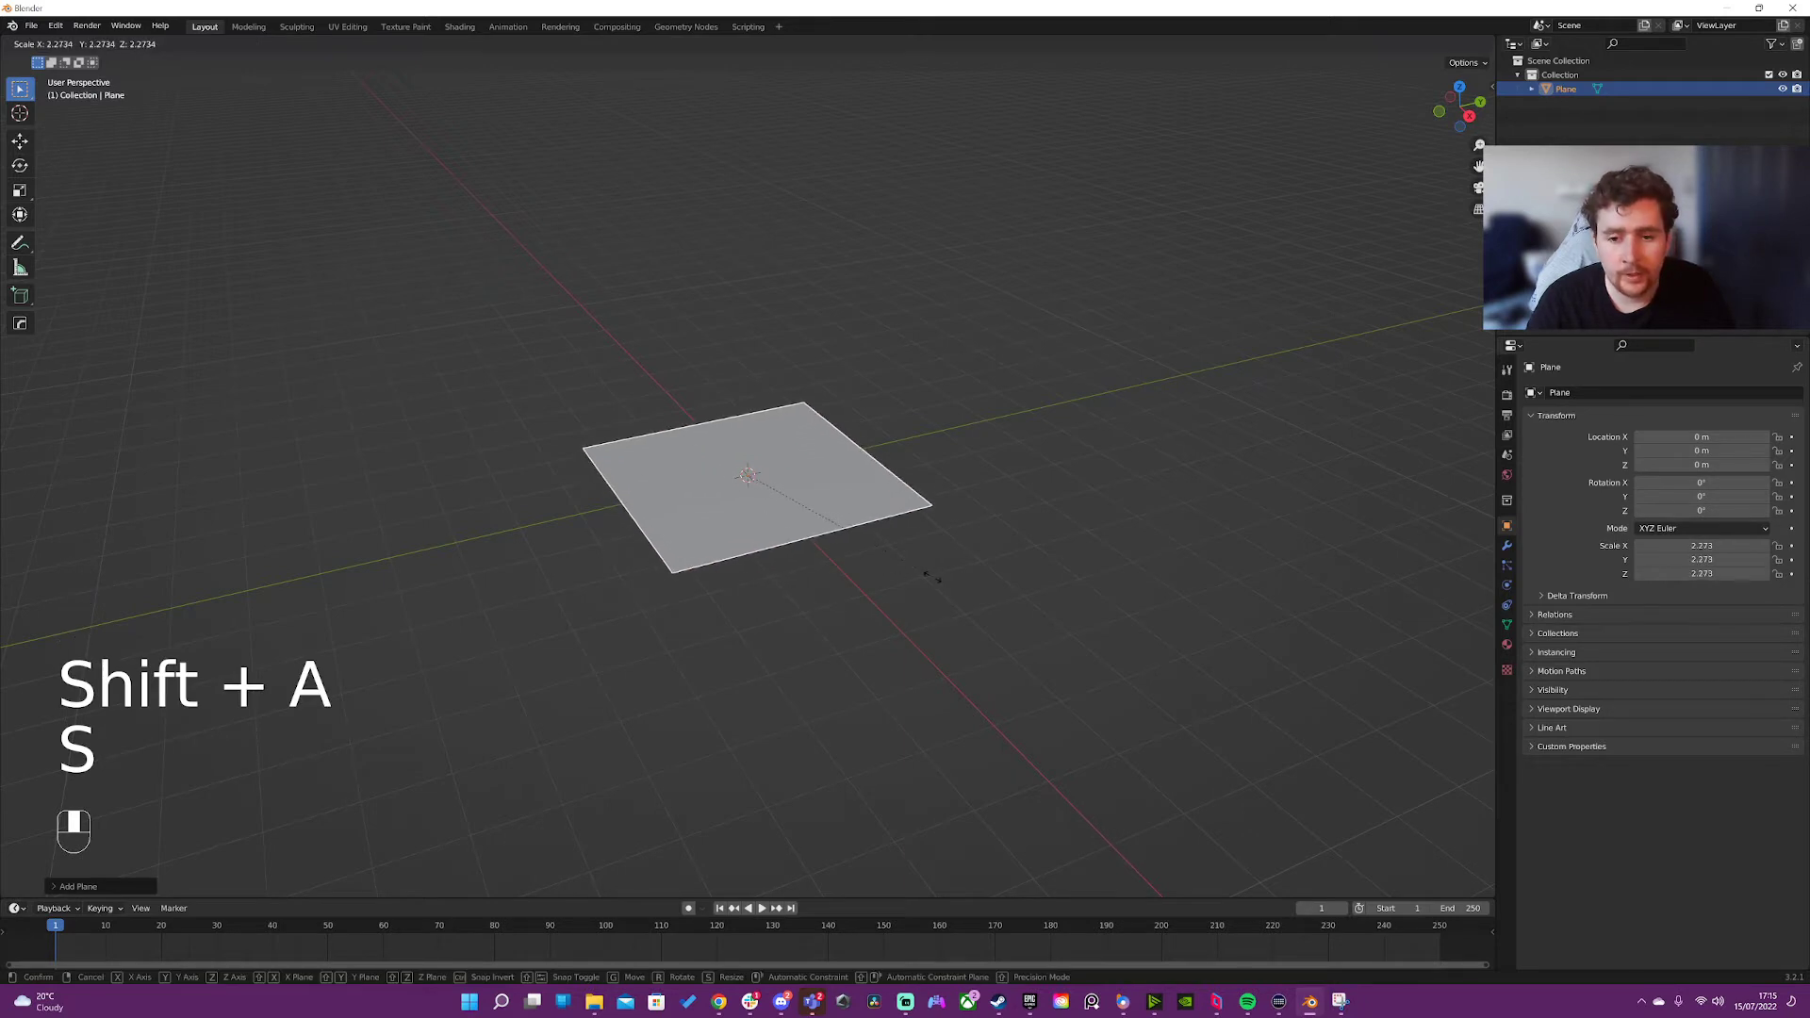
pyautogui.click(999, 600)
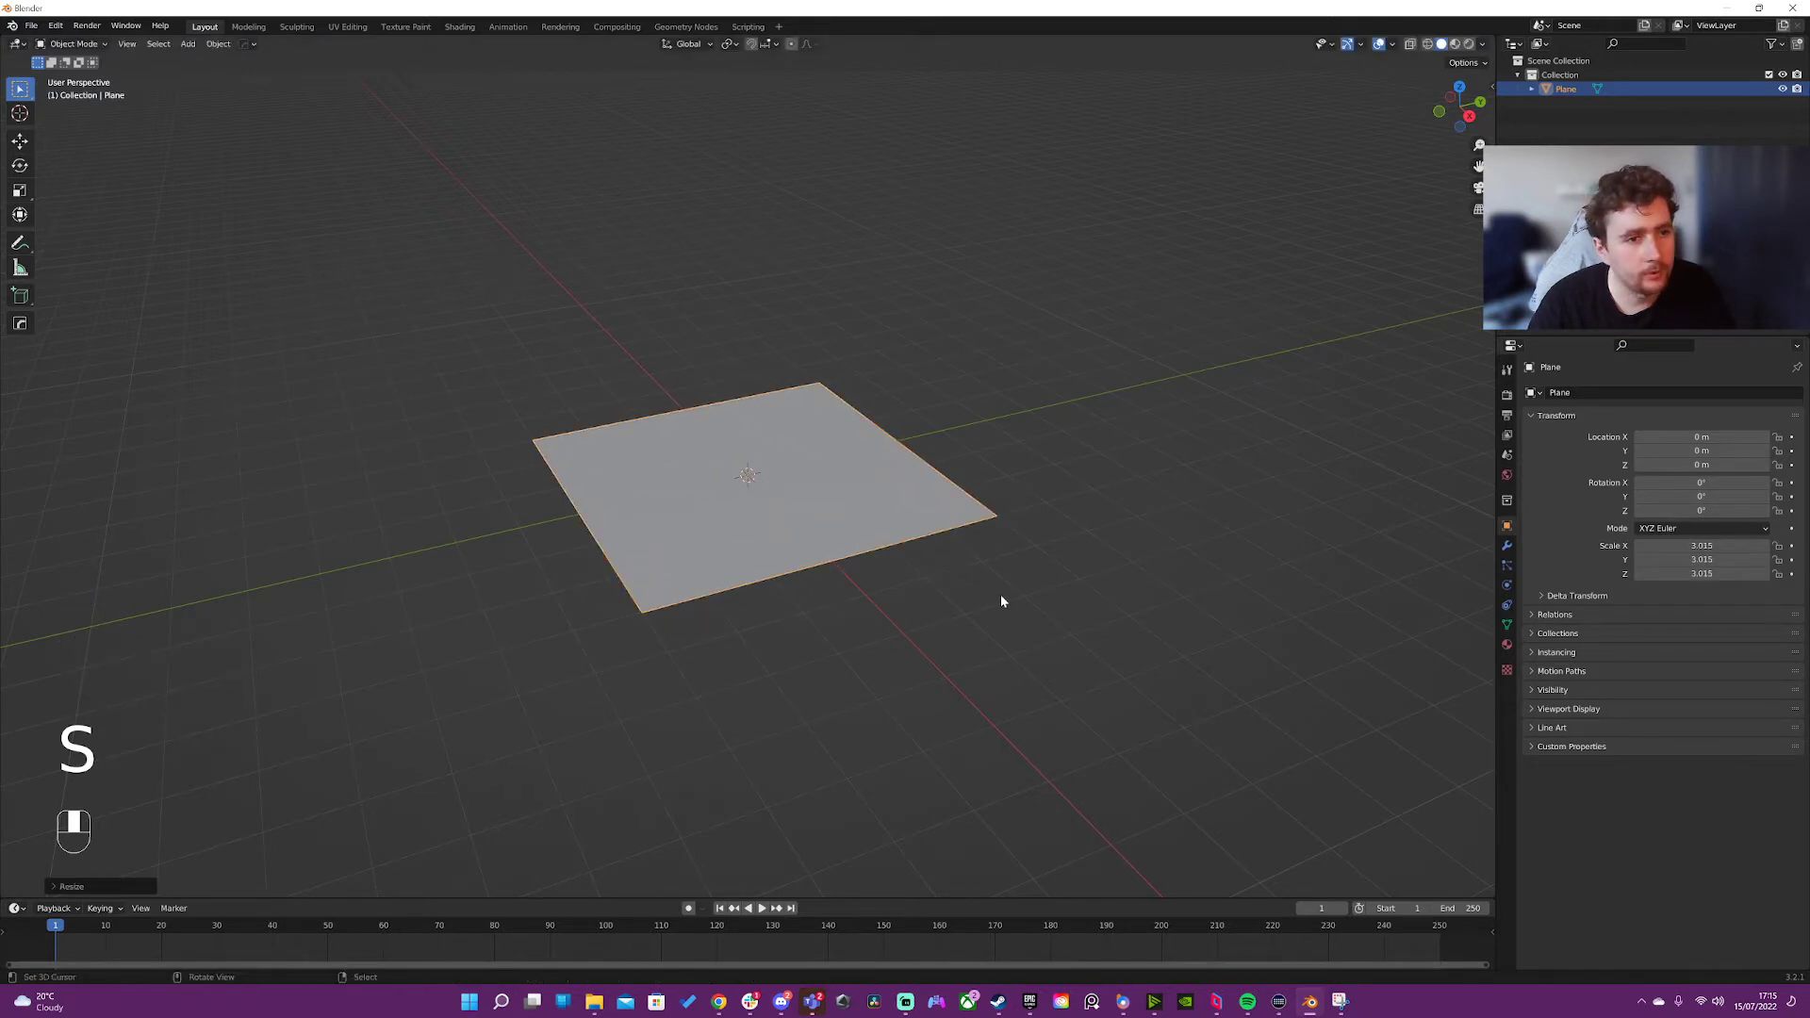
pyautogui.press('Tab')
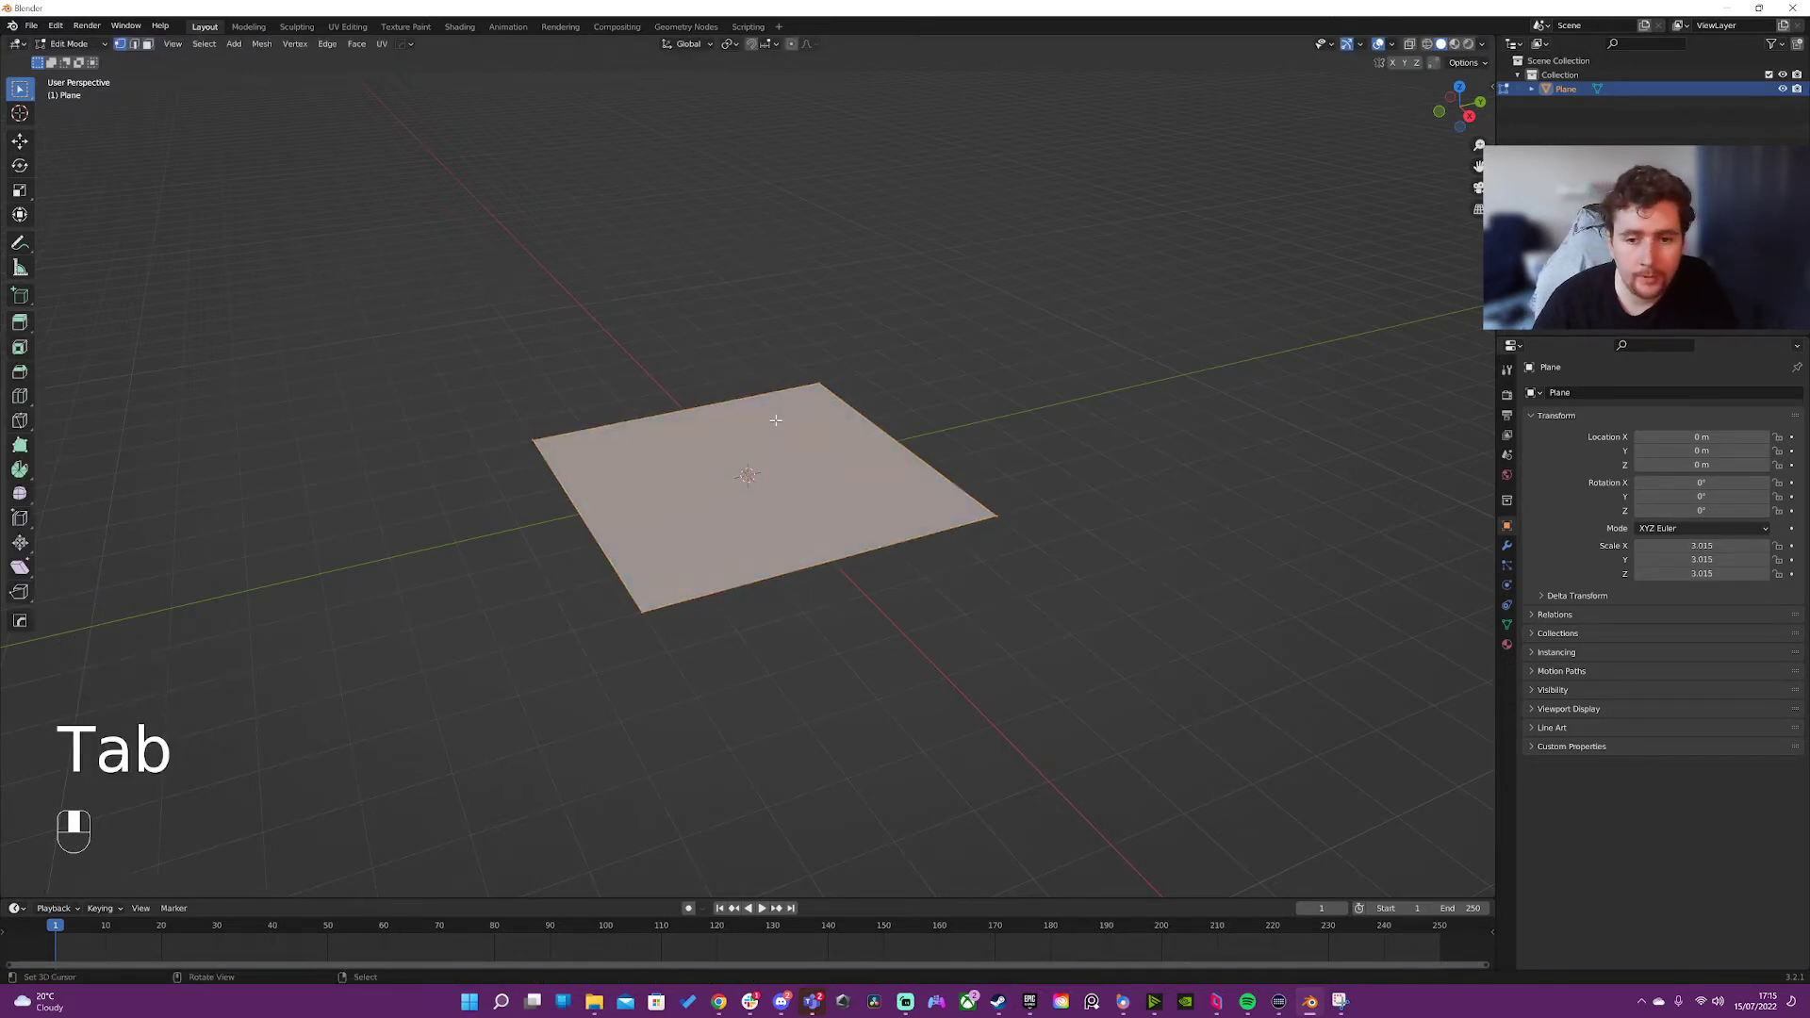
# - Subdivide the plane's mesh repeatedly into a dense grid and return to Object Mode
pyautogui.press('w')
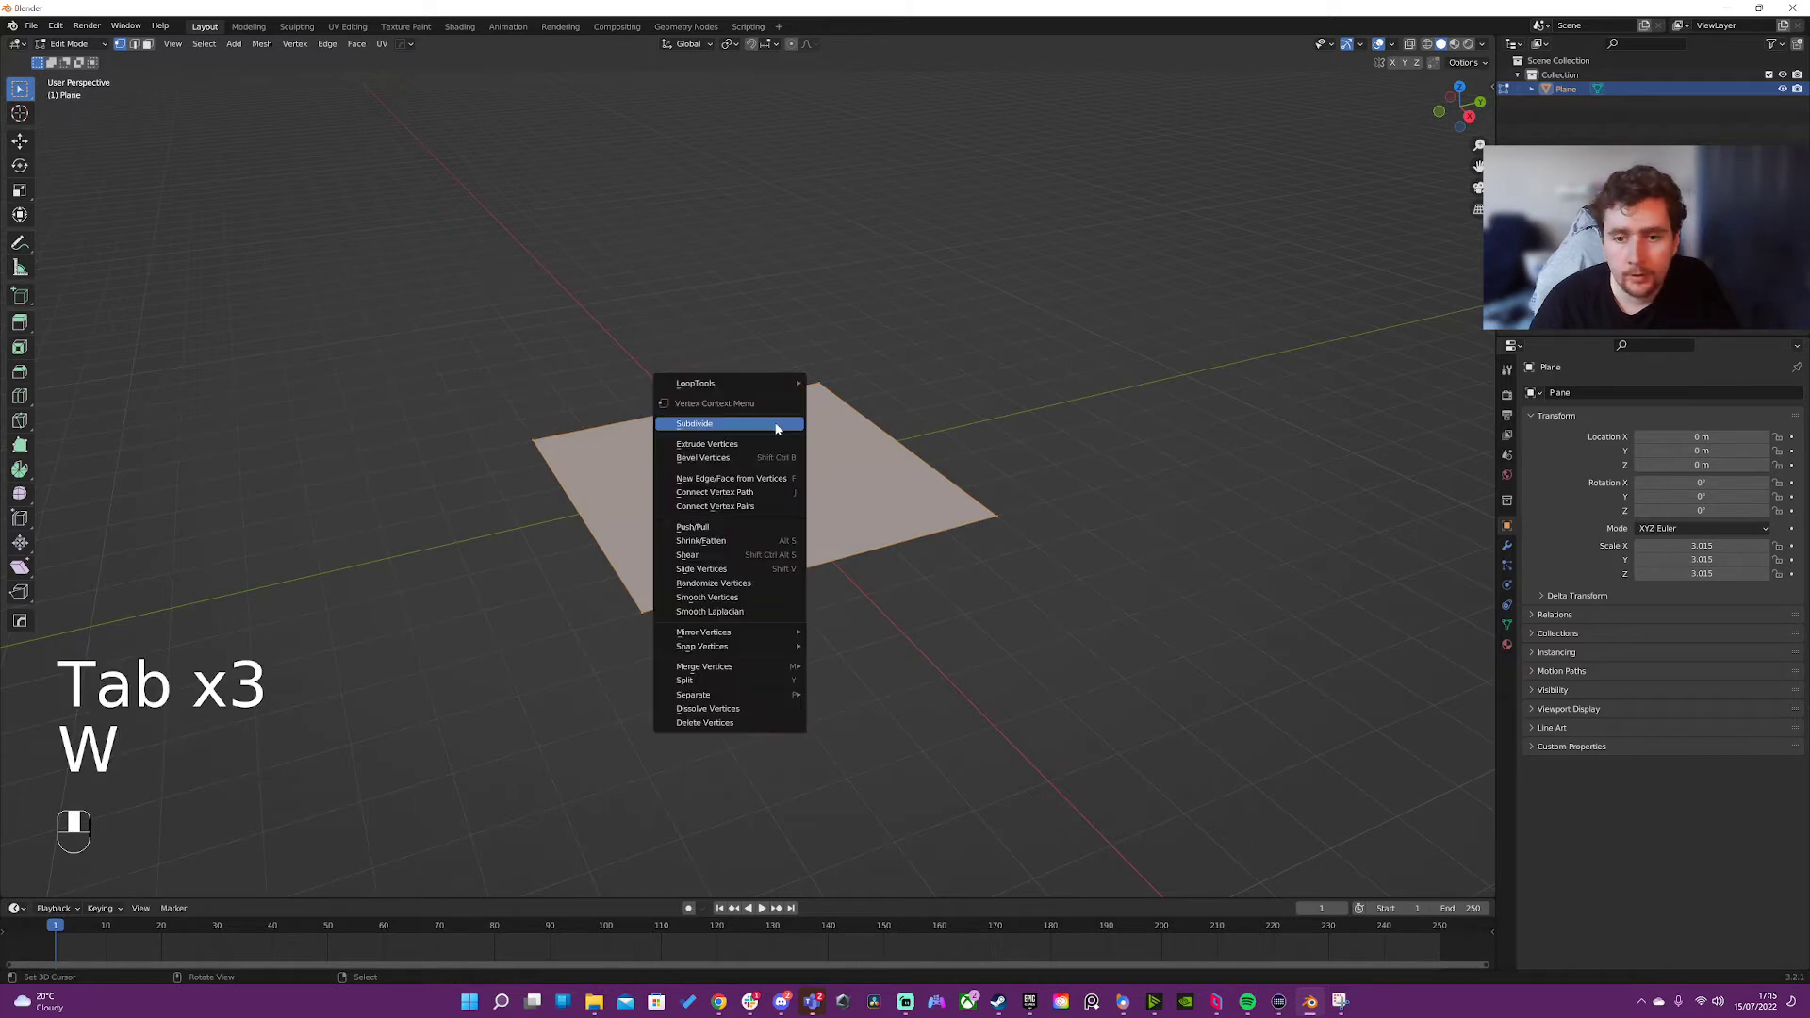
pyautogui.click(692, 424)
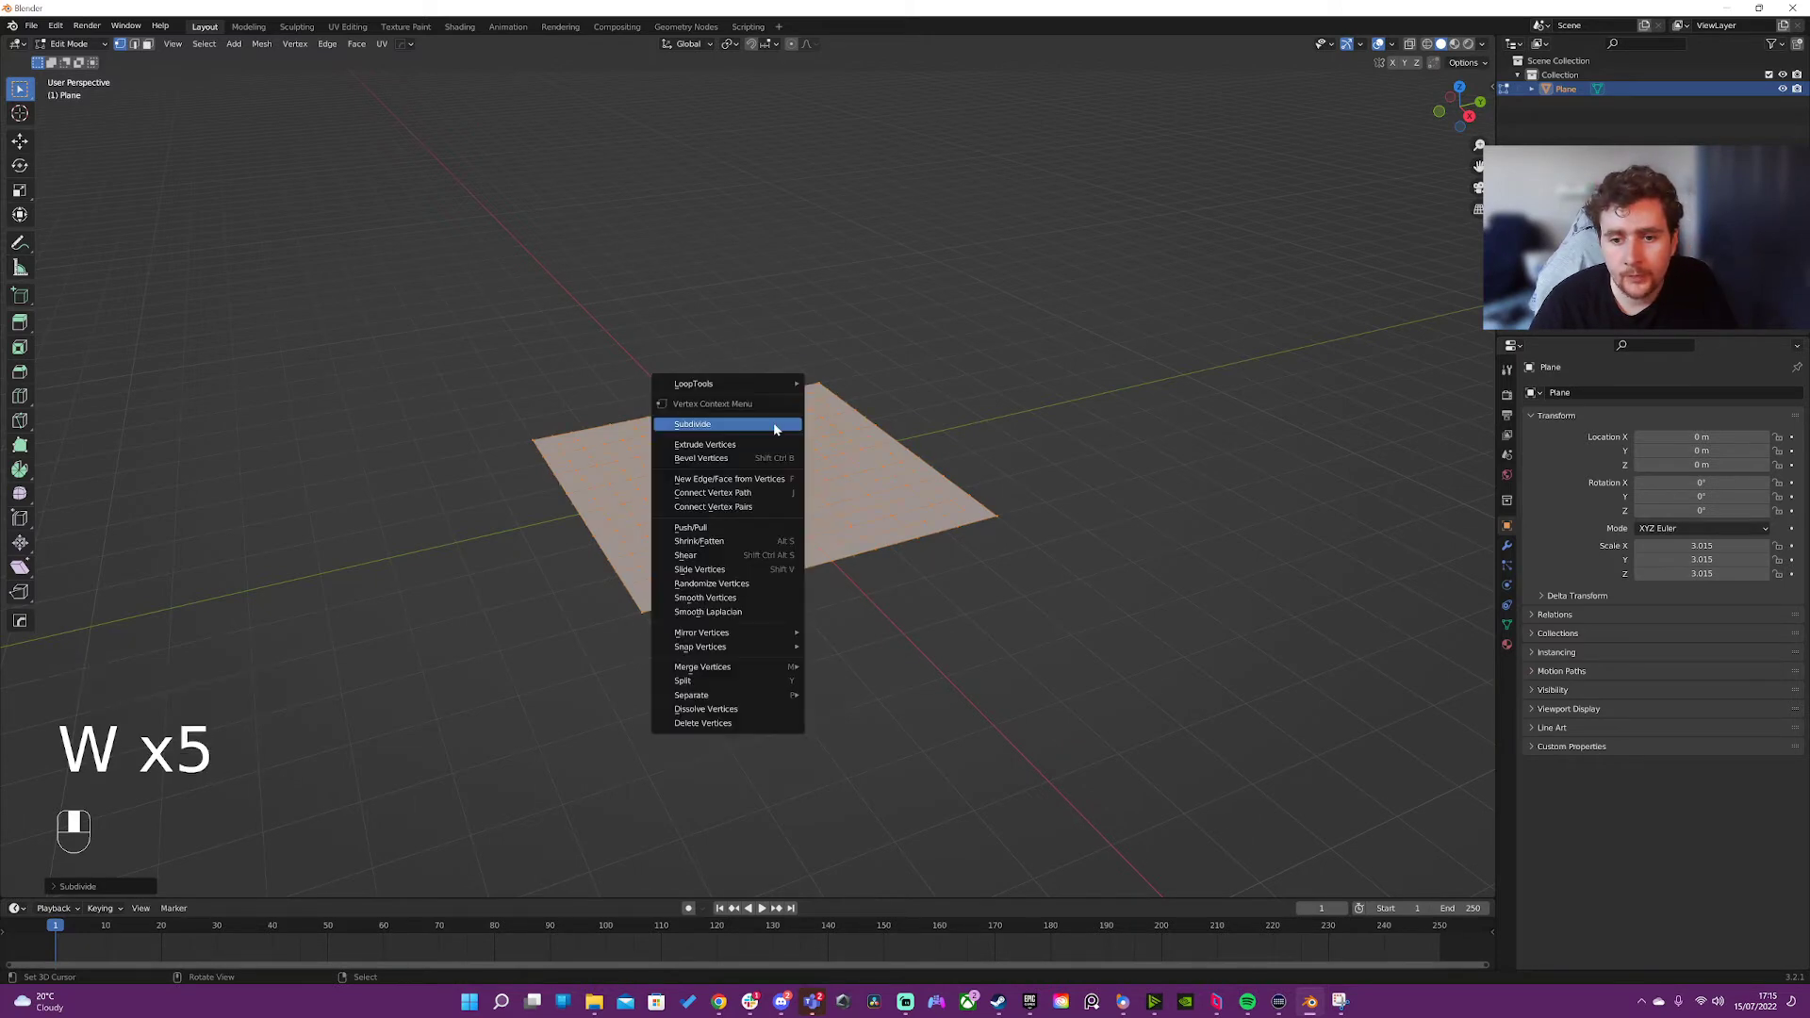
pyautogui.click(692, 424)
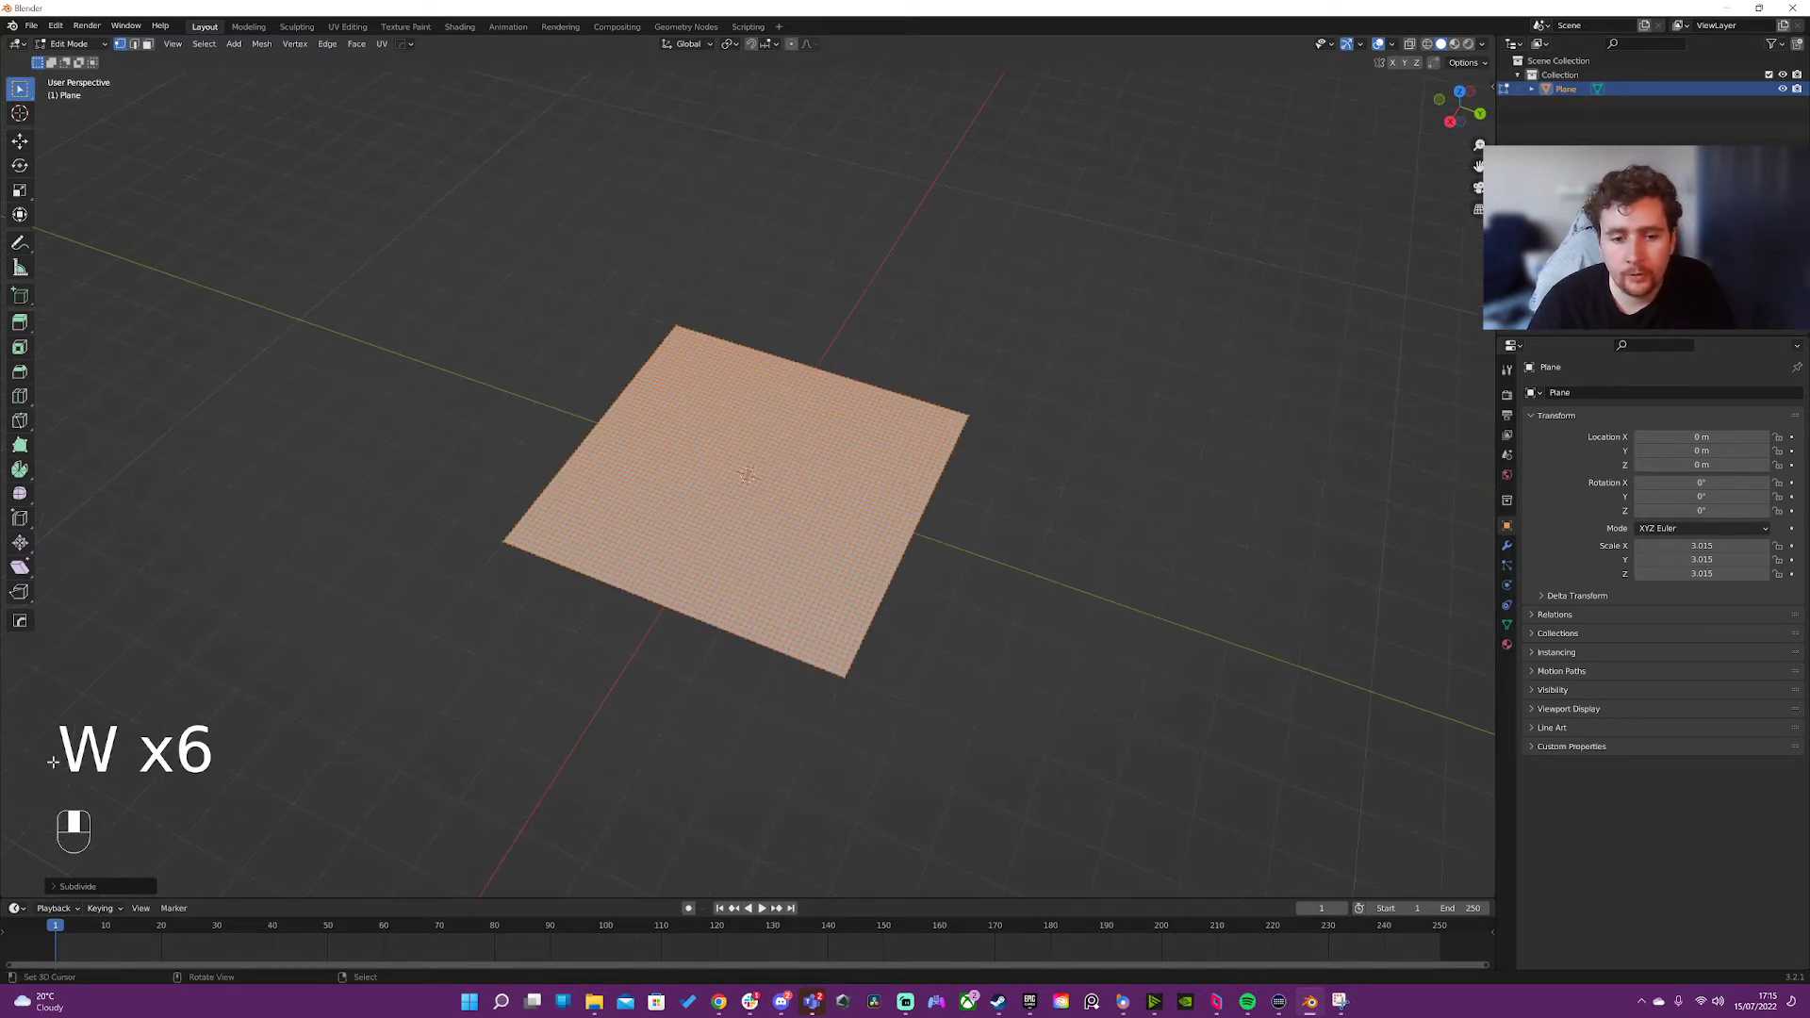
pyautogui.press('Ctrl+Tab')
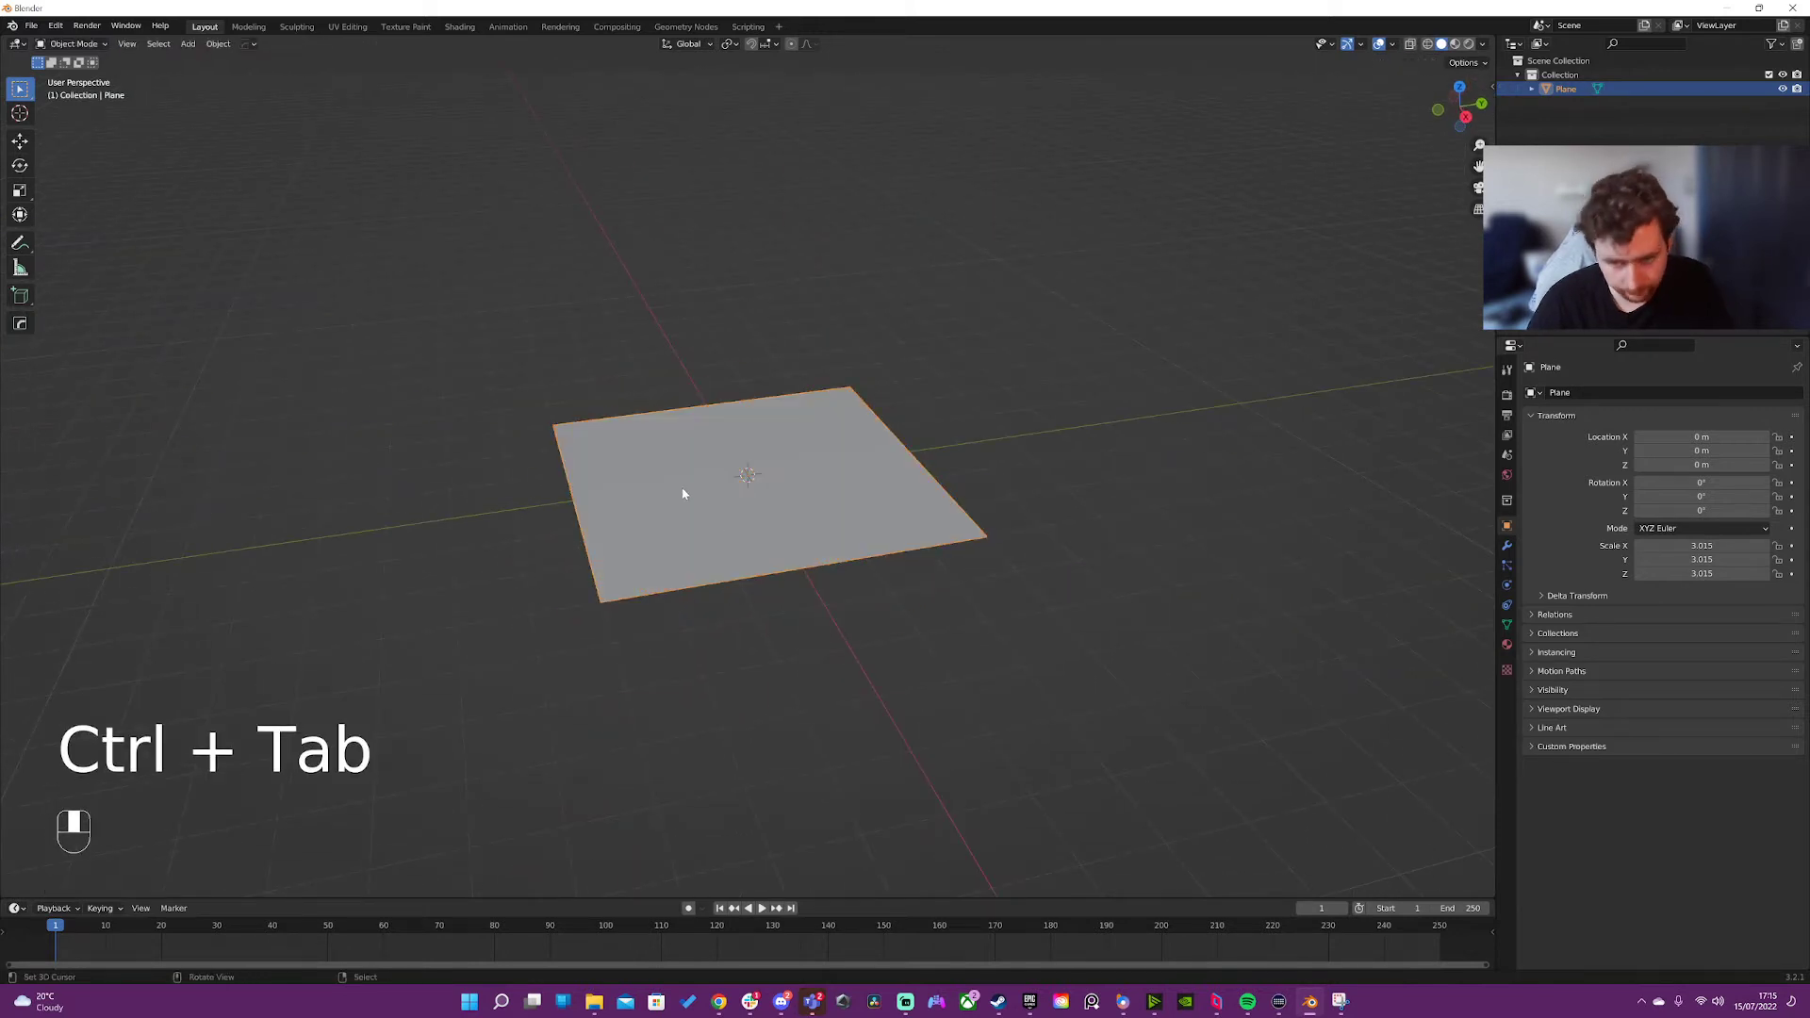
pyautogui.moveTo(790, 418)
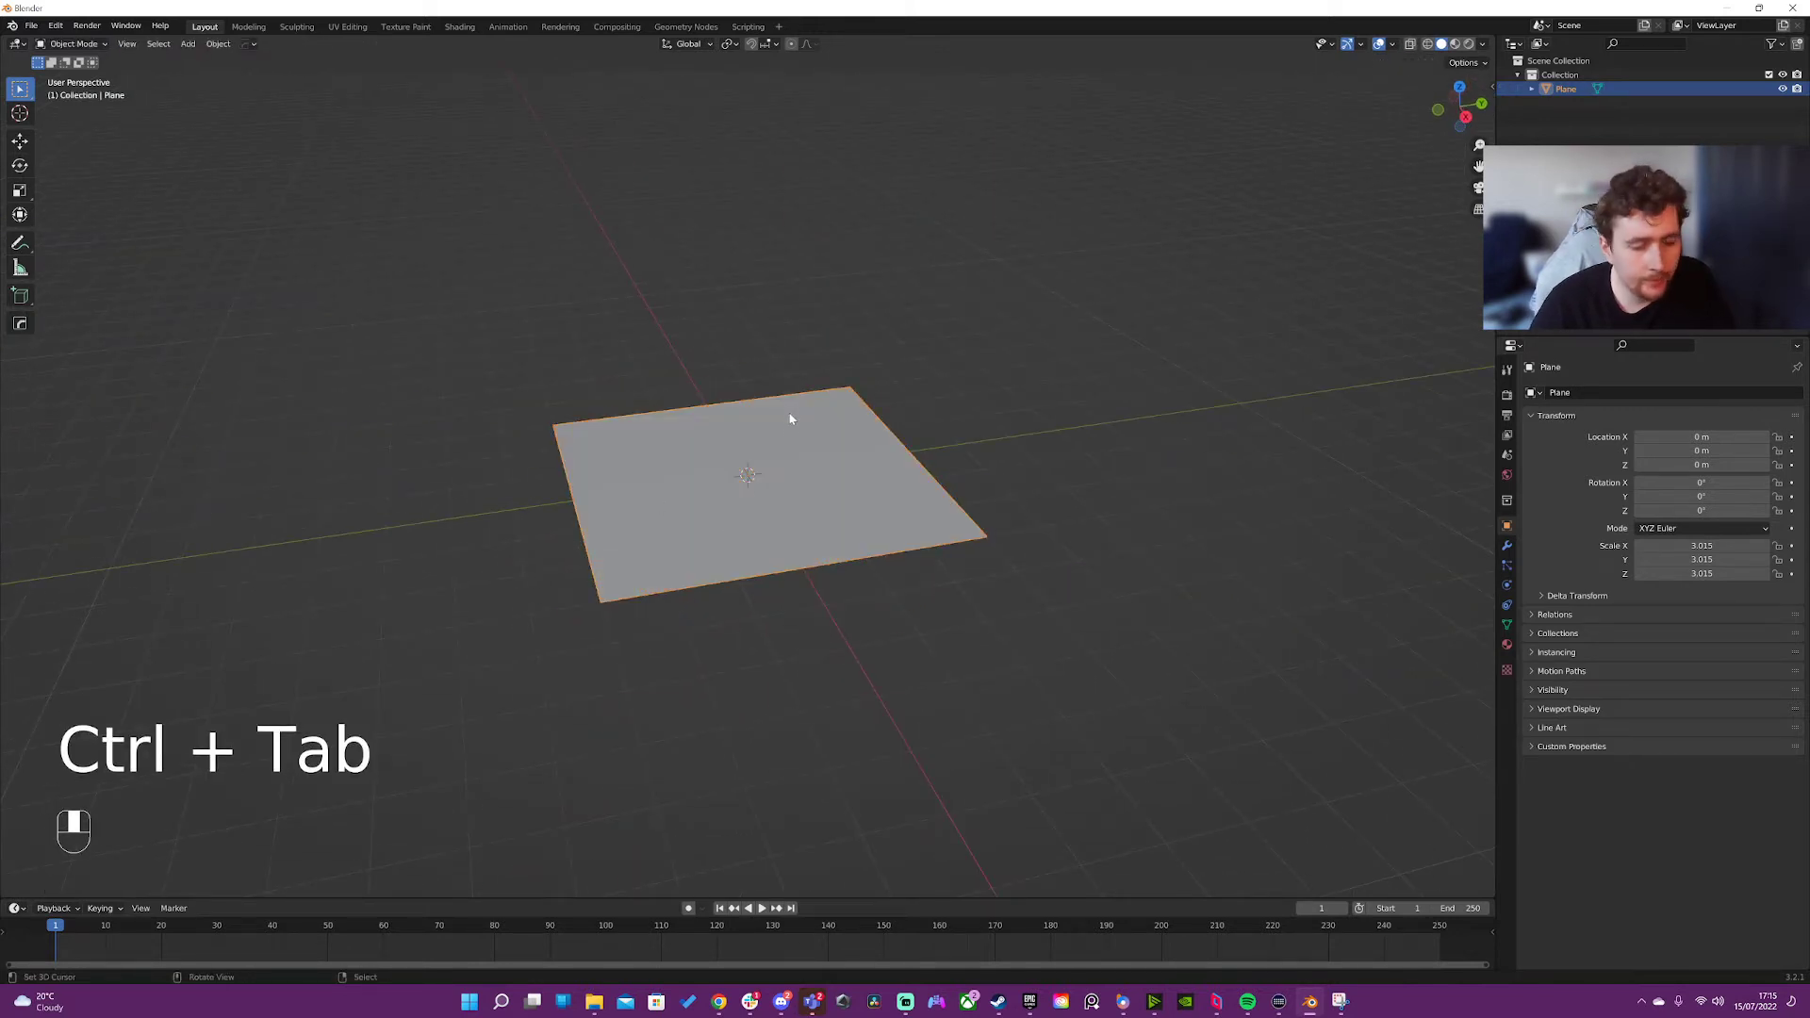
pyautogui.press('w')
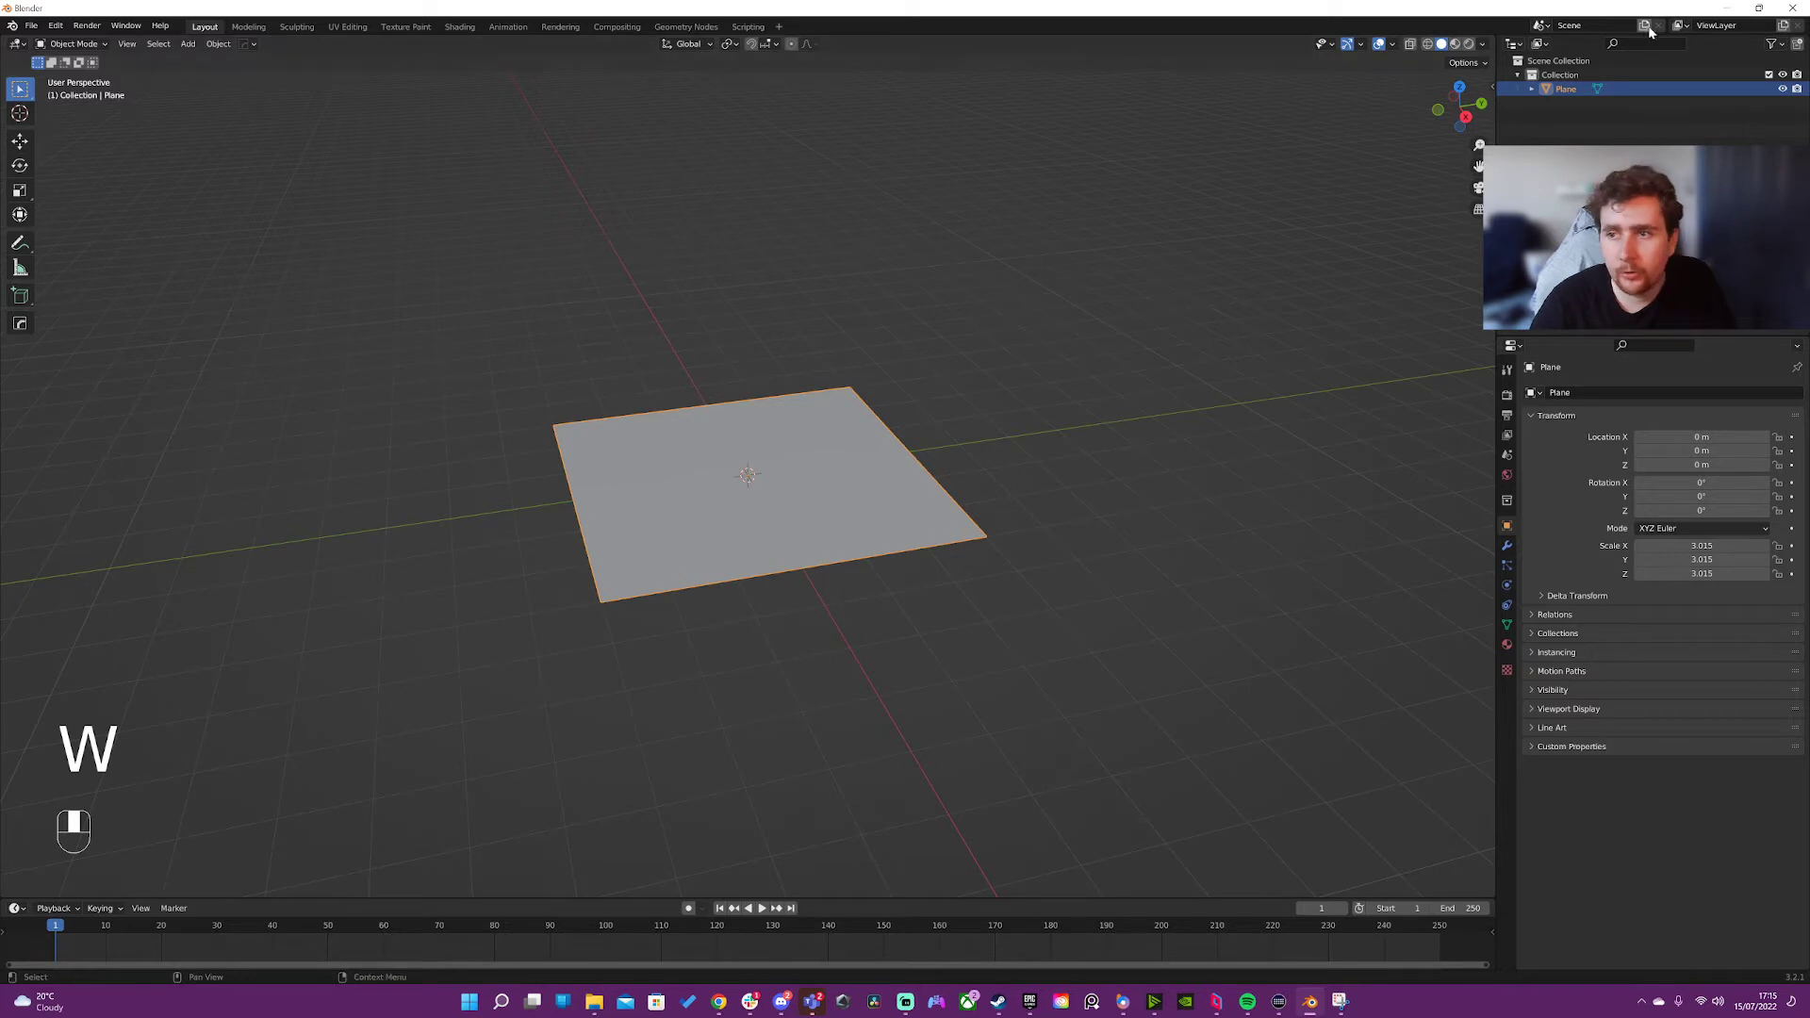
pyautogui.click(1482, 43)
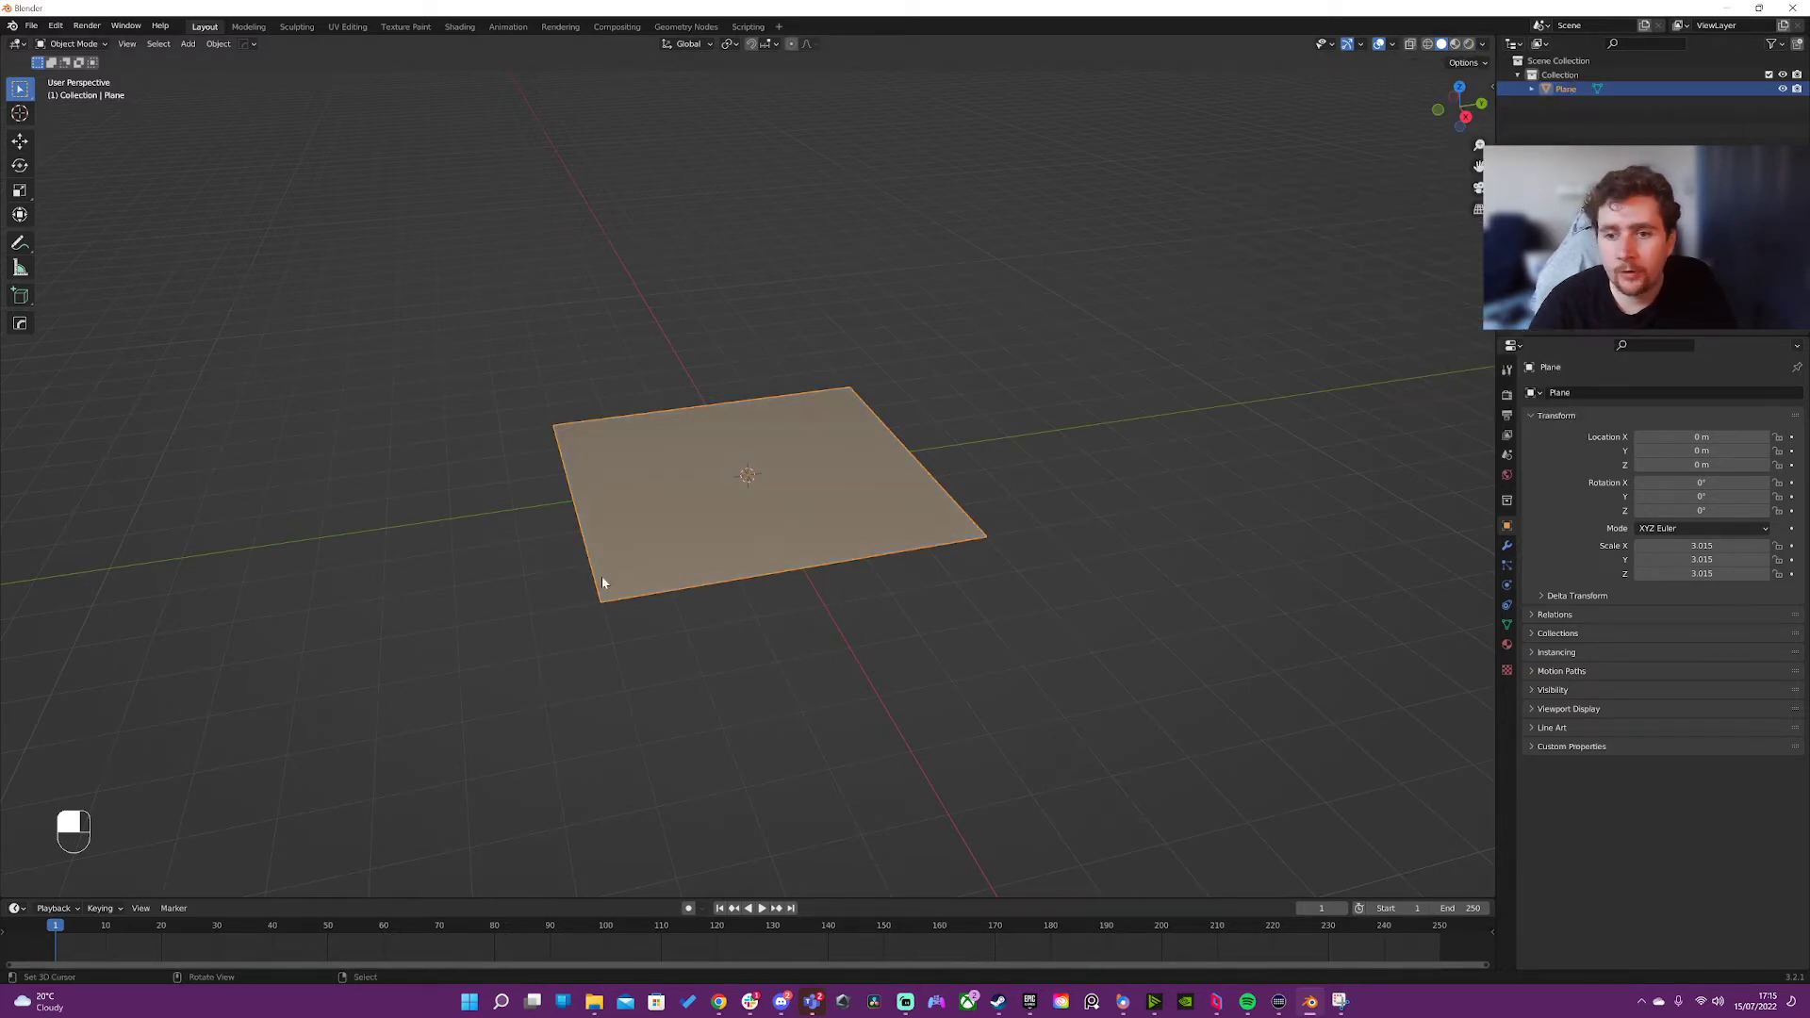
# - Enter Sculpt Mode on the subdivided plane for Cloth brush work
pyautogui.press('ctrl+Tab')
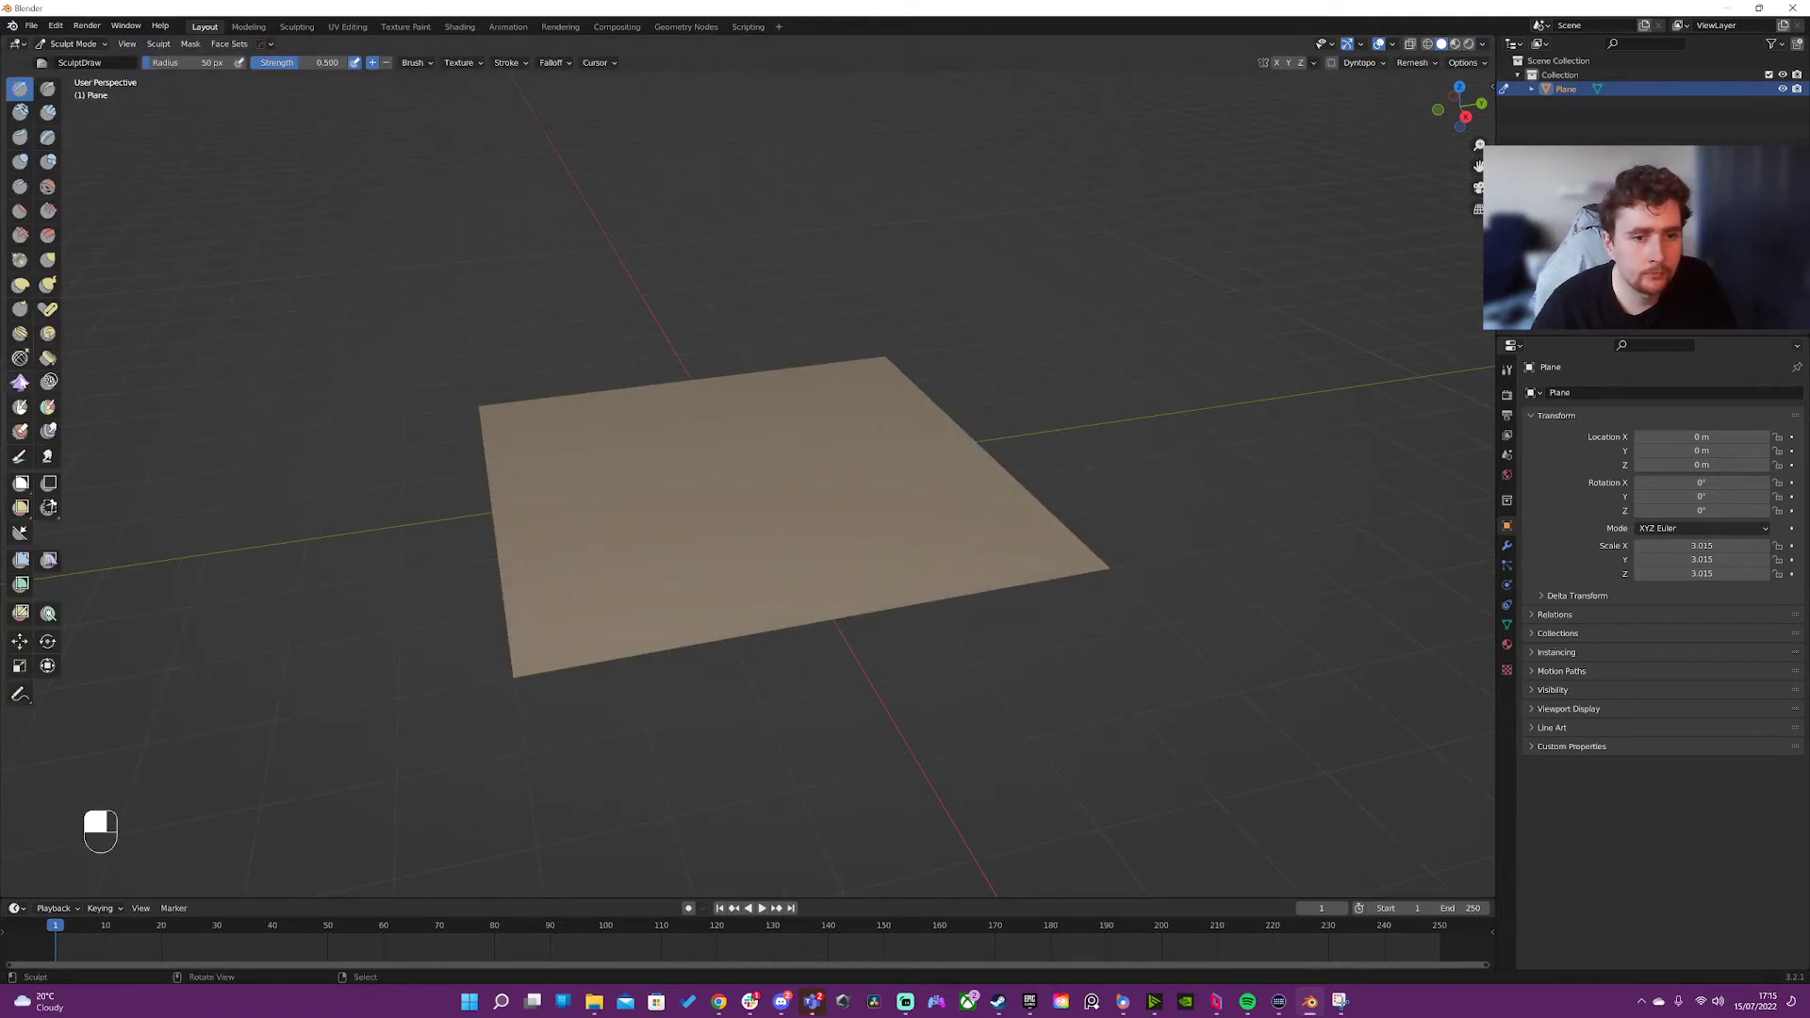
pyautogui.moveTo(19, 430)
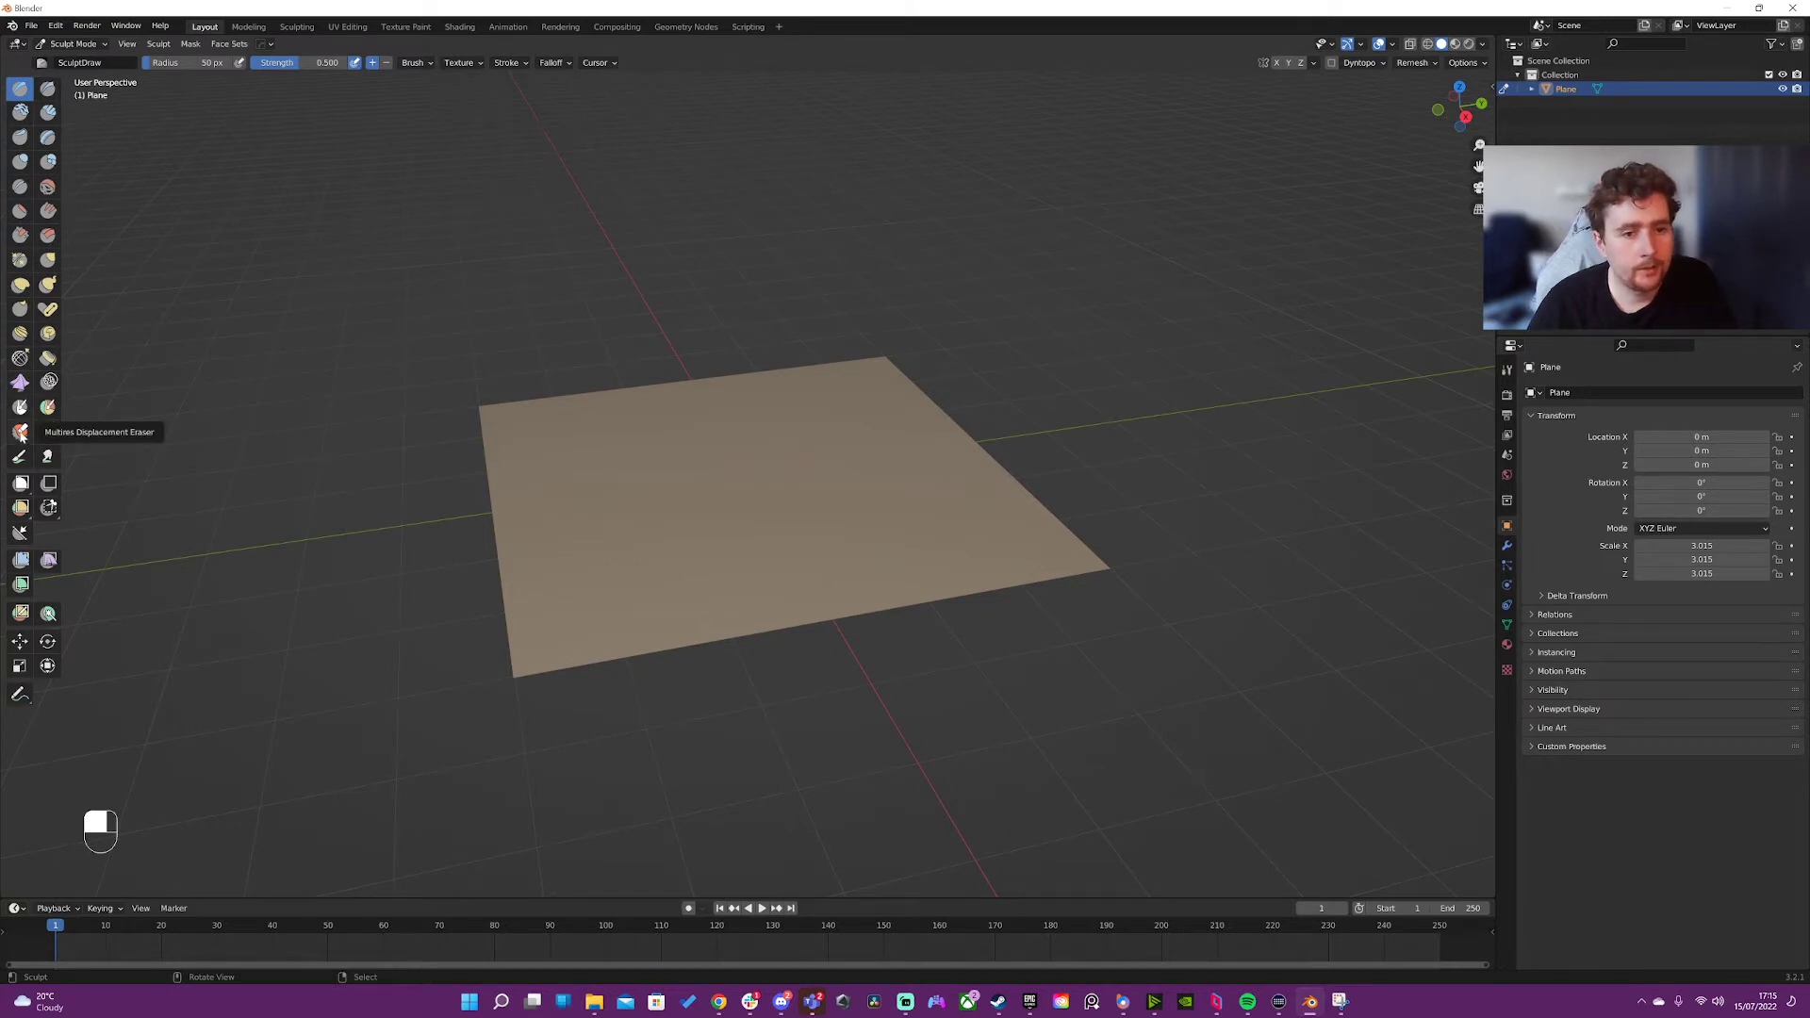
pyautogui.moveTo(19, 407)
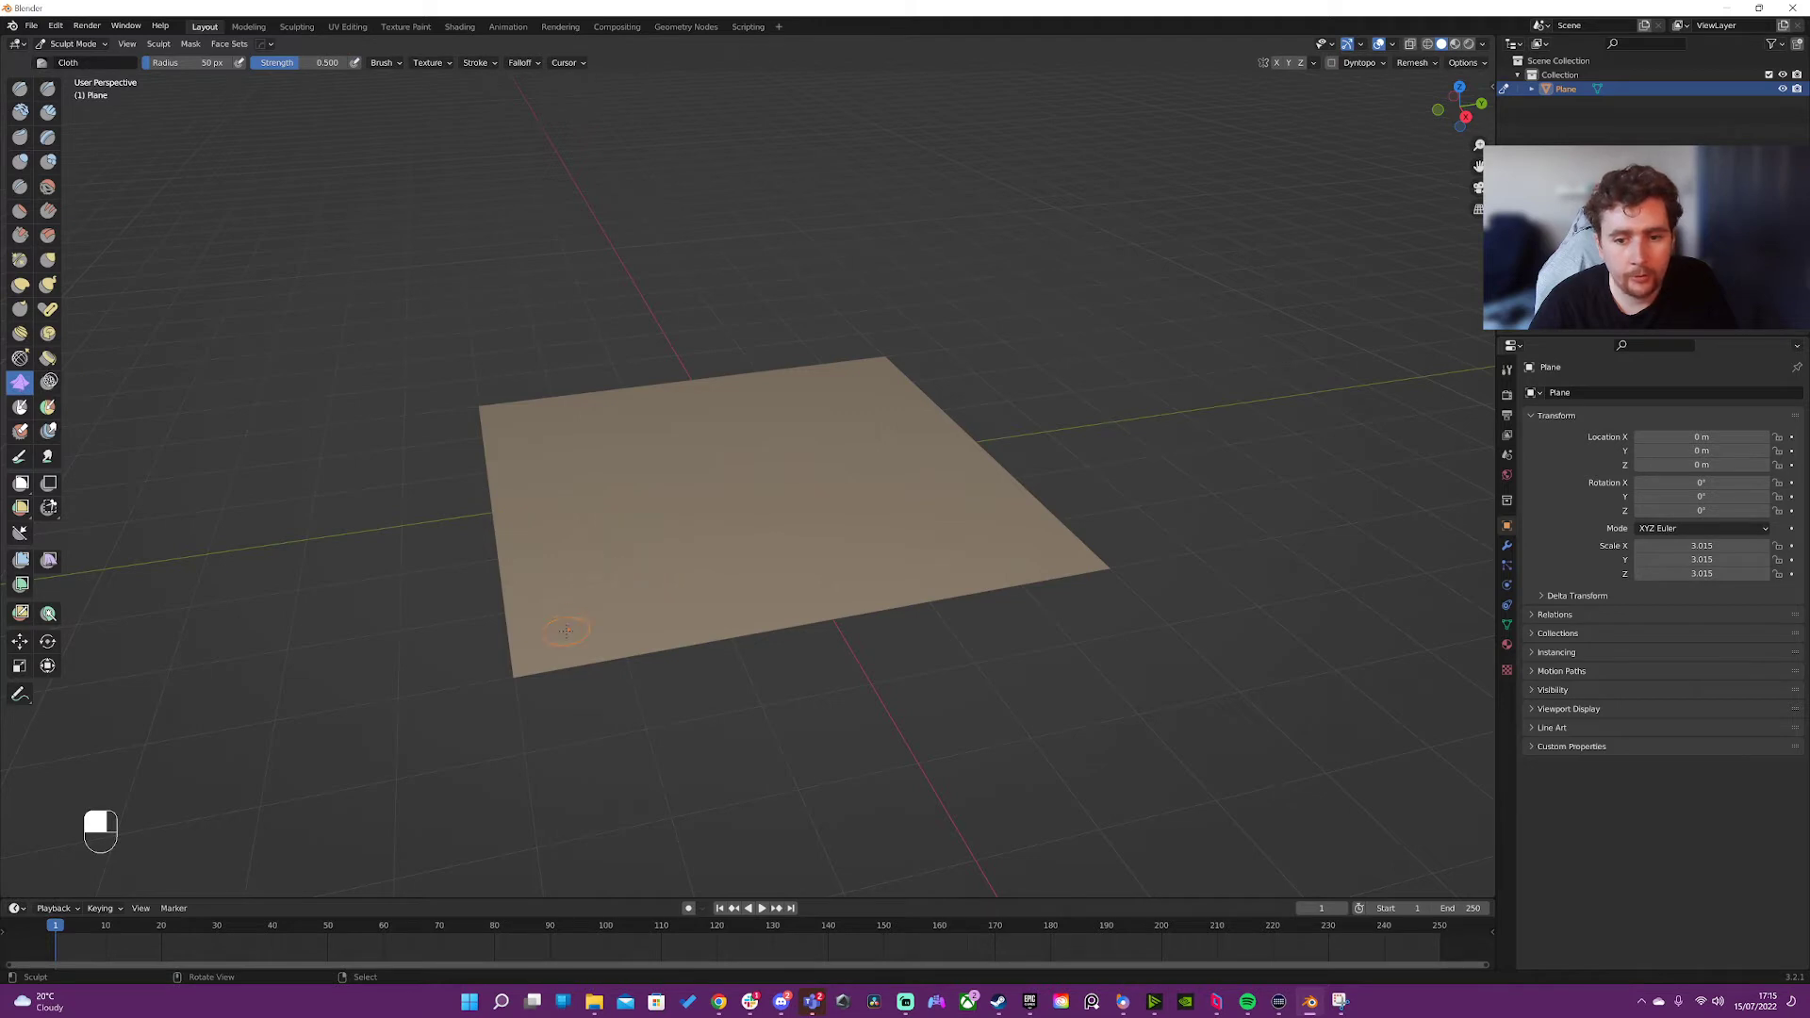
# - Enlarge the cloth brush radius, test wrinkle strokes, then undo them back to a flat plane
pyautogui.press(']')
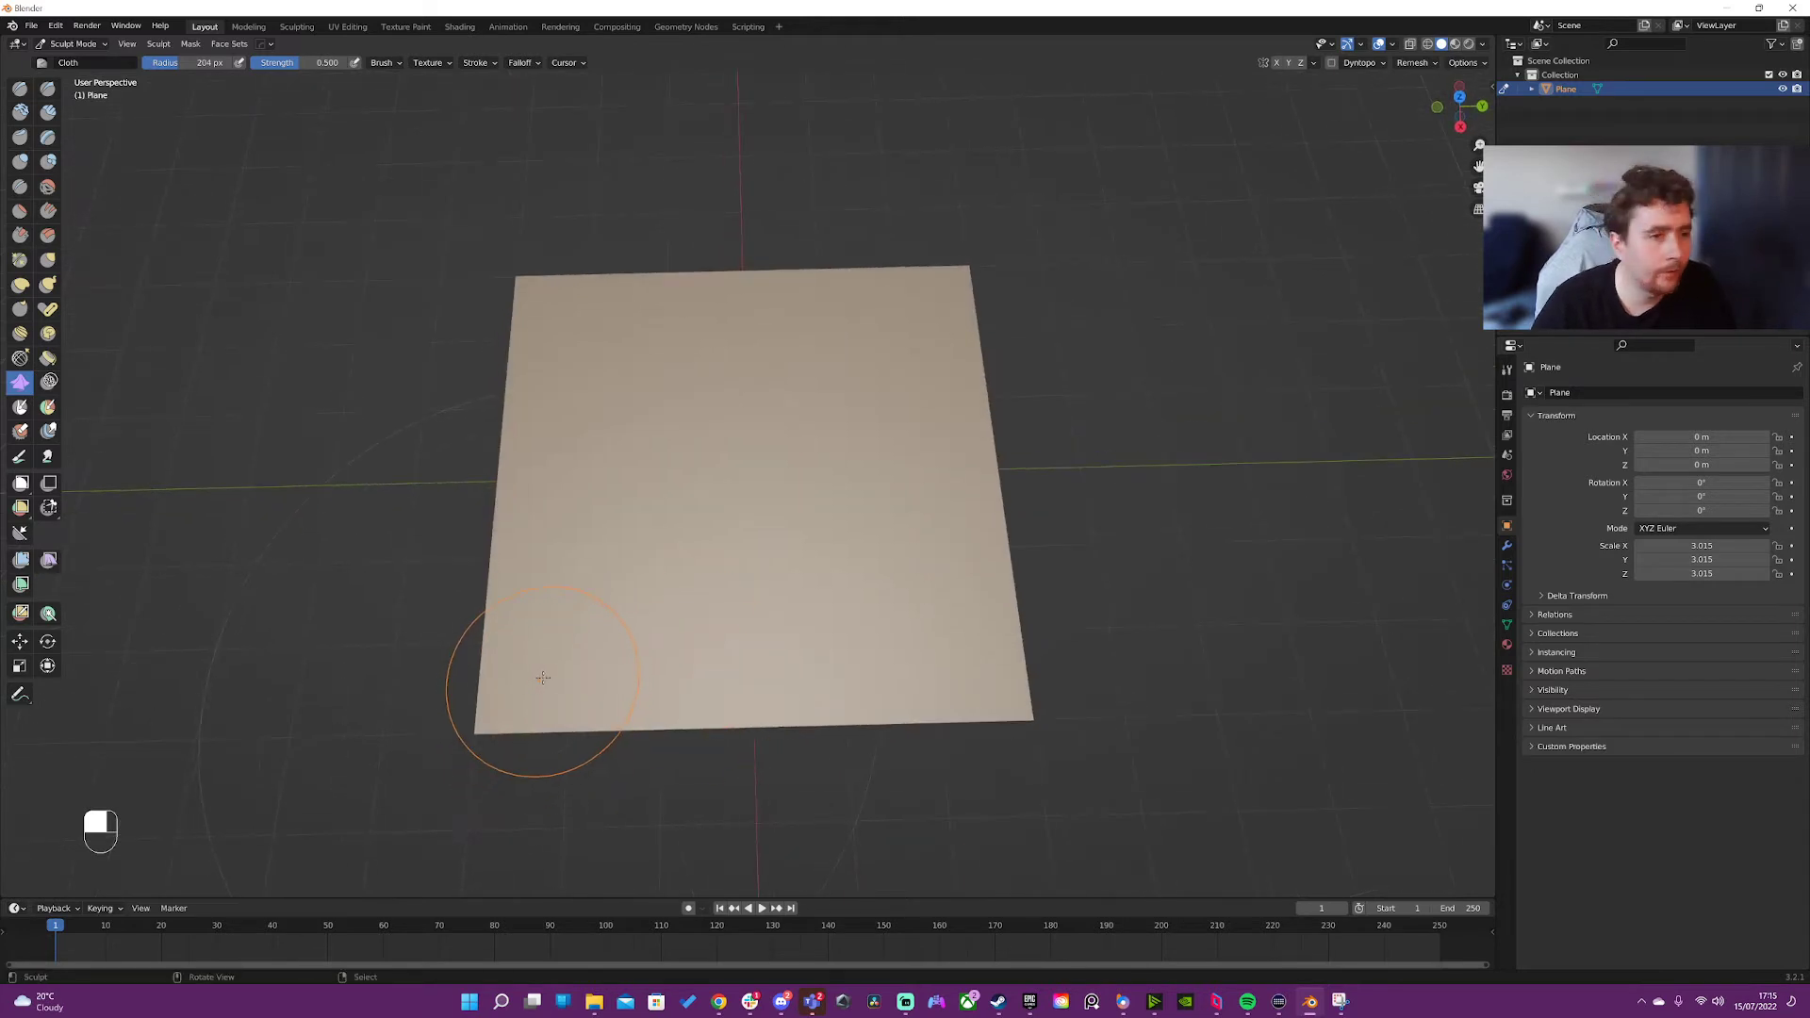
pyautogui.moveTo(502, 692)
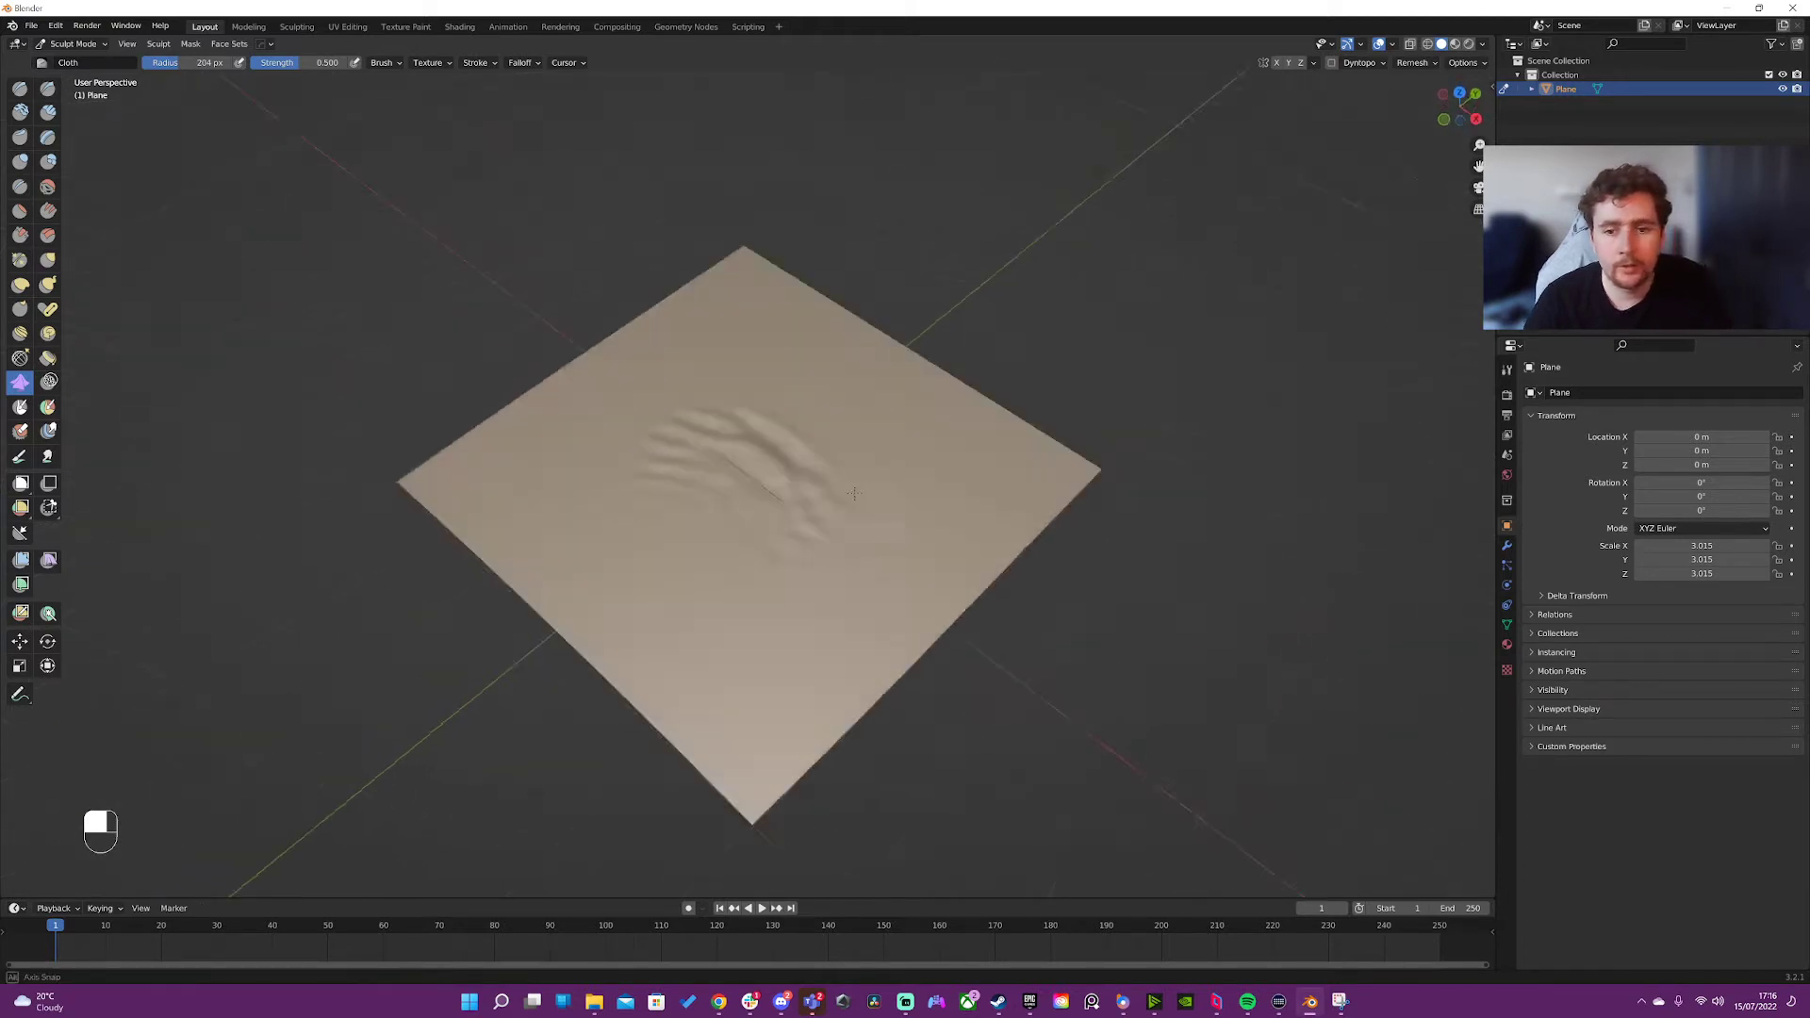
pyautogui.press('ctrl+z')
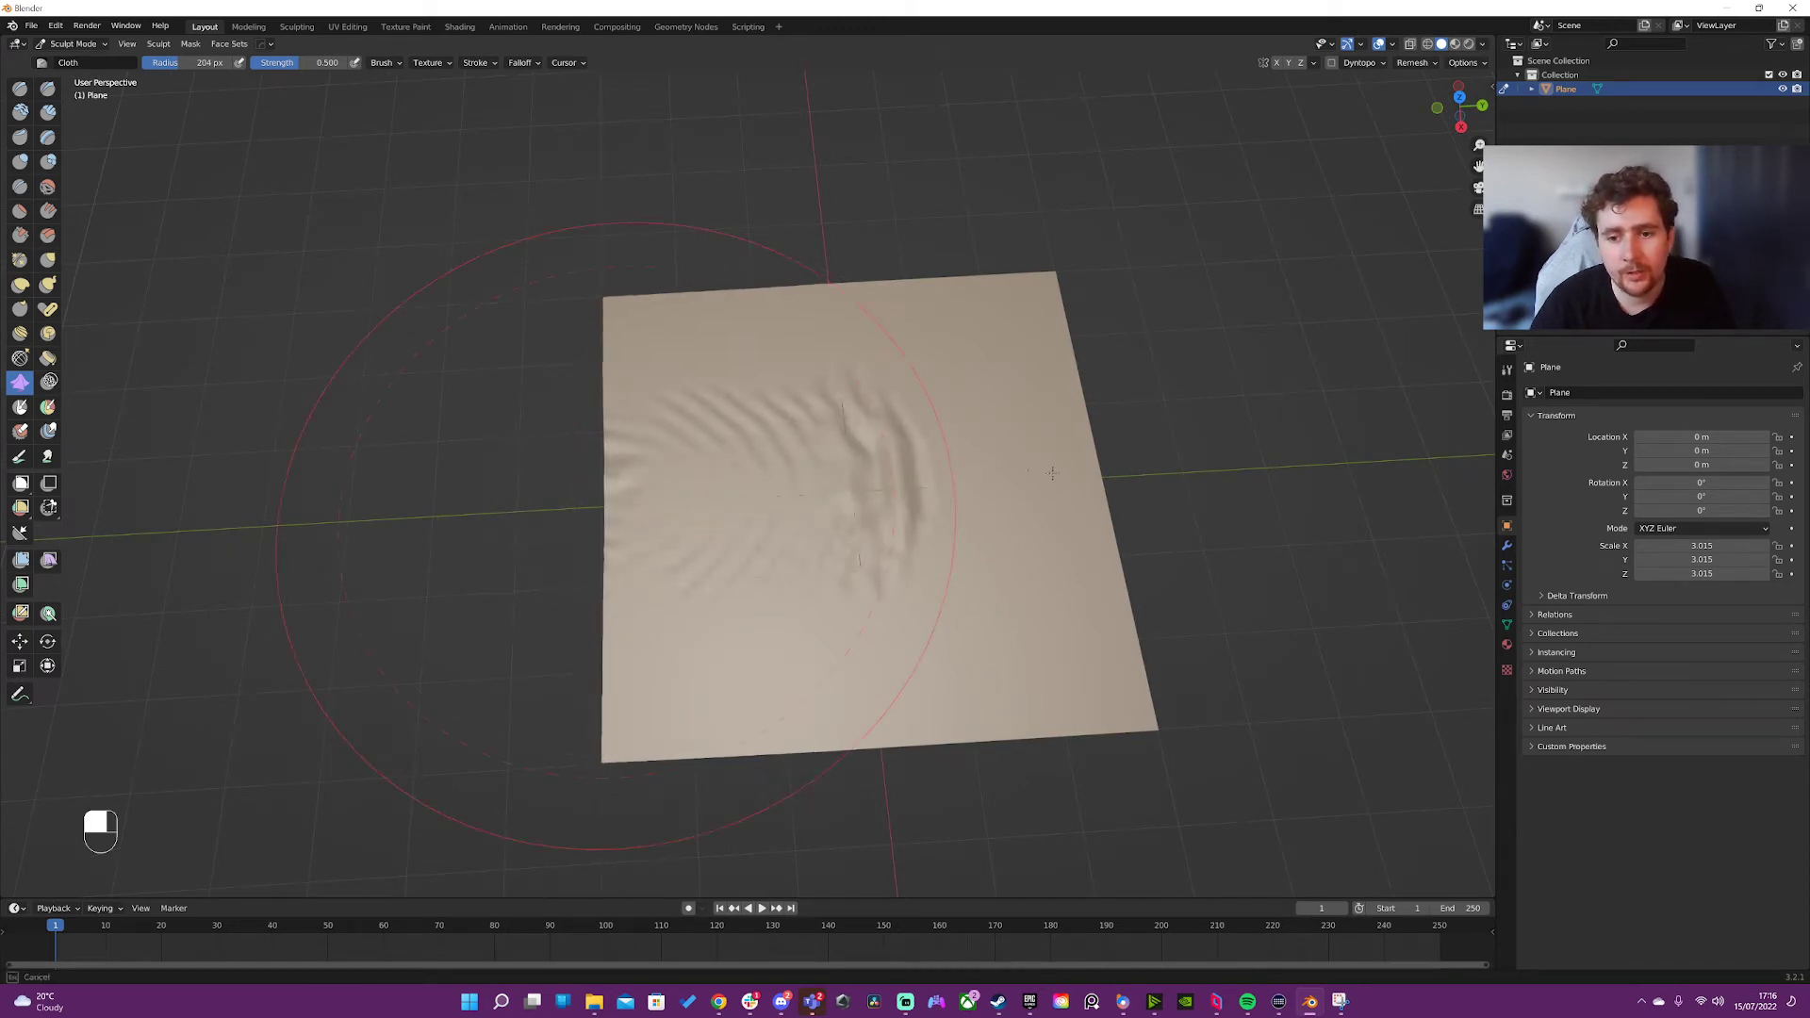
pyautogui.press('ctrl+z')
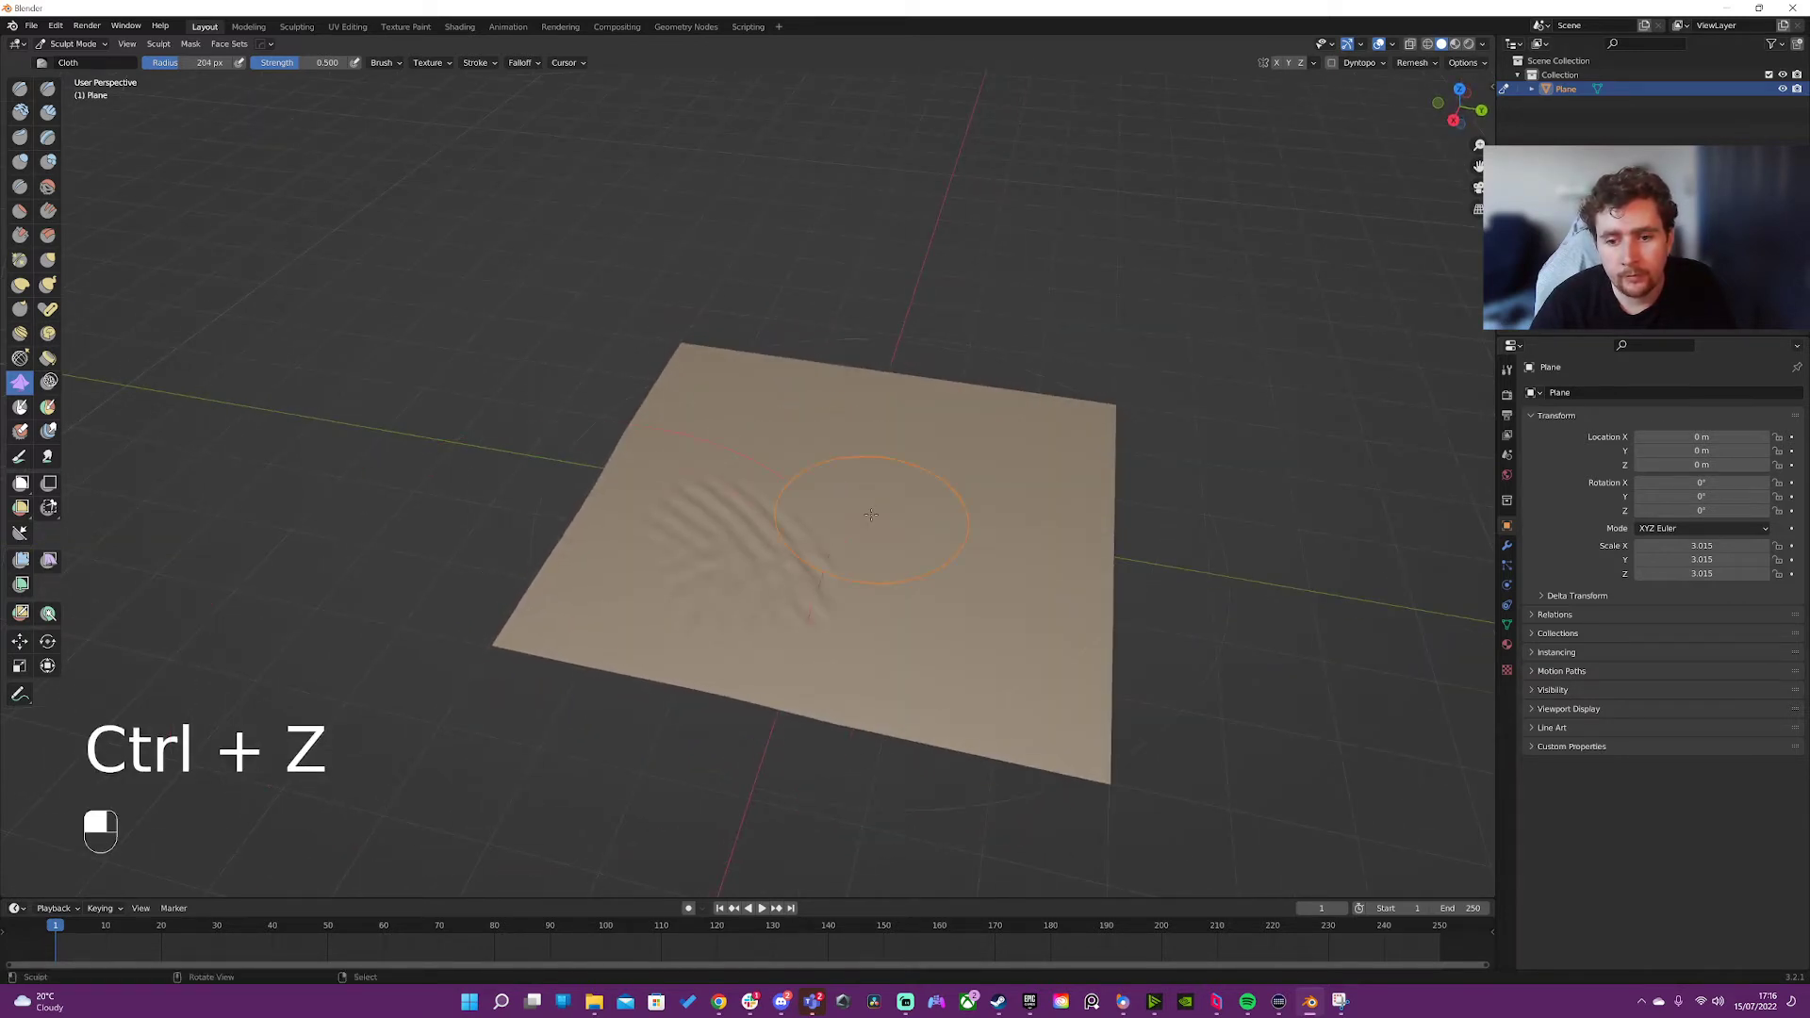
pyautogui.press('ctrl+z')
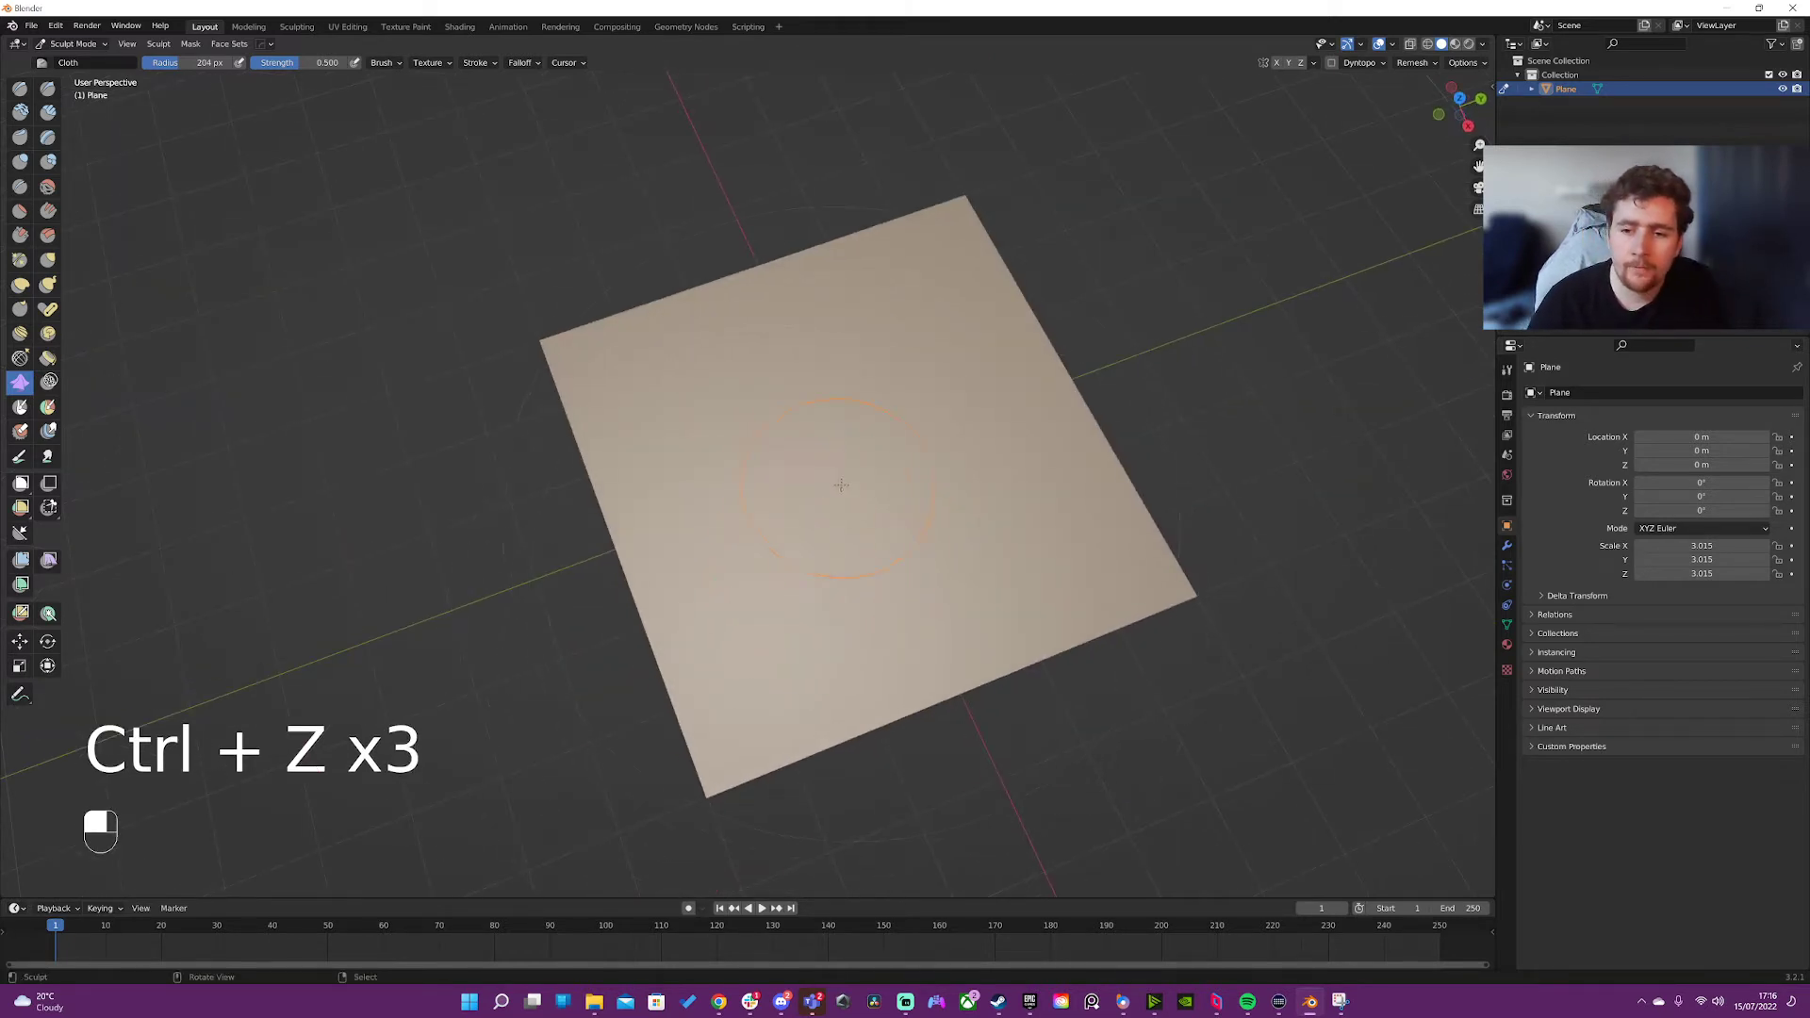
pyautogui.press('ctrl+z')
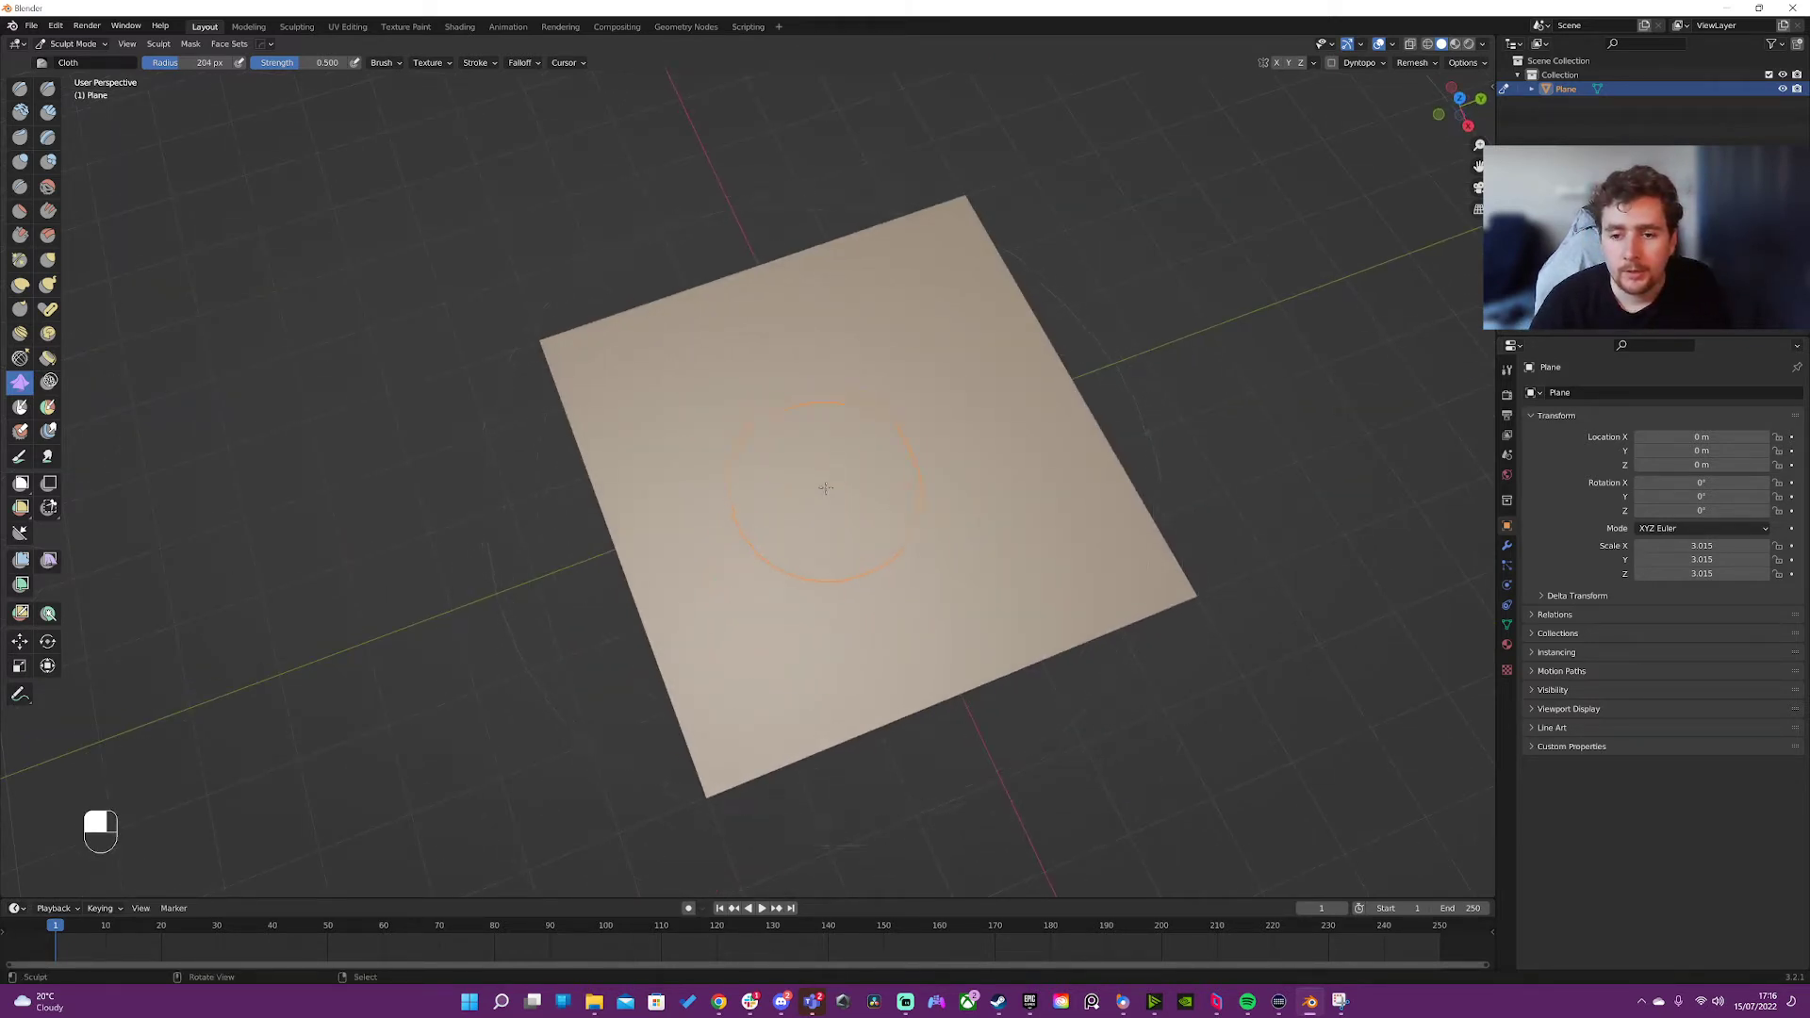
pyautogui.moveTo(834, 449)
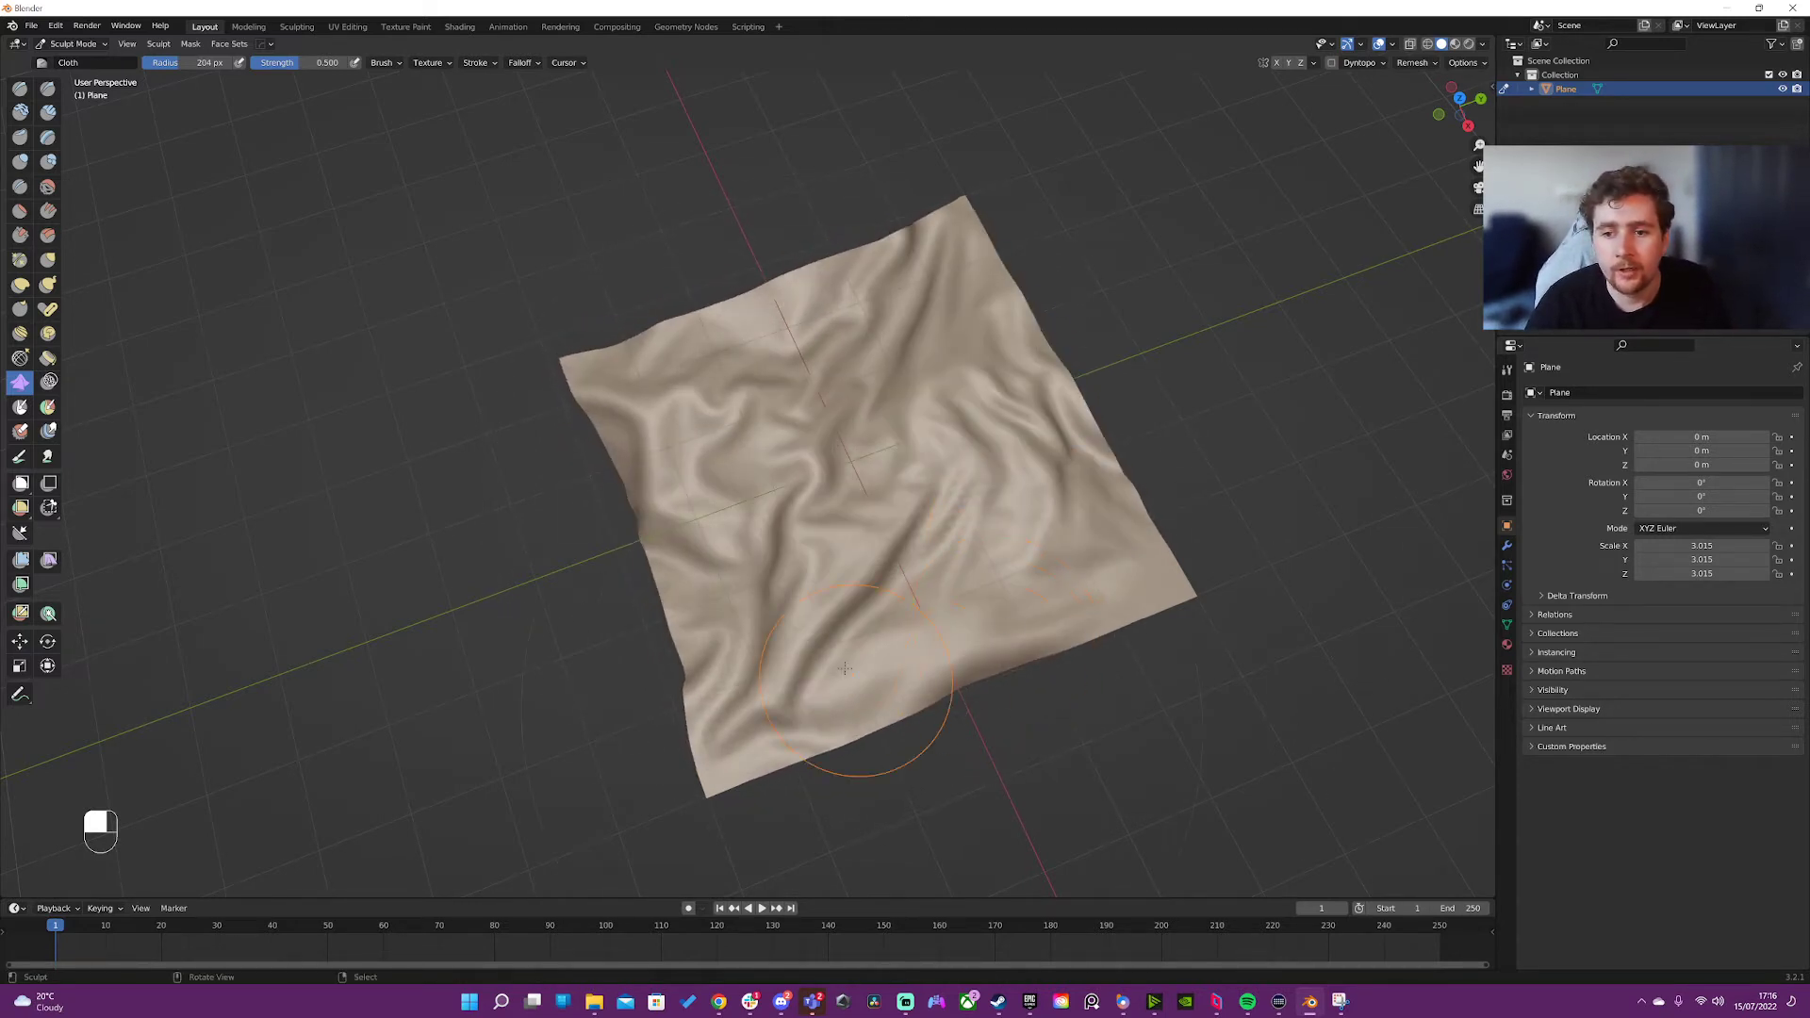
pyautogui.press('ctrl+z')
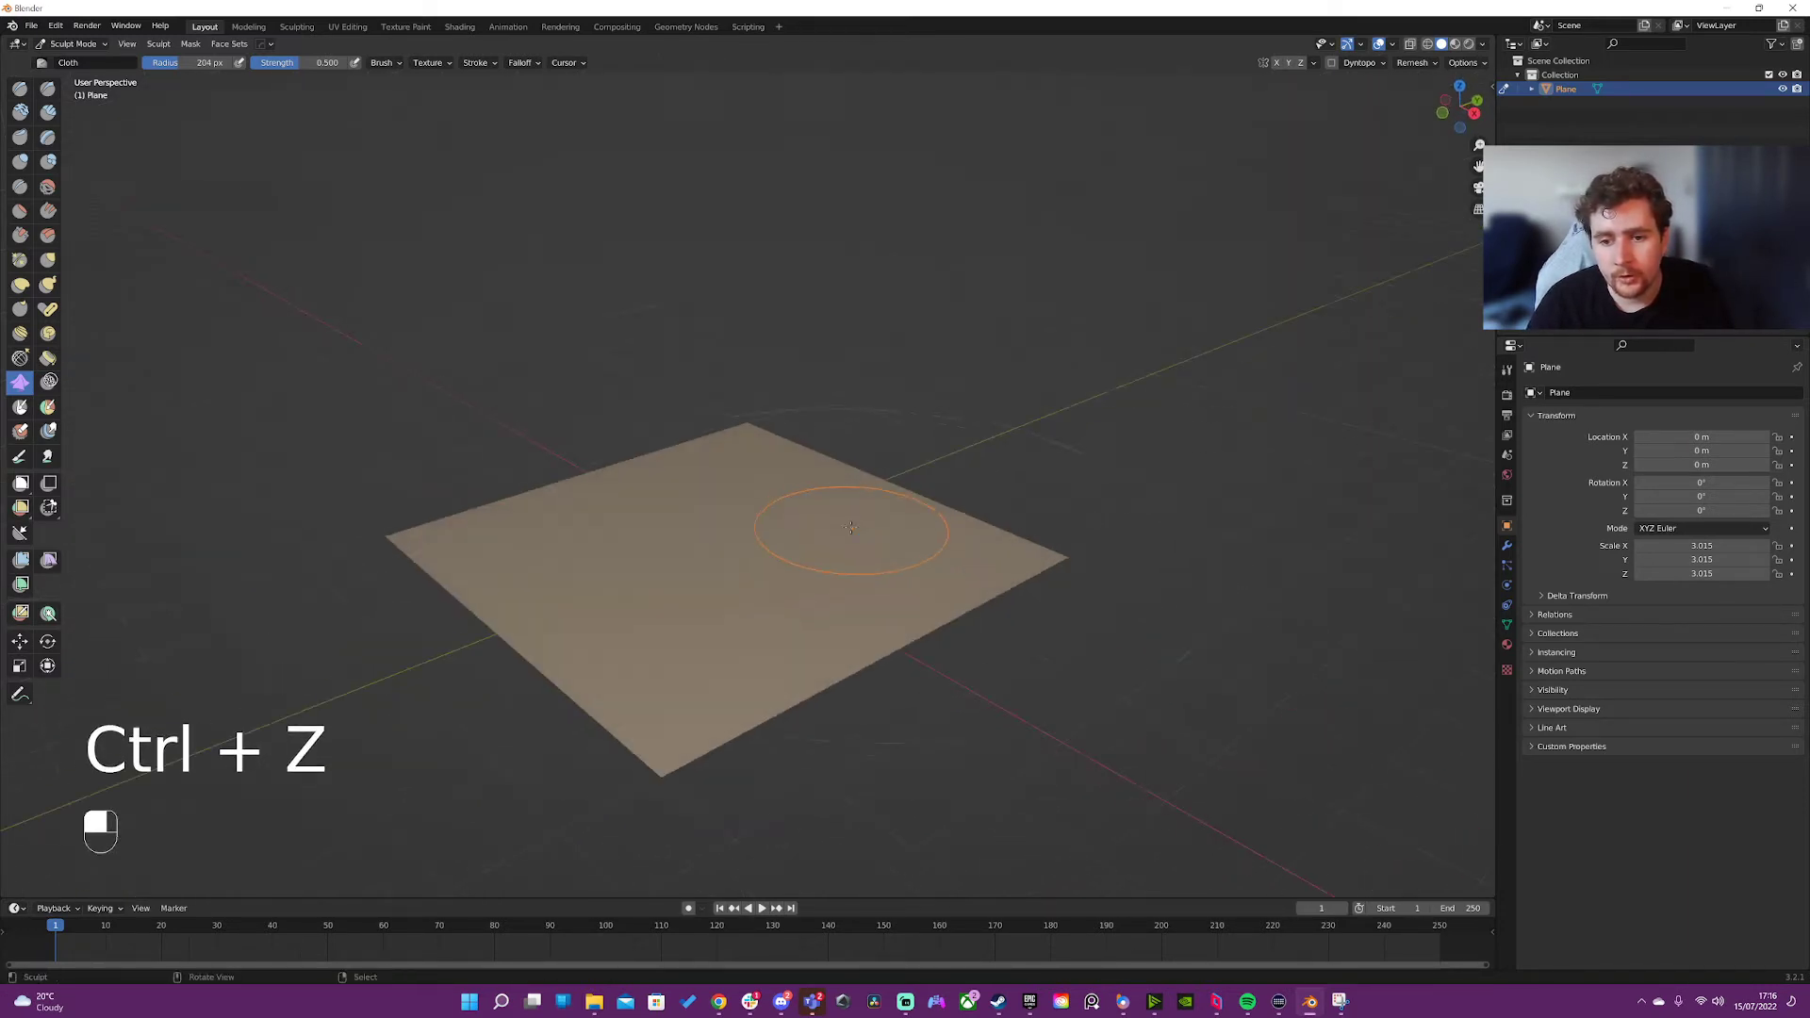
pyautogui.press('ctrl+z')
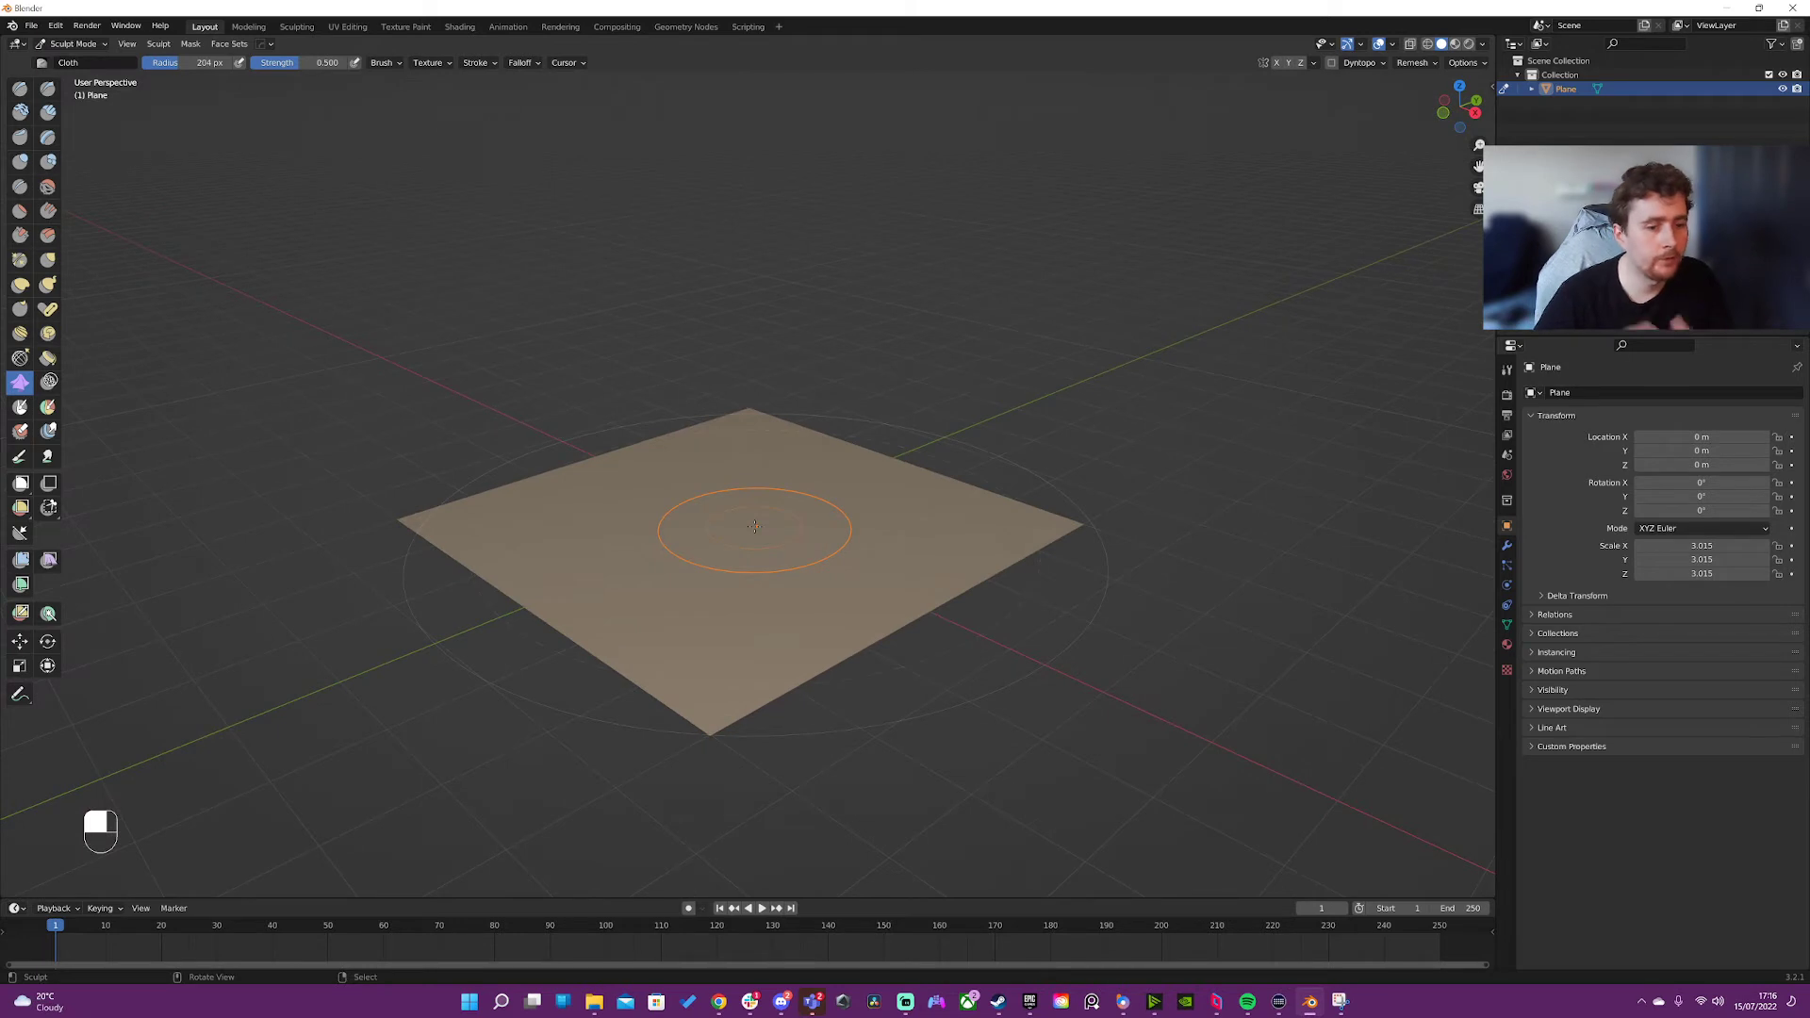
pyautogui.moveTo(722, 462)
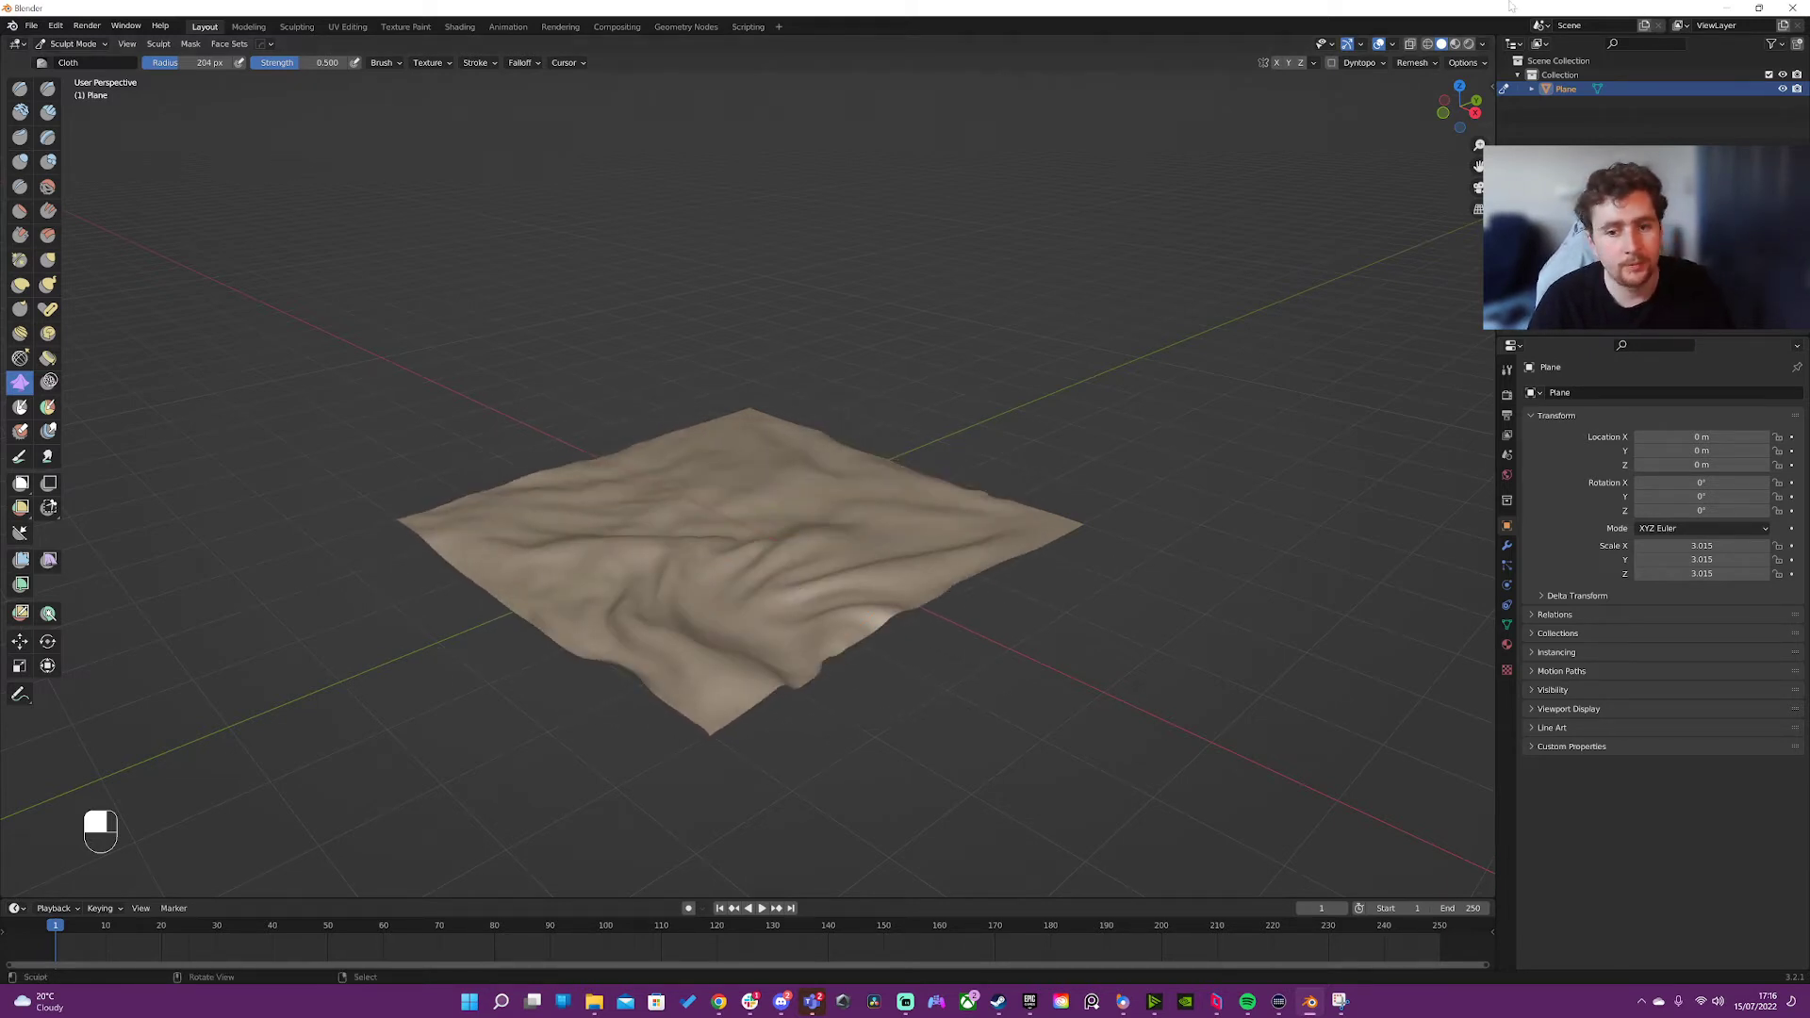
# - Undo all the cloth fold strokes to flatten the plane, with strength set to 0.5
pyautogui.press('ctrl+z')
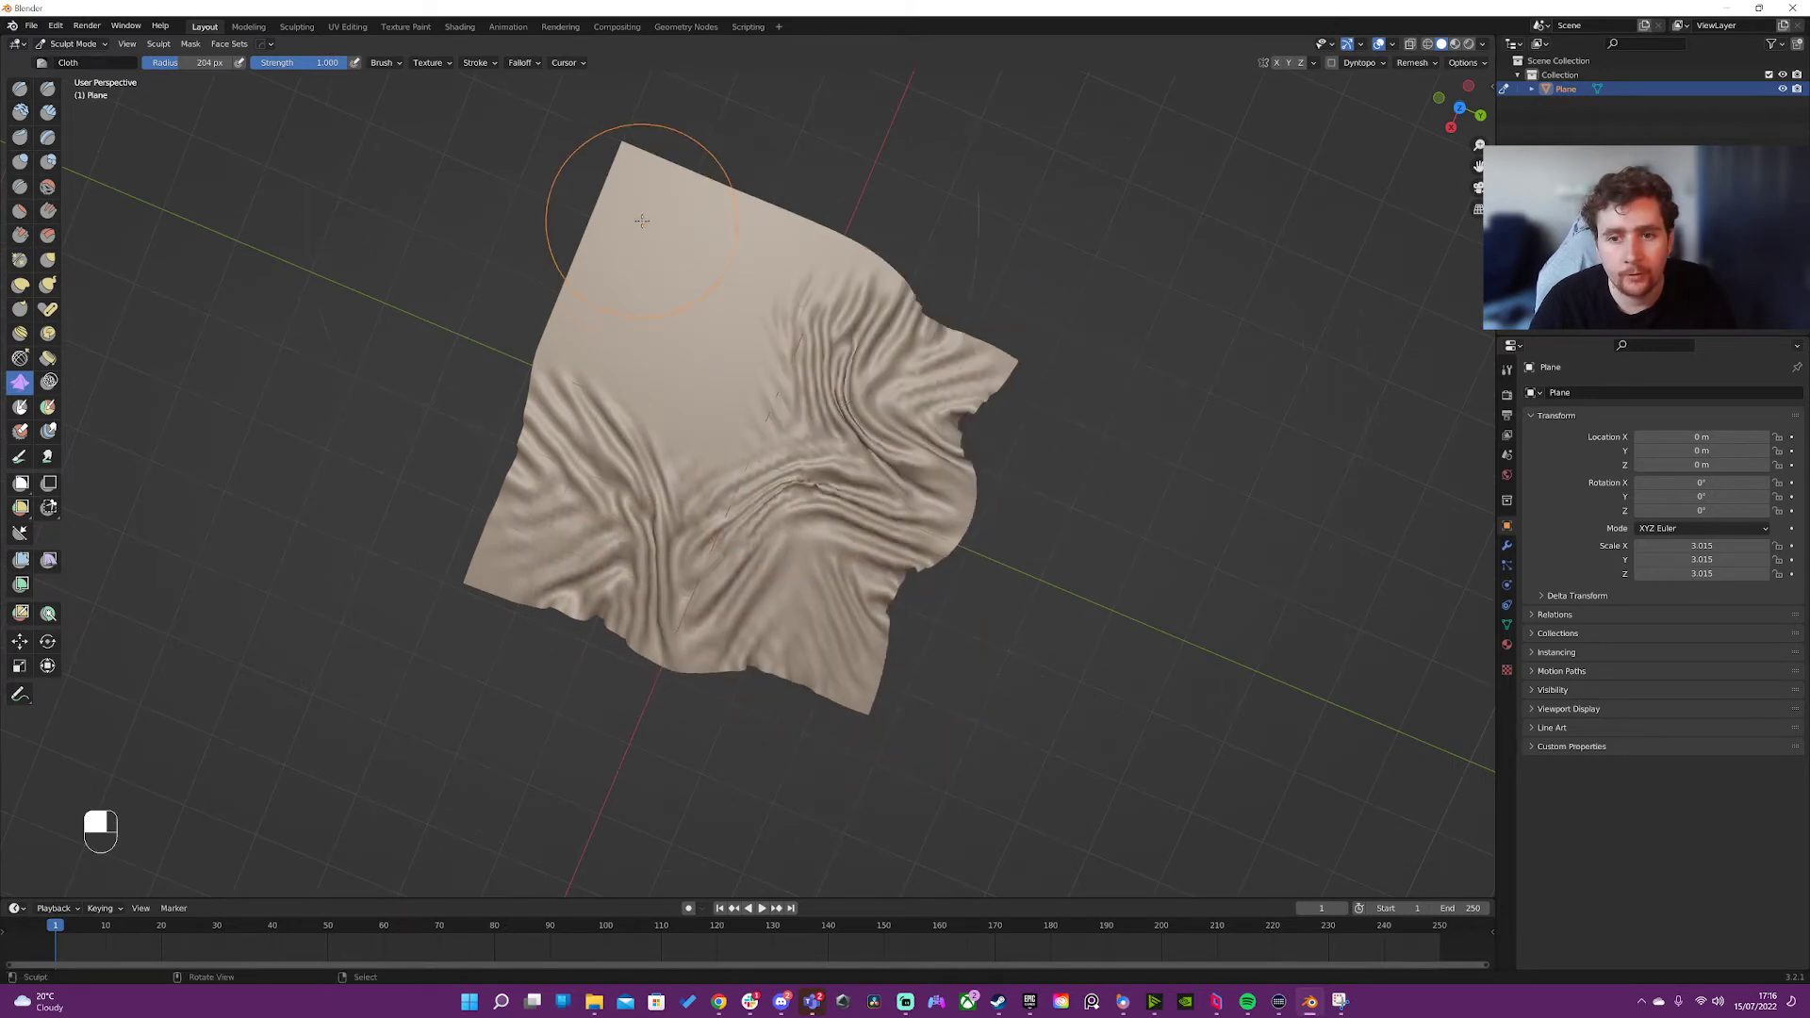
pyautogui.press('ctrl+z')
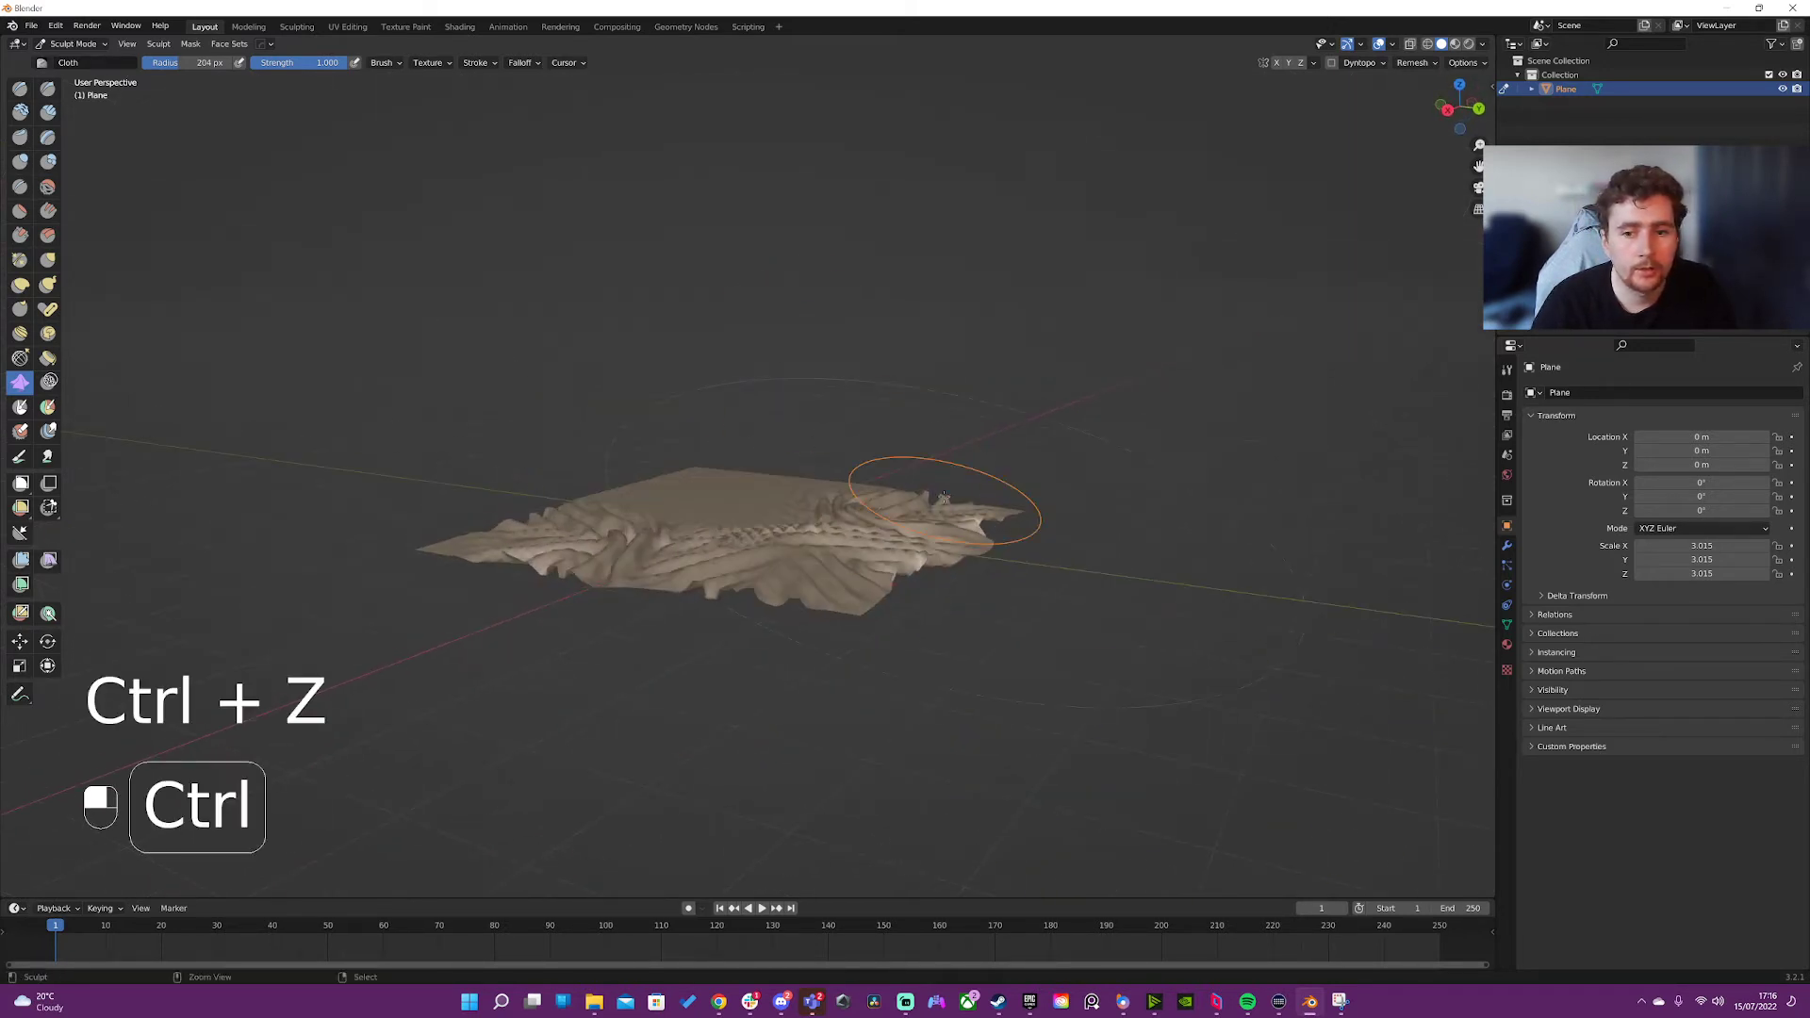
pyautogui.press('ctrl+z')
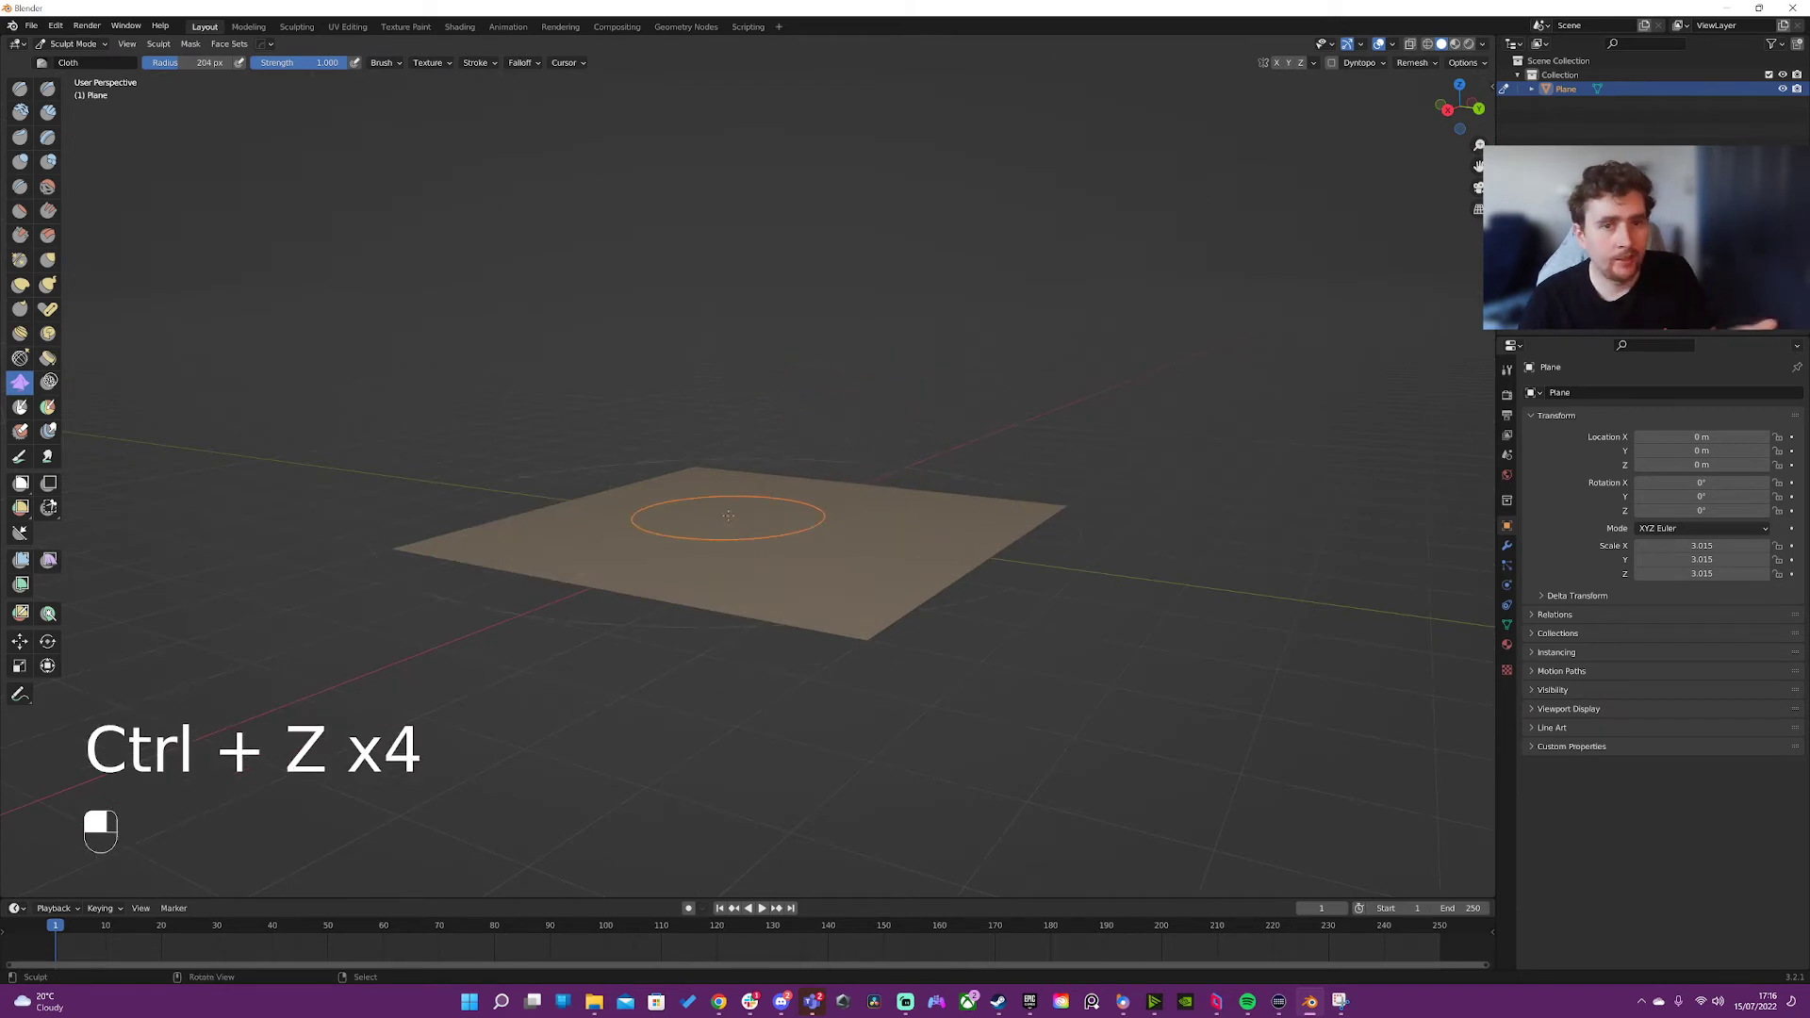
pyautogui.press('ctrl+z')
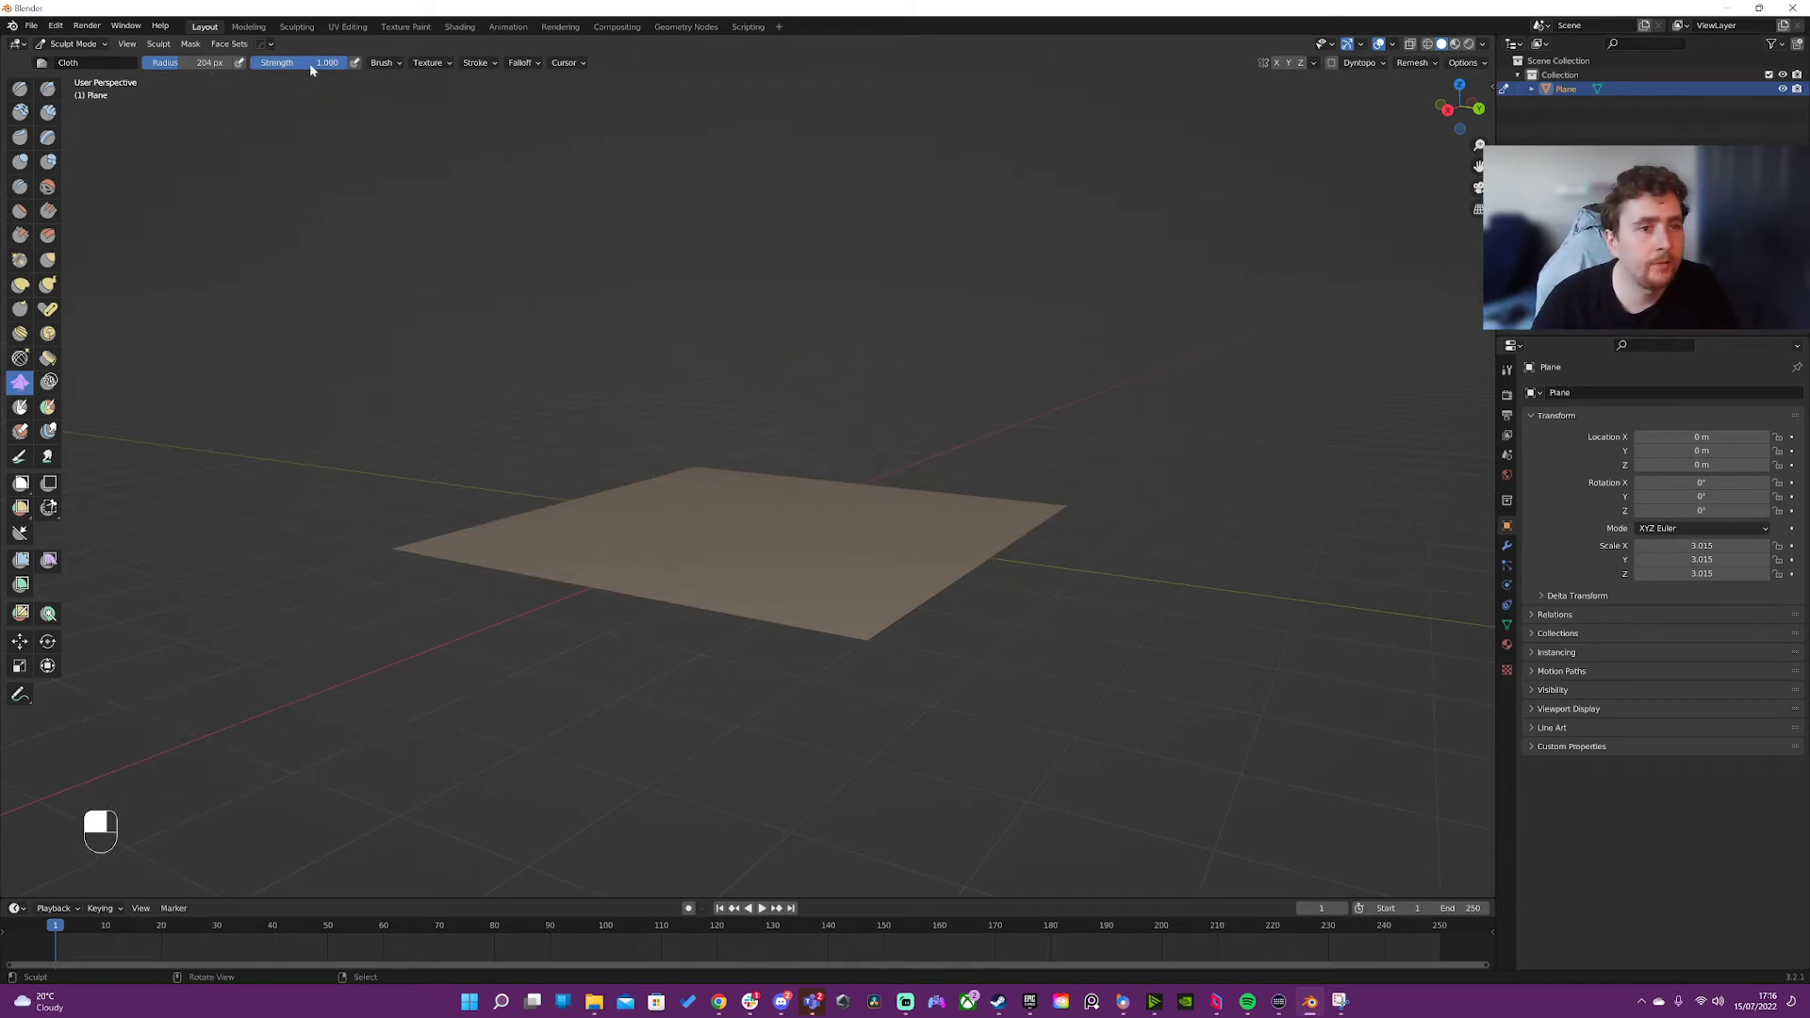
pyautogui.moveTo(311, 62)
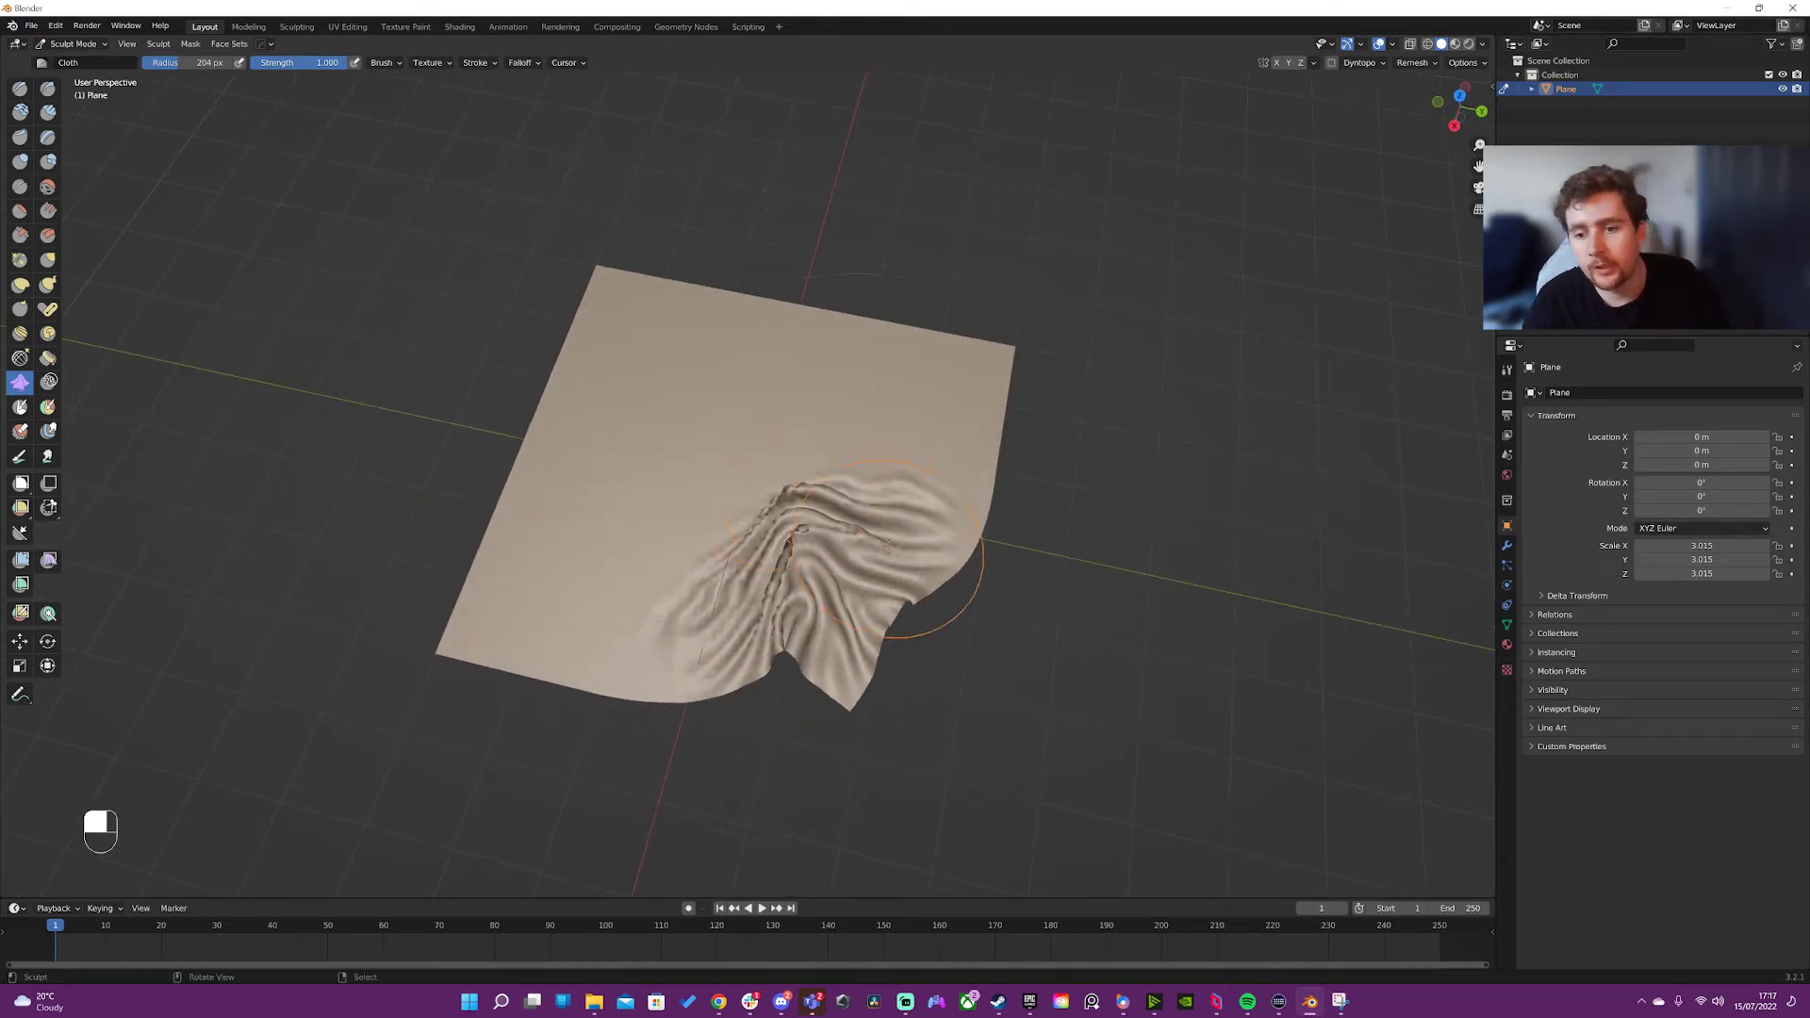
pyautogui.press('ctrl+z')
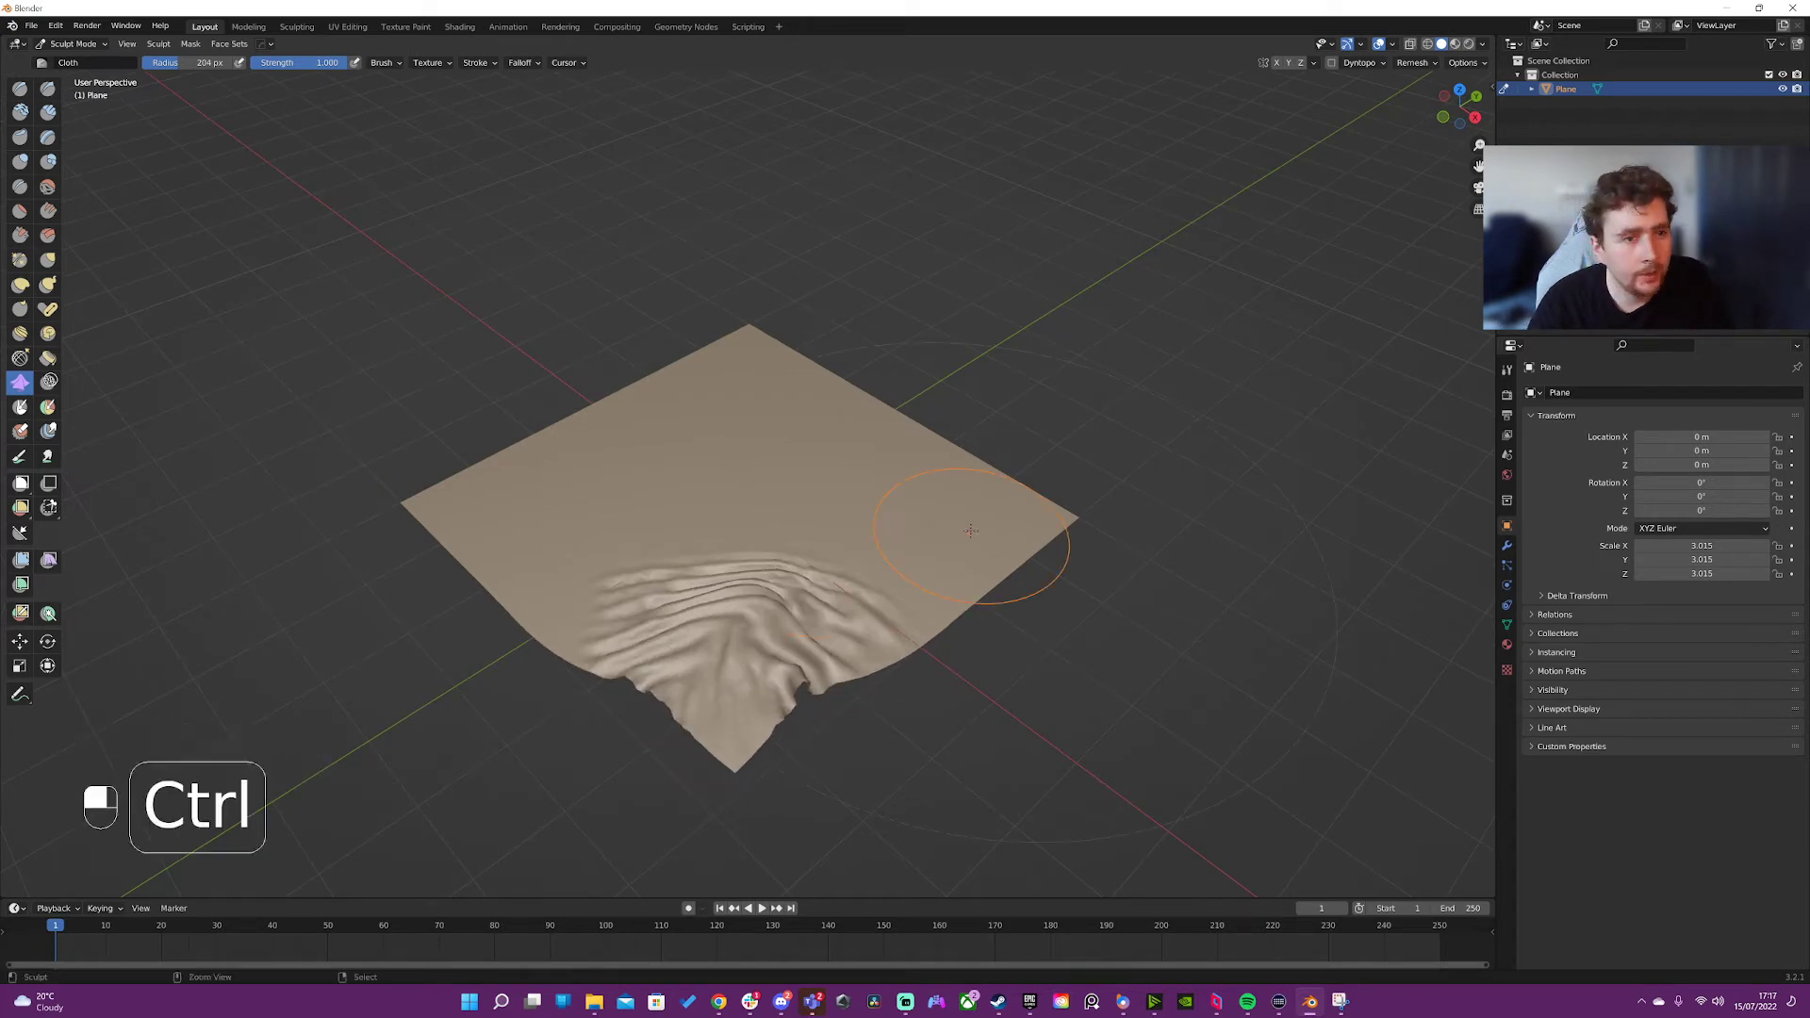
pyautogui.press('ctrl+z')
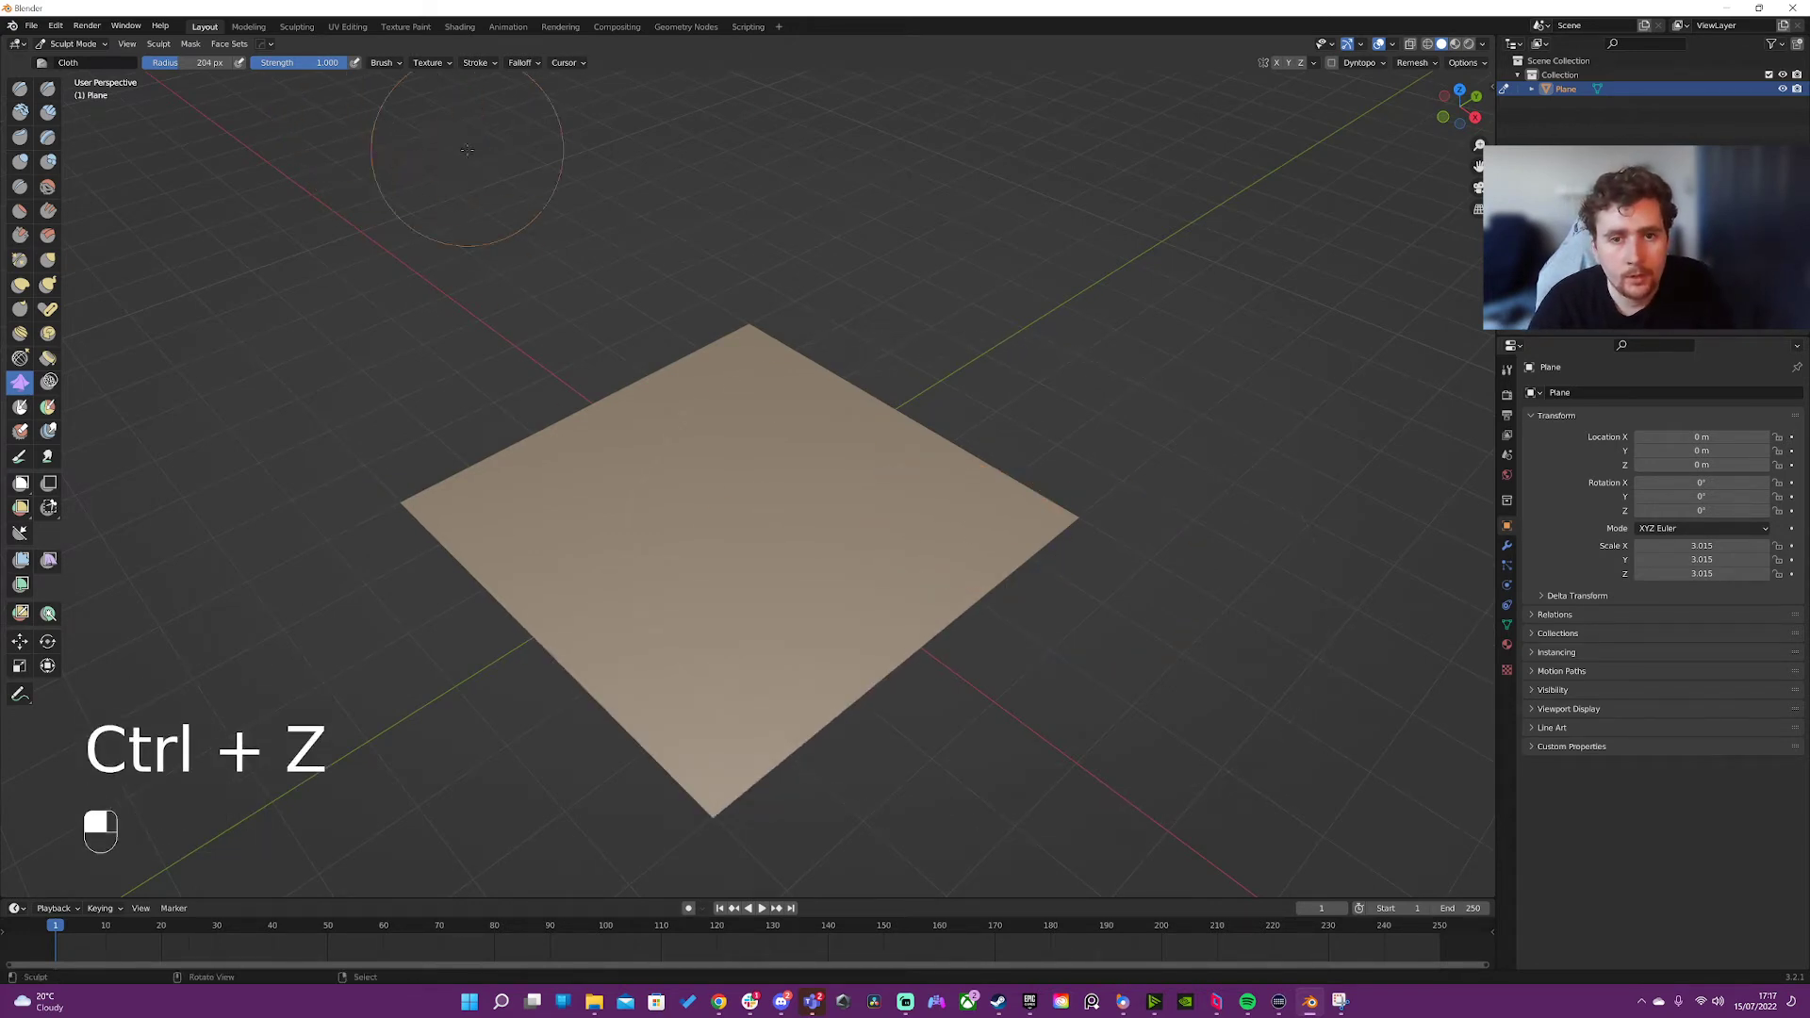
pyautogui.press('ctrl+z')
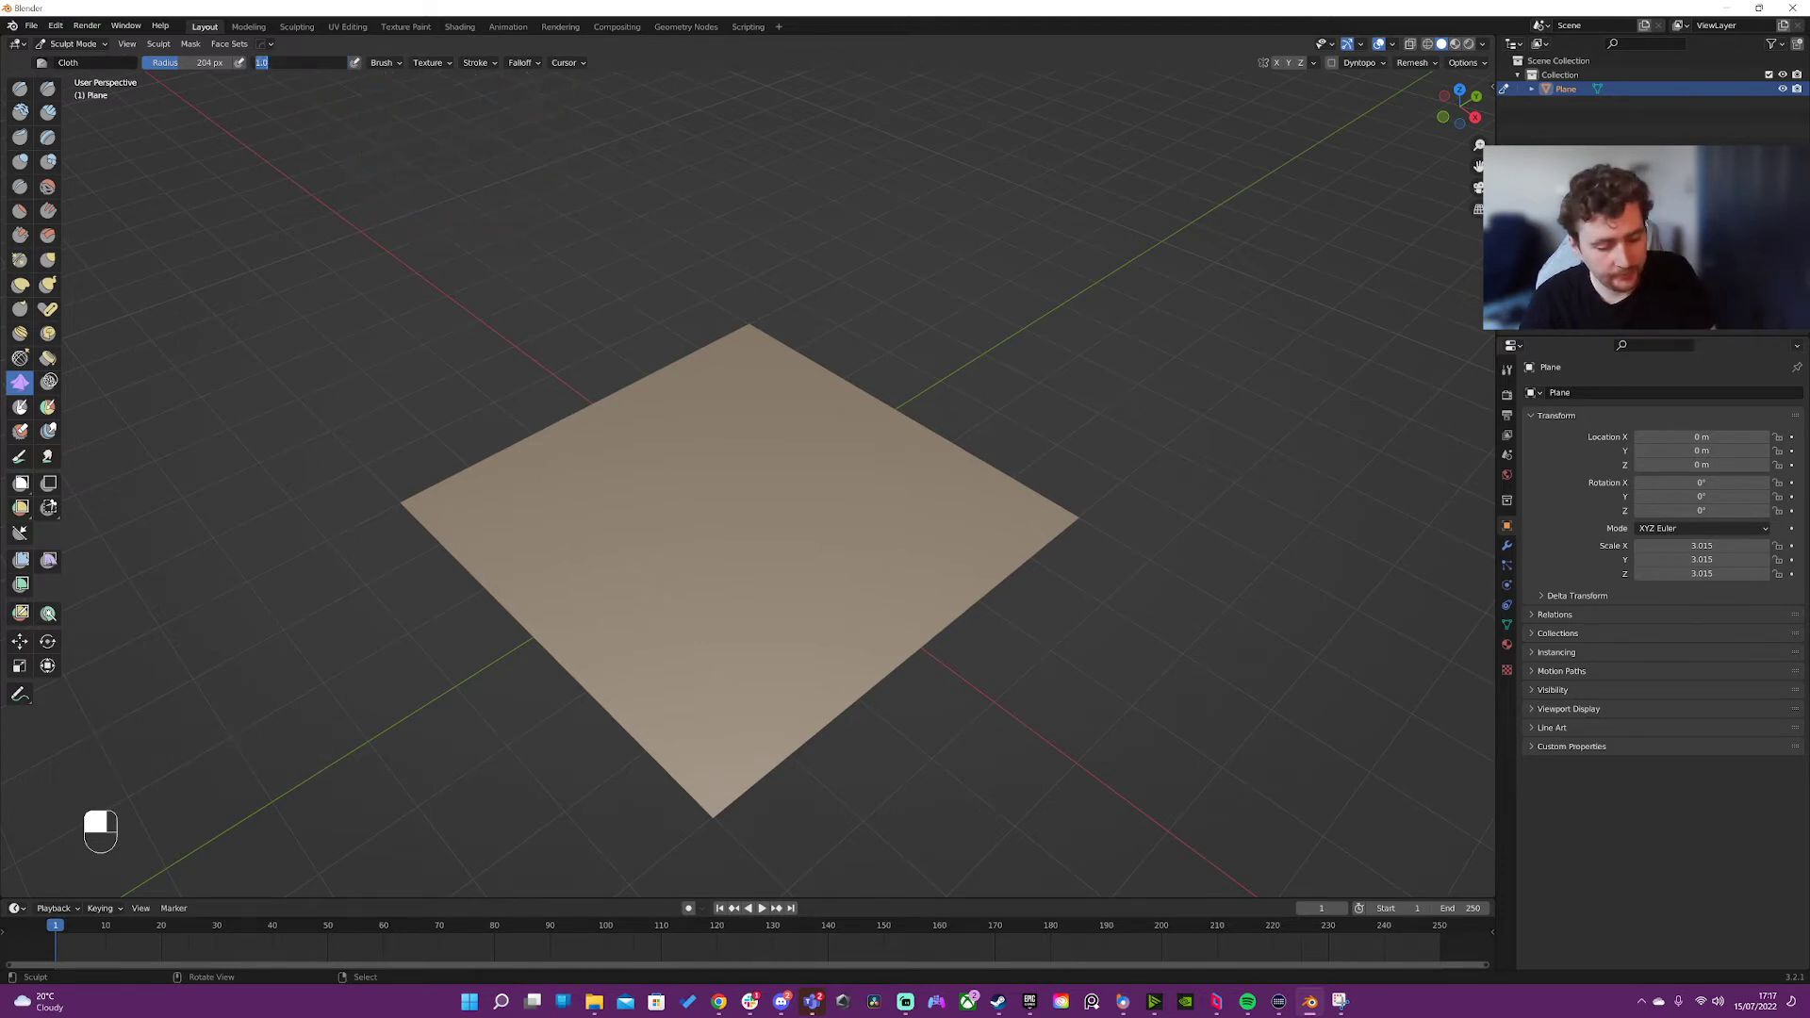
pyautogui.moveTo(597, 209)
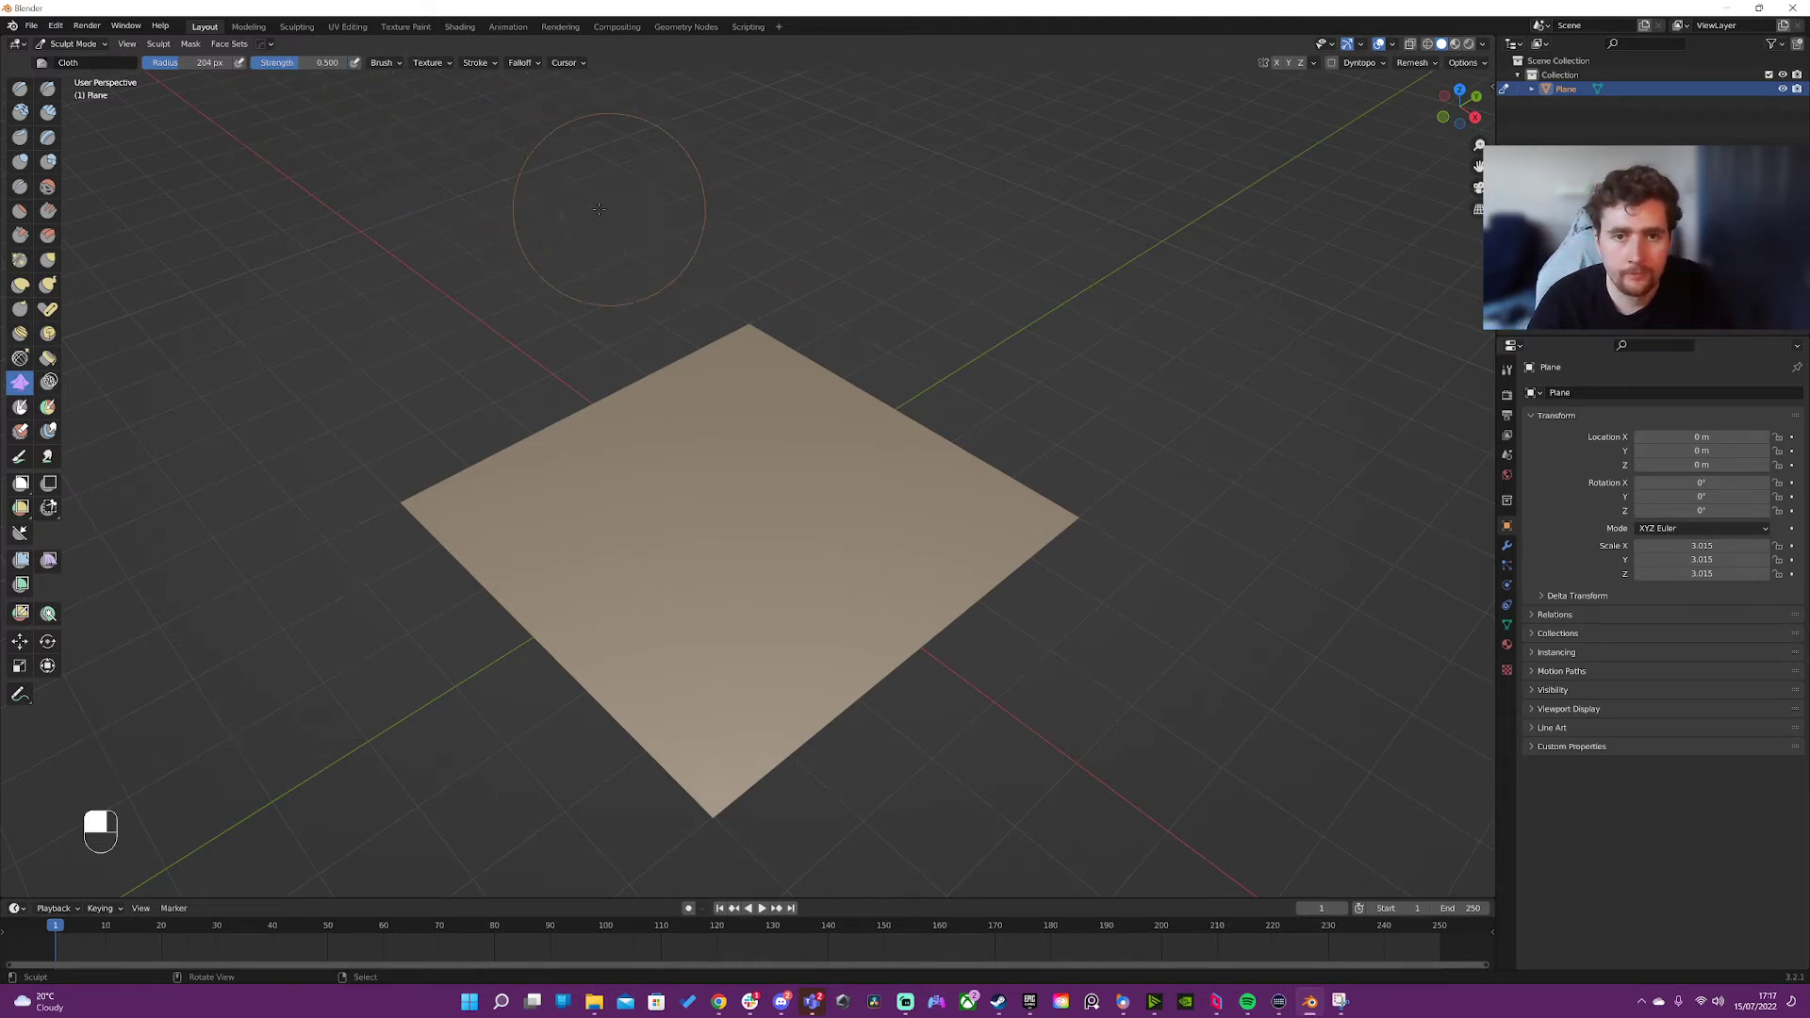
pyautogui.moveTo(1419, 681)
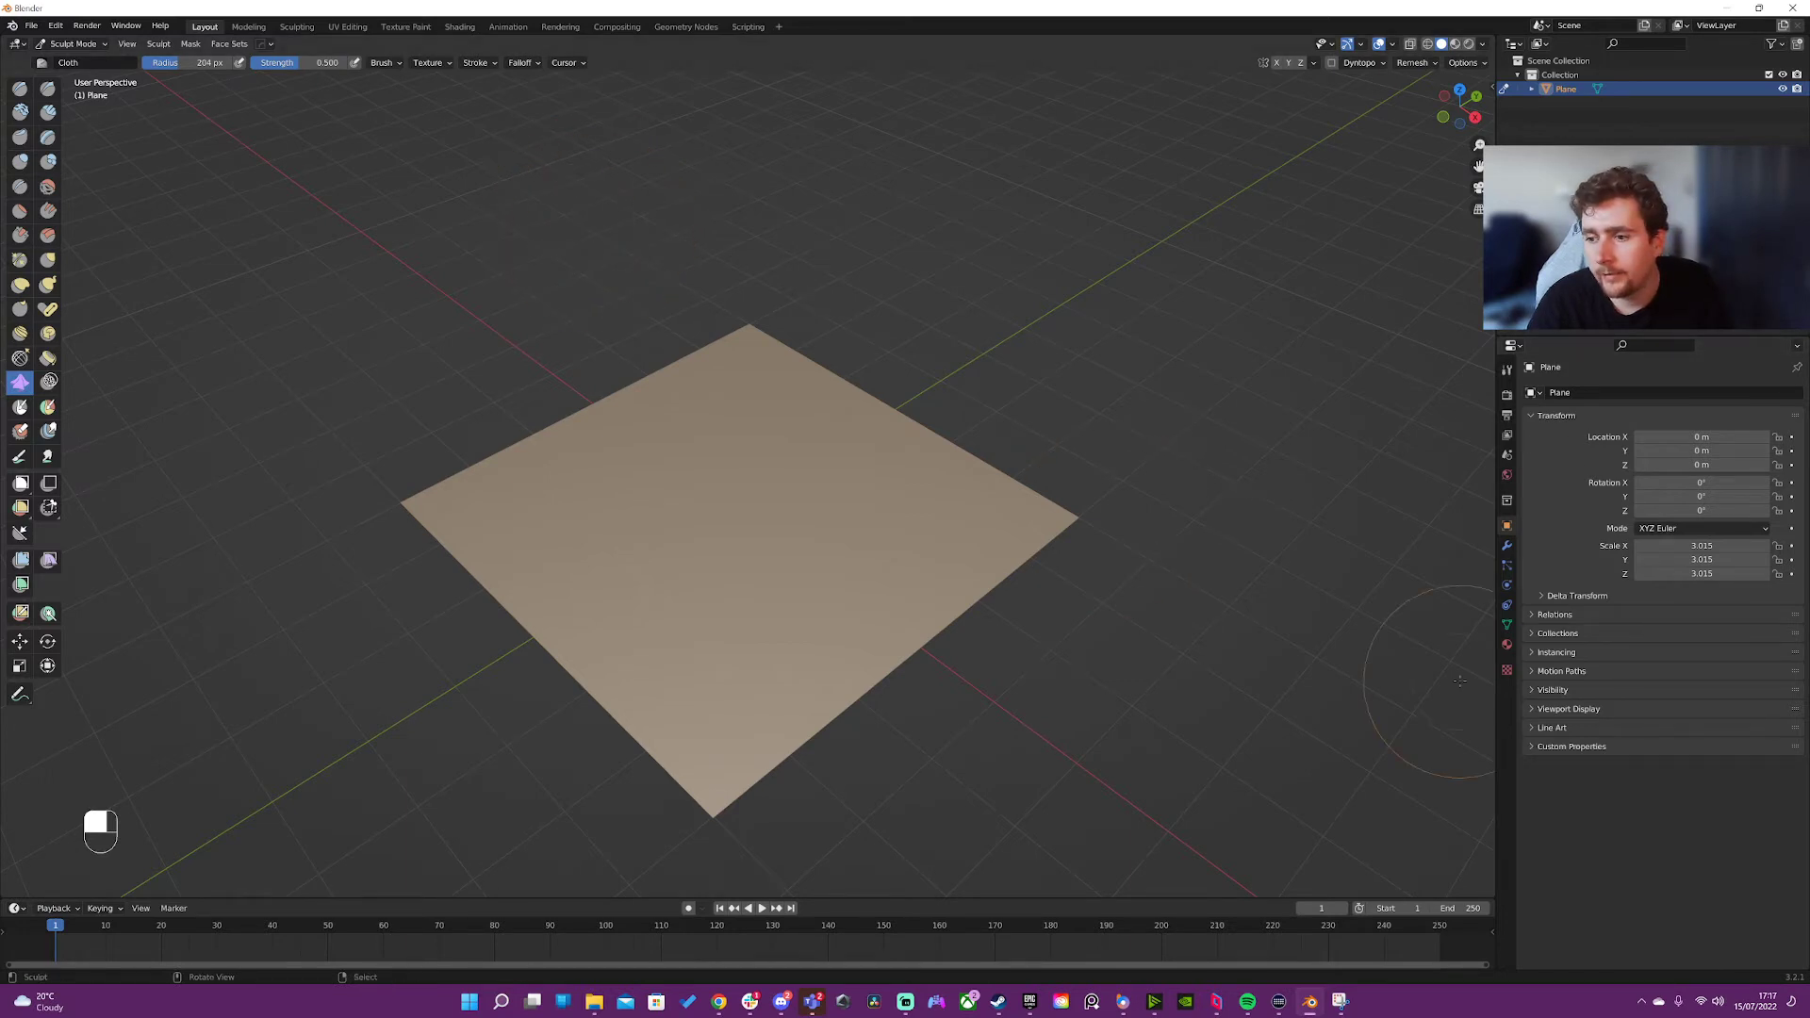
# - Show the Active Tool brush settings and lower Cloth Mass to about 0.45
pyautogui.click(1506, 369)
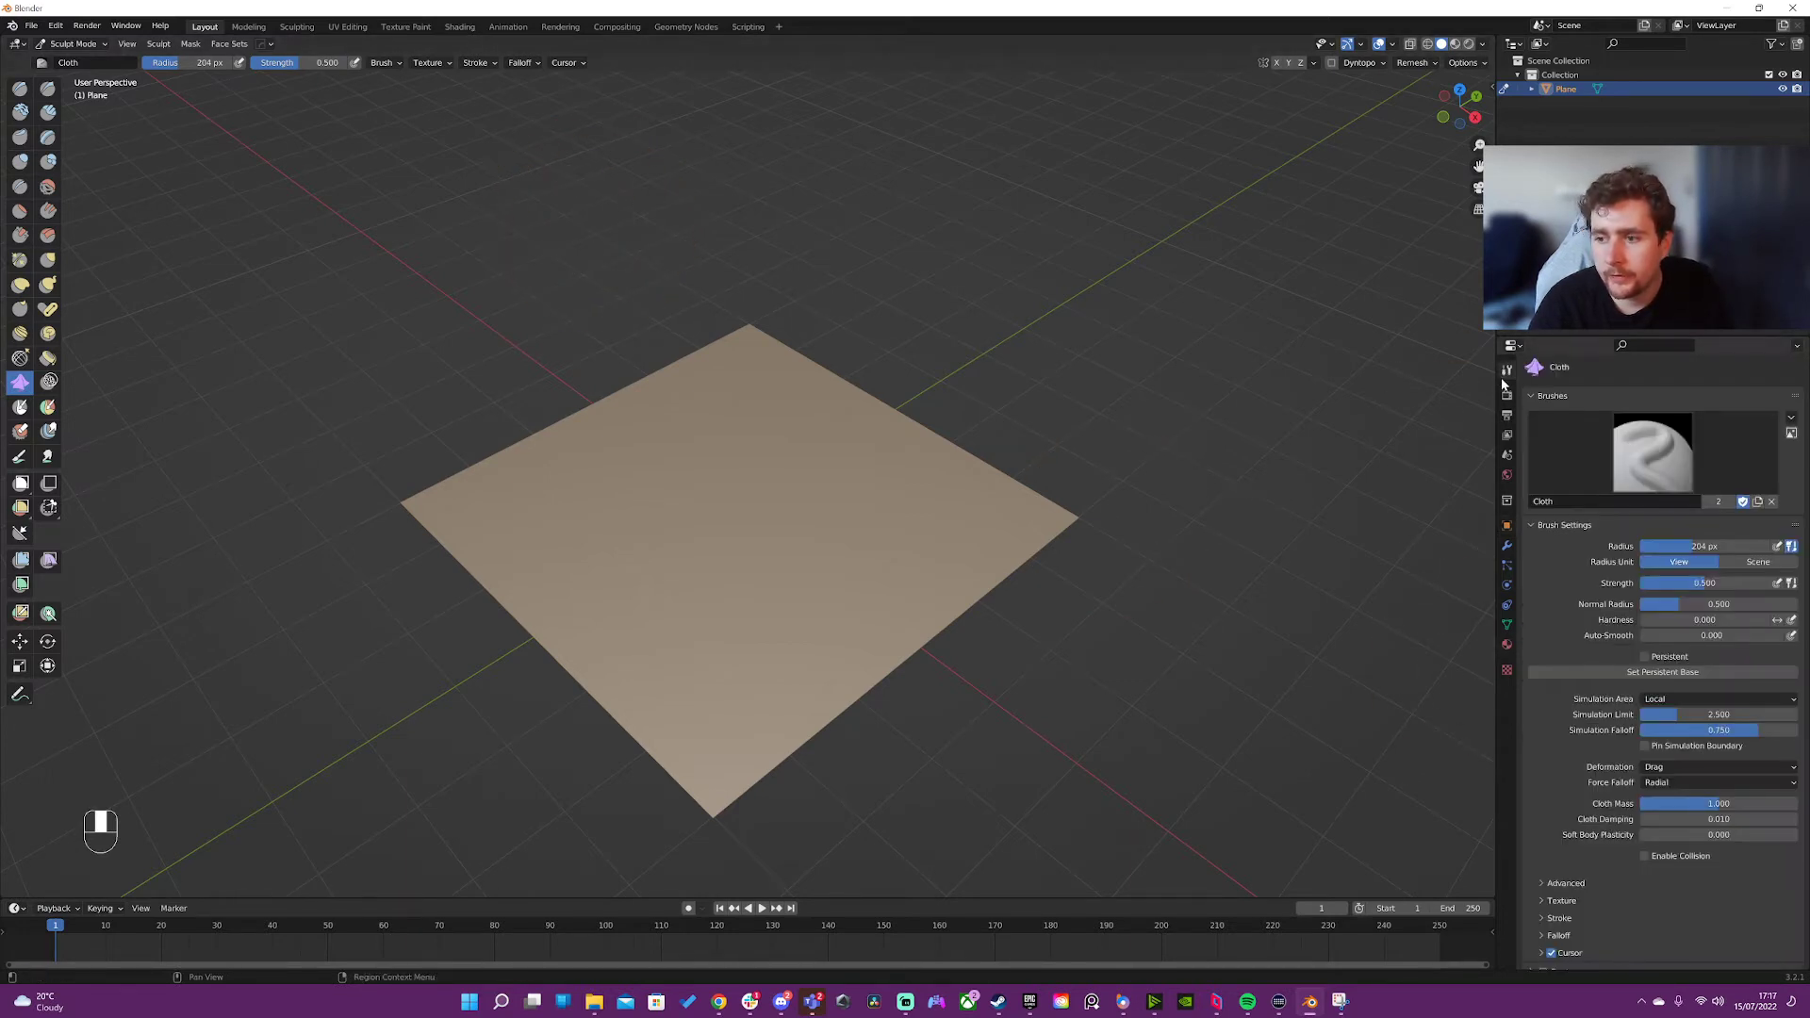
pyautogui.click(566, 62)
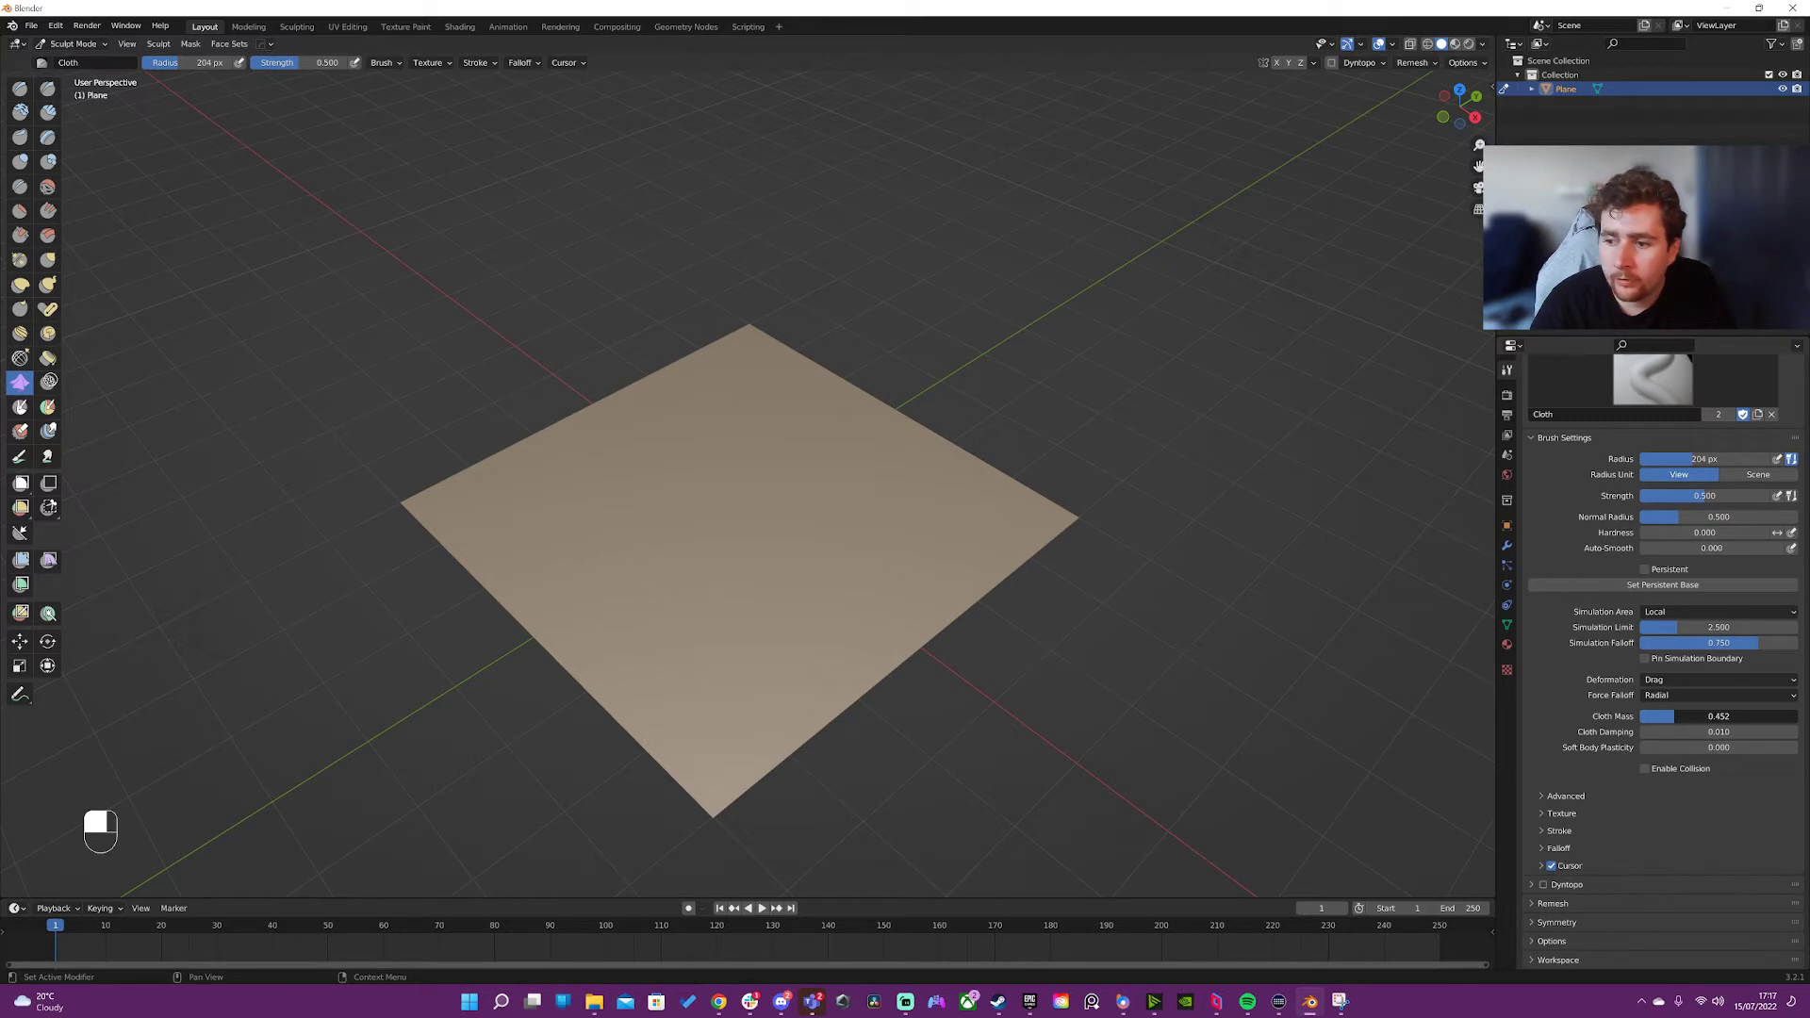
pyautogui.moveTo(349, 127)
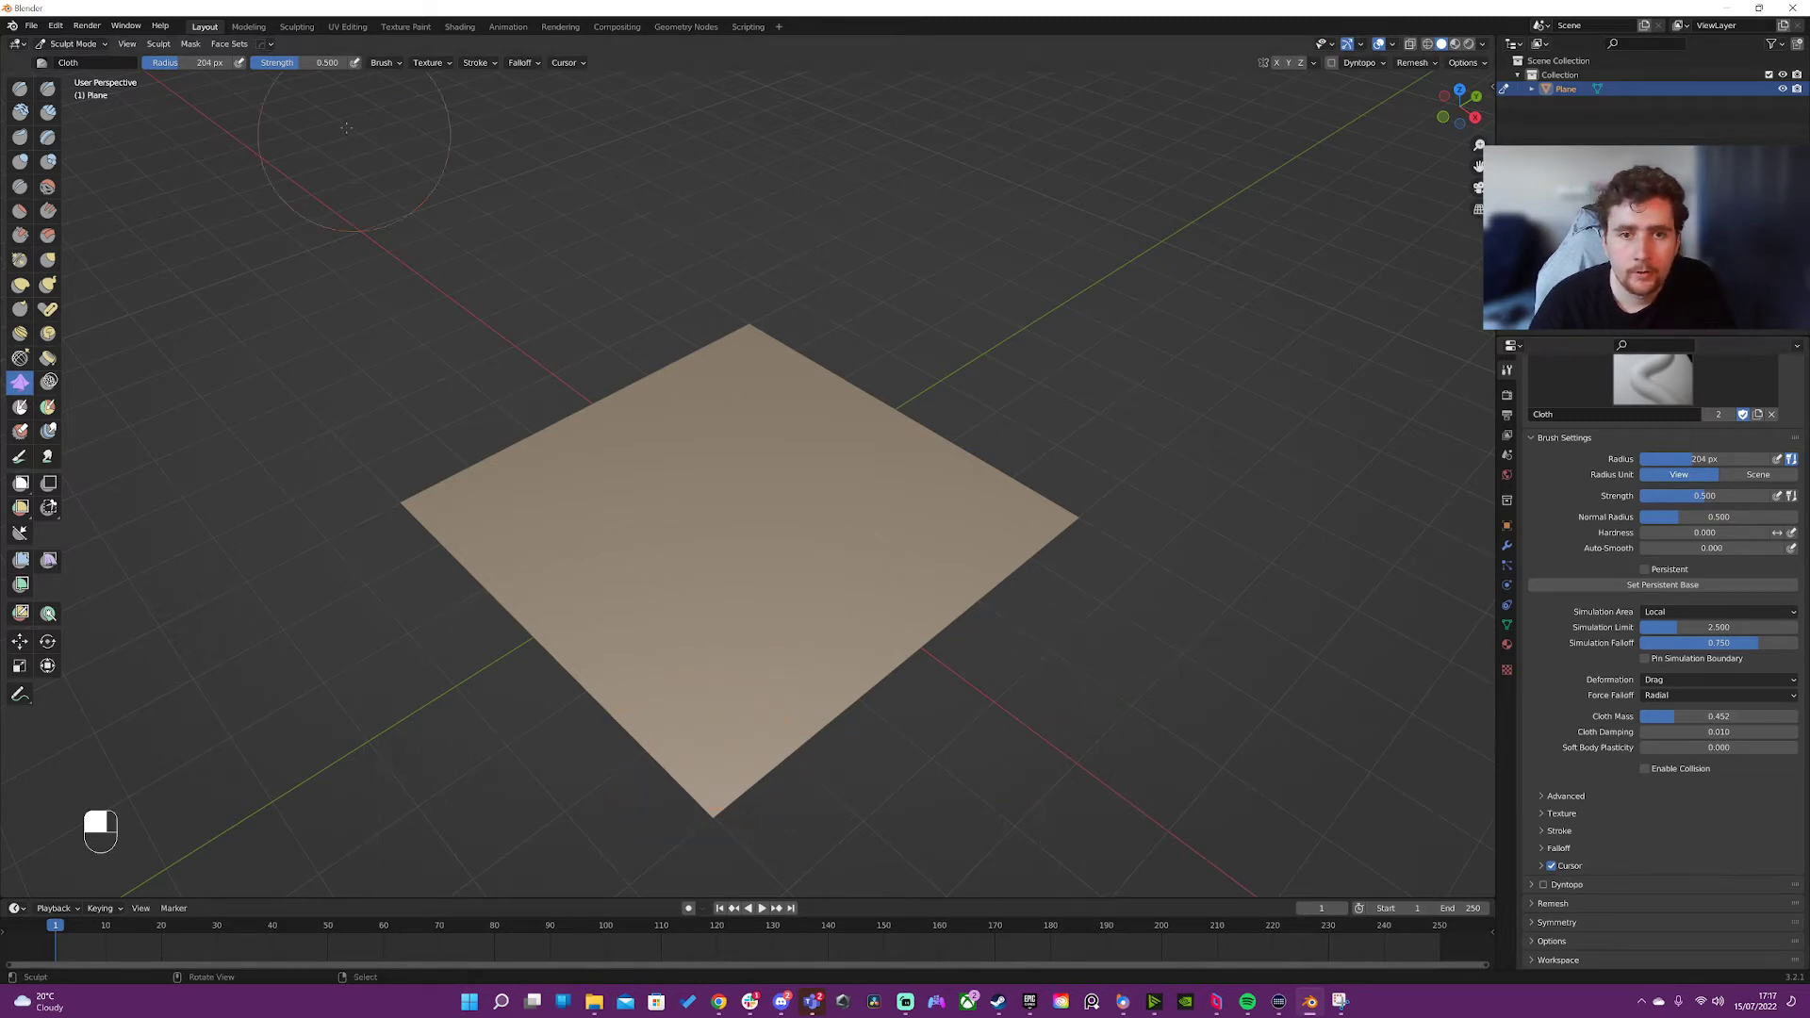
pyautogui.moveTo(754, 782)
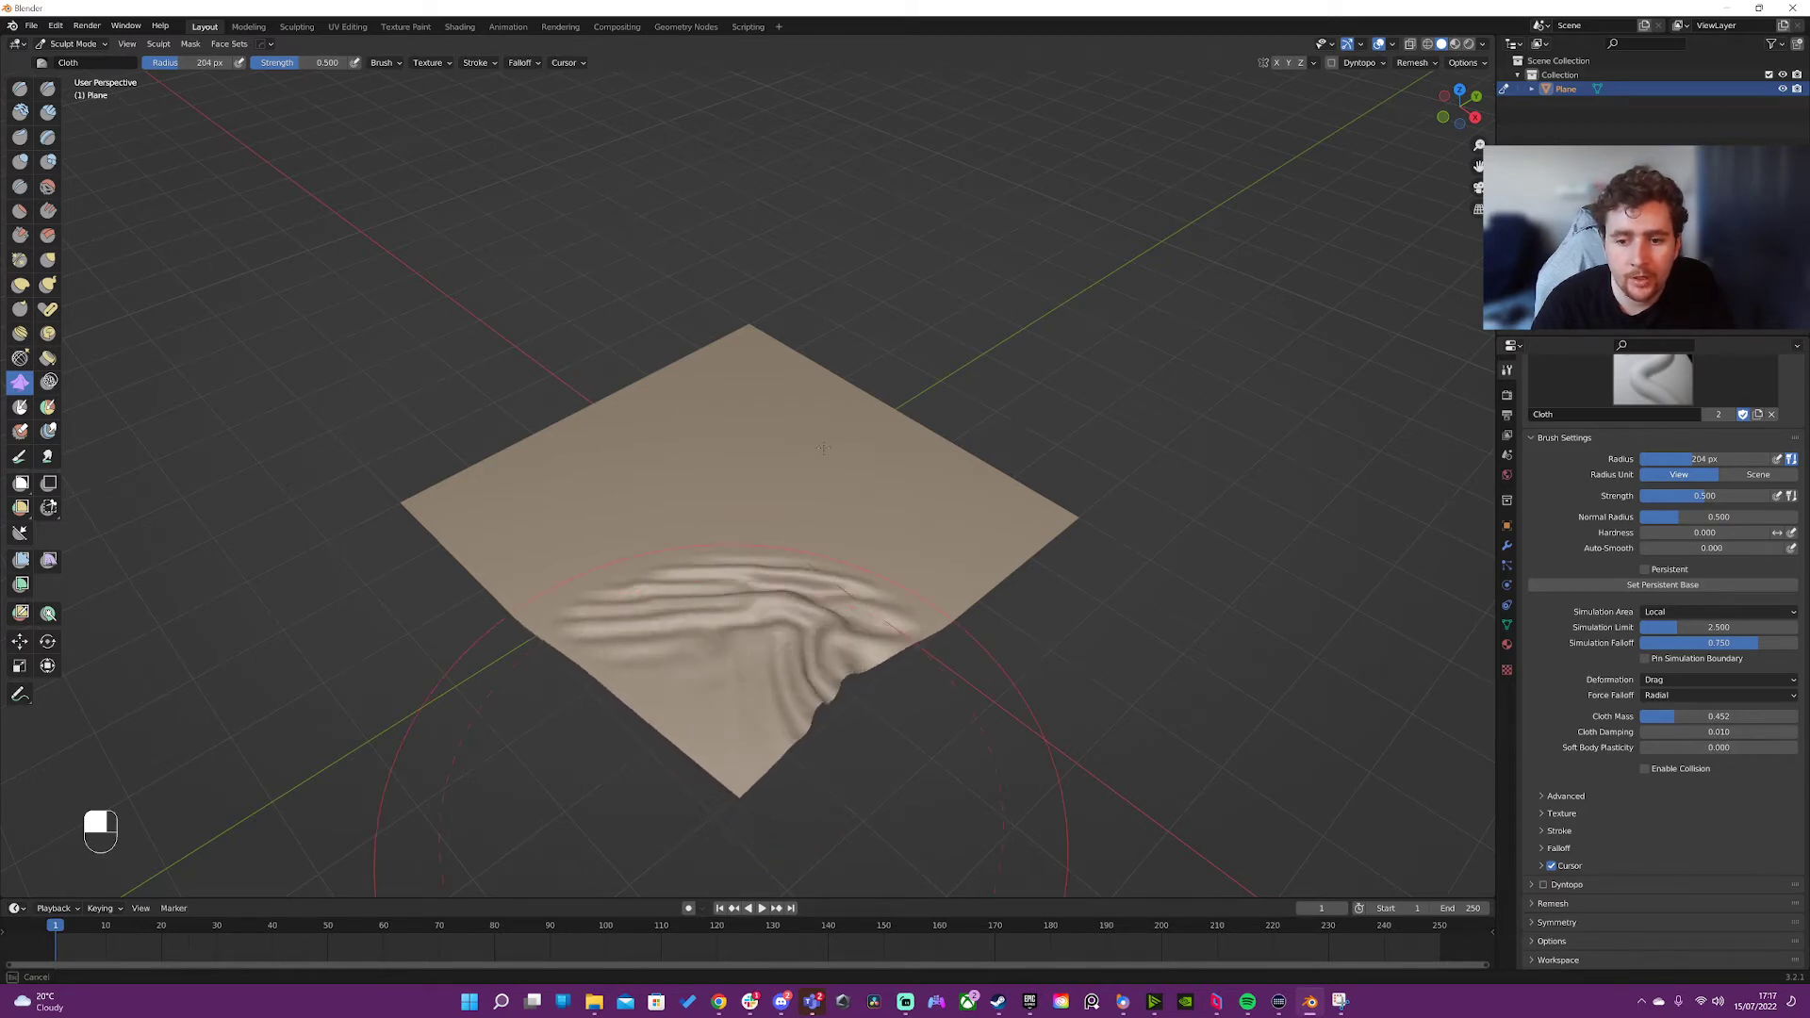
pyautogui.press('ctrl+z')
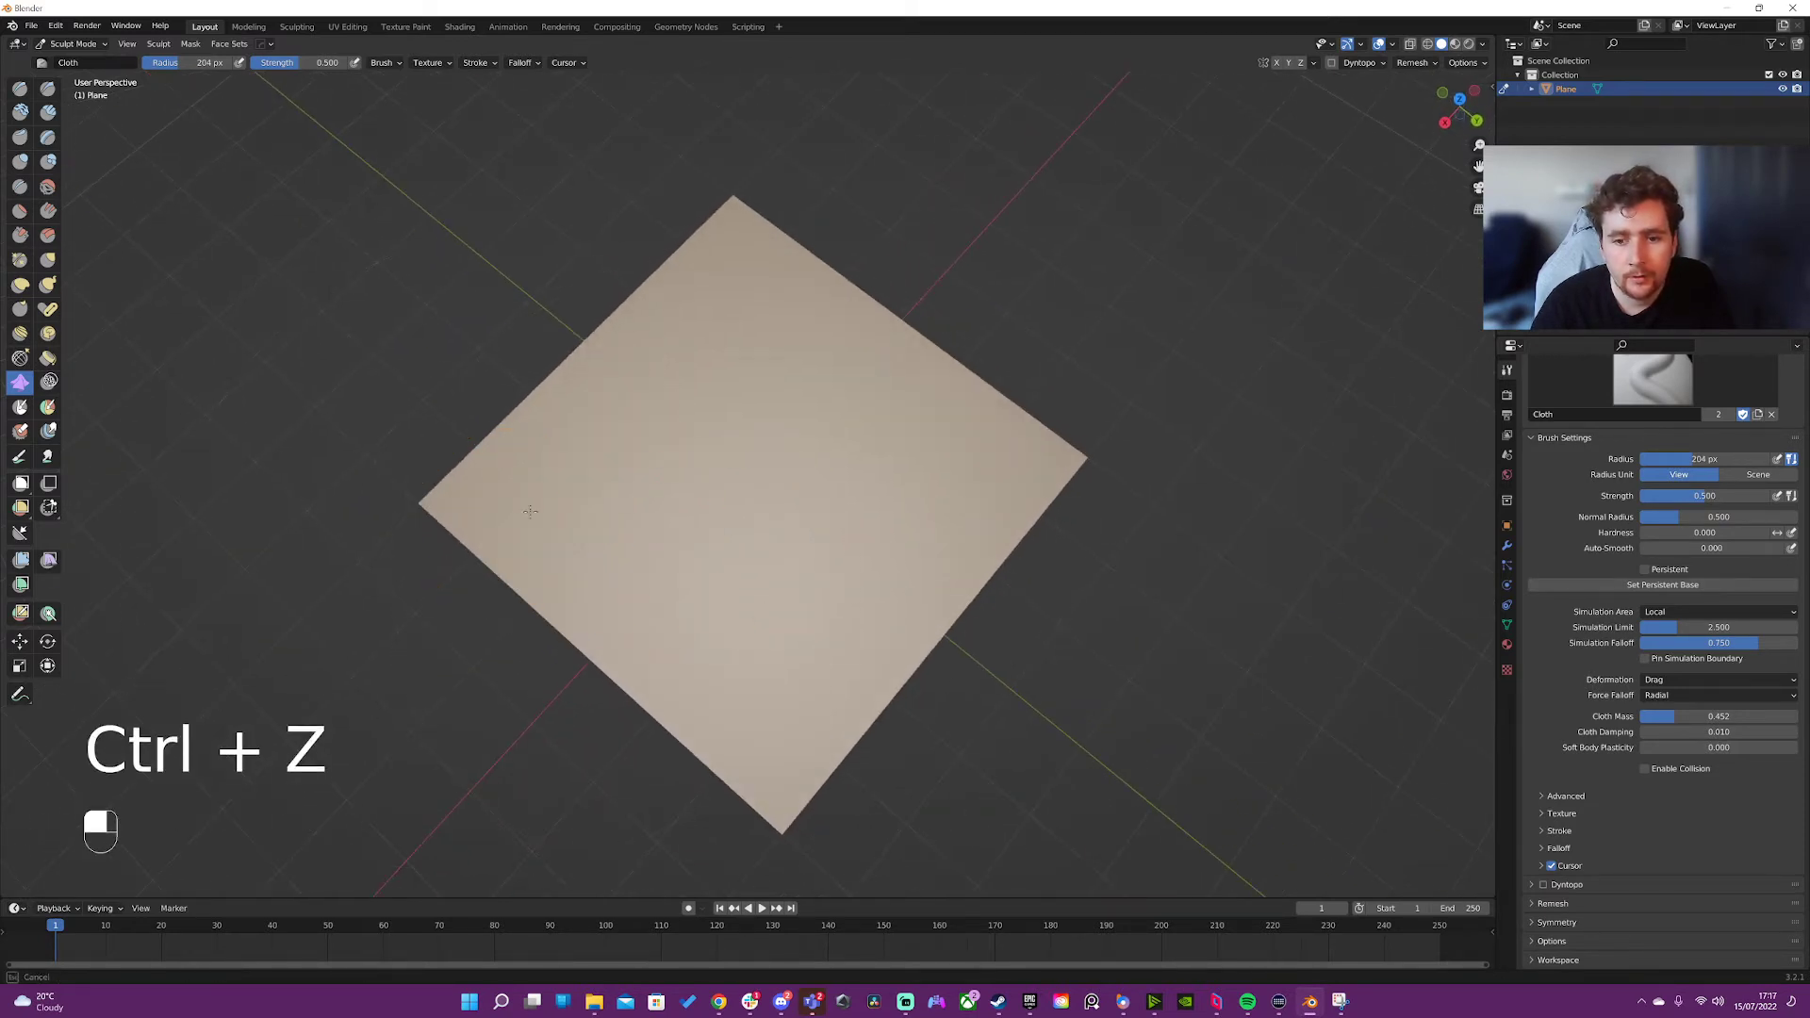
pyautogui.press('ctrl+z')
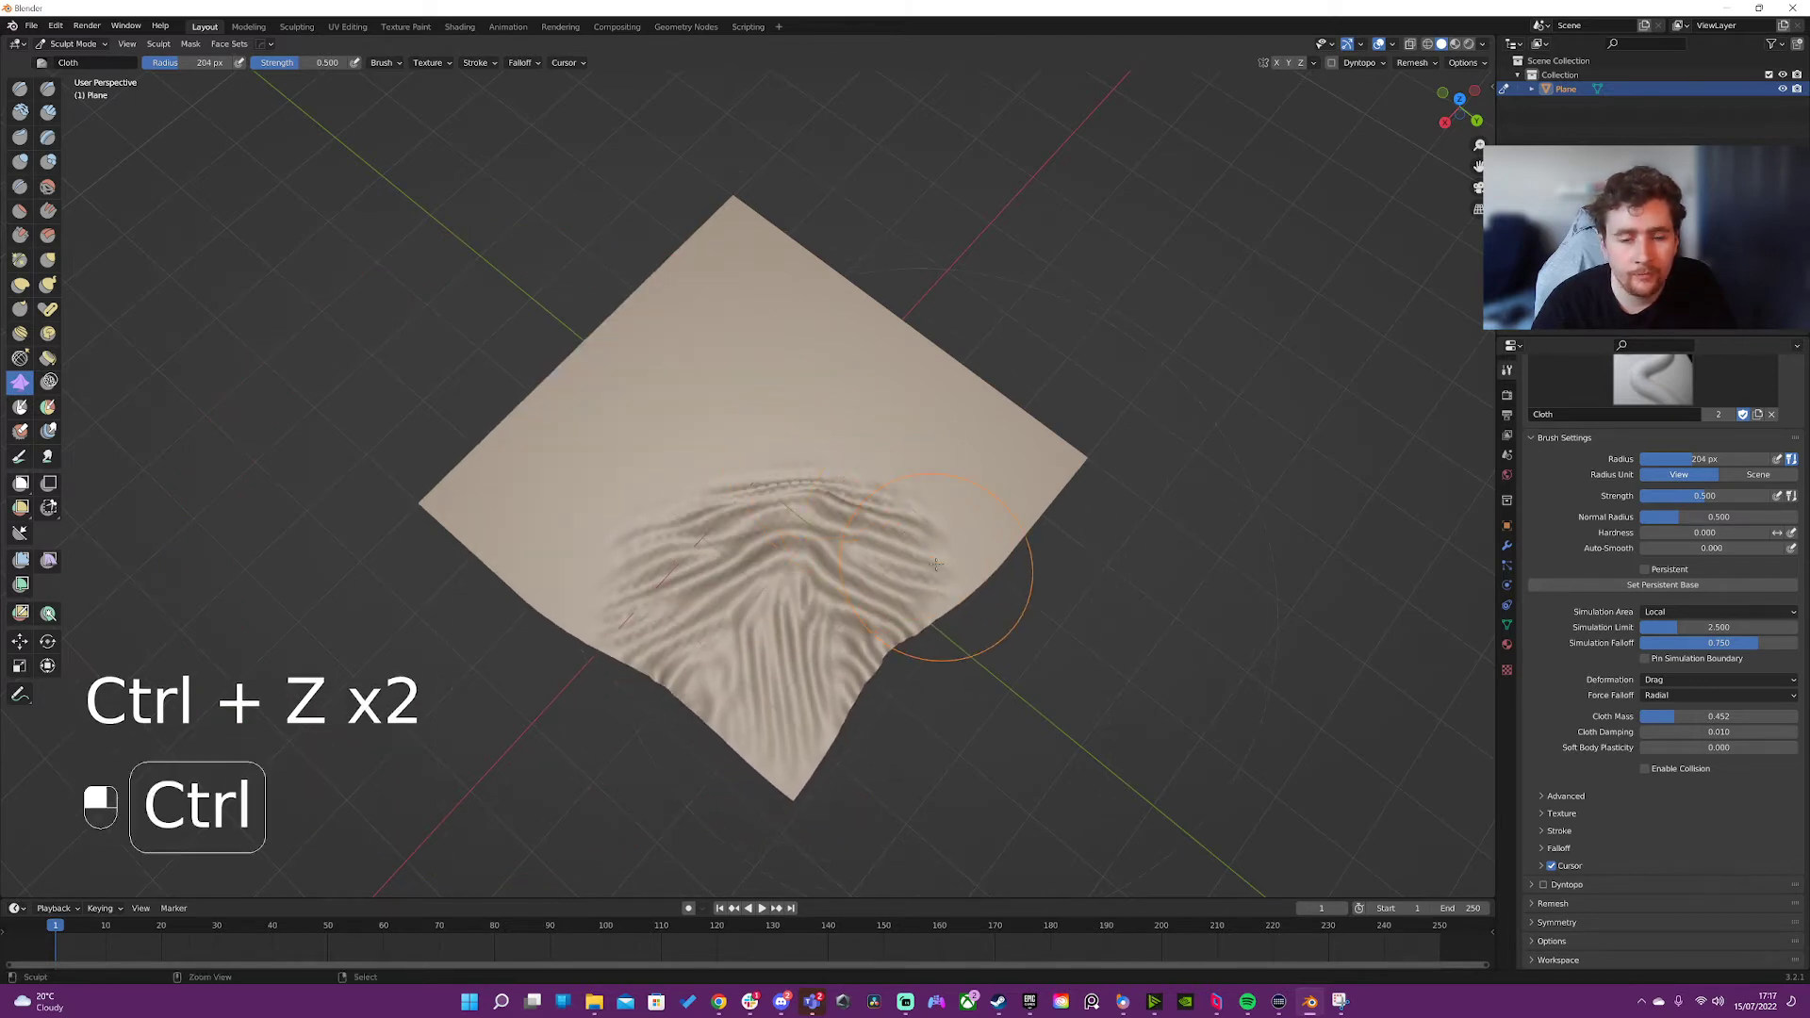
pyautogui.press('ctrl+z')
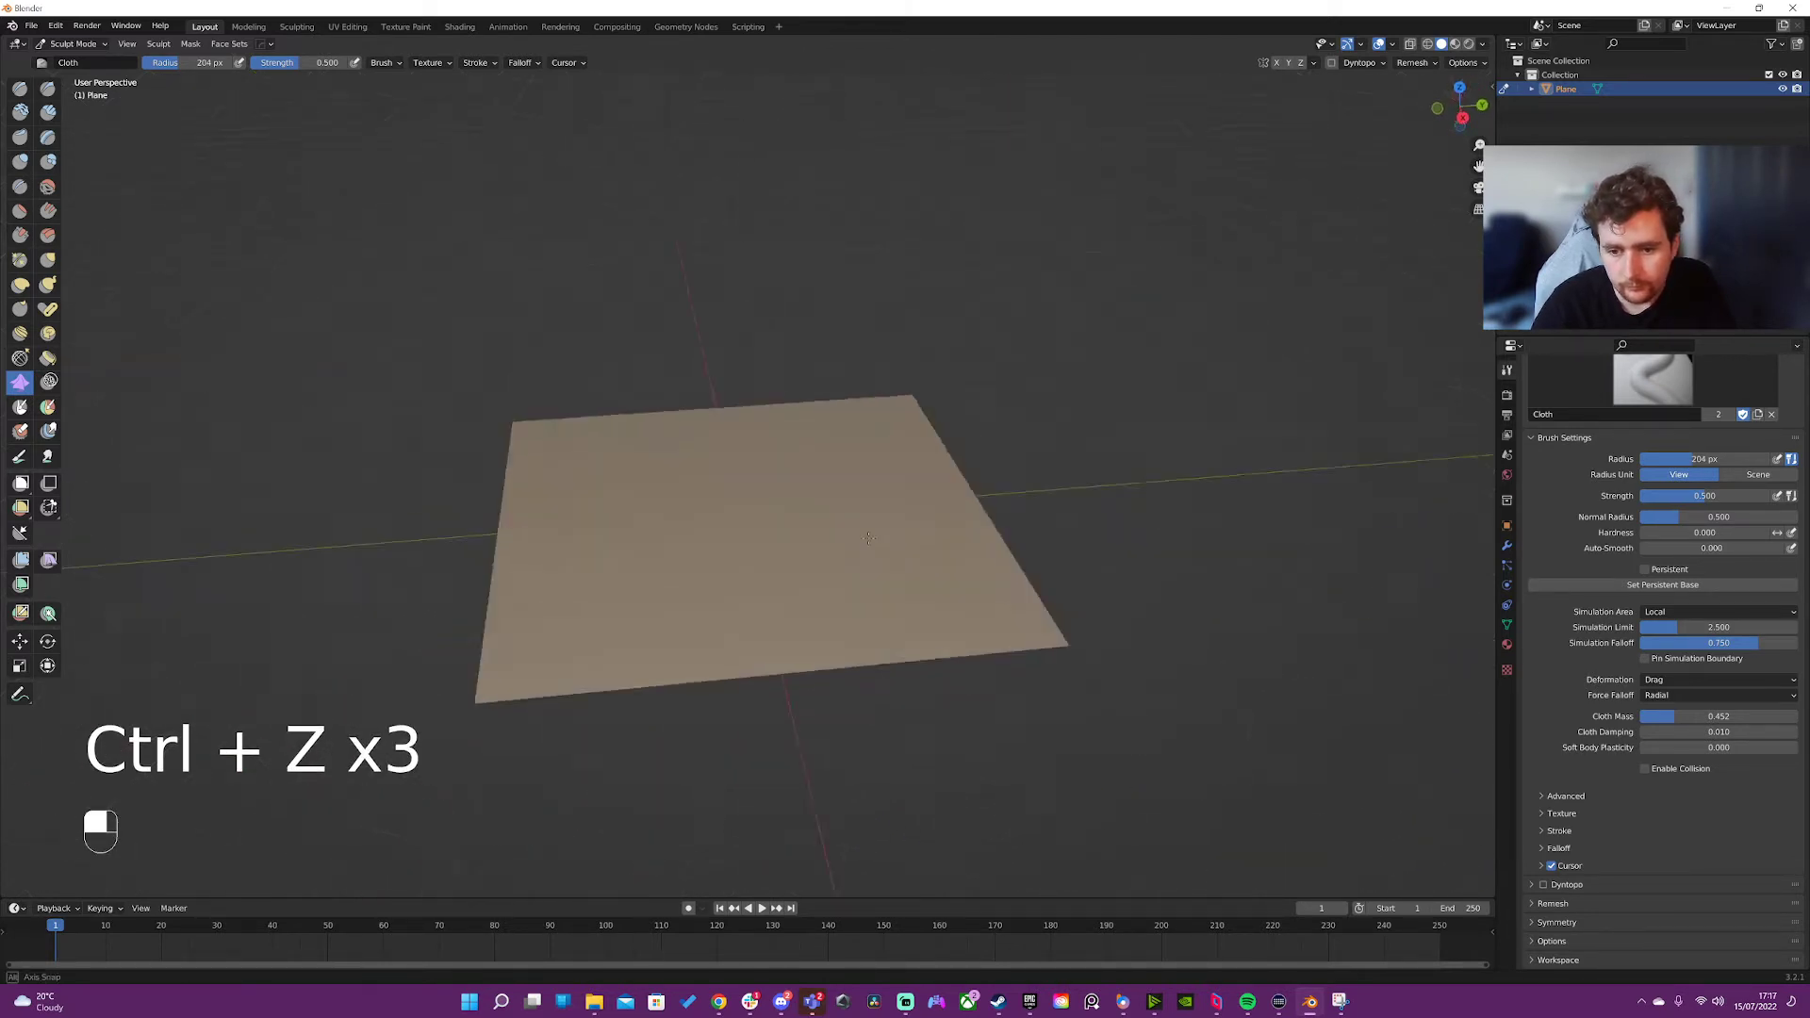
pyautogui.press('ctrl+z')
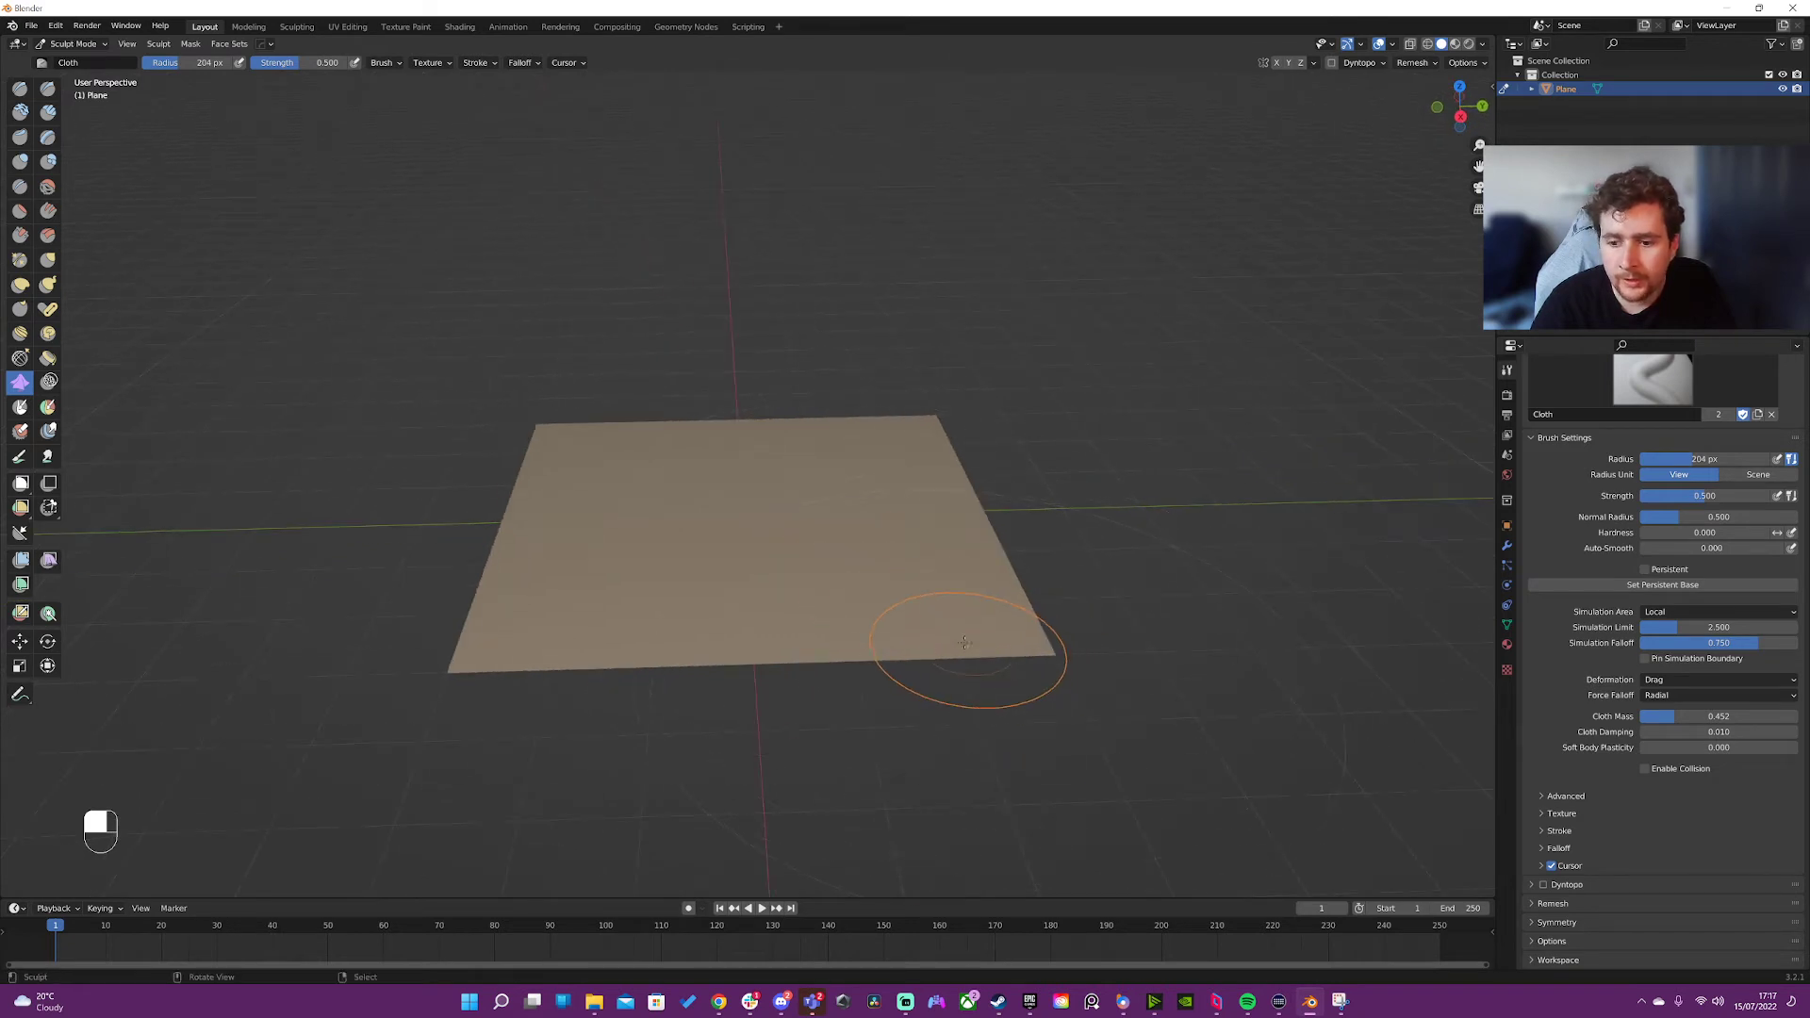
pyautogui.moveTo(847, 592)
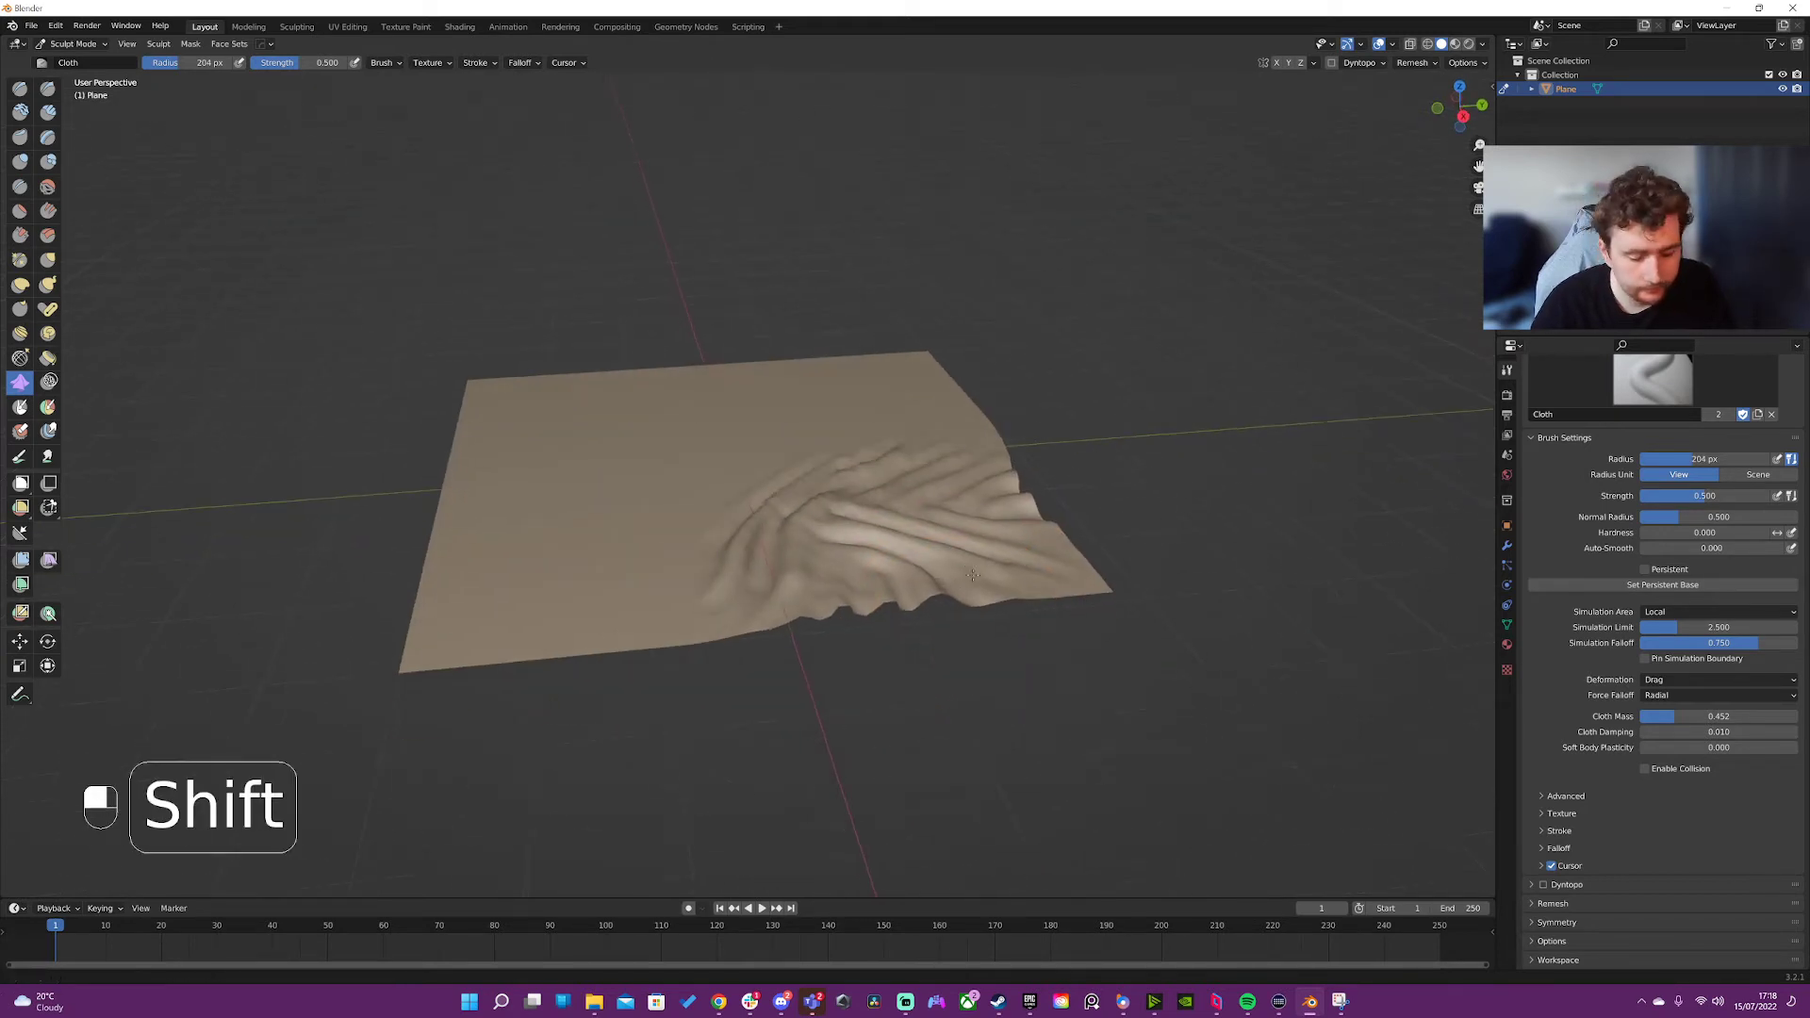
pyautogui.press('ctrl+z')
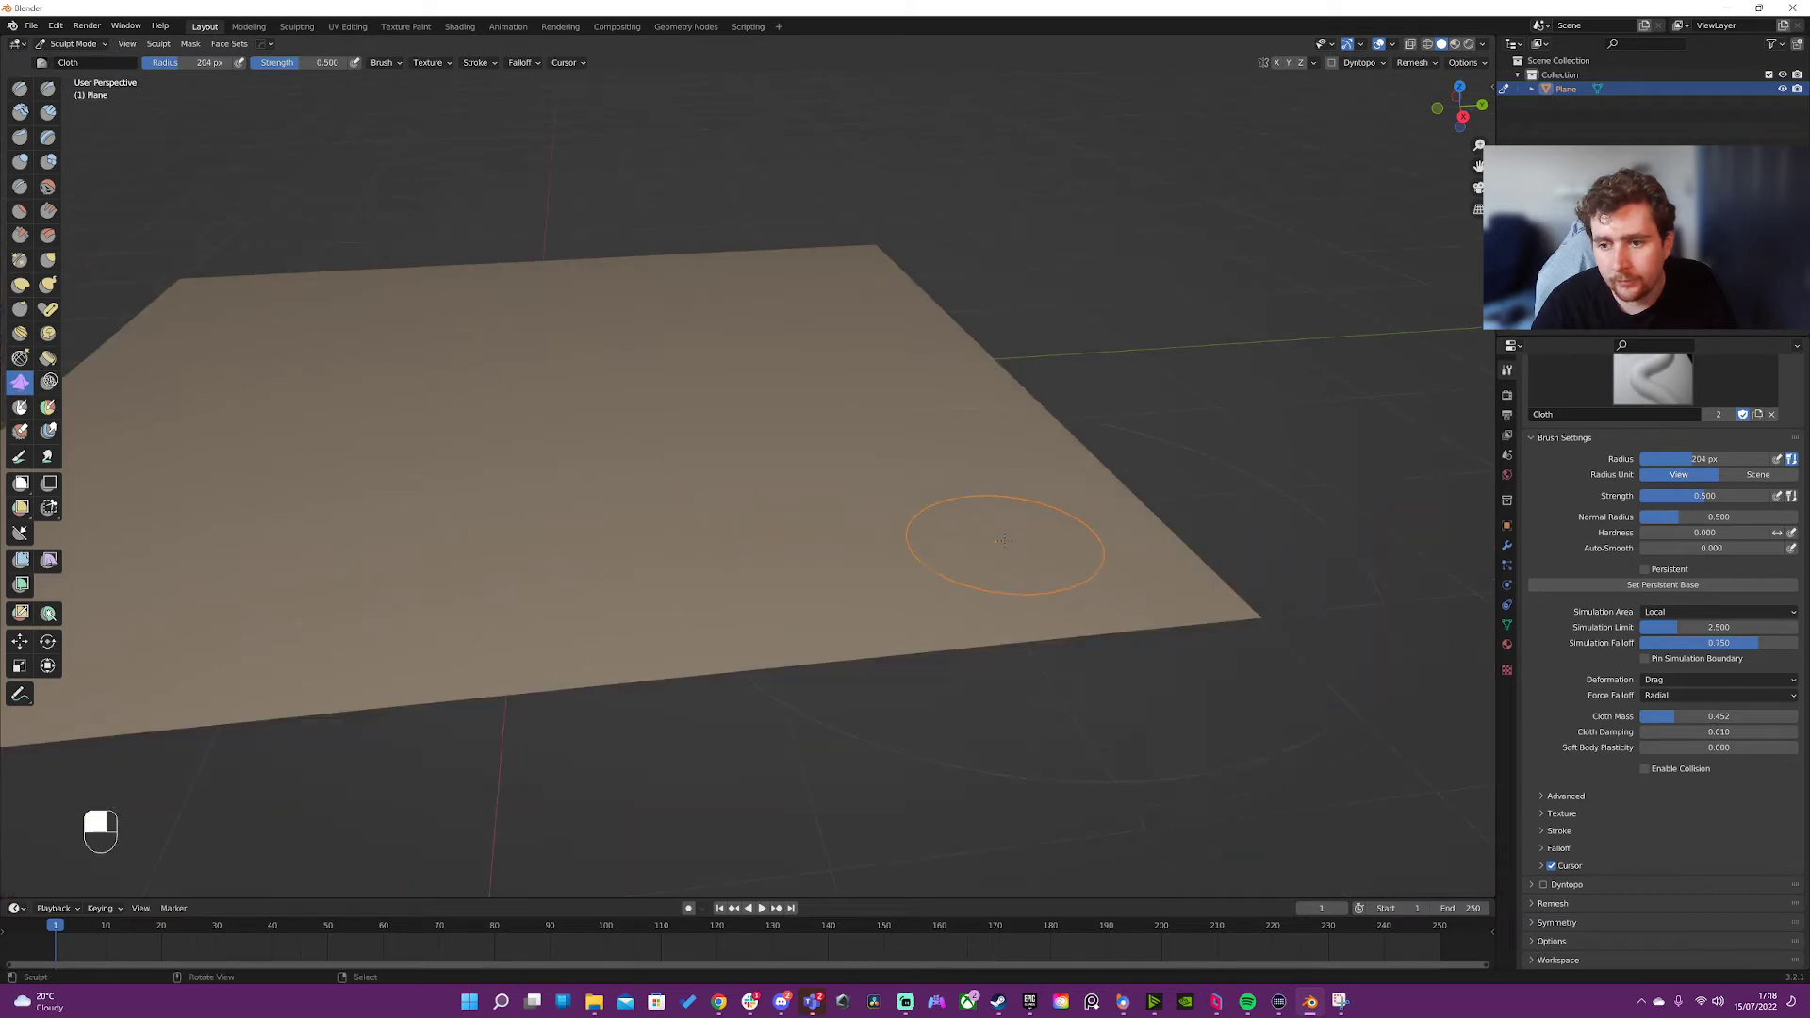
pyautogui.press('ctrl+z')
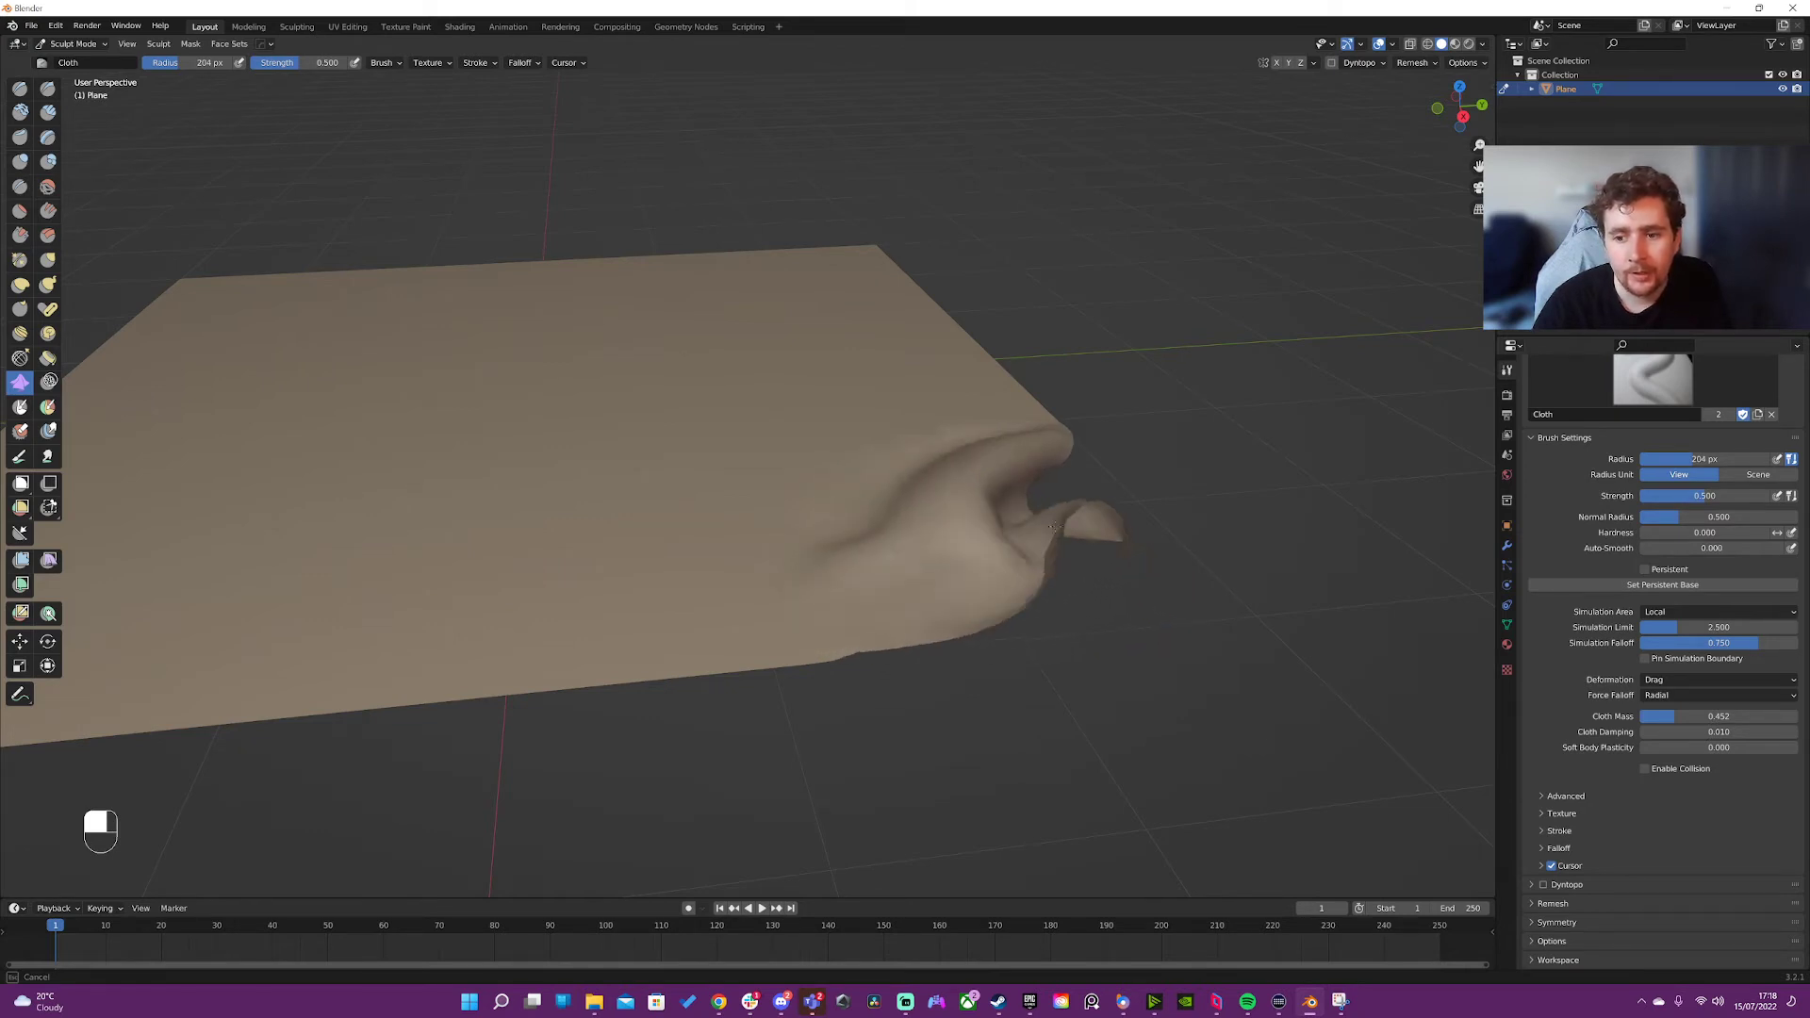
pyautogui.press('ctrl+z')
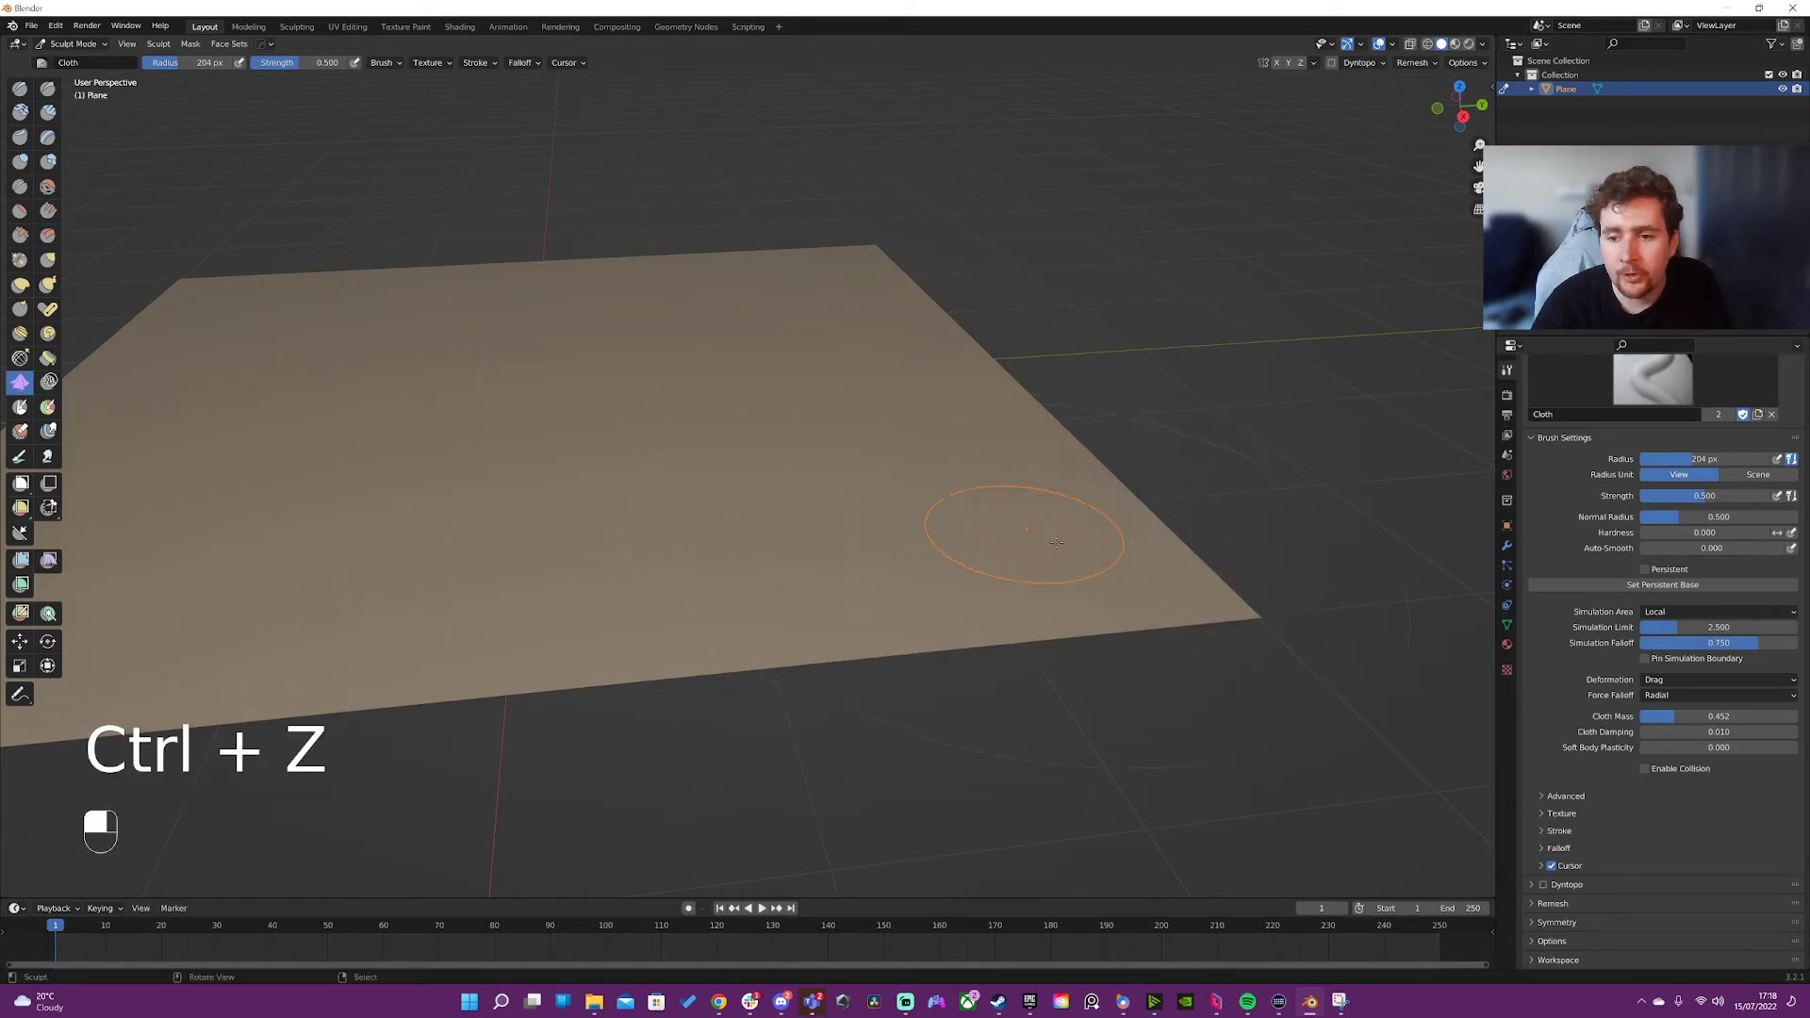
pyautogui.press('ctrl+z')
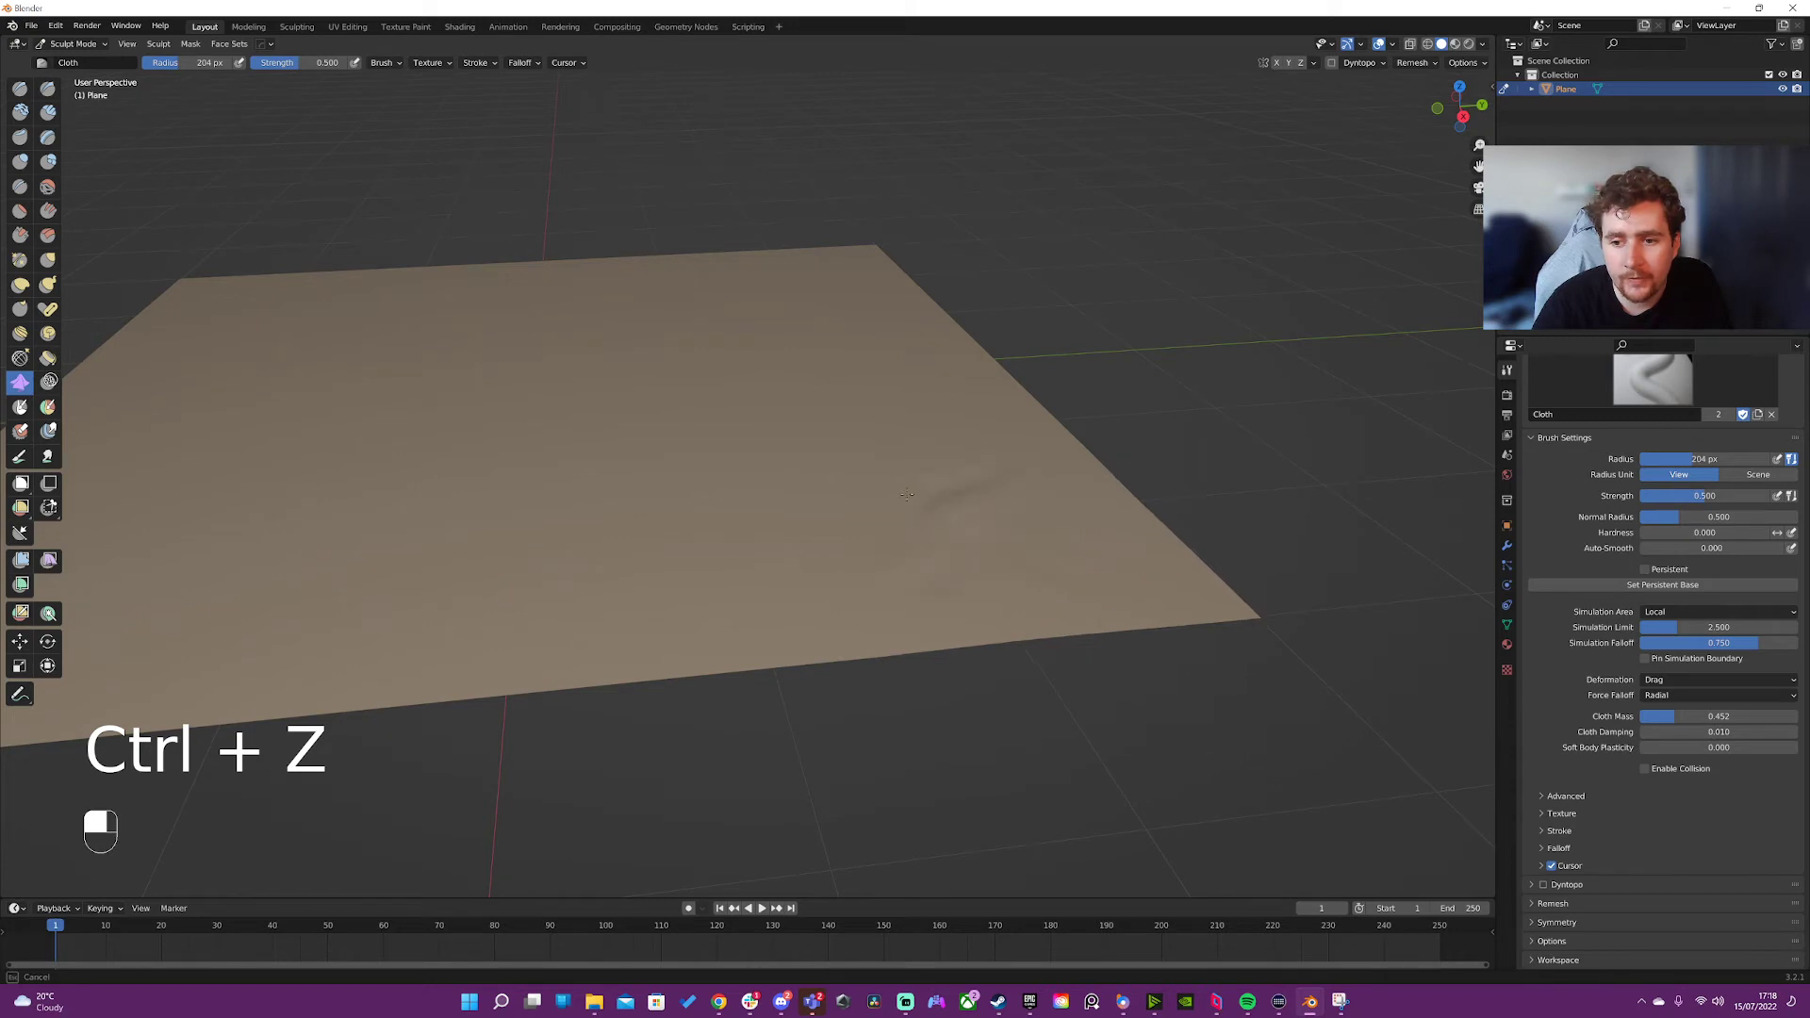
pyautogui.moveTo(1120, 583)
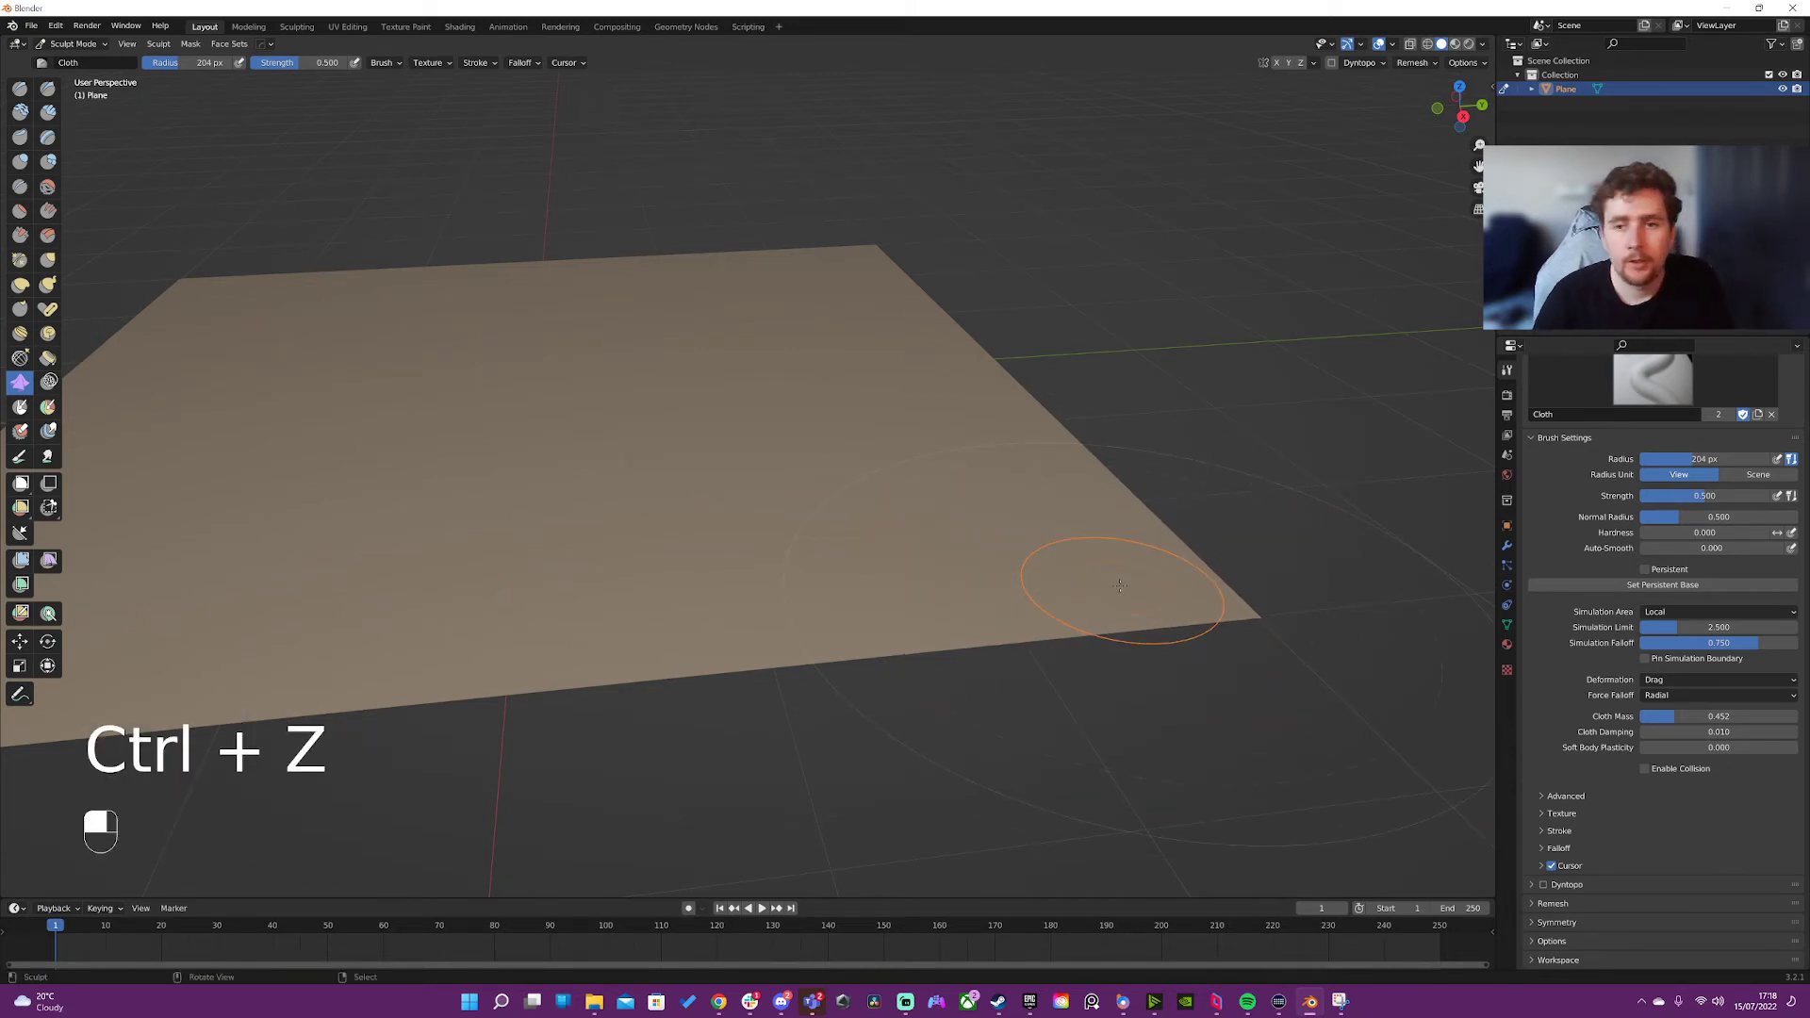
pyautogui.press('ctrl+z')
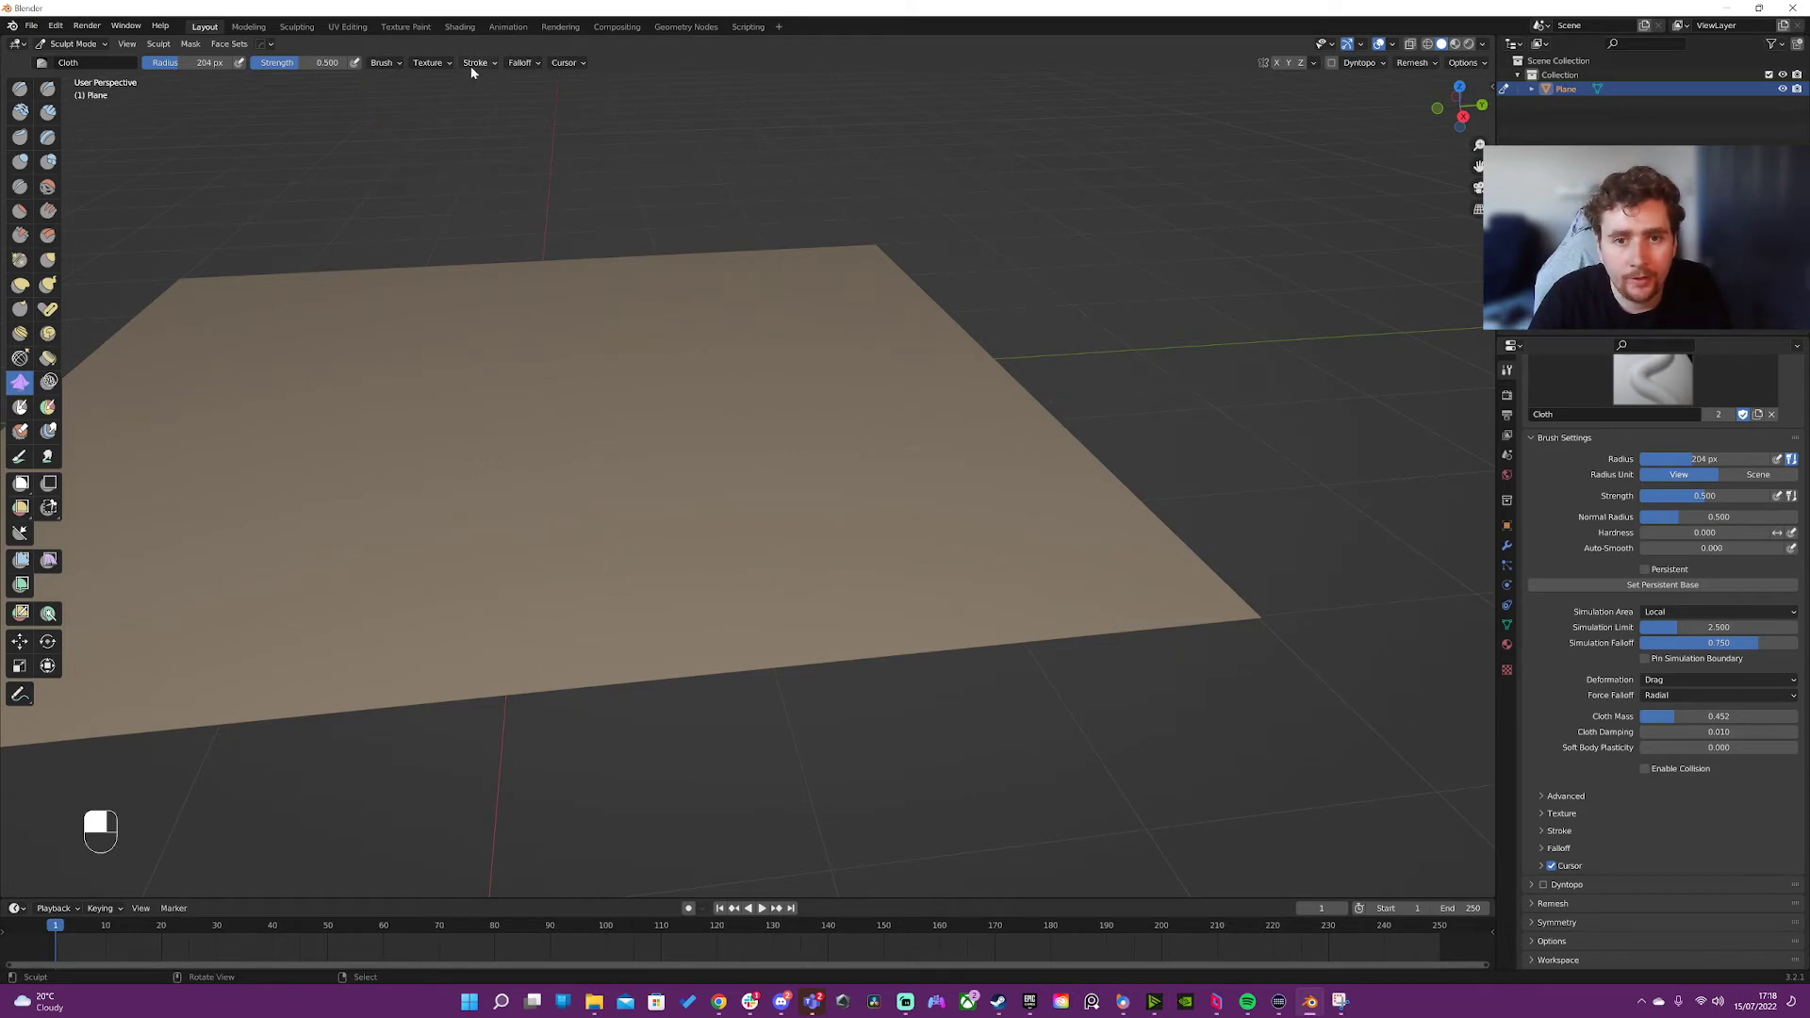
pyautogui.click(428, 62)
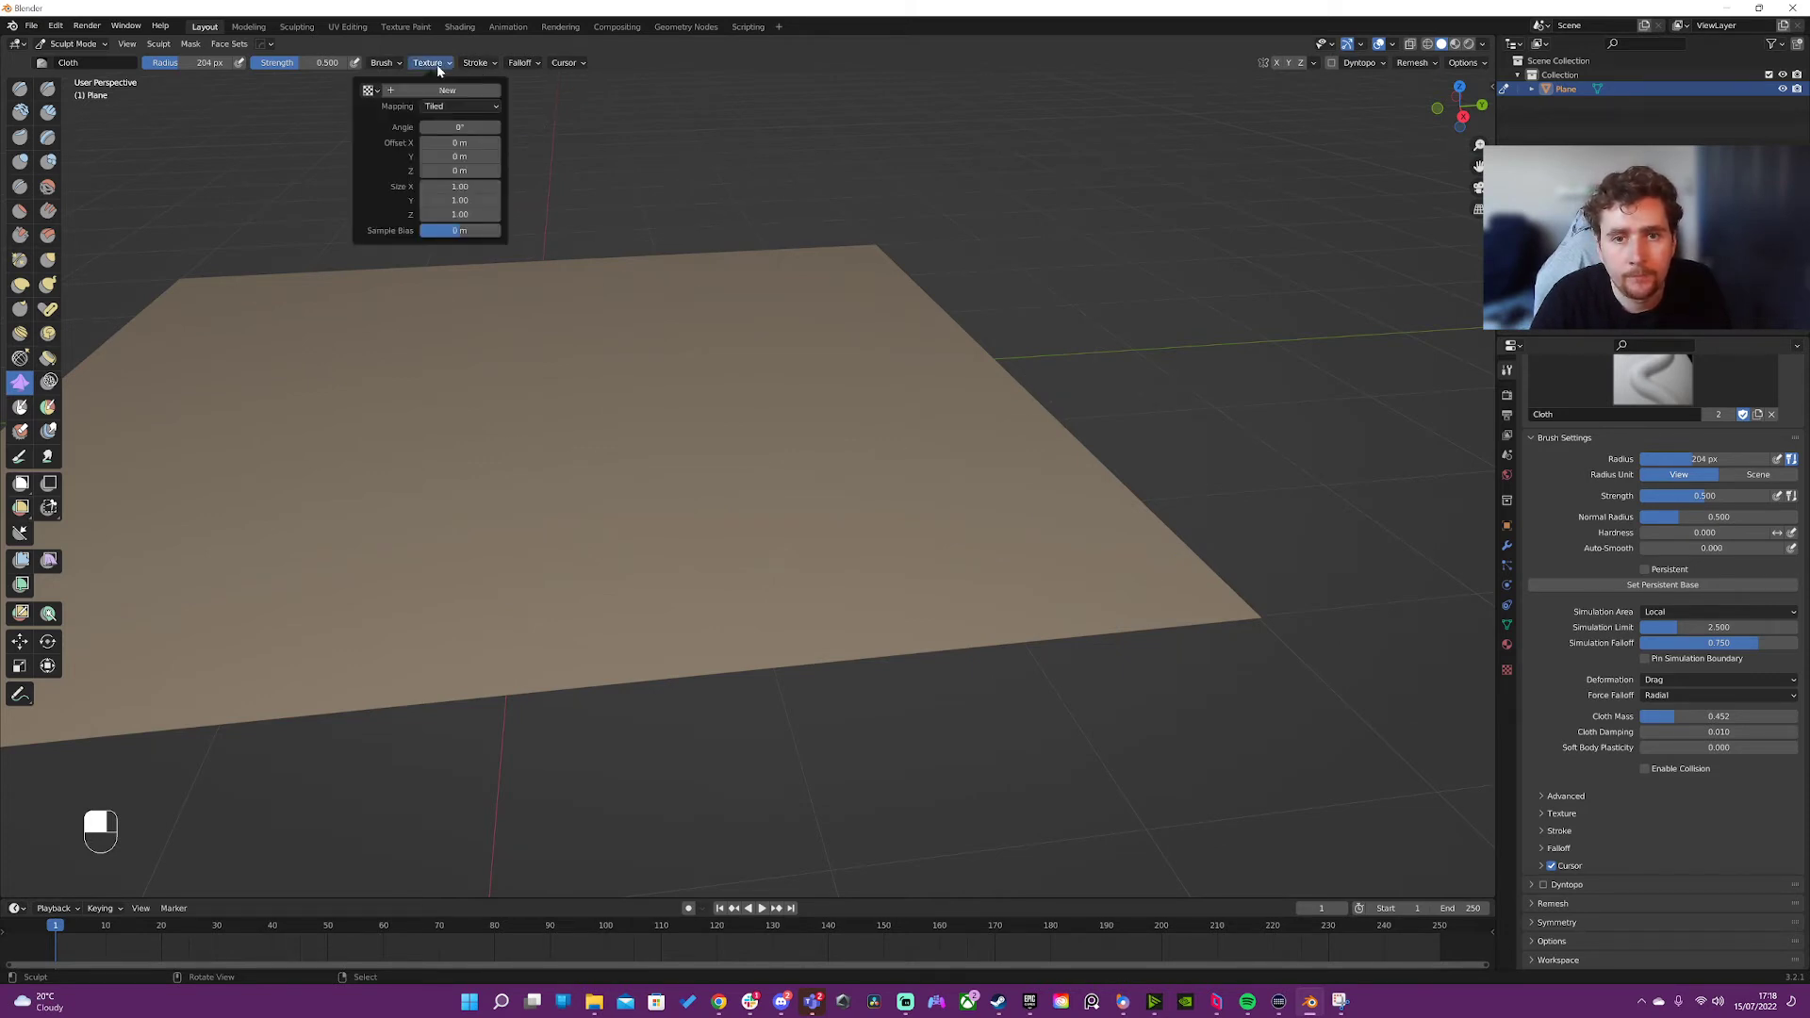
pyautogui.click(475, 62)
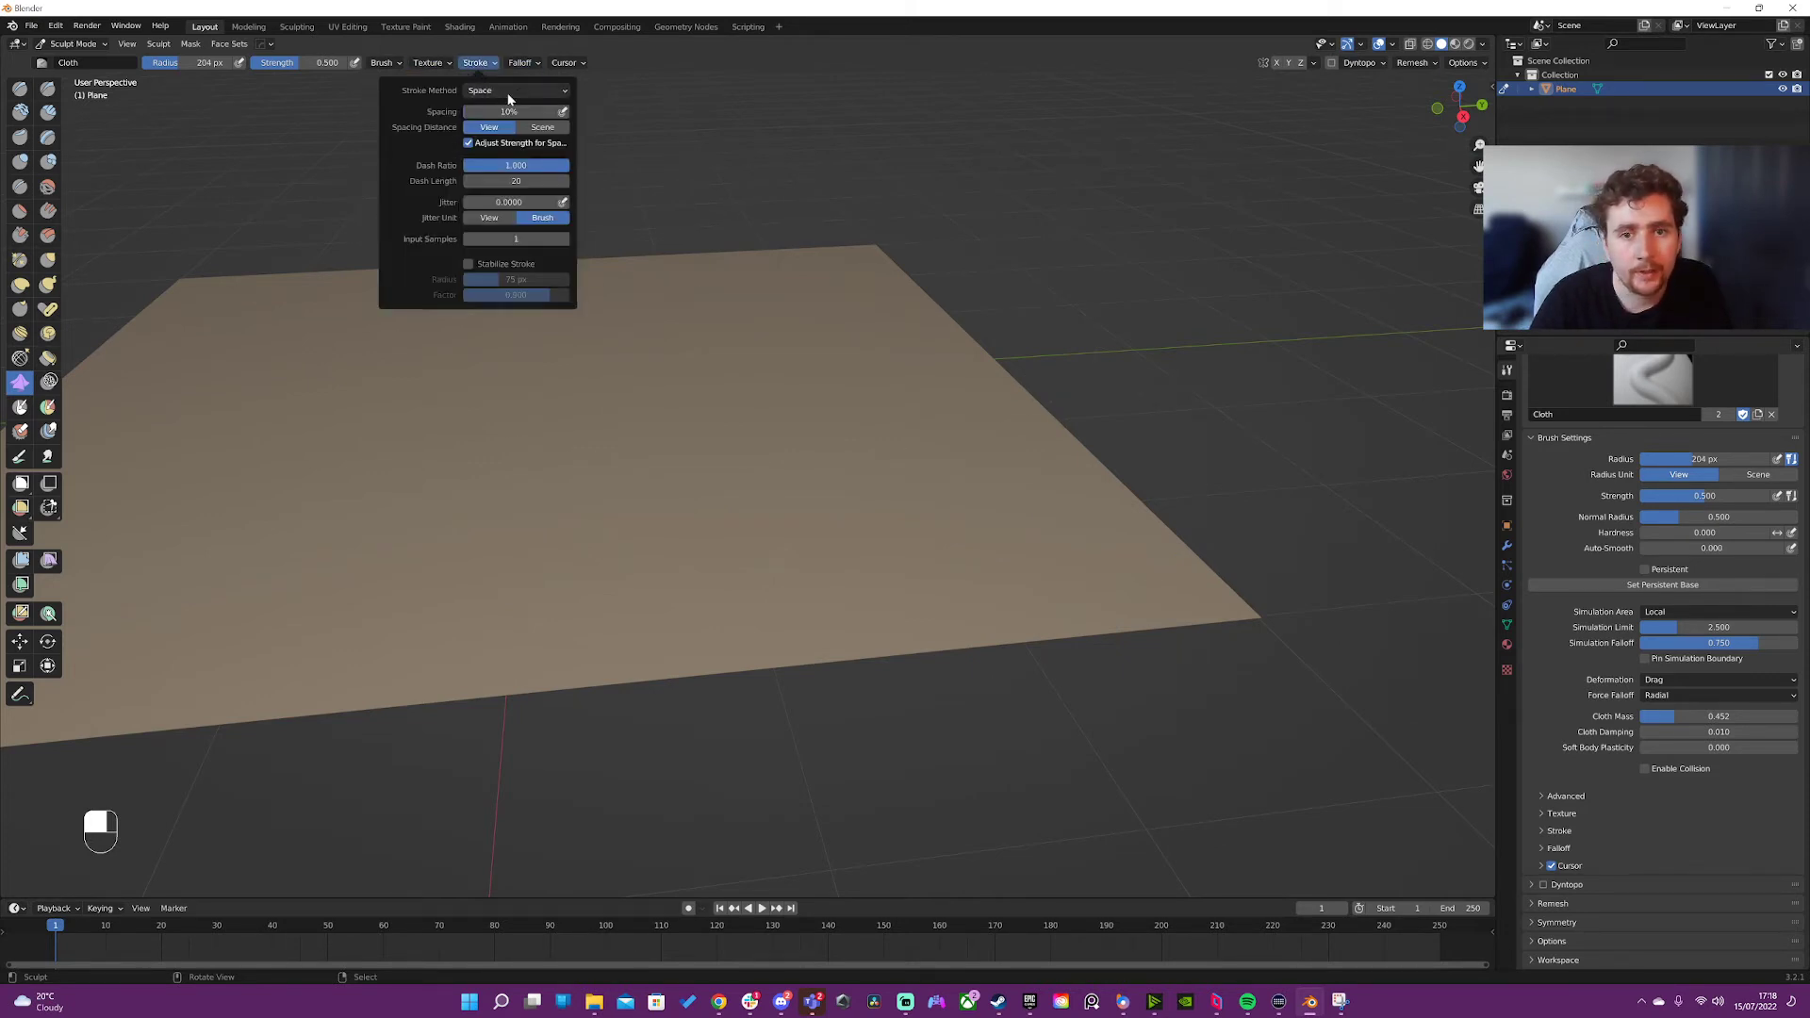
pyautogui.click(512, 91)
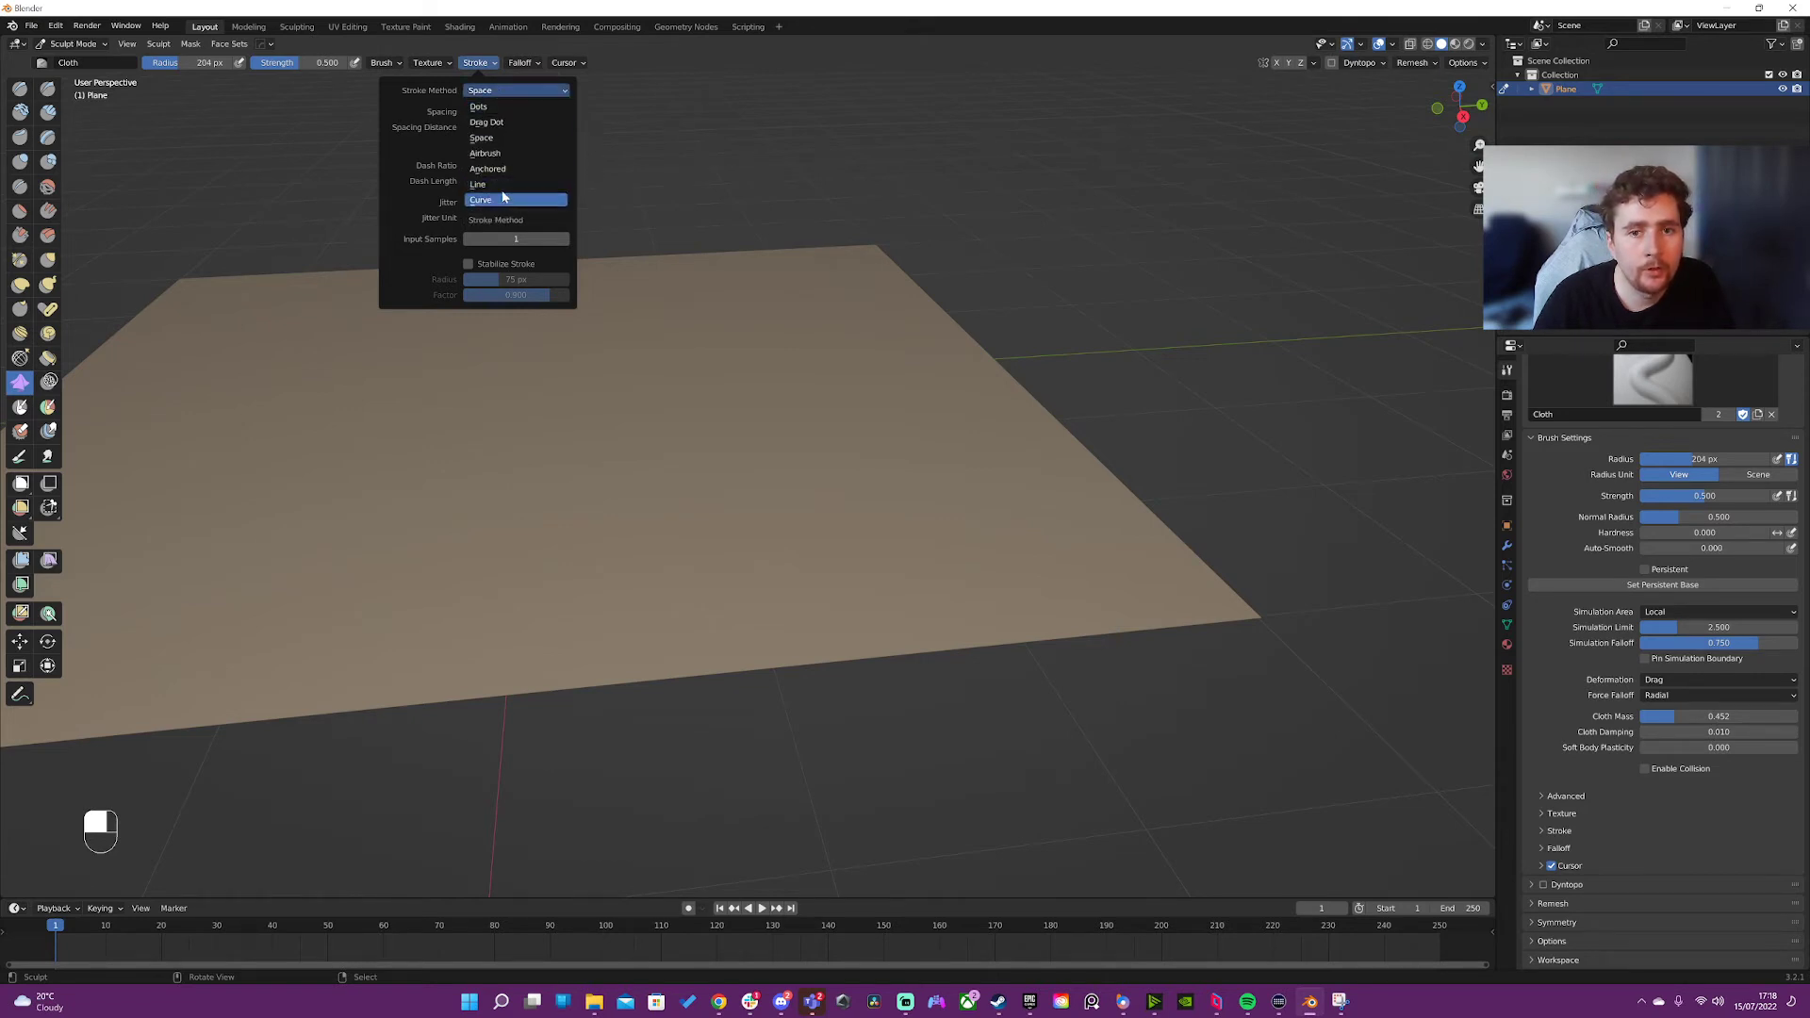
pyautogui.moveTo(486, 168)
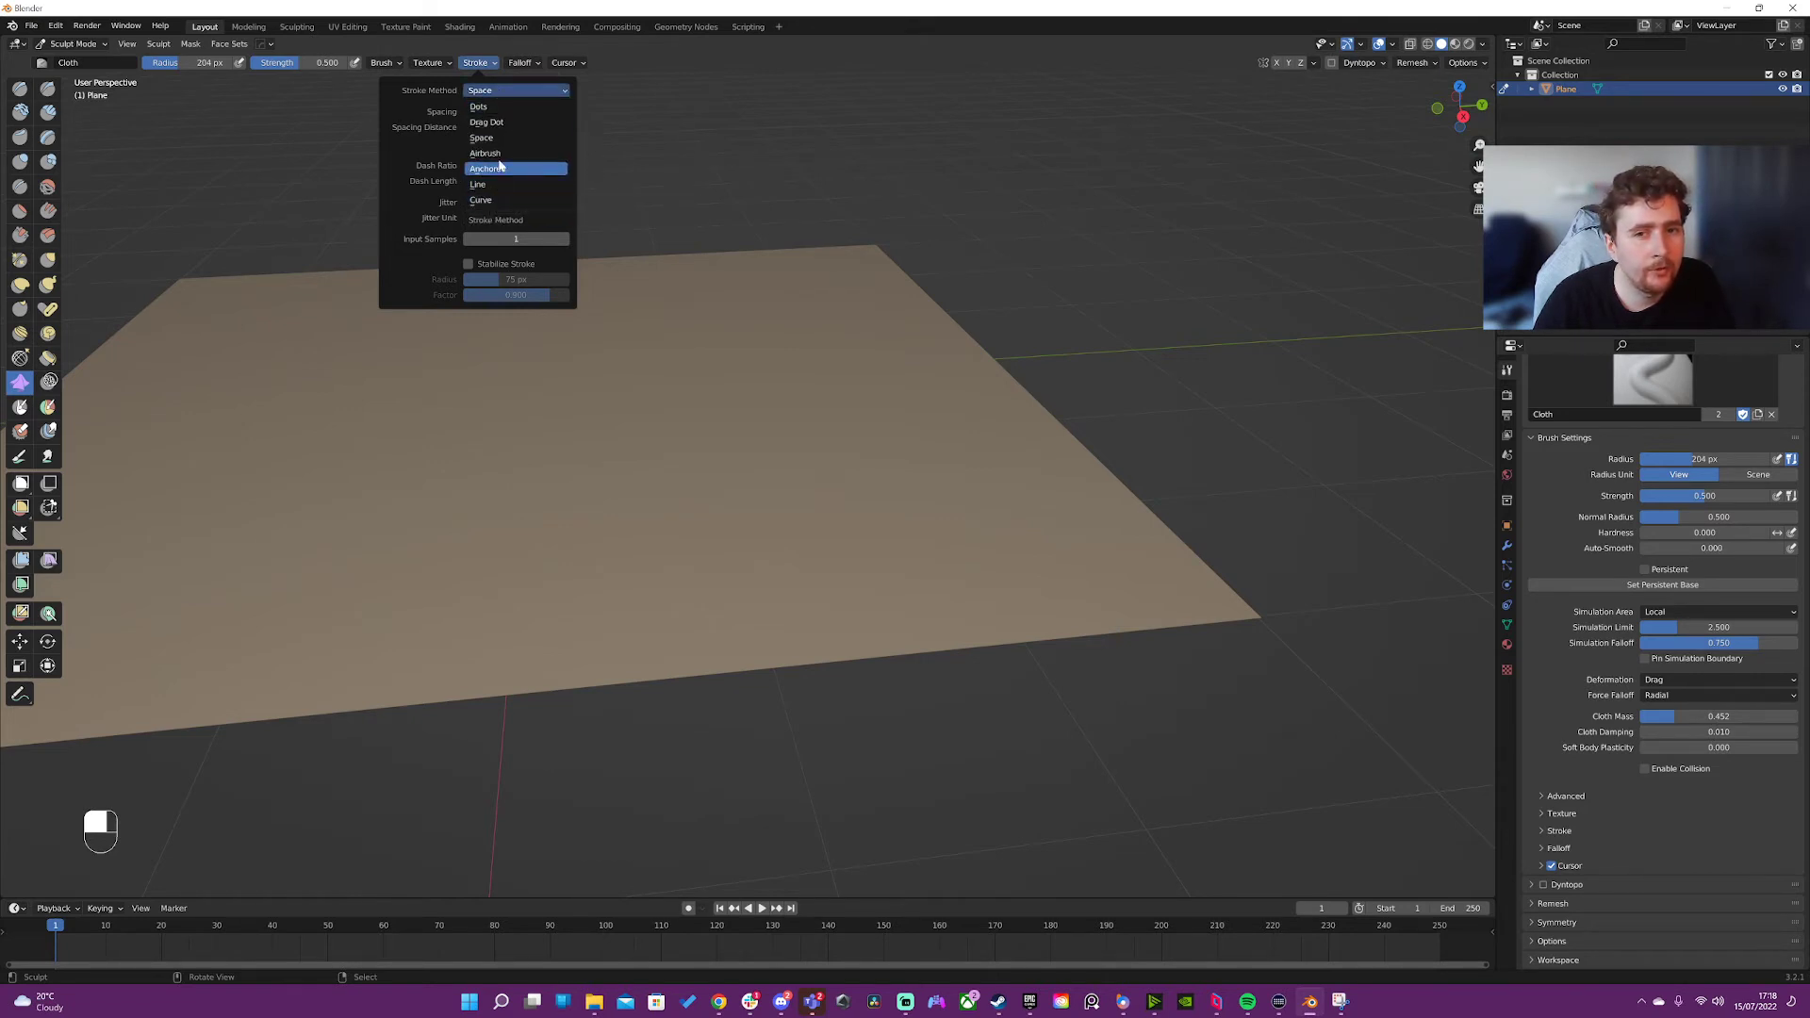
pyautogui.click(481, 138)
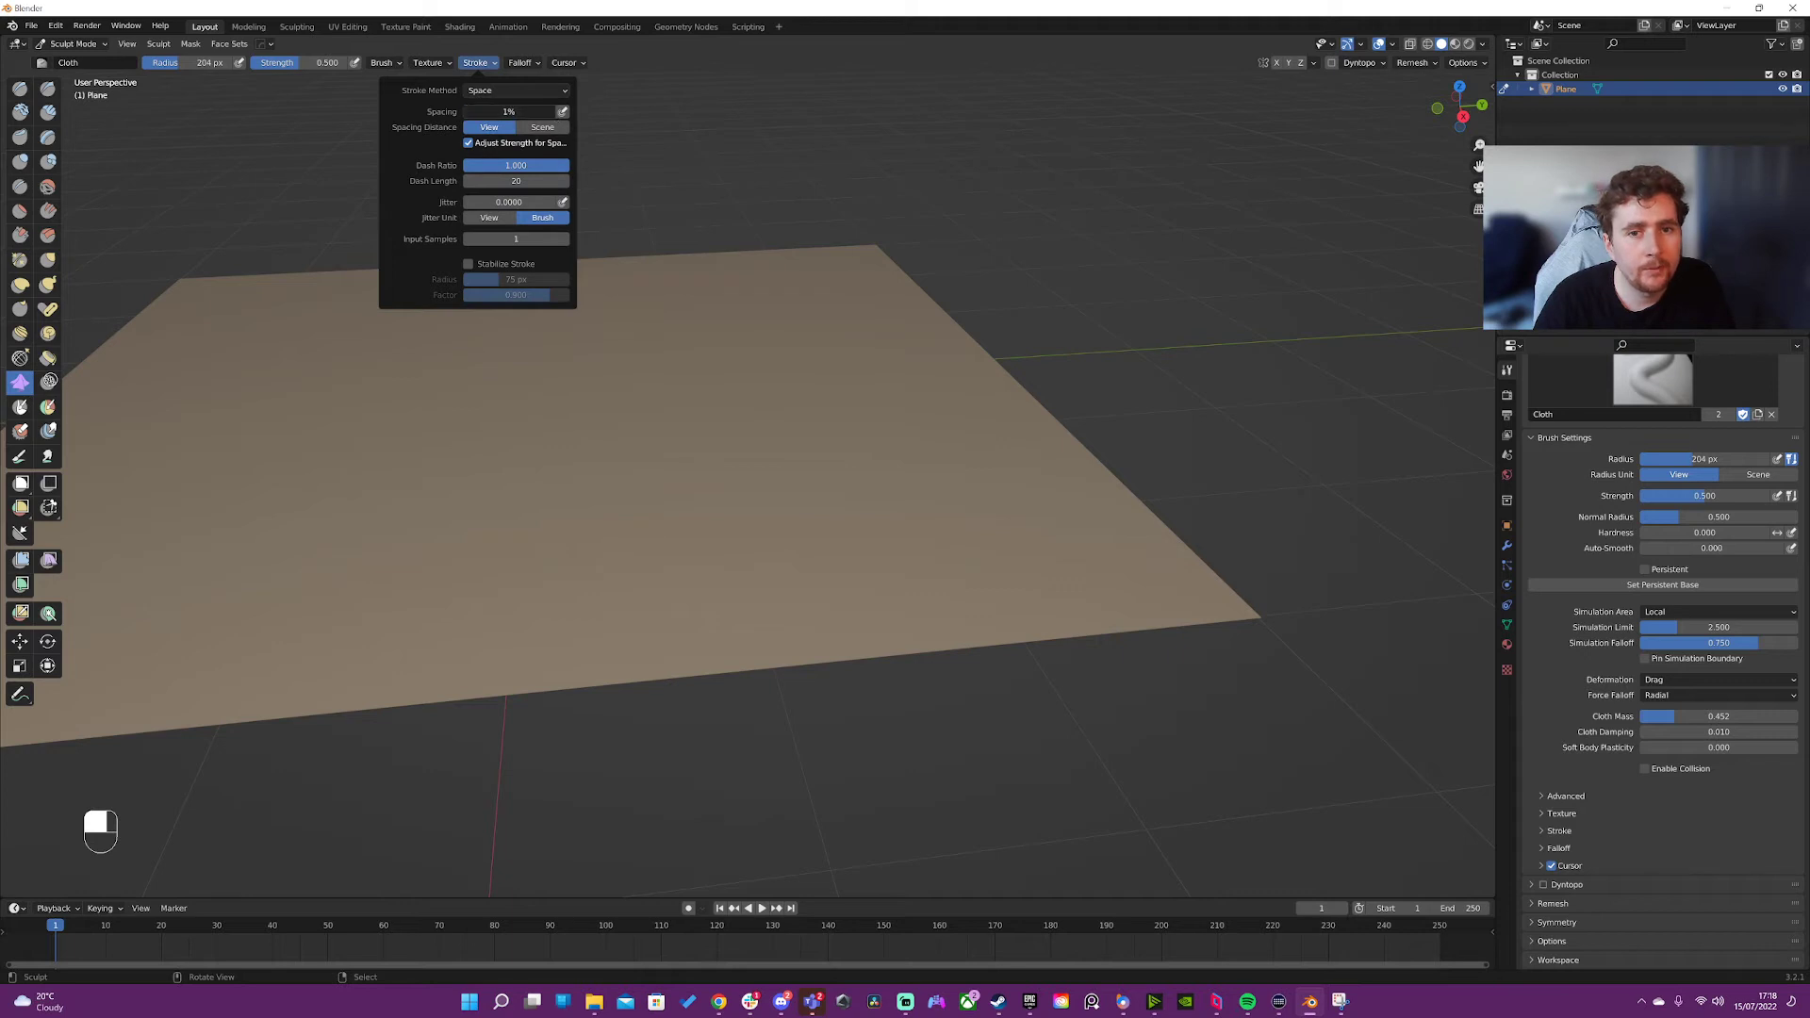
pyautogui.moveTo(515, 111)
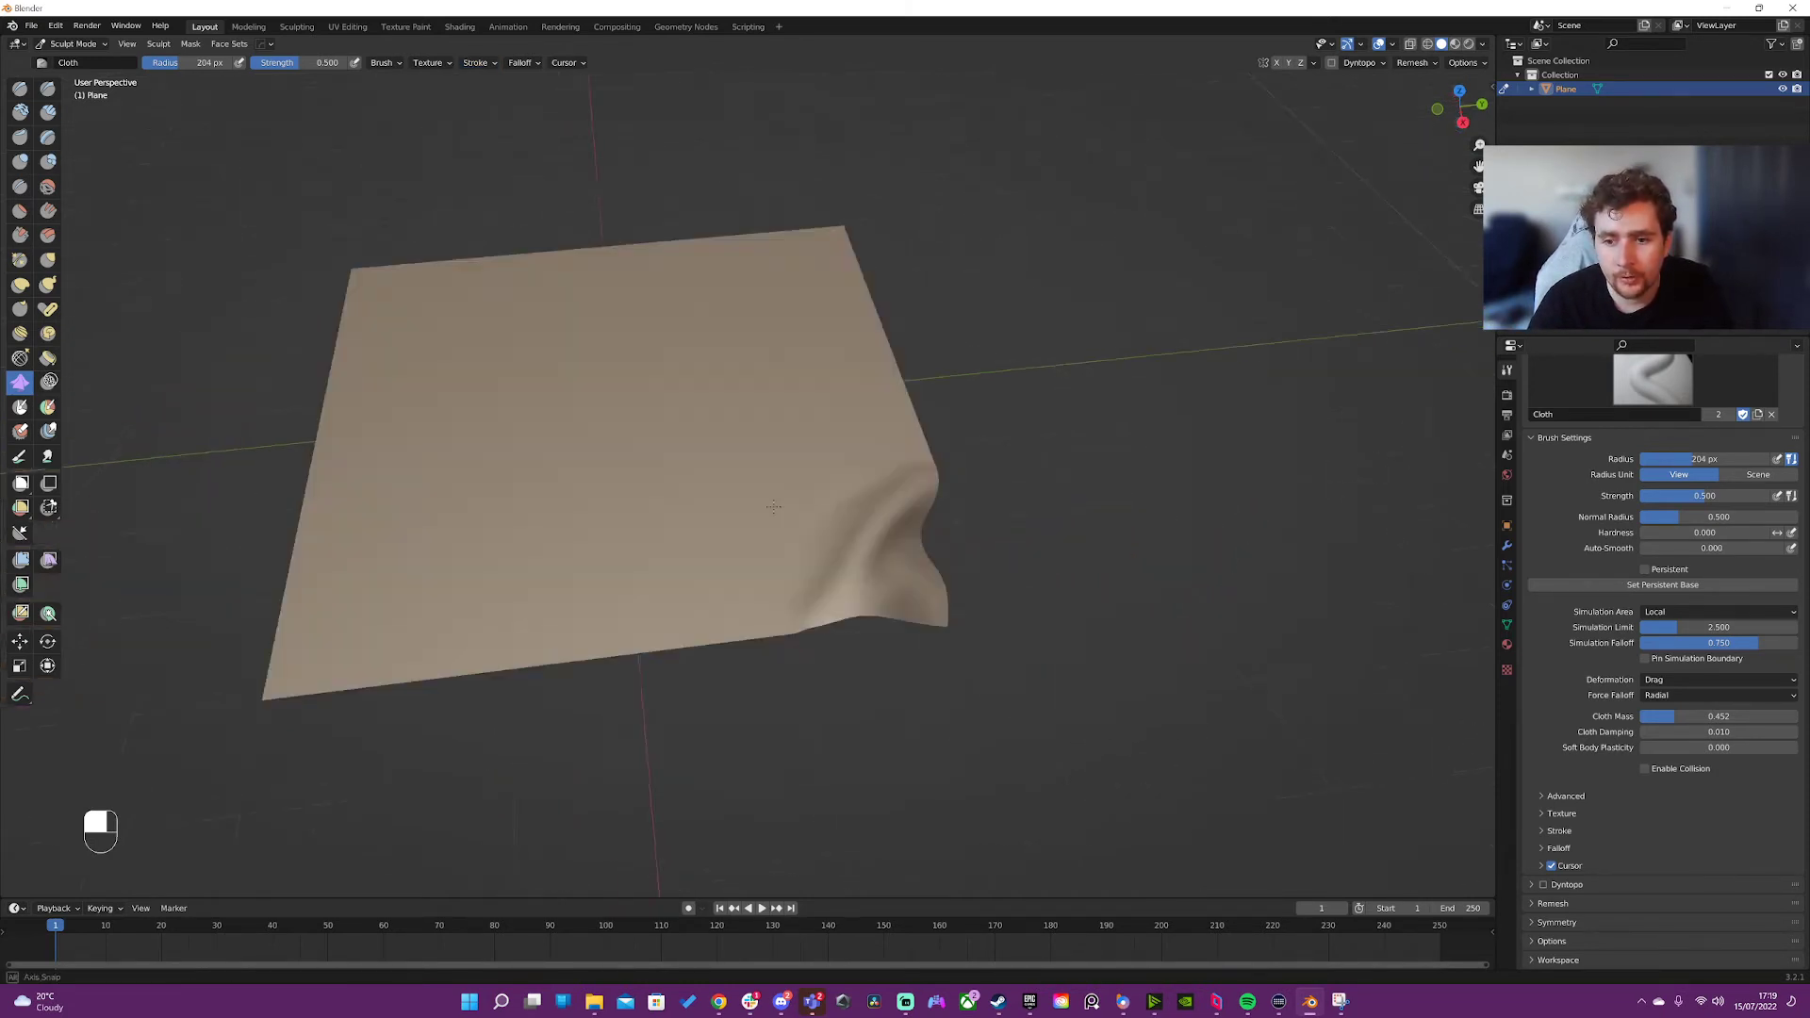
pyautogui.press('ctrl+z')
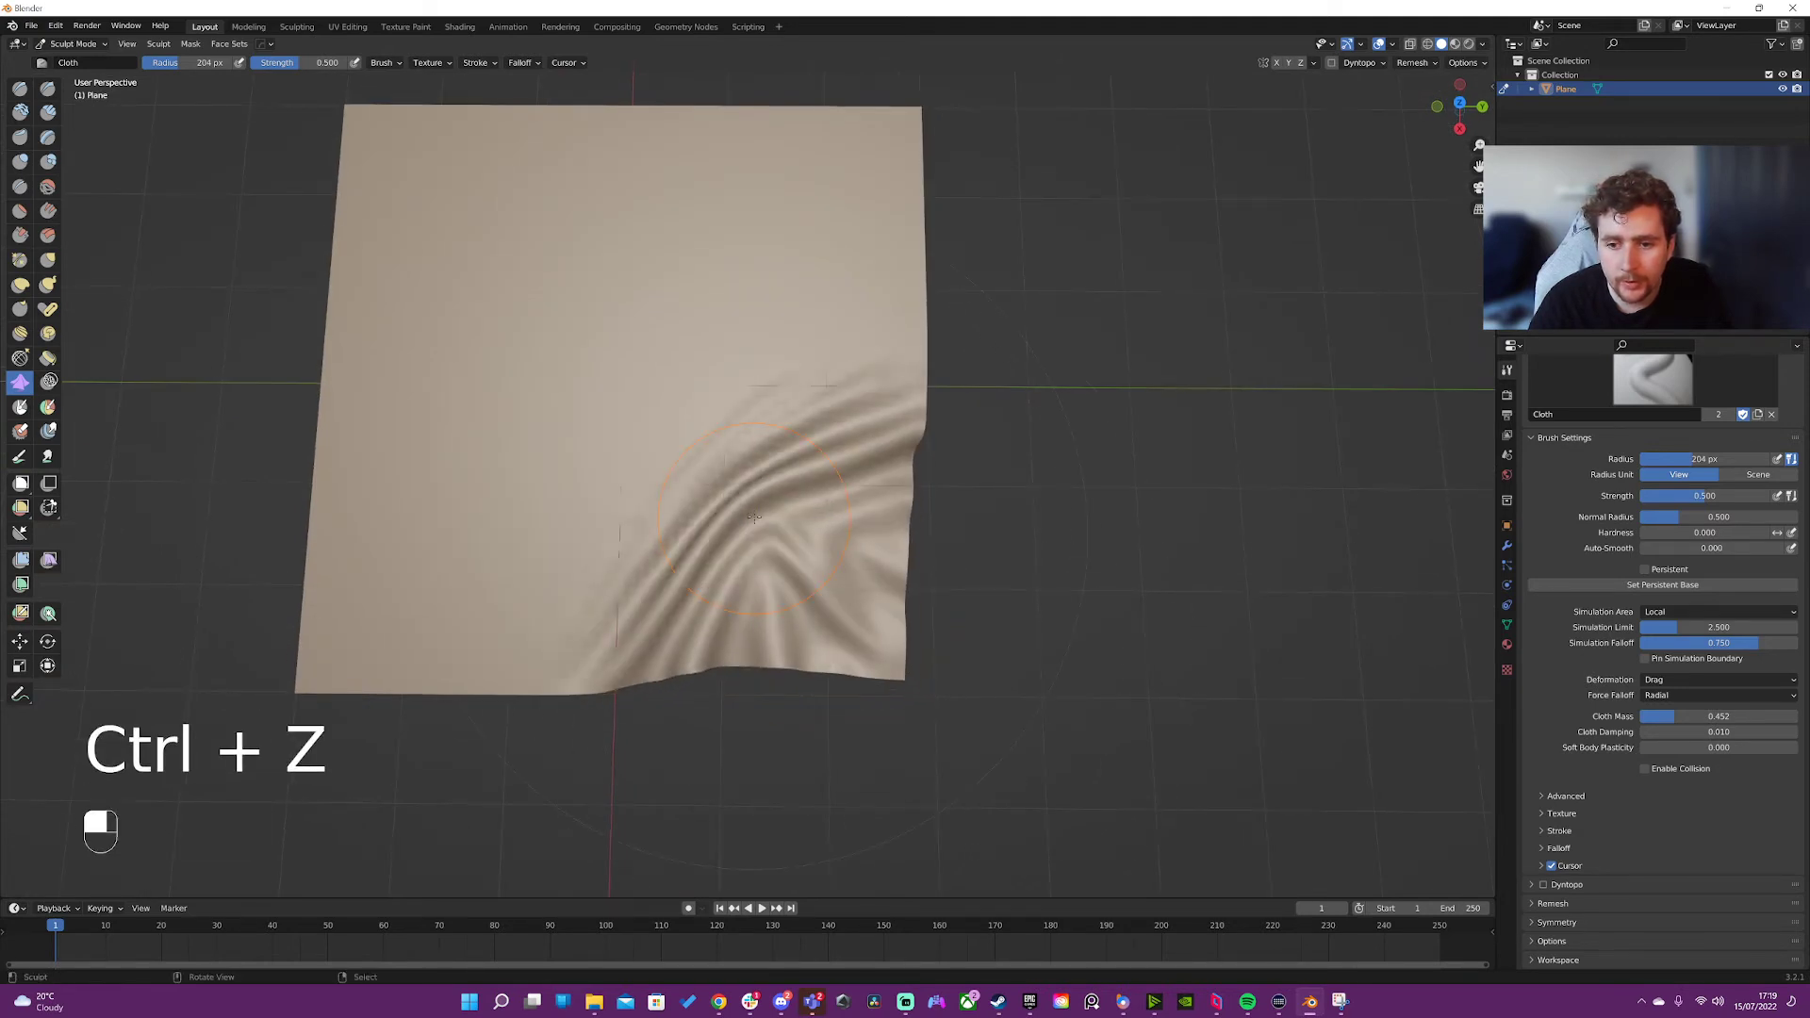
pyautogui.press('ctrl+z')
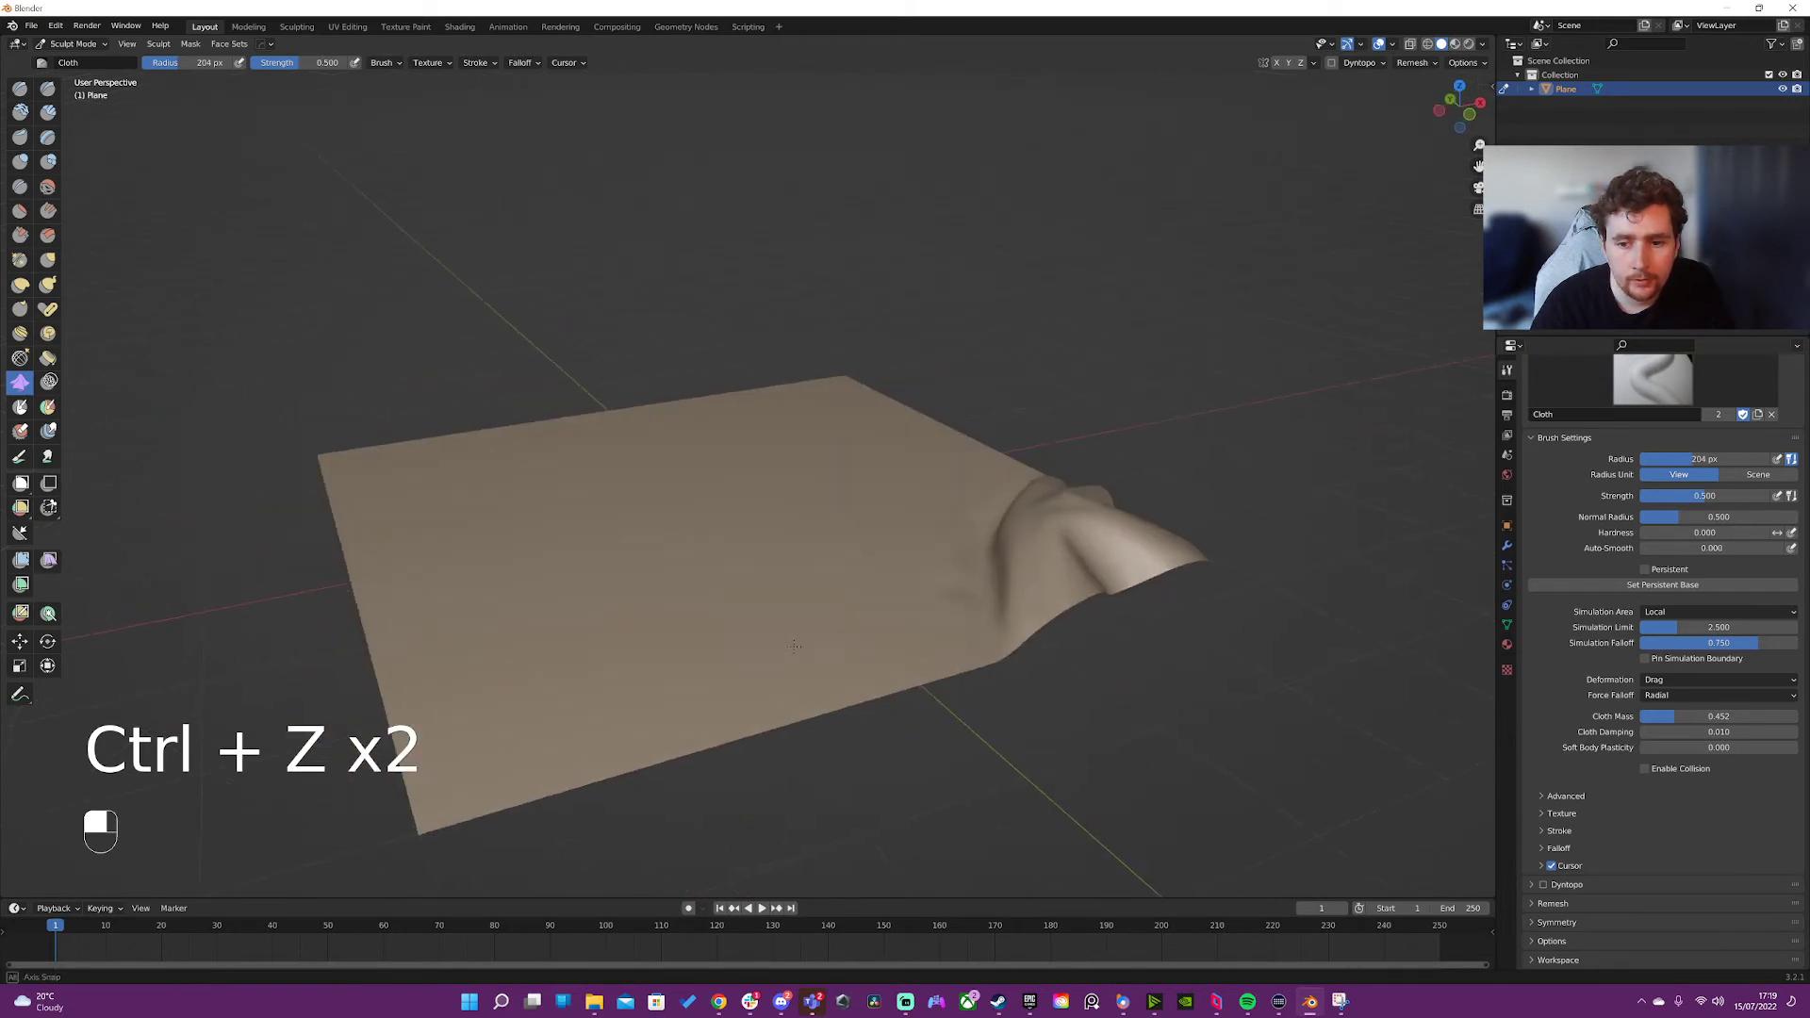
pyautogui.press('ctrl+z')
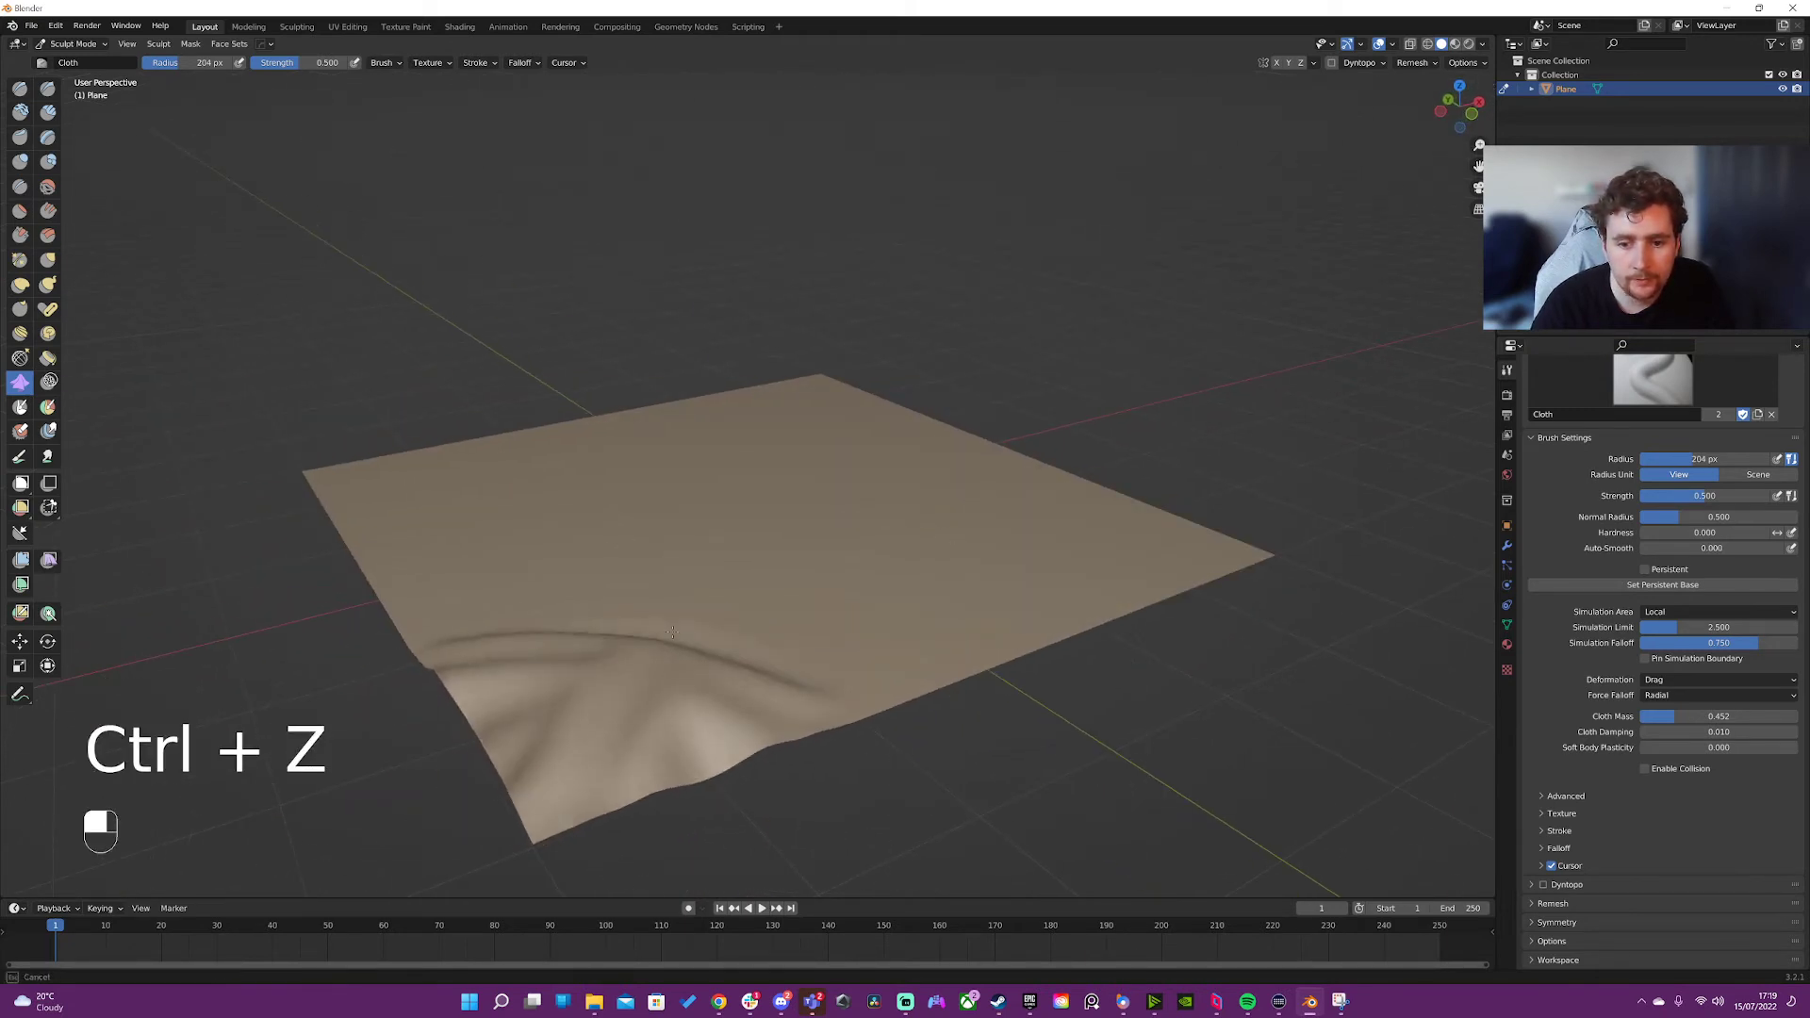
pyautogui.press('ctrl+z')
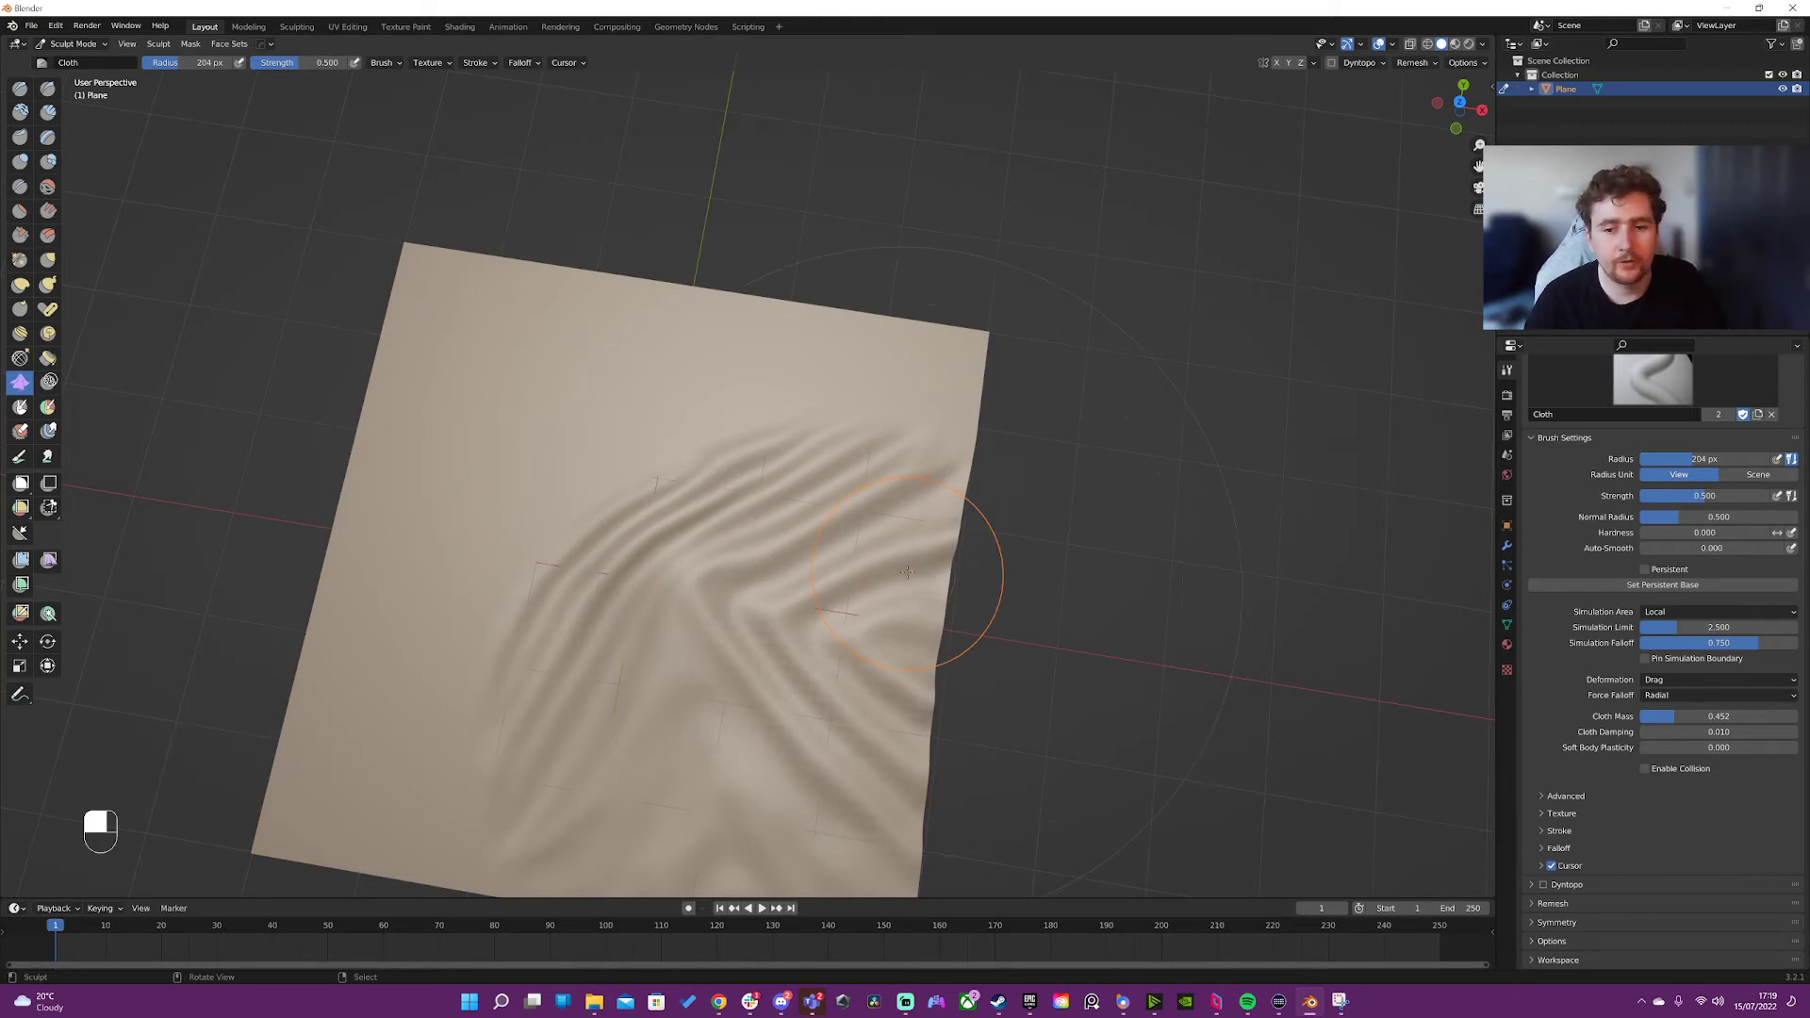
pyautogui.press('ctrl+z')
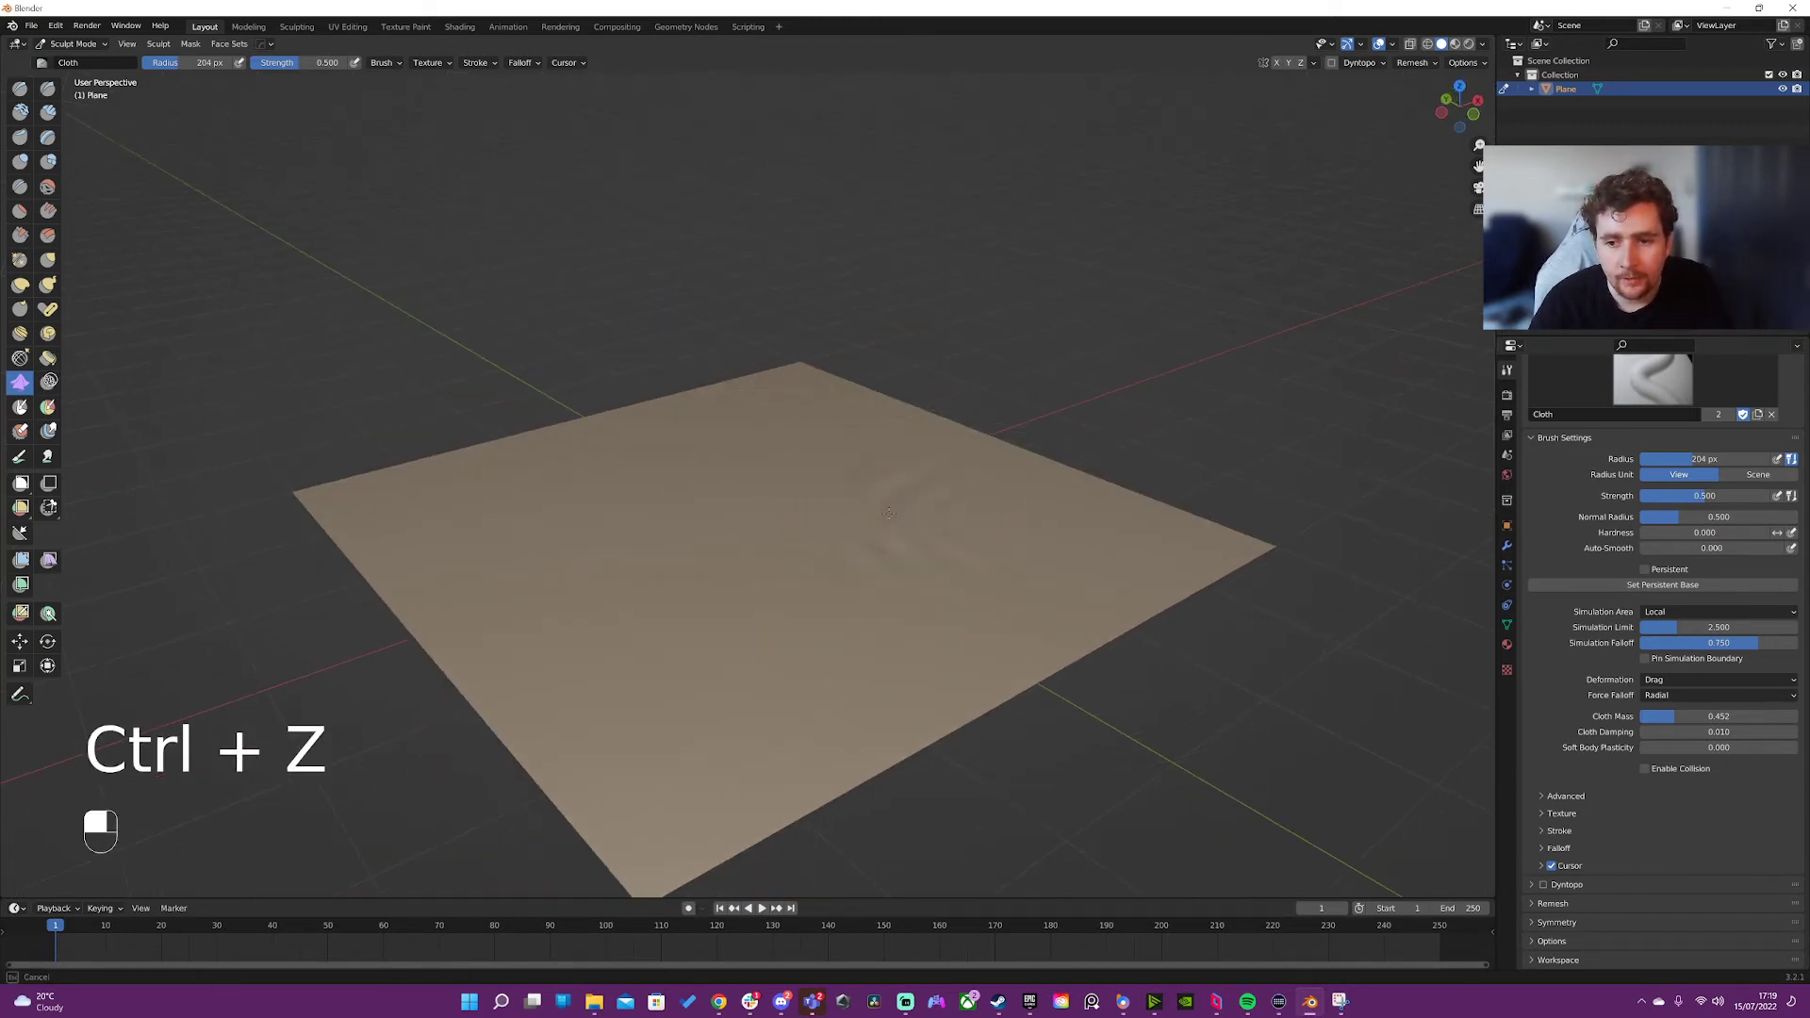
pyautogui.press('ctrl+z')
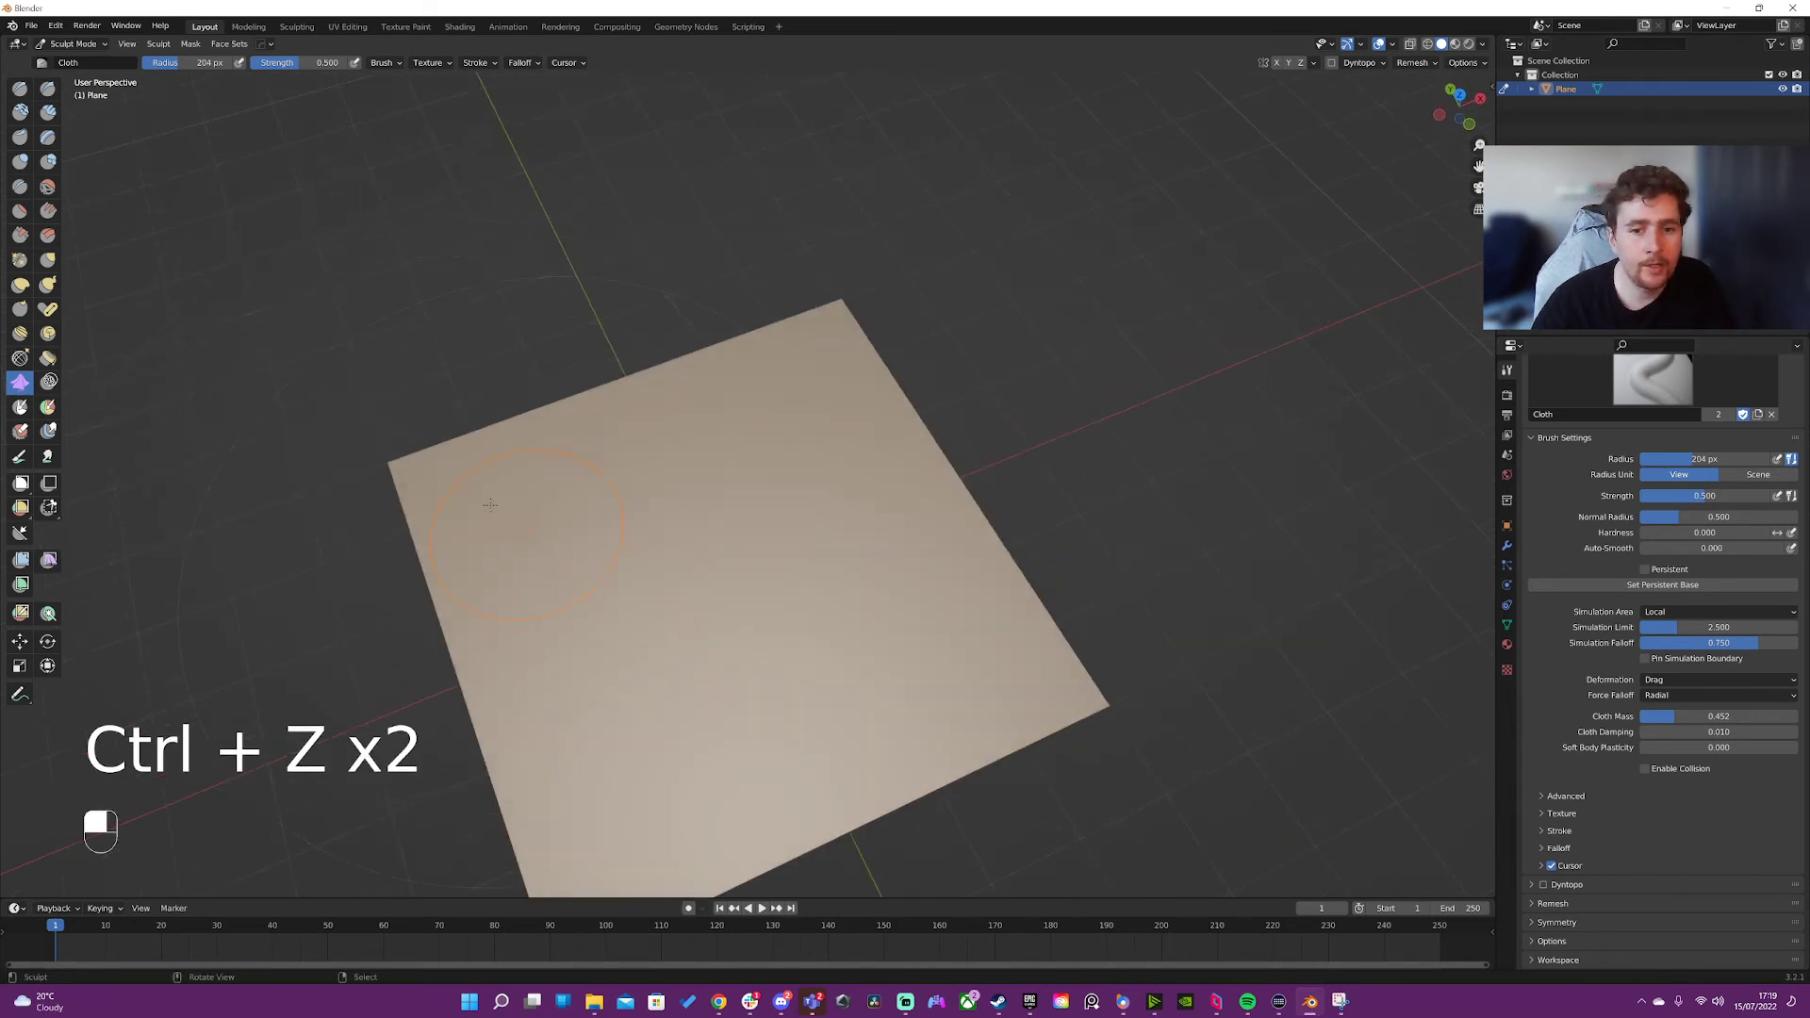
pyautogui.press('ctrl+z')
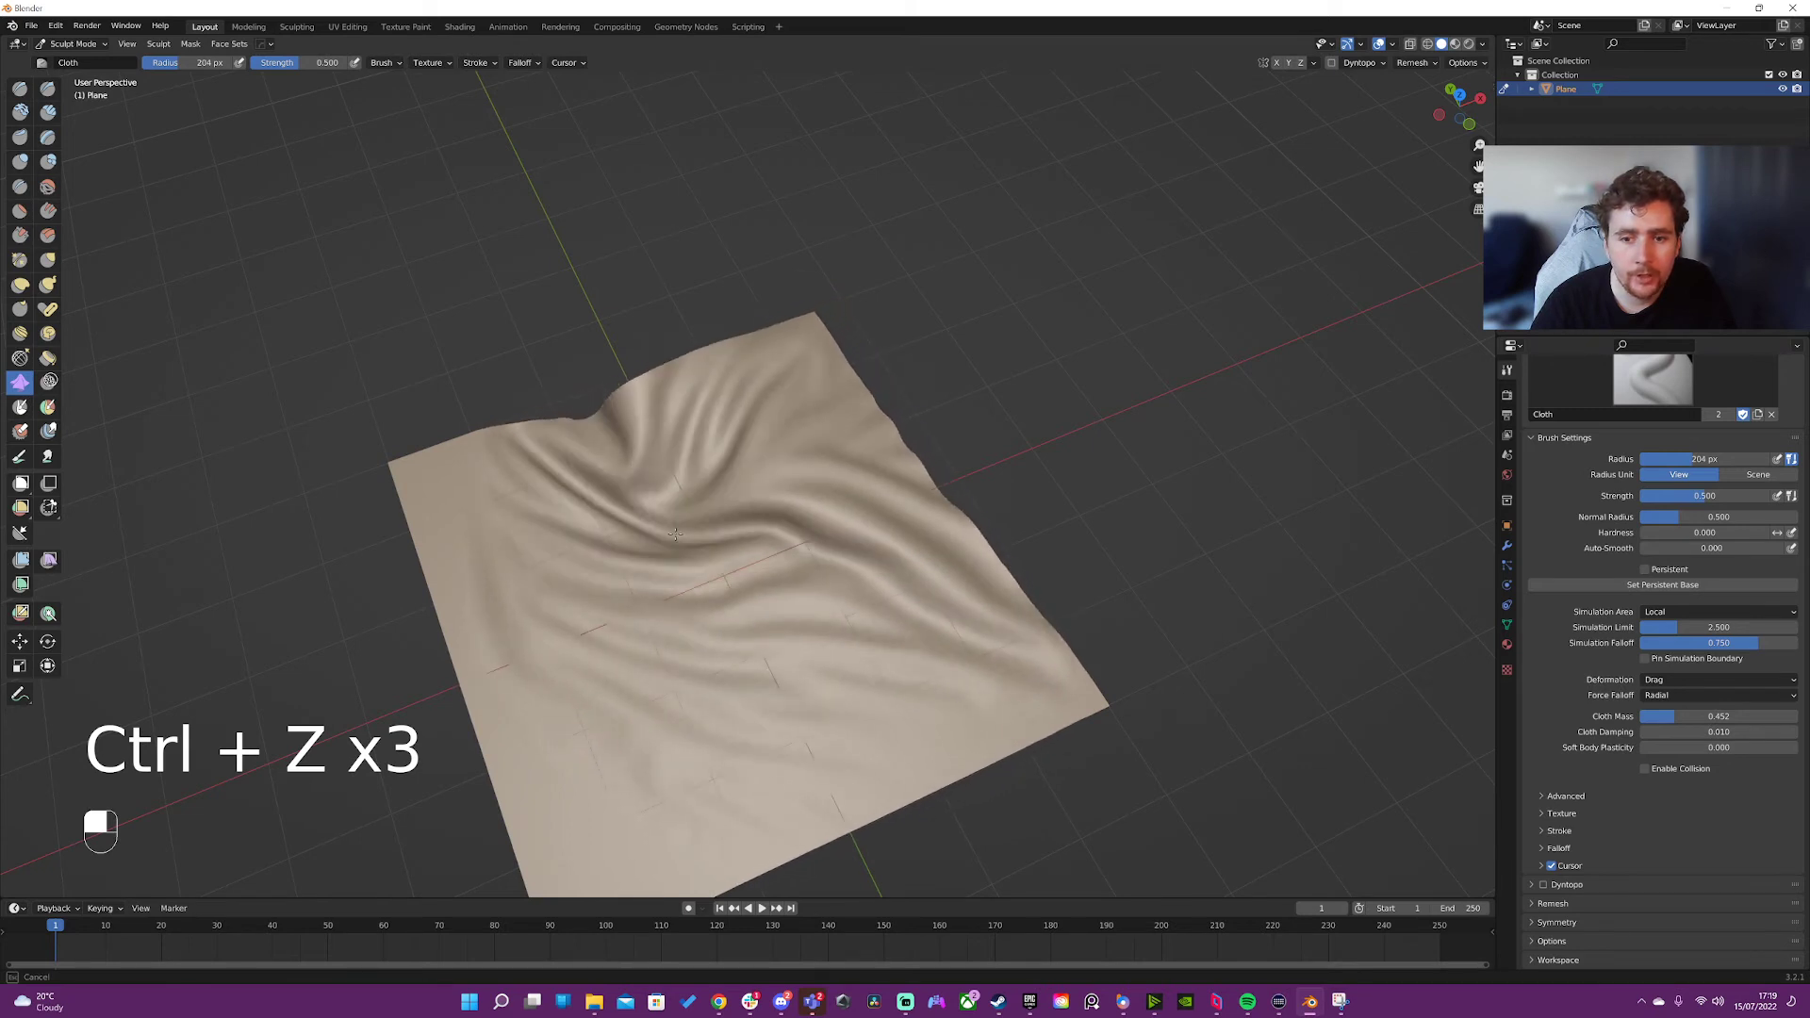
pyautogui.press('ctrl+z')
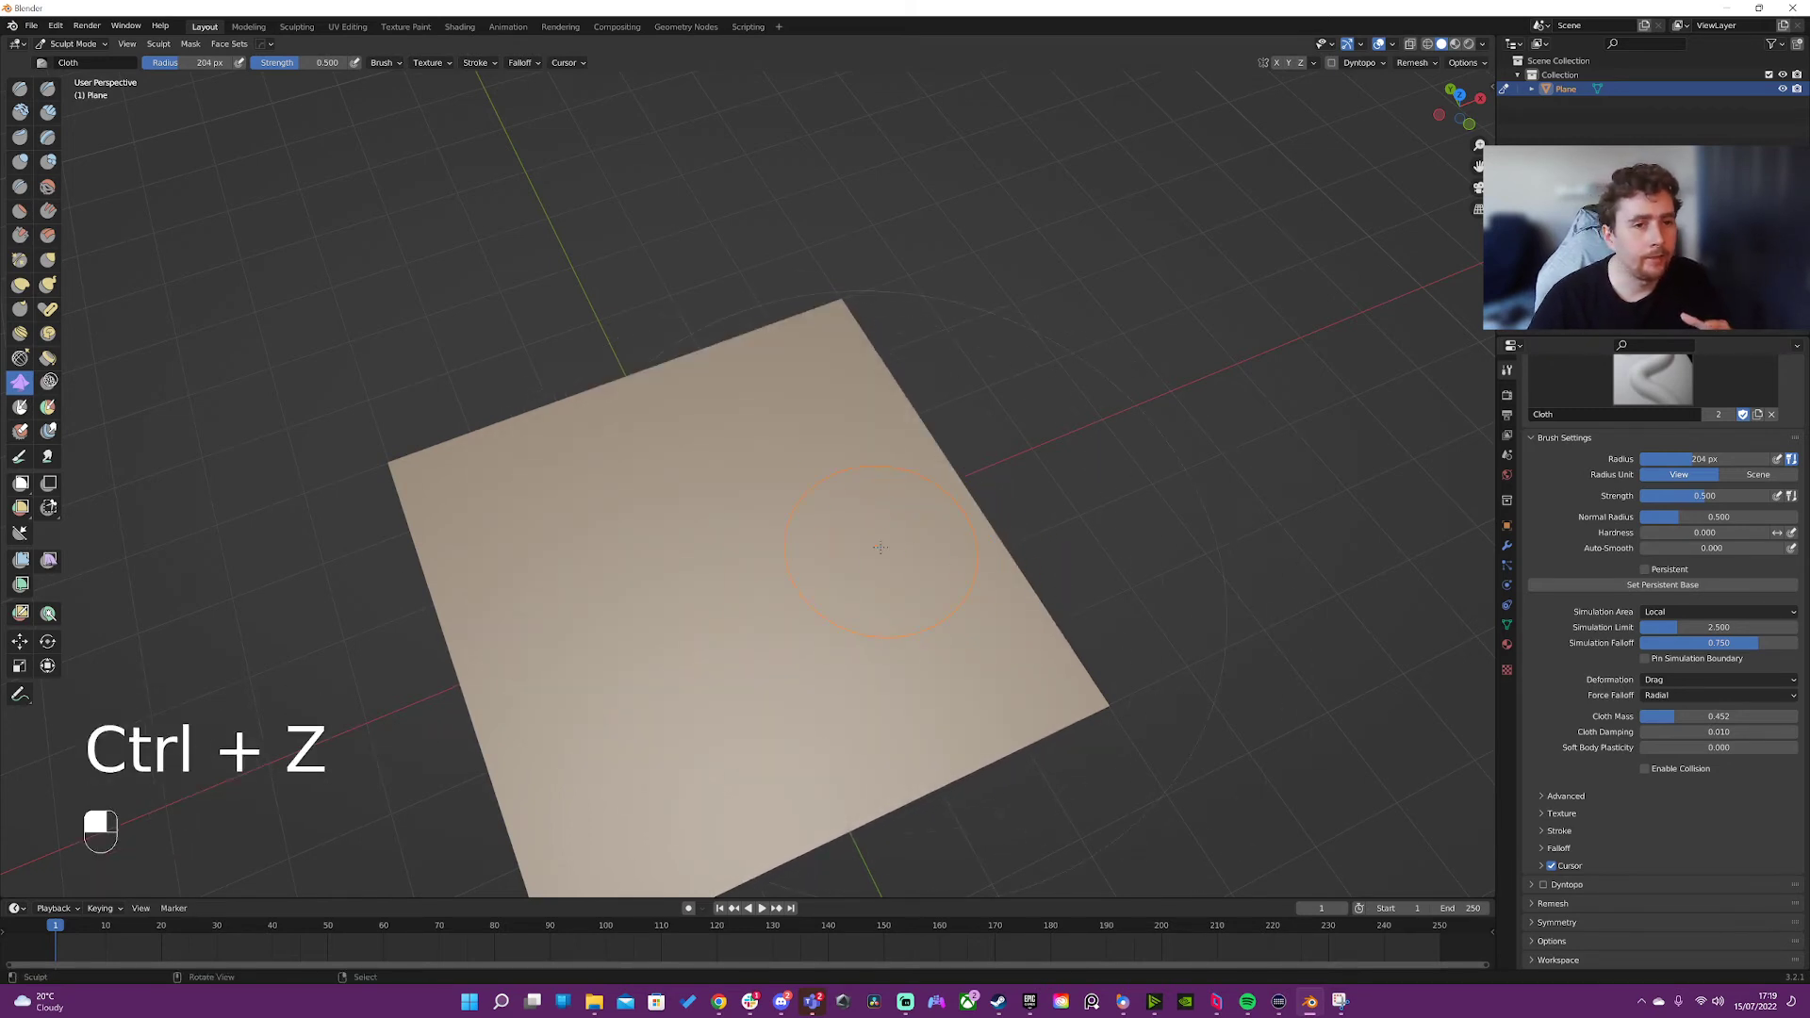
pyautogui.press('ctrl+z')
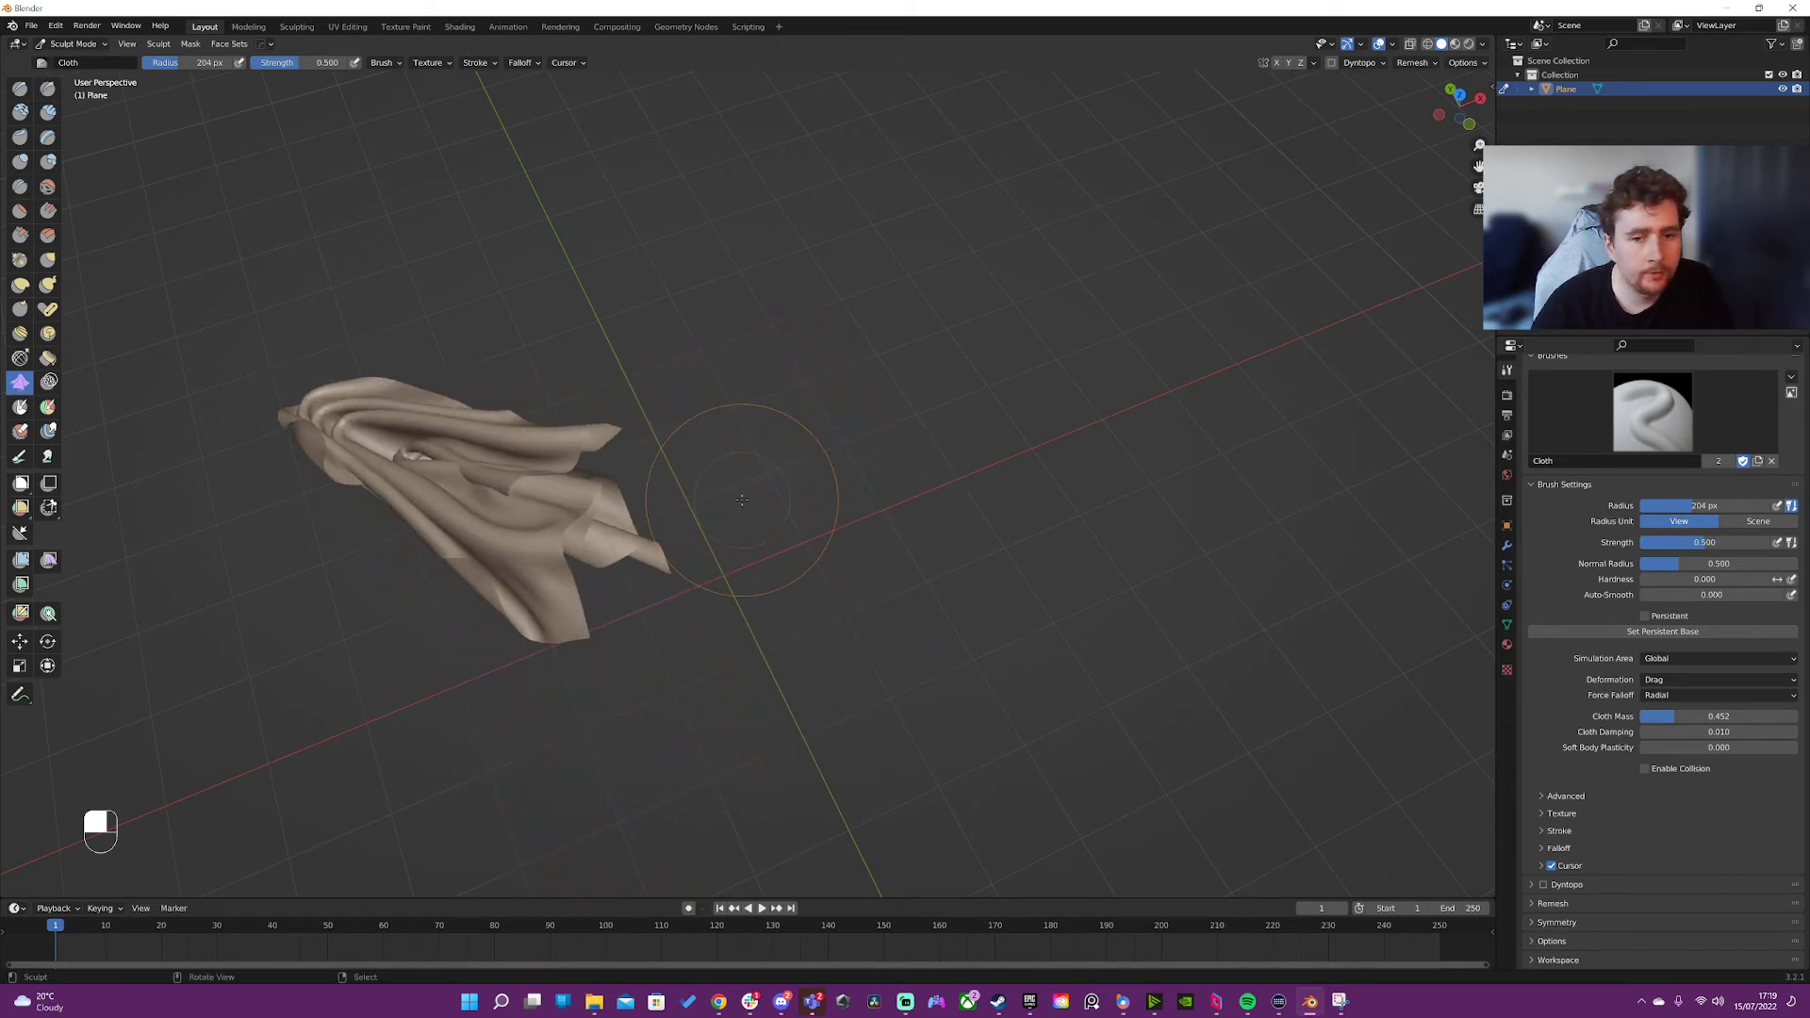
# - Undo the Global simulation-area drag strokes so the plane is flat again
pyautogui.press('ctrl+z')
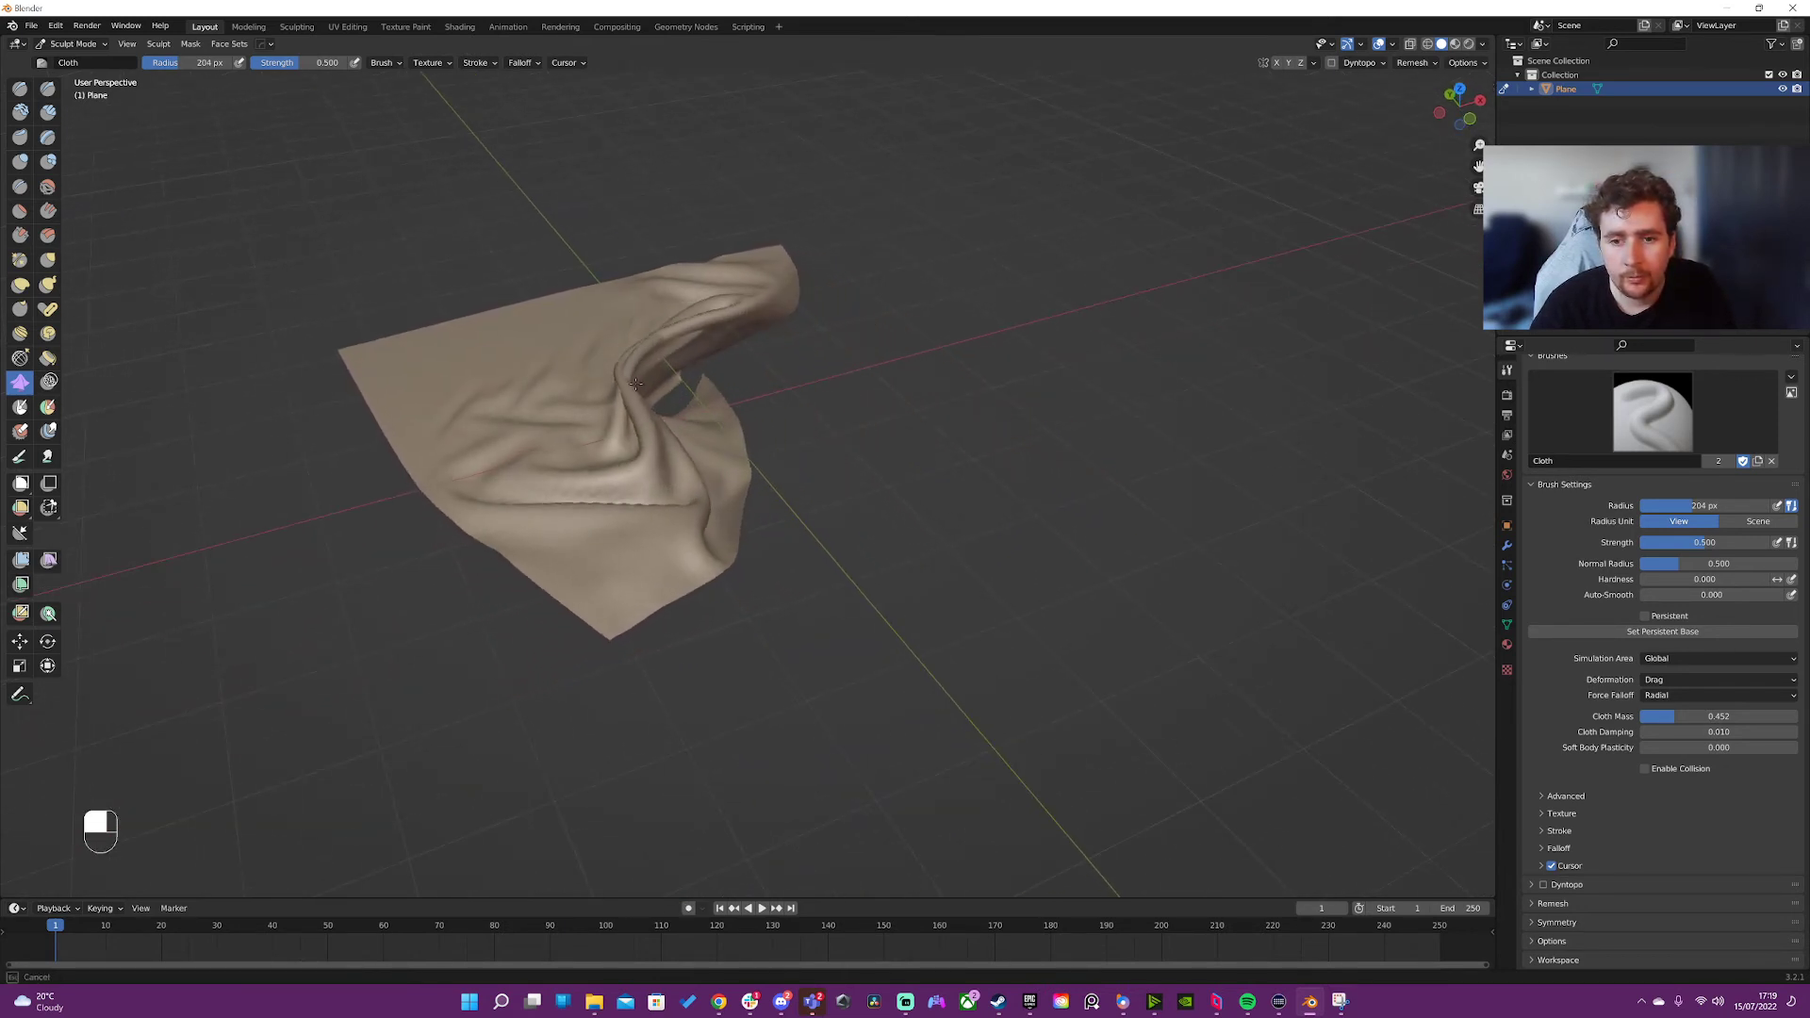
pyautogui.press('ctrl+z')
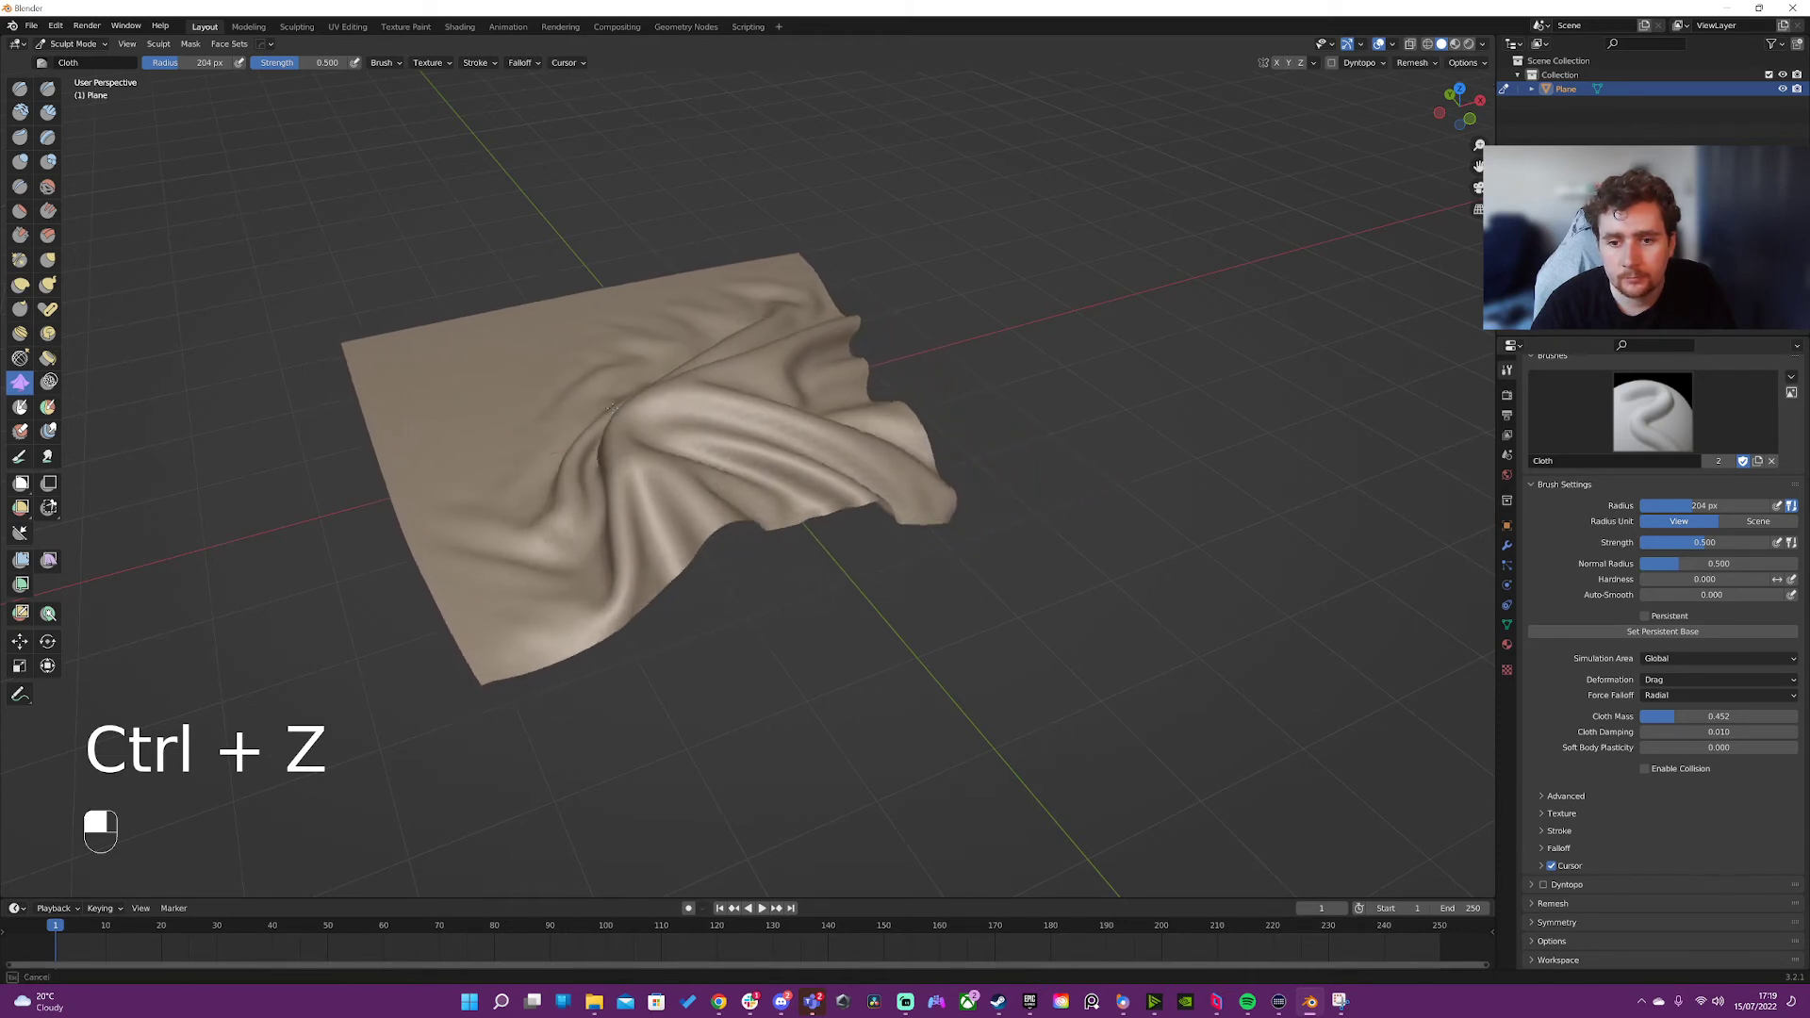
pyautogui.press('ctrl+z')
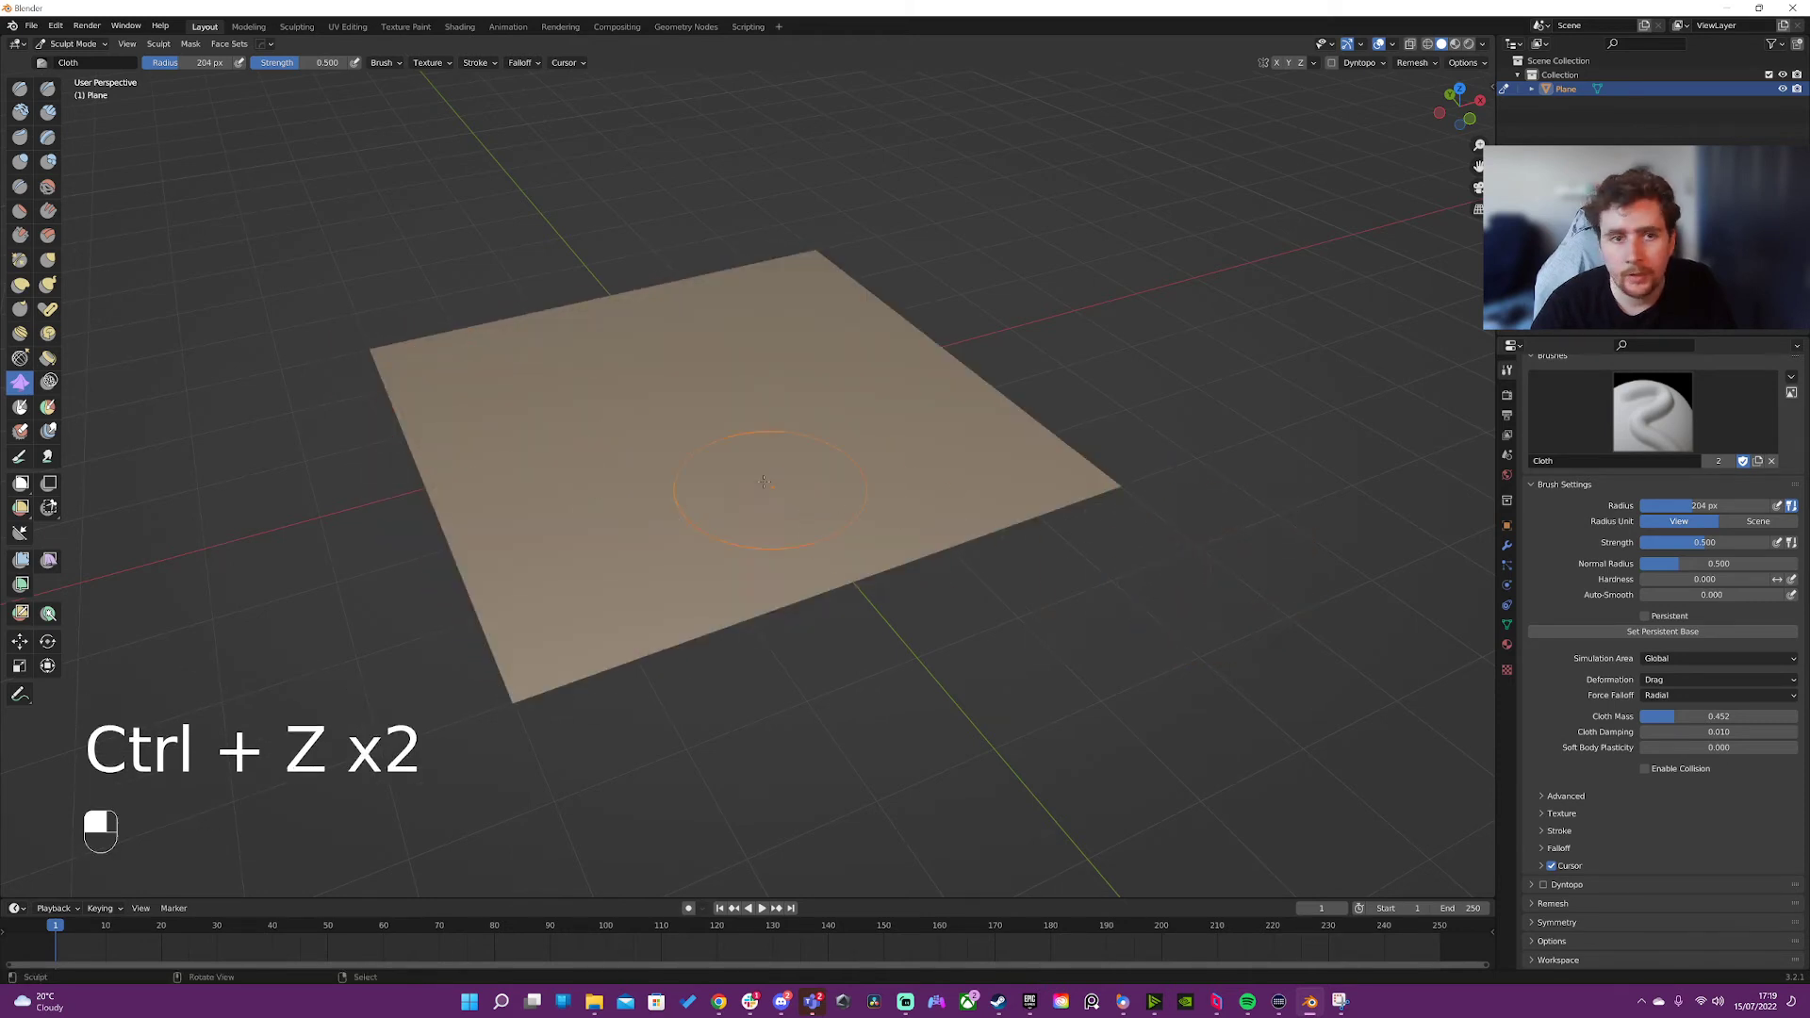
pyautogui.press('ctrl+z')
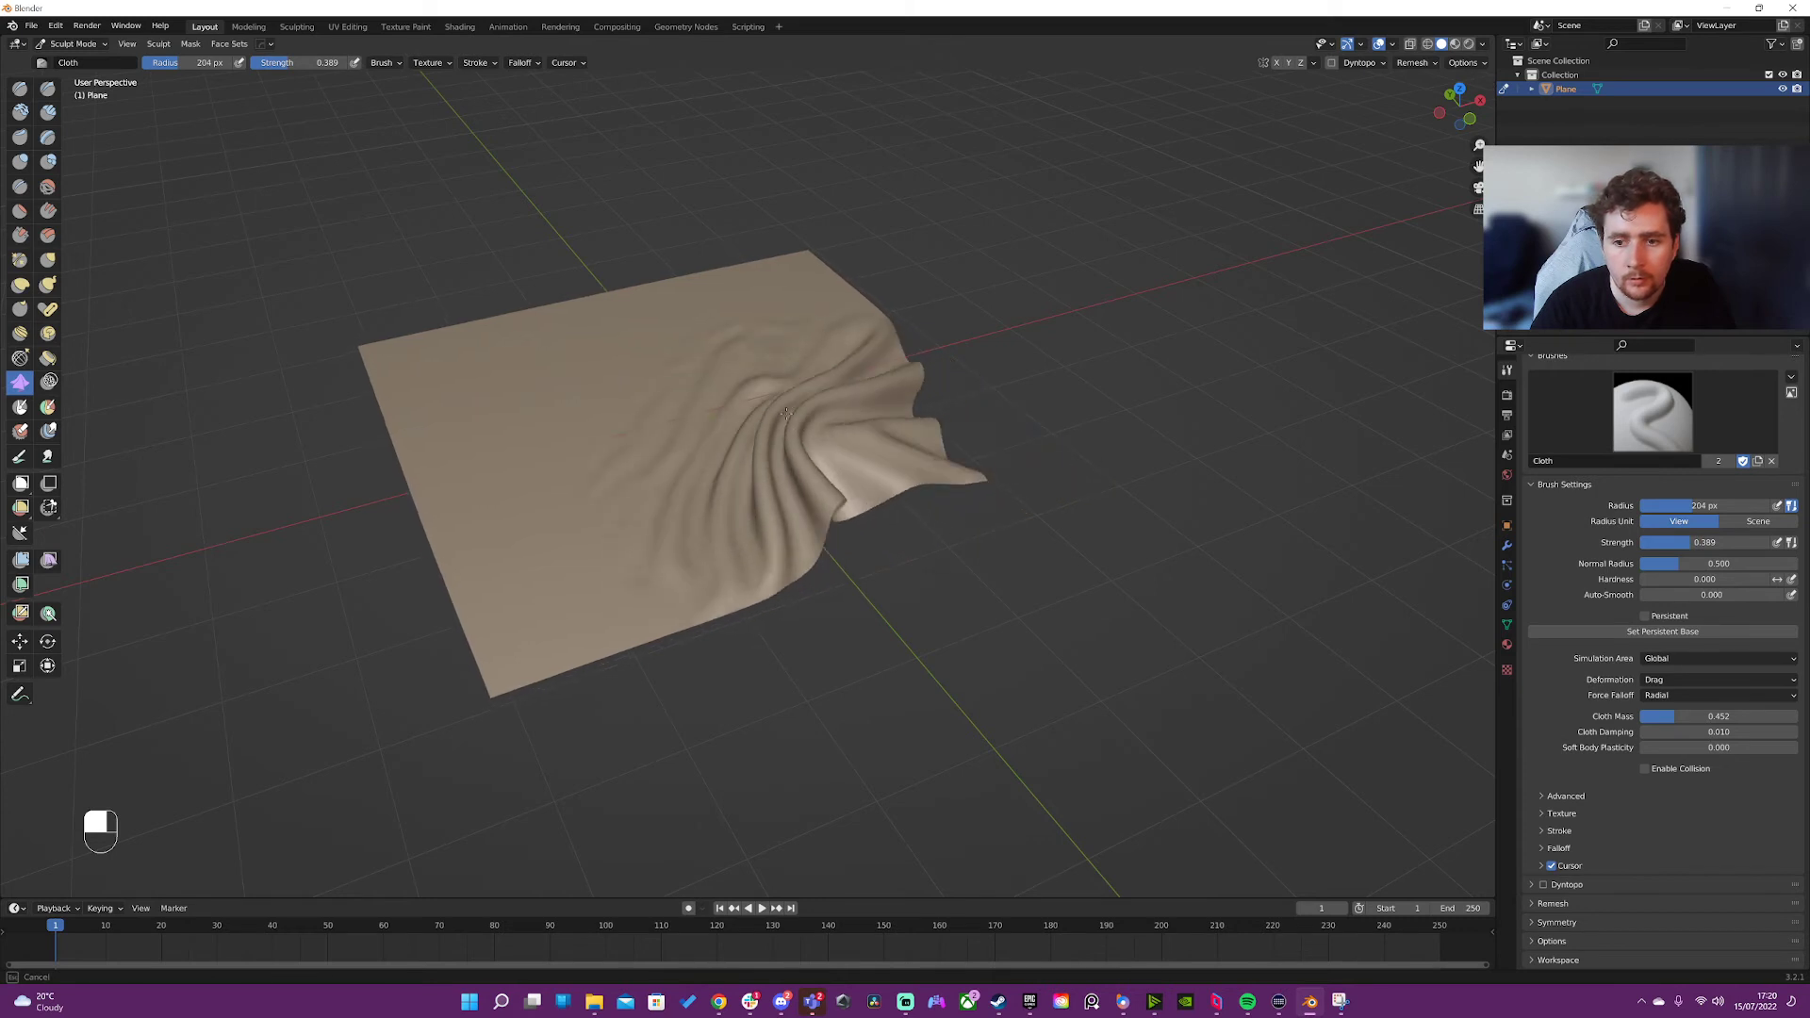
pyautogui.press('ctrl+z')
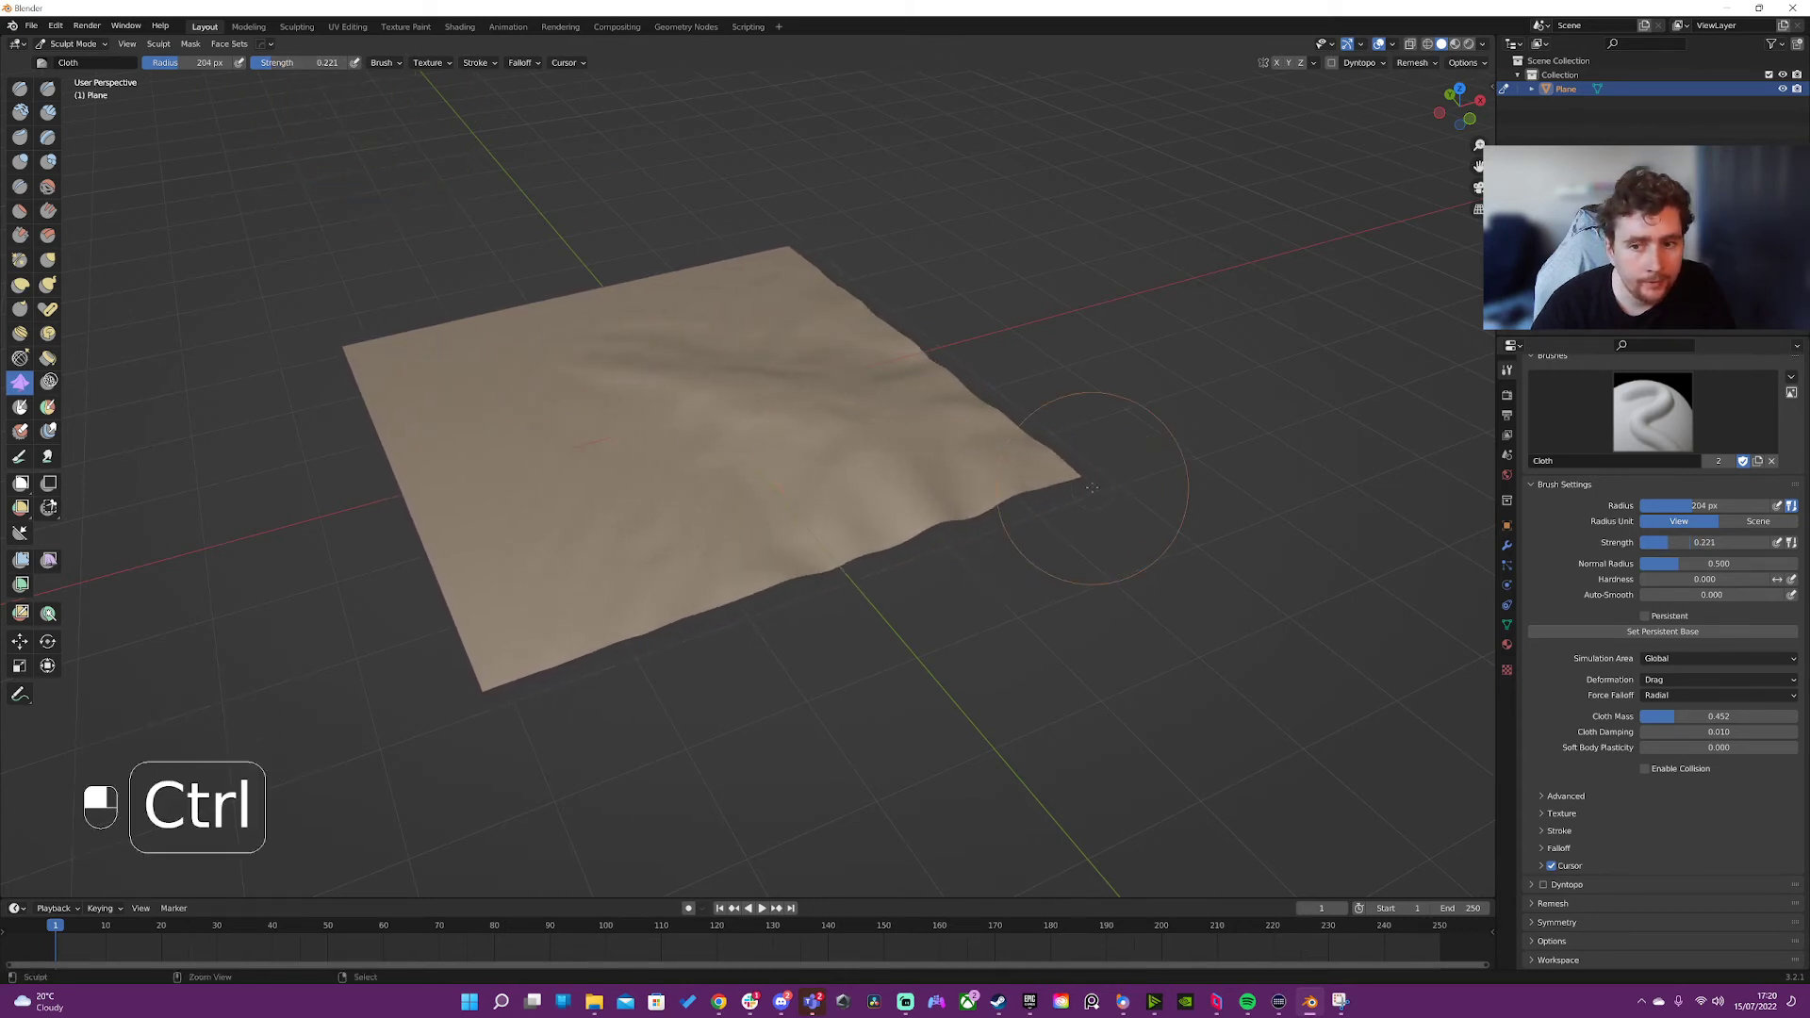
pyautogui.press('ctrl+z')
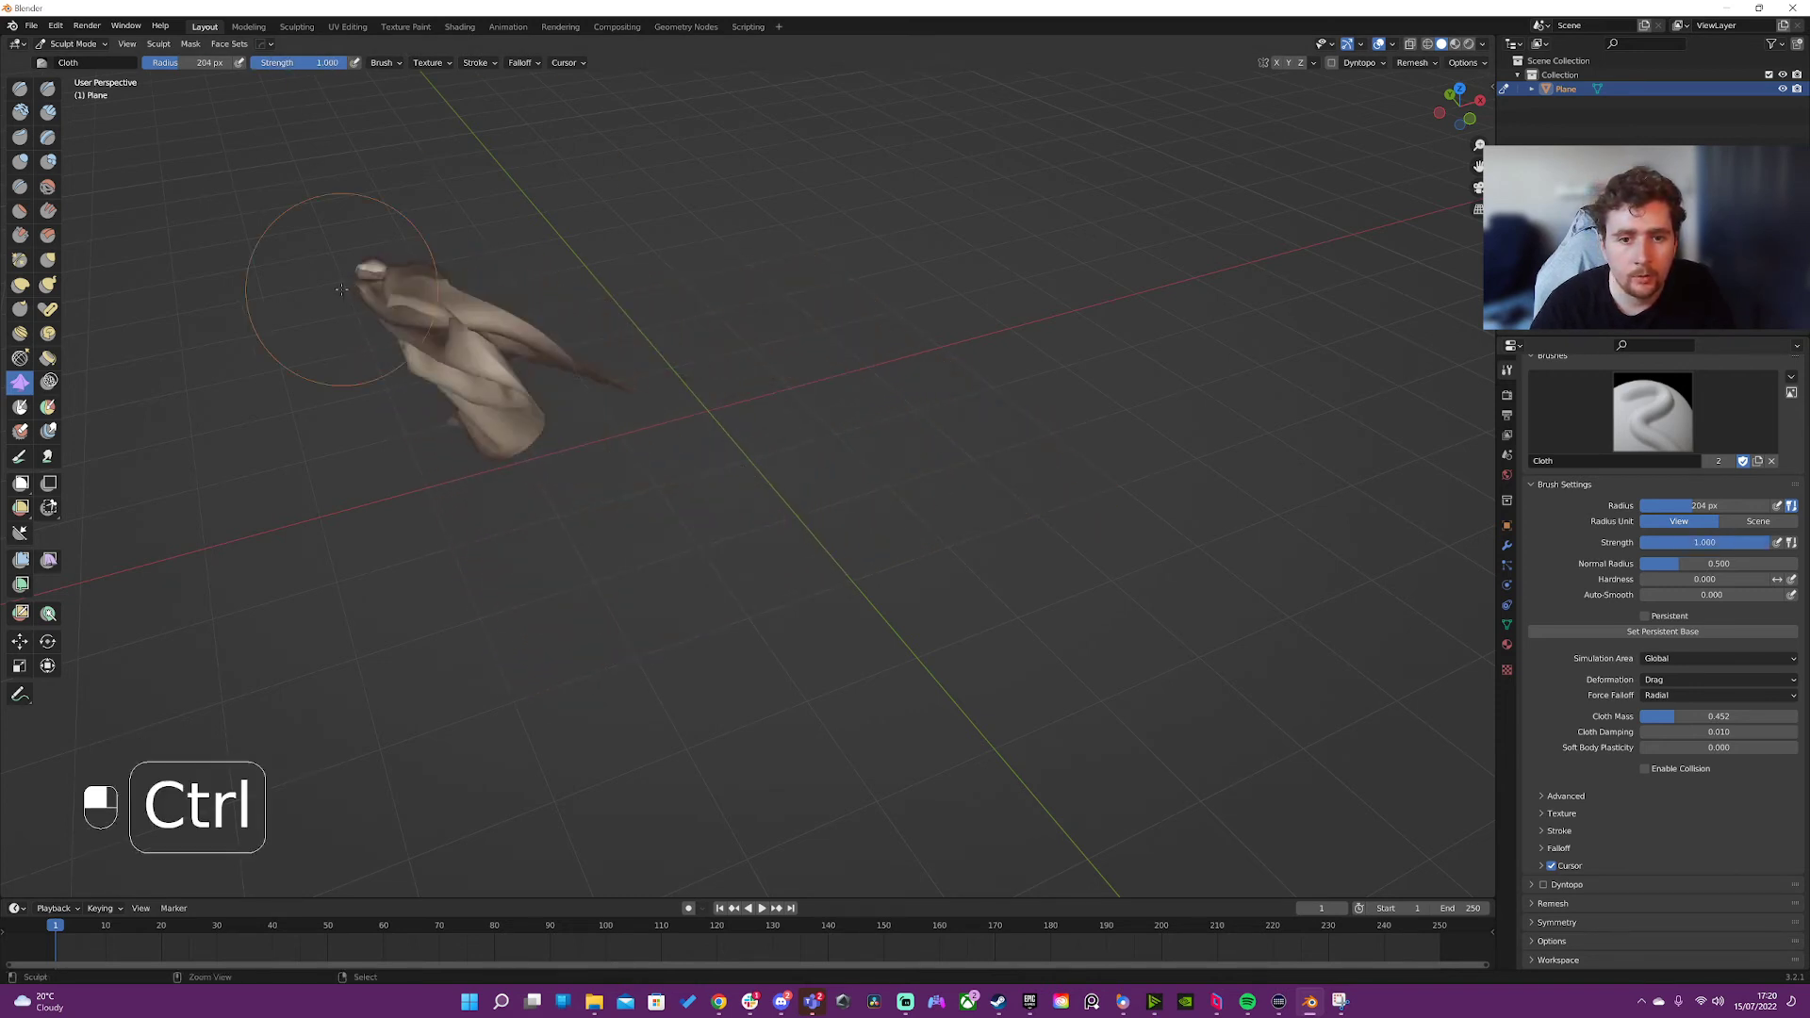
pyautogui.press('ctrl+z')
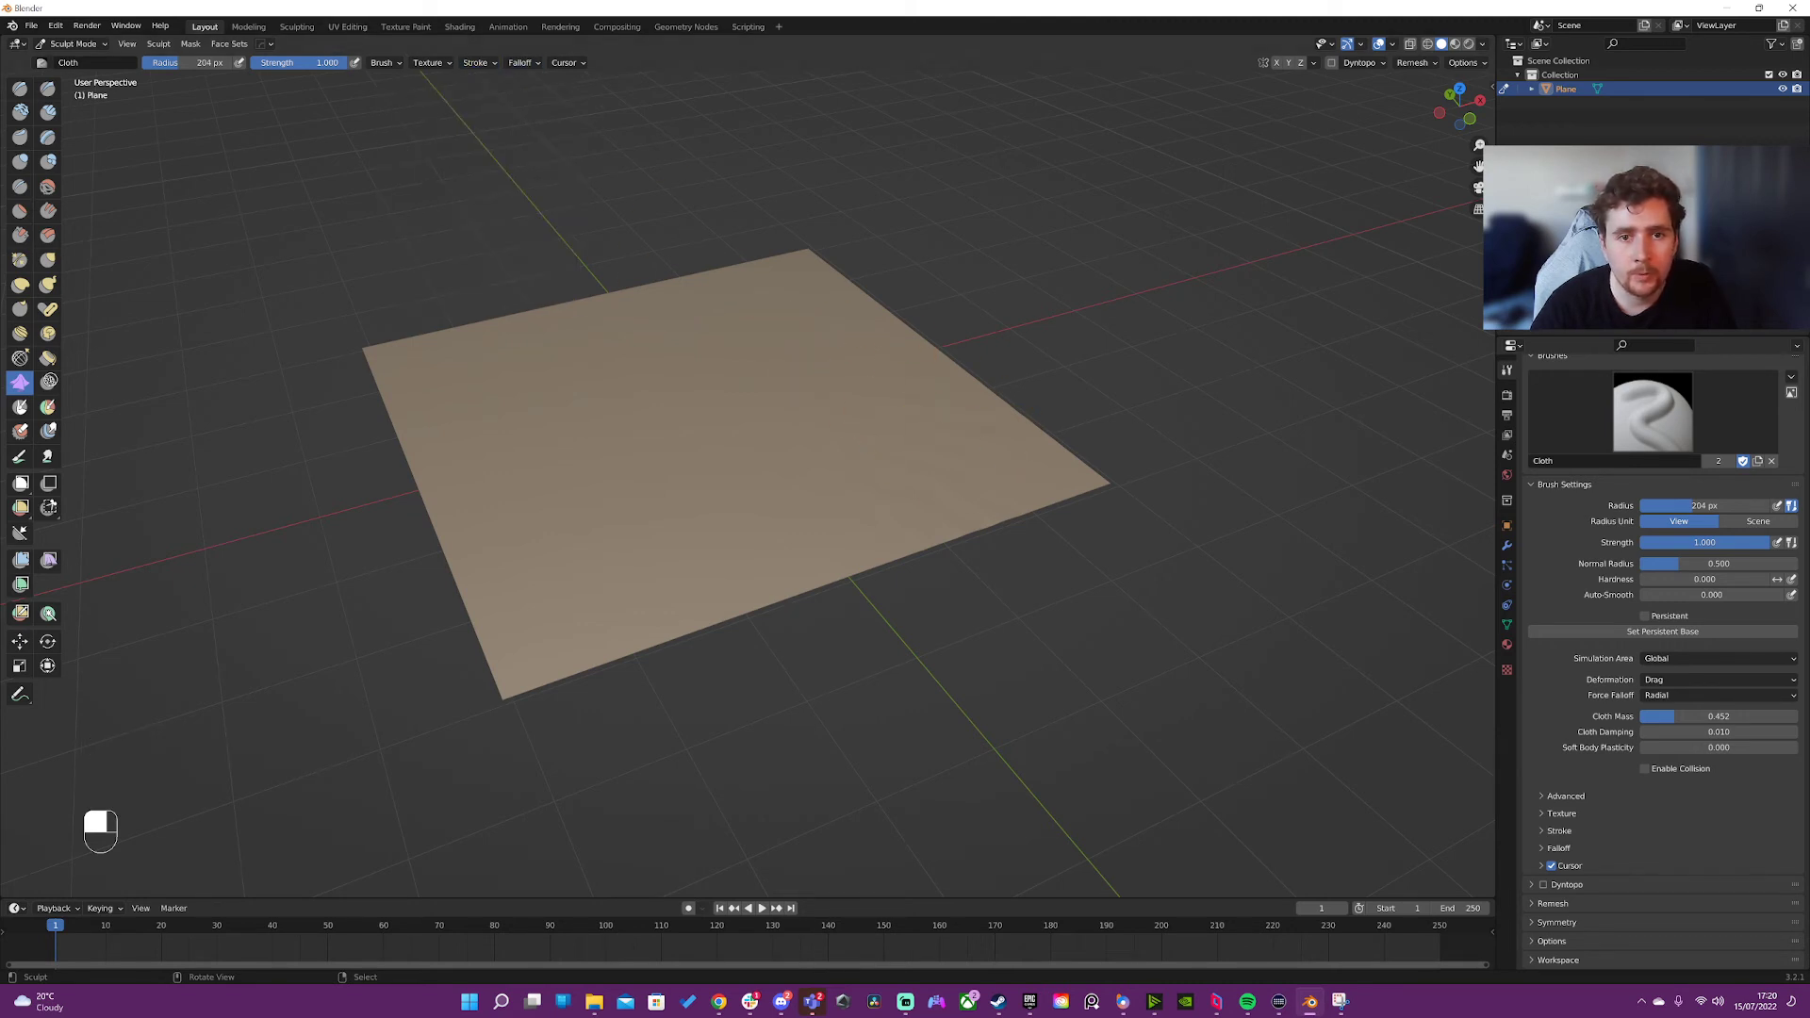
pyautogui.moveTo(1001, 451)
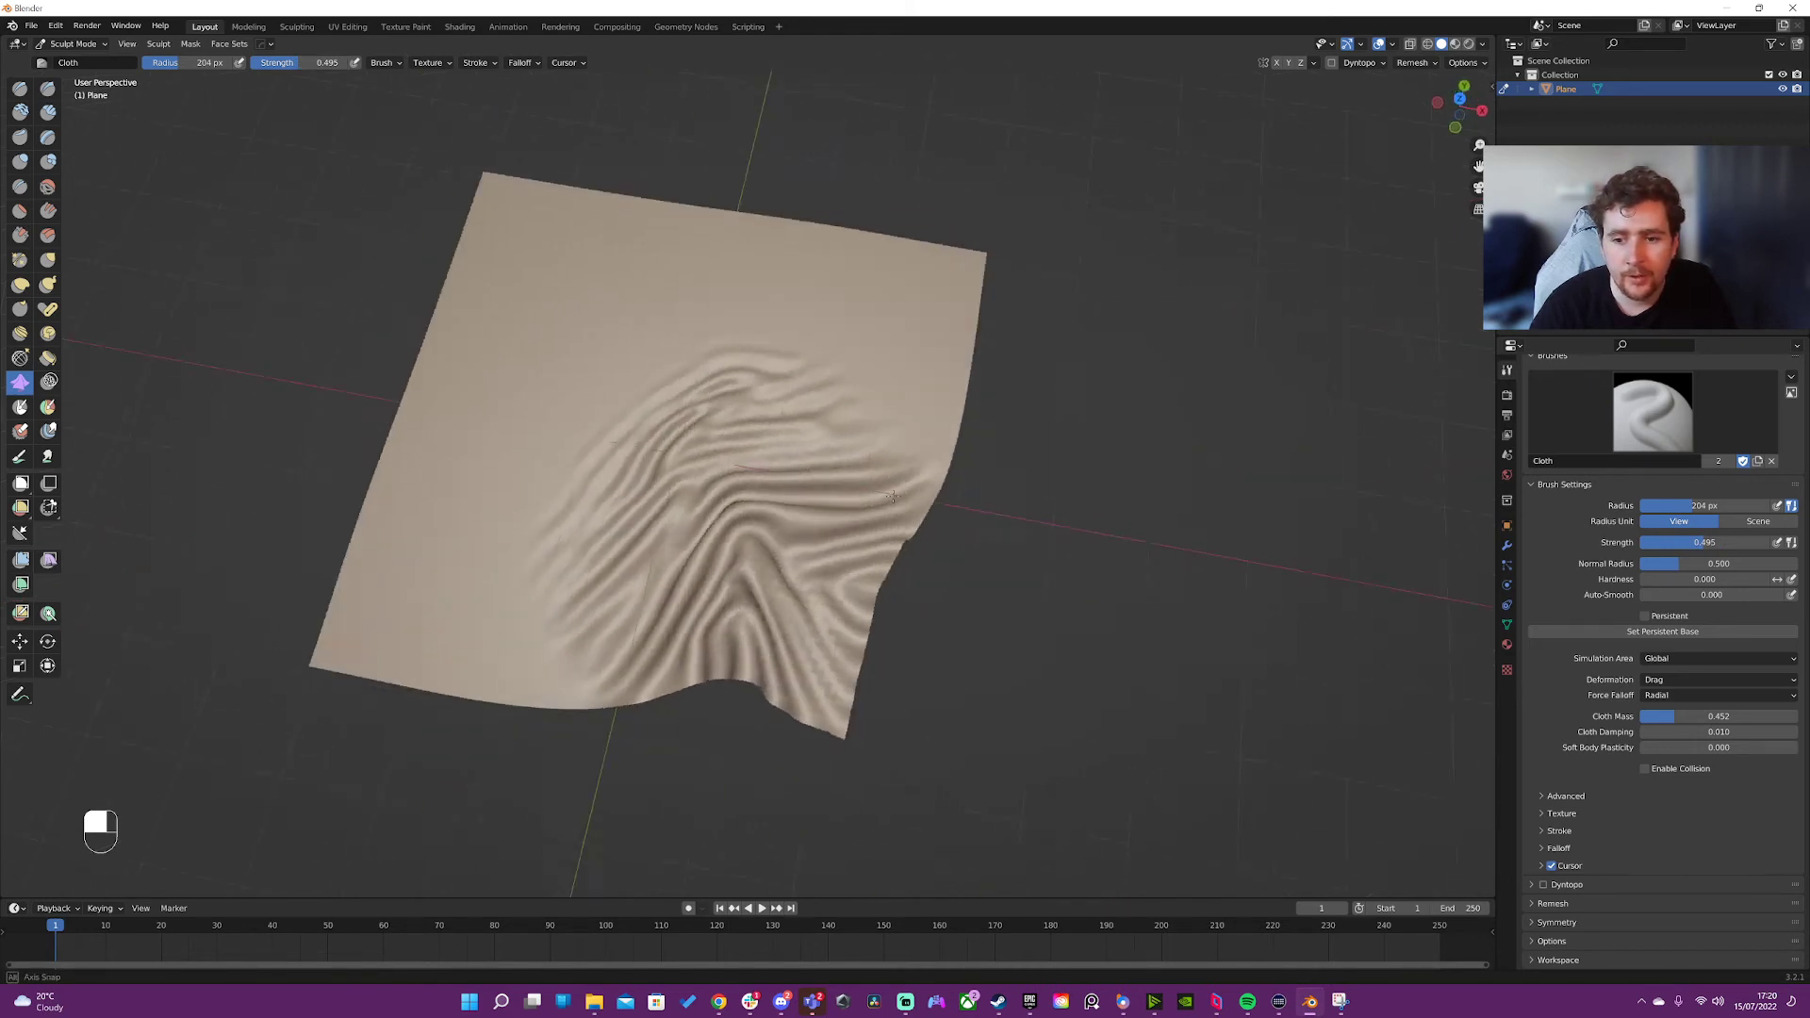
pyautogui.press('ctrl+z')
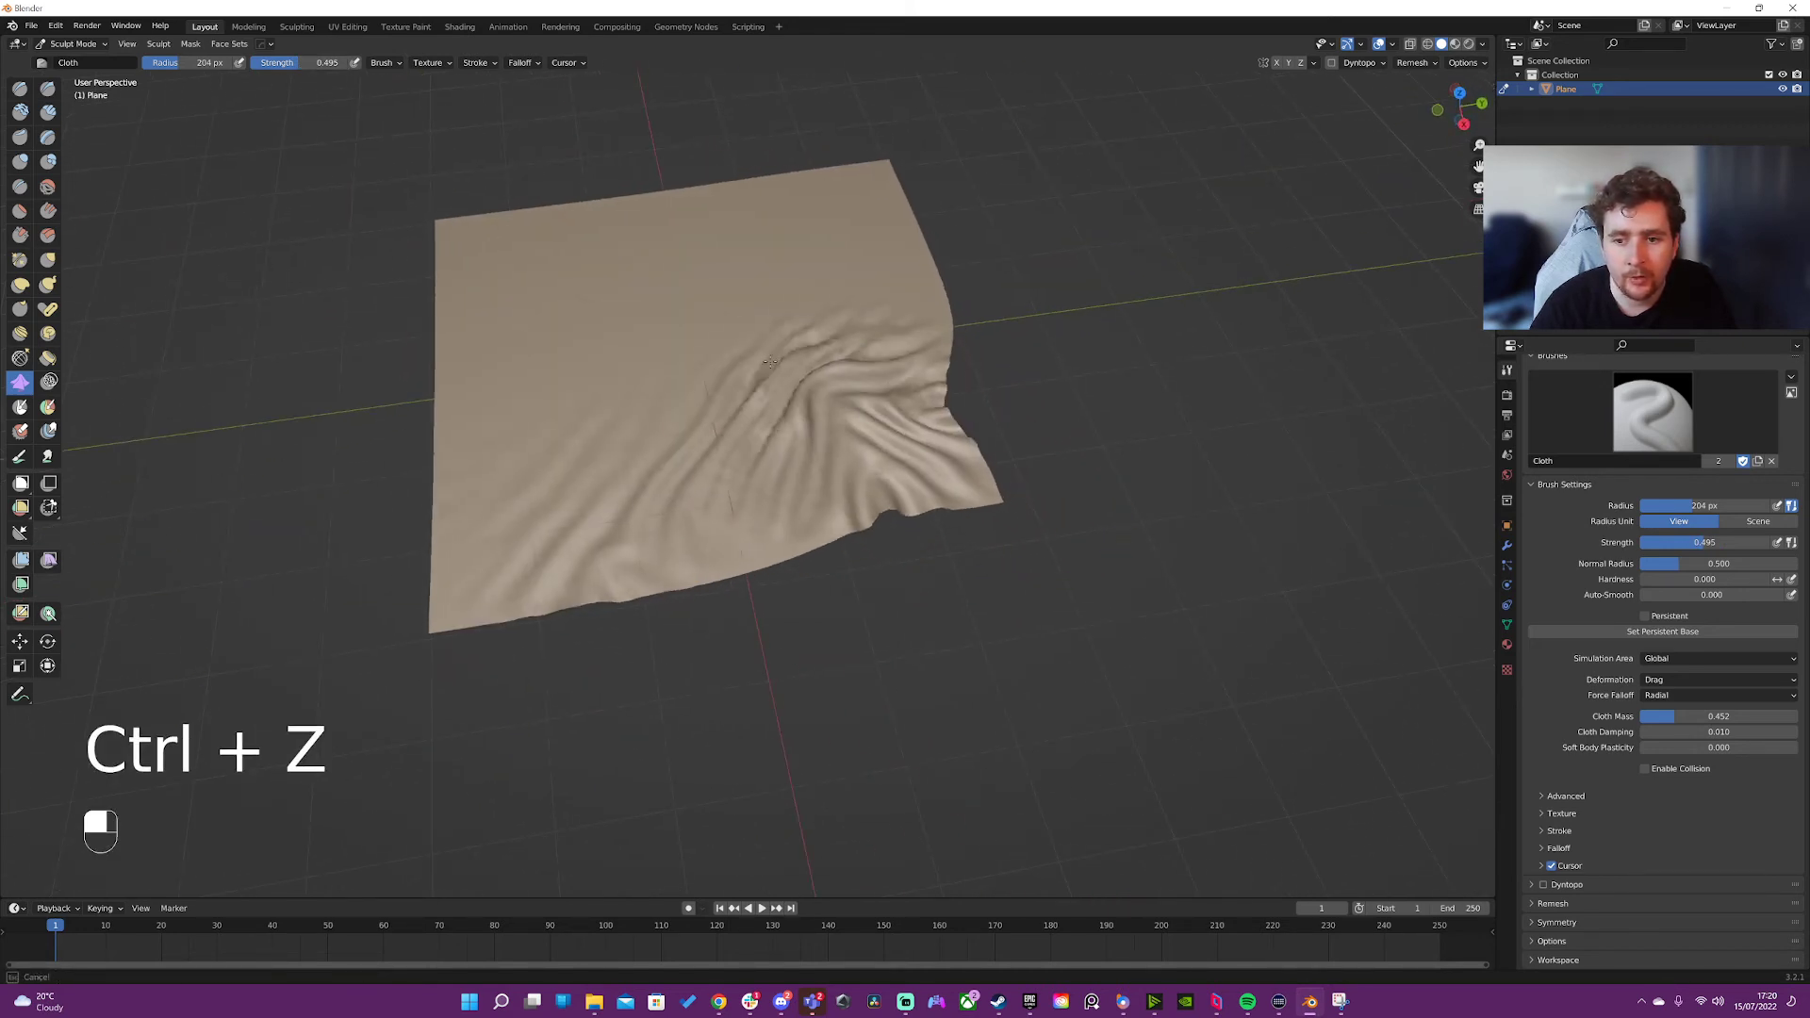
pyautogui.press('ctrl+z')
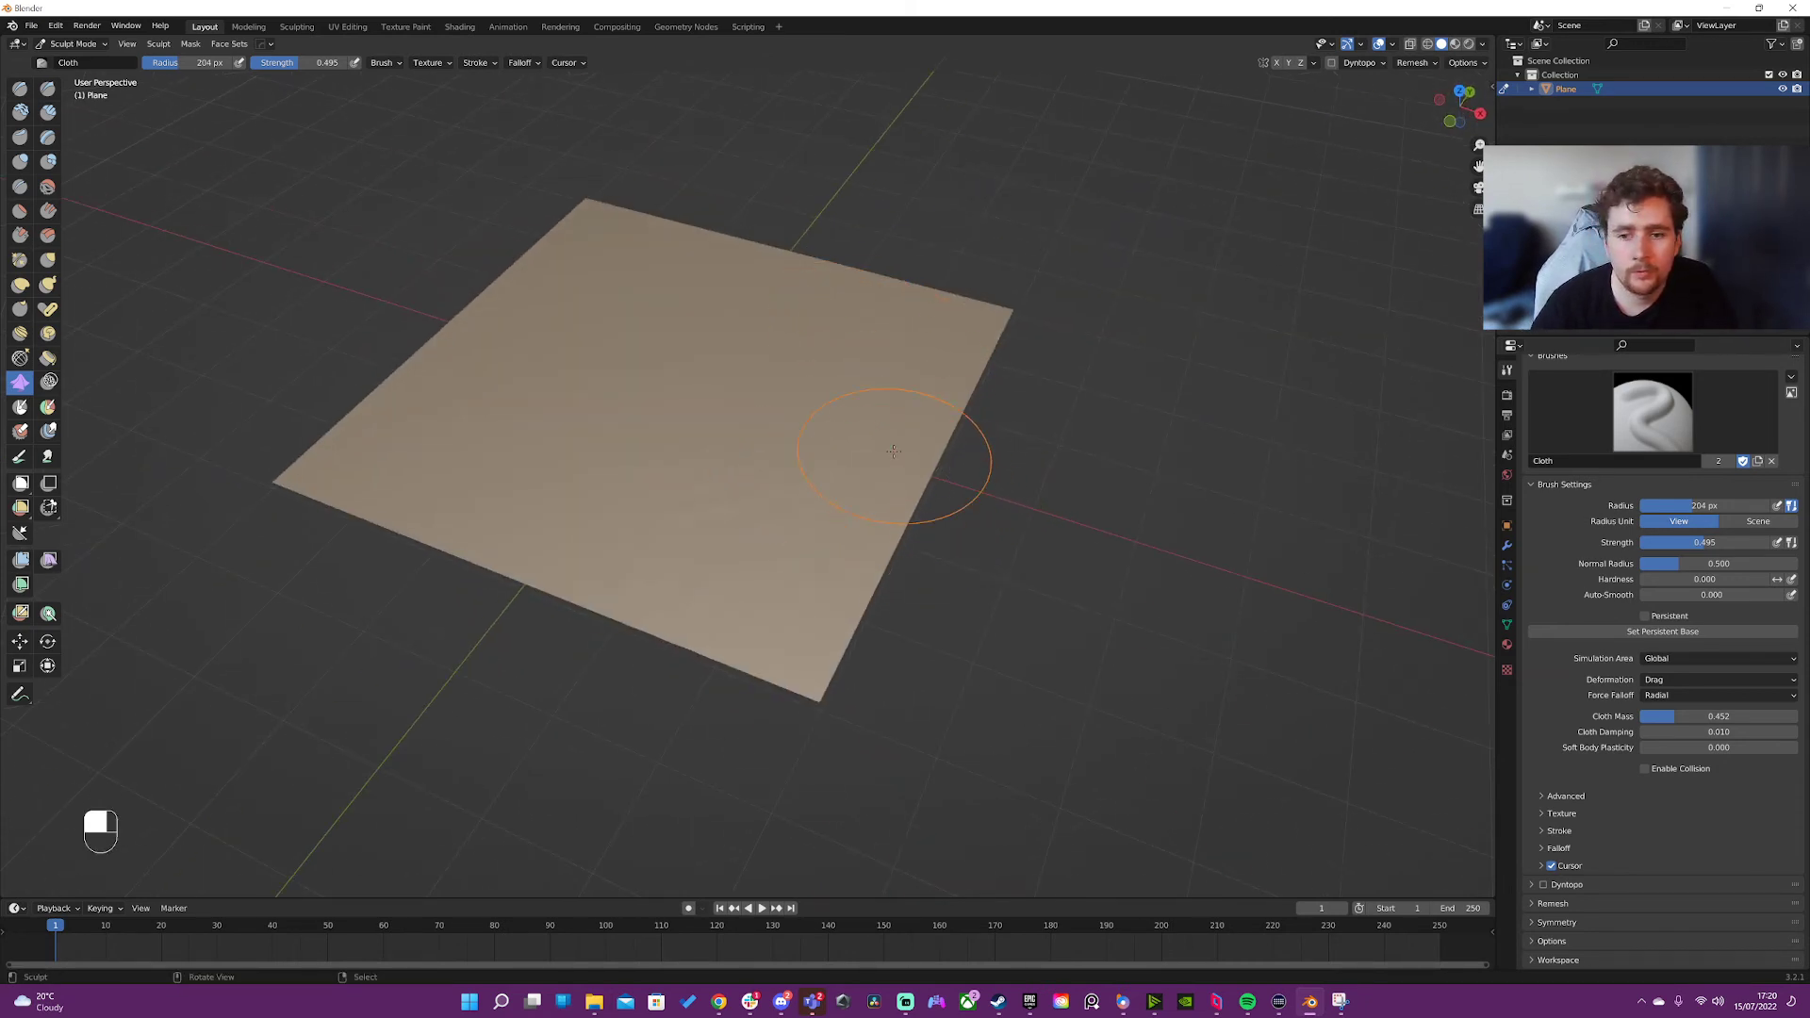
# - Set strength to 1.0, pull a Snake Hook ridge in the plane, then undo it flat
pyautogui.click(476, 63)
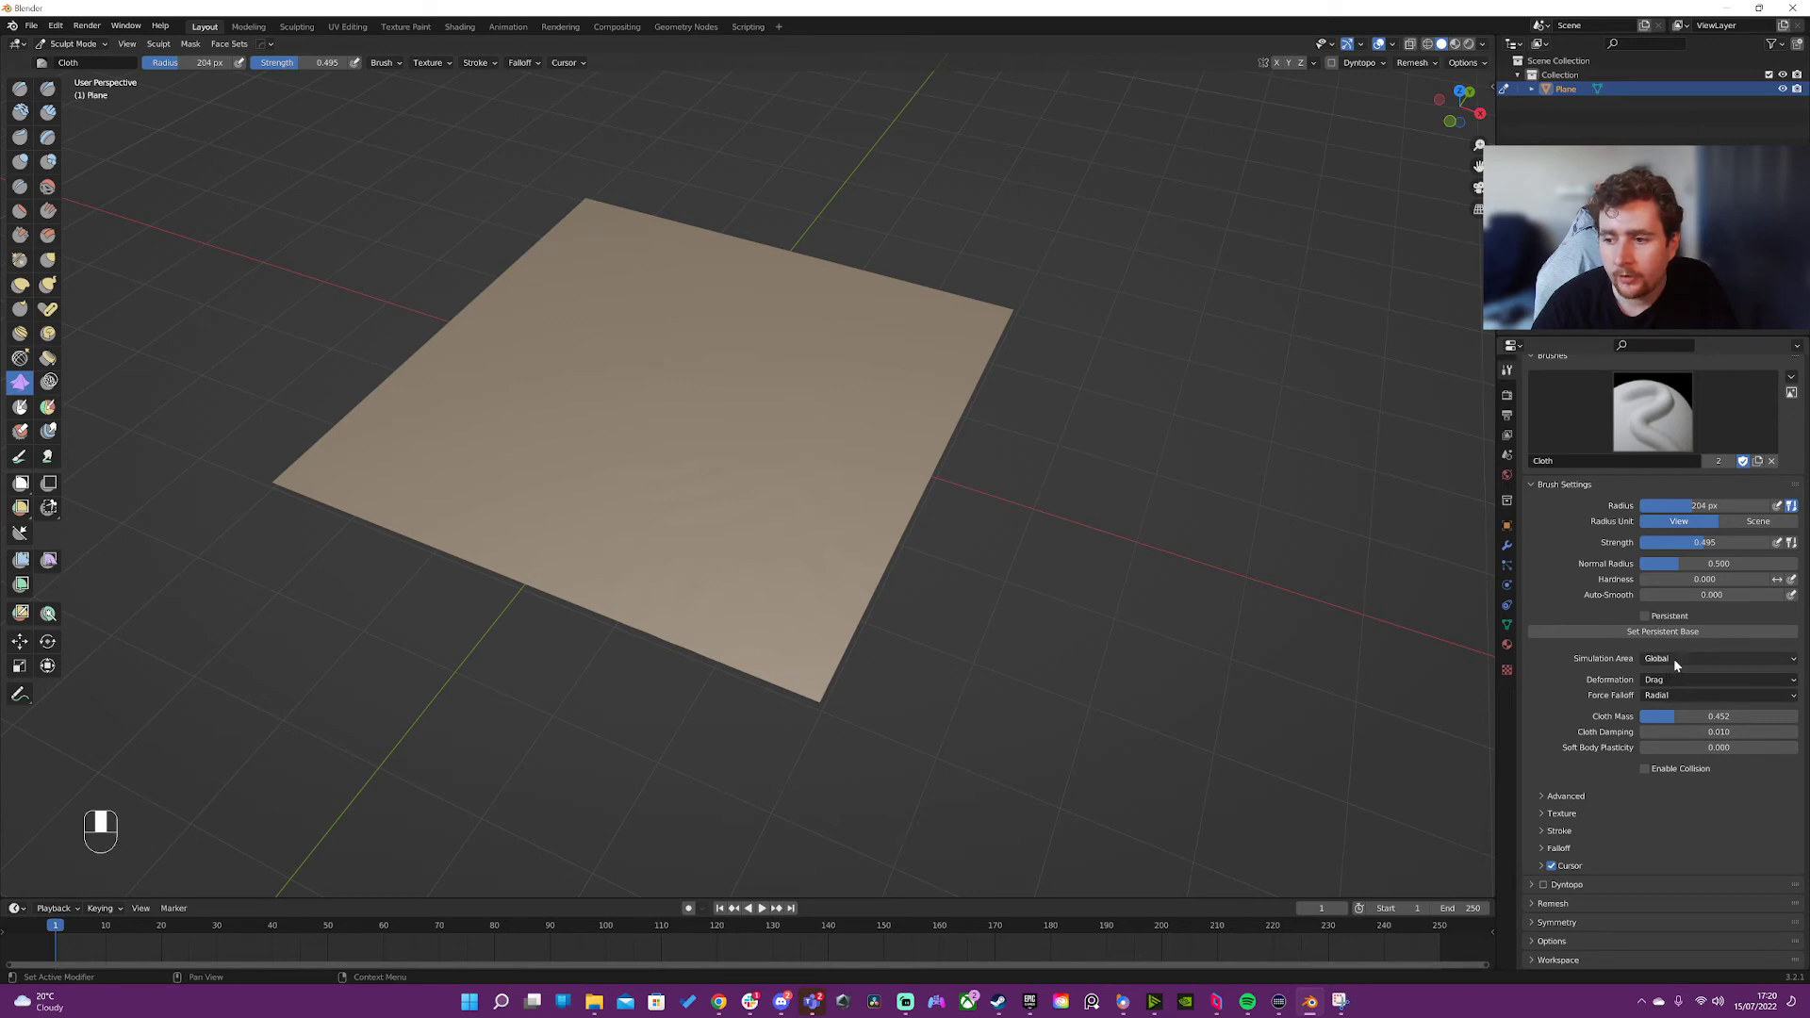
pyautogui.click(1719, 696)
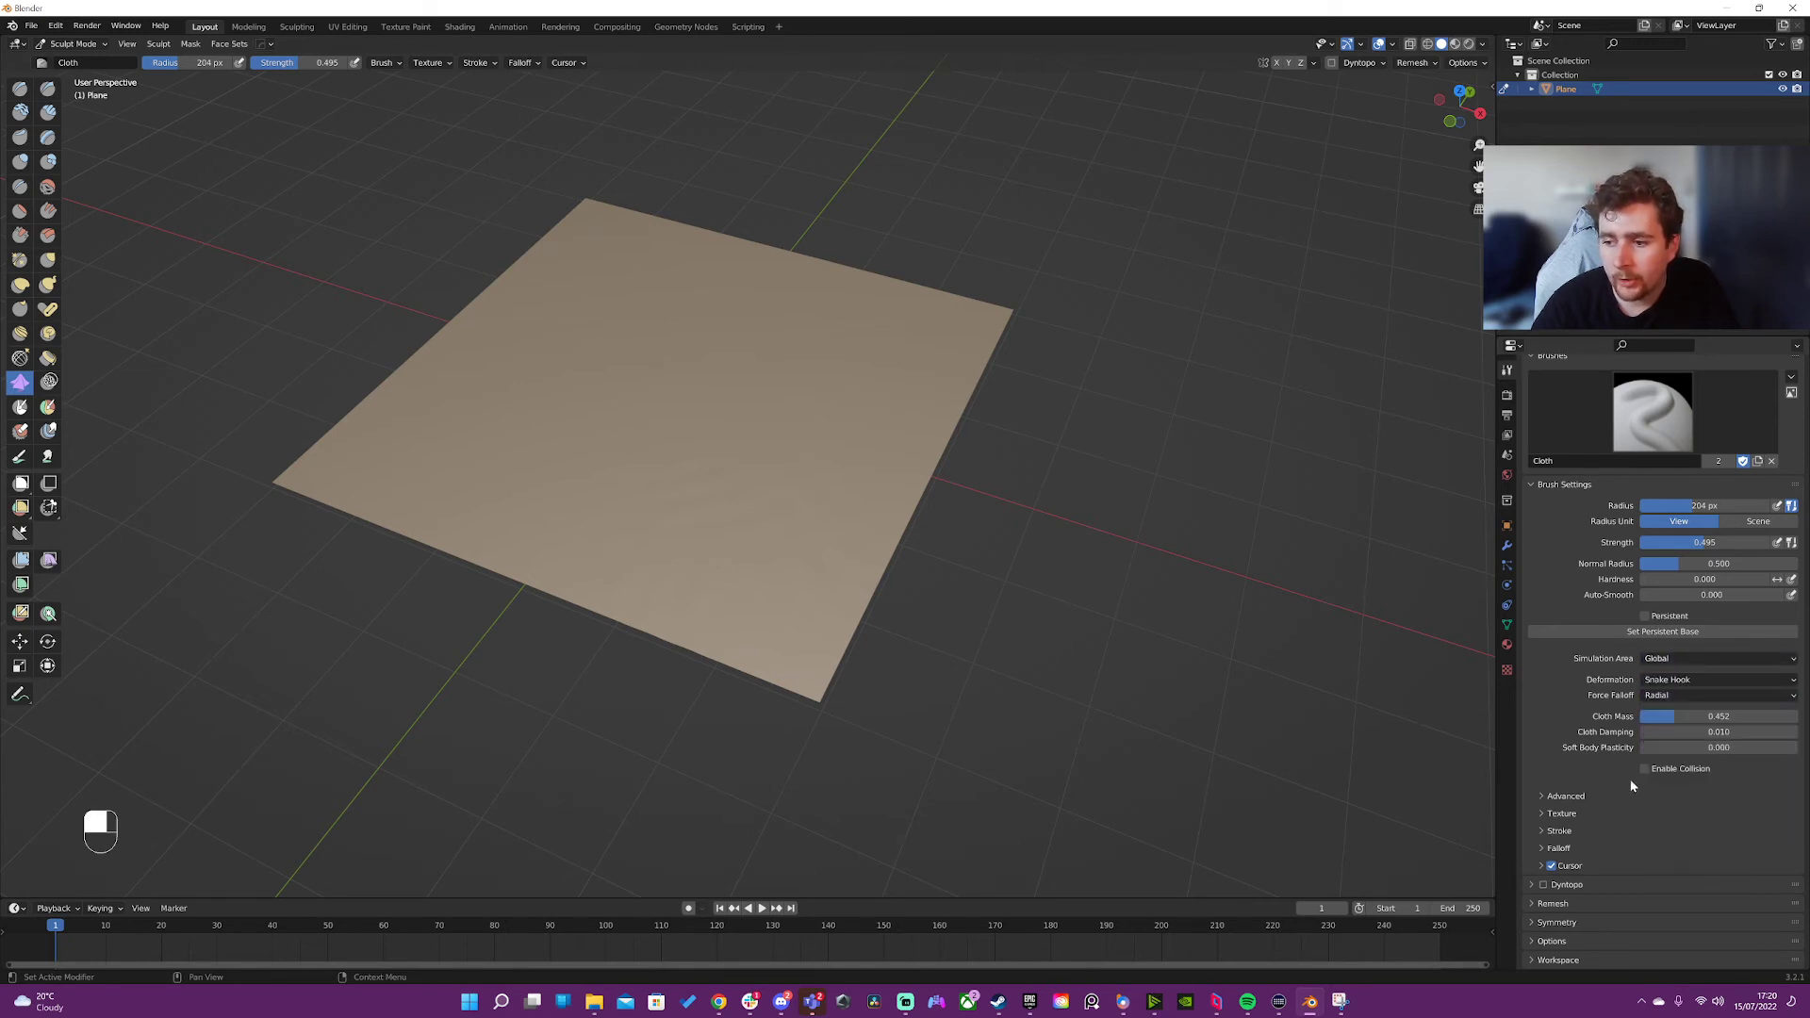
pyautogui.moveTo(773, 558)
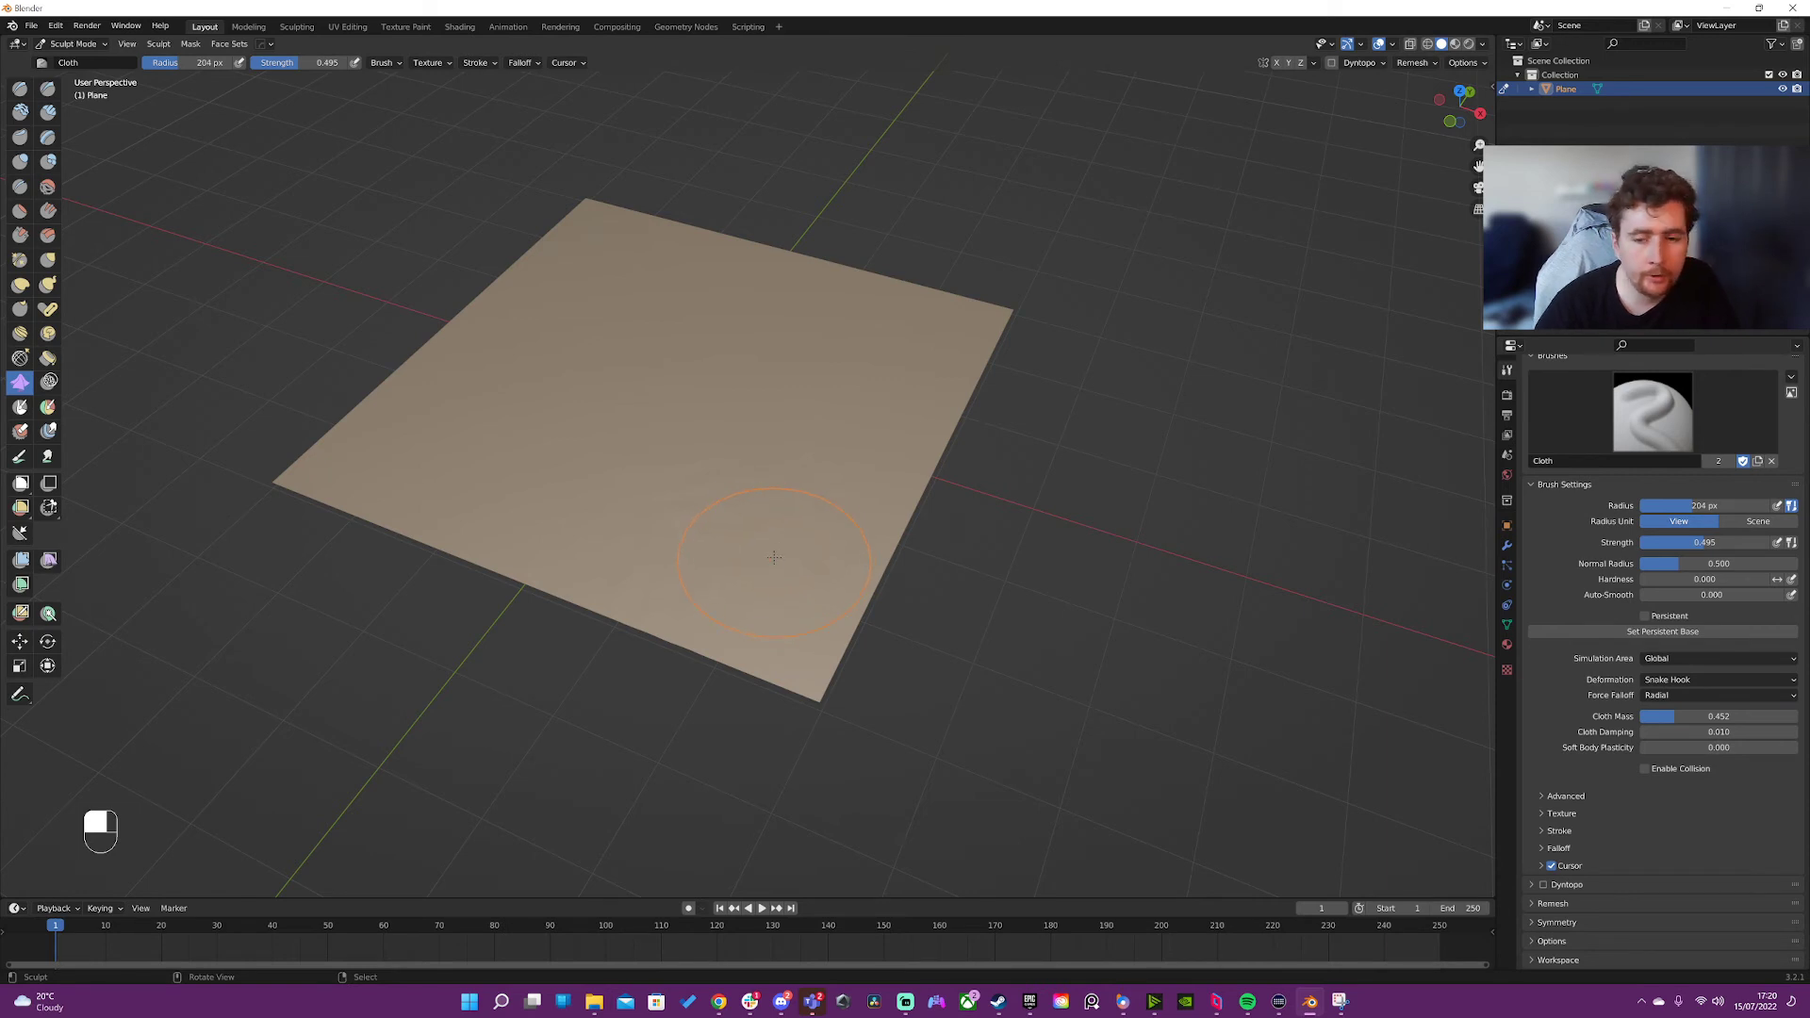
pyautogui.moveTo(784, 636)
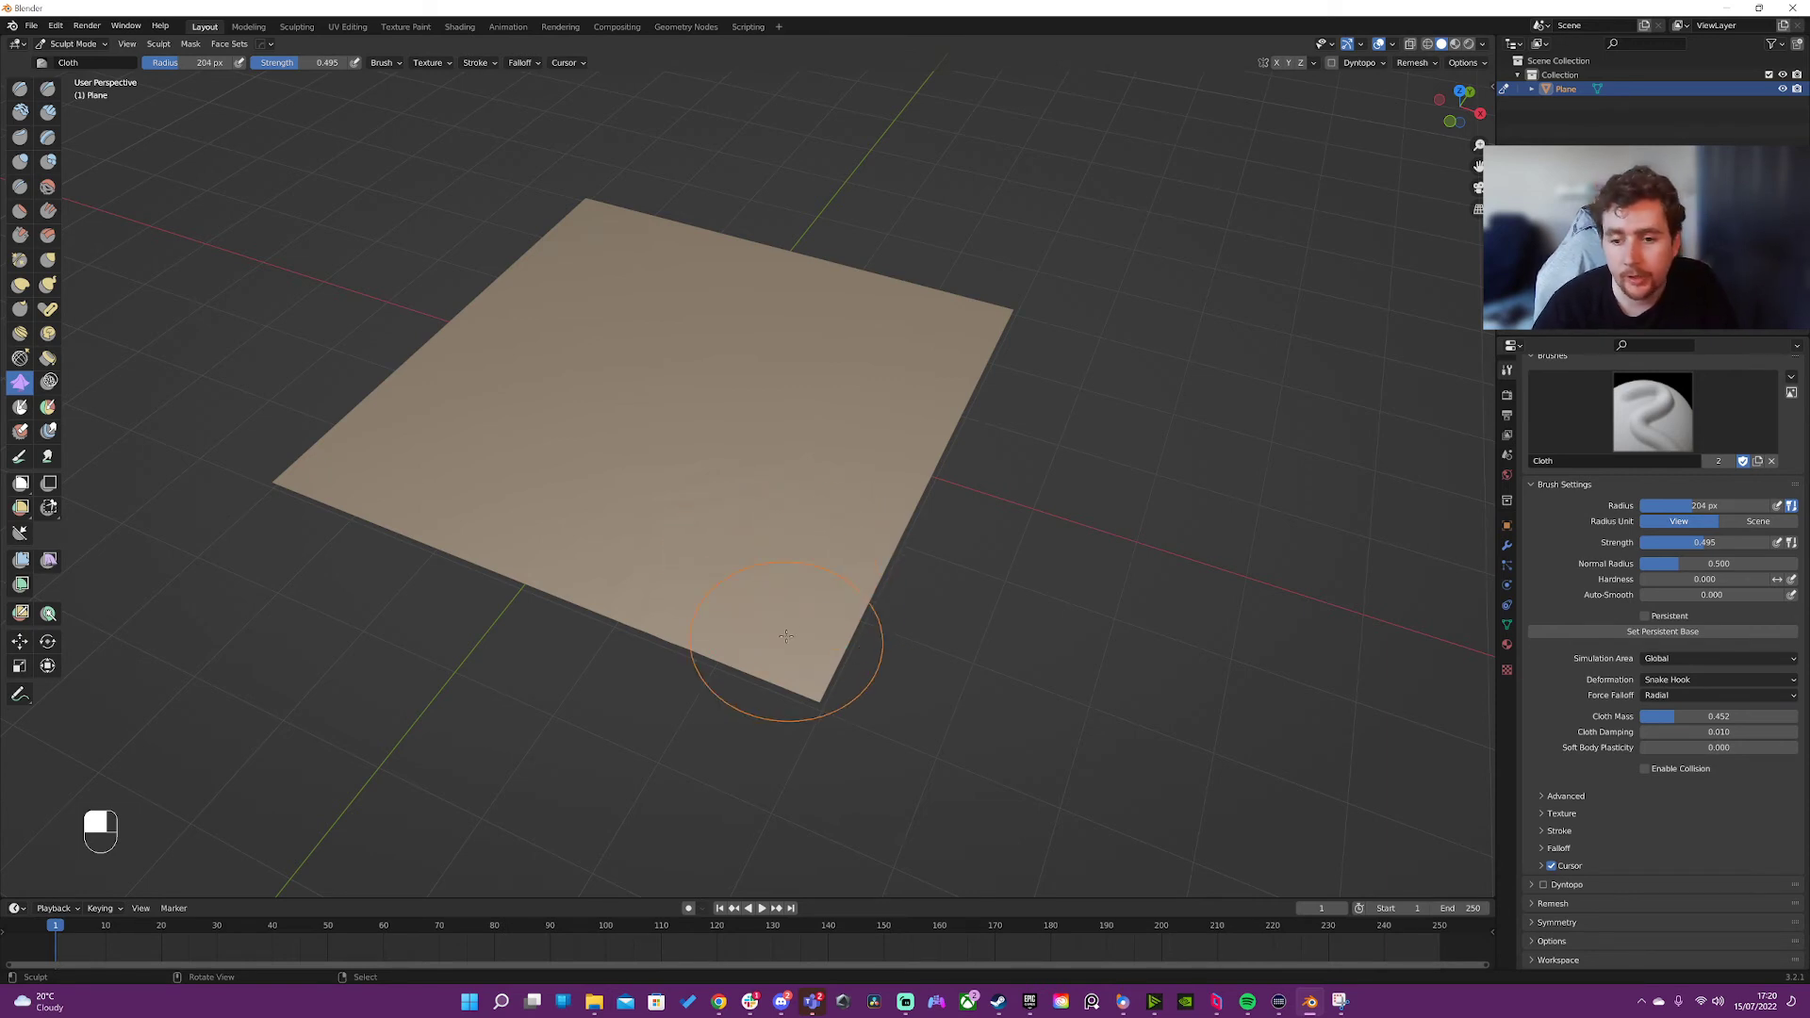
pyautogui.moveTo(611, 392)
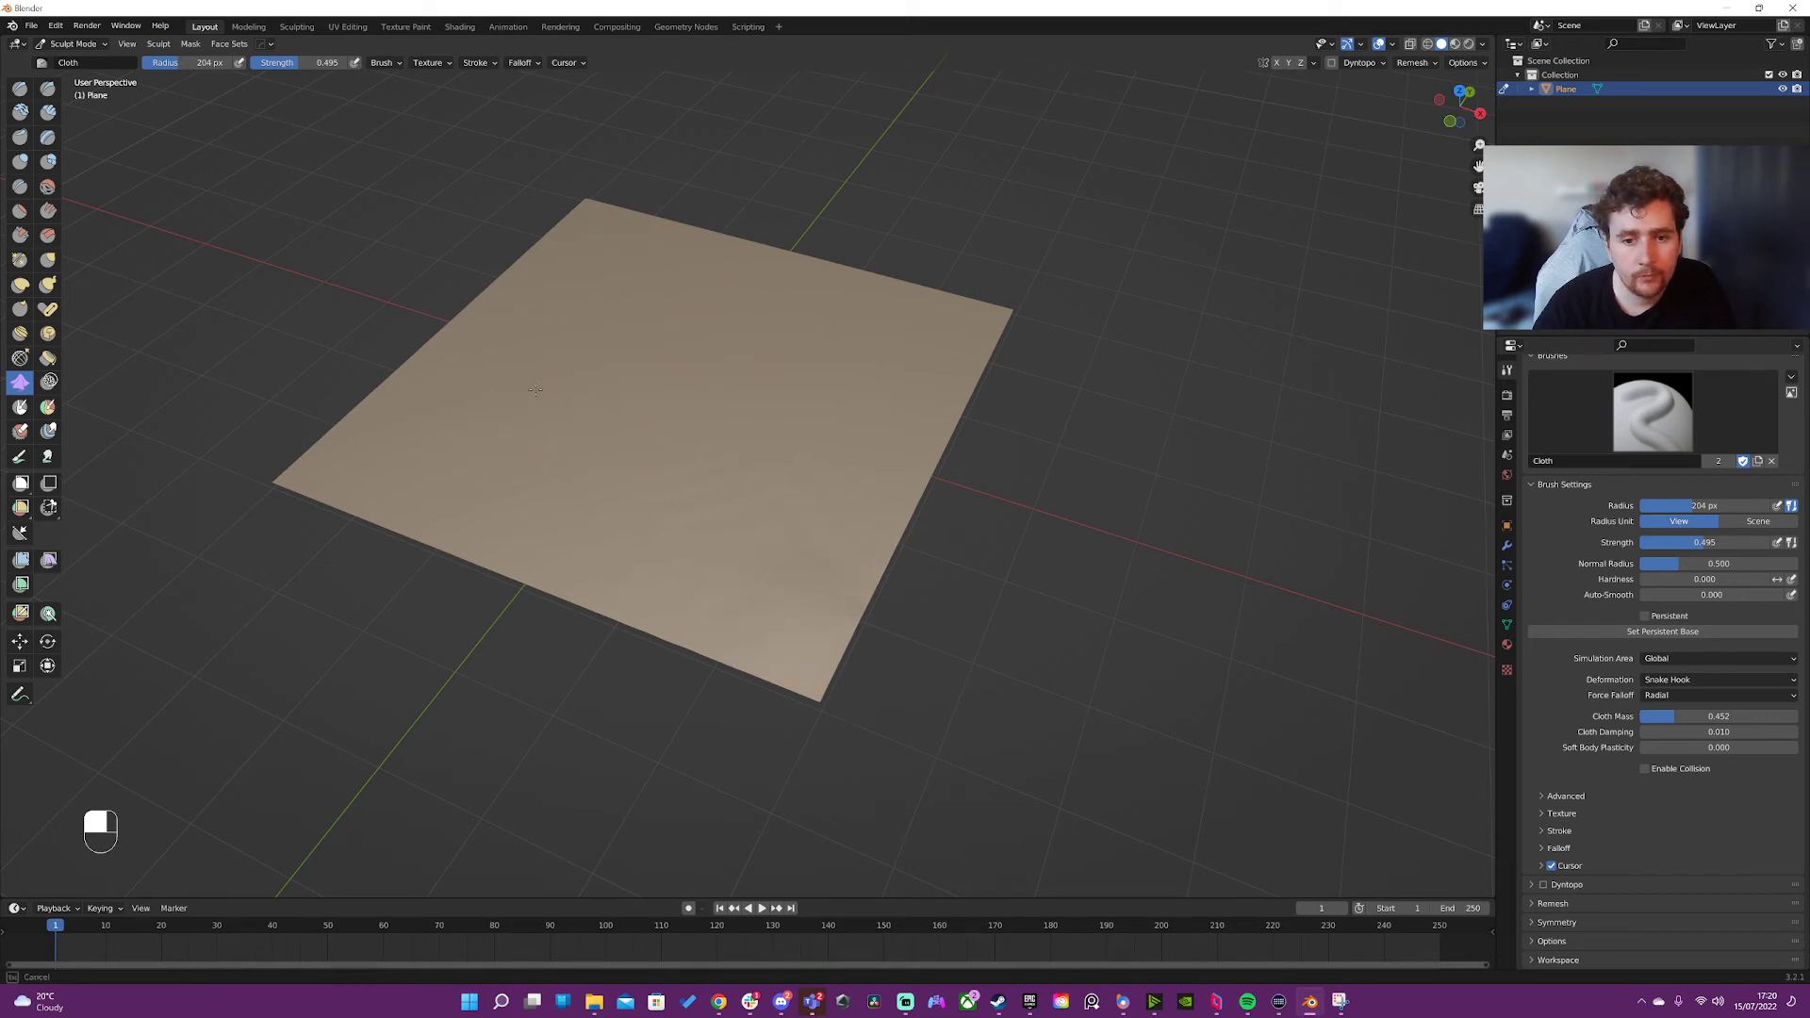
pyautogui.moveTo(758, 358)
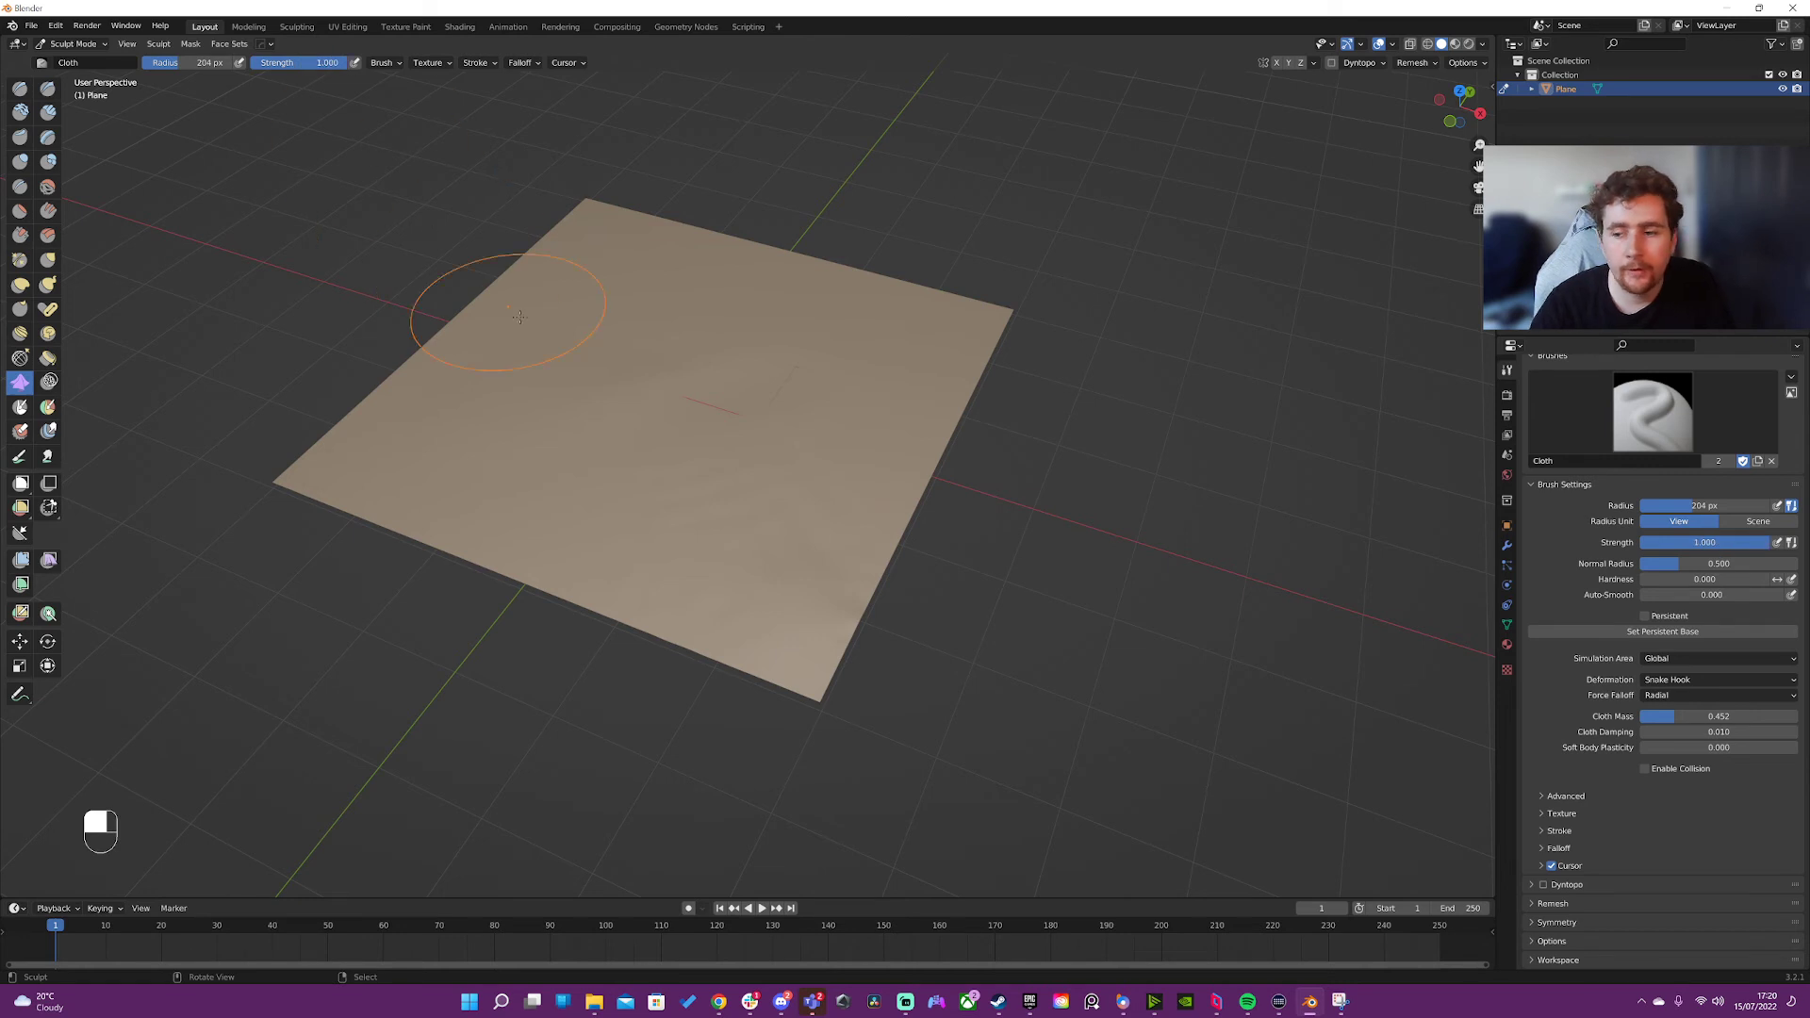
pyautogui.moveTo(1037, 302)
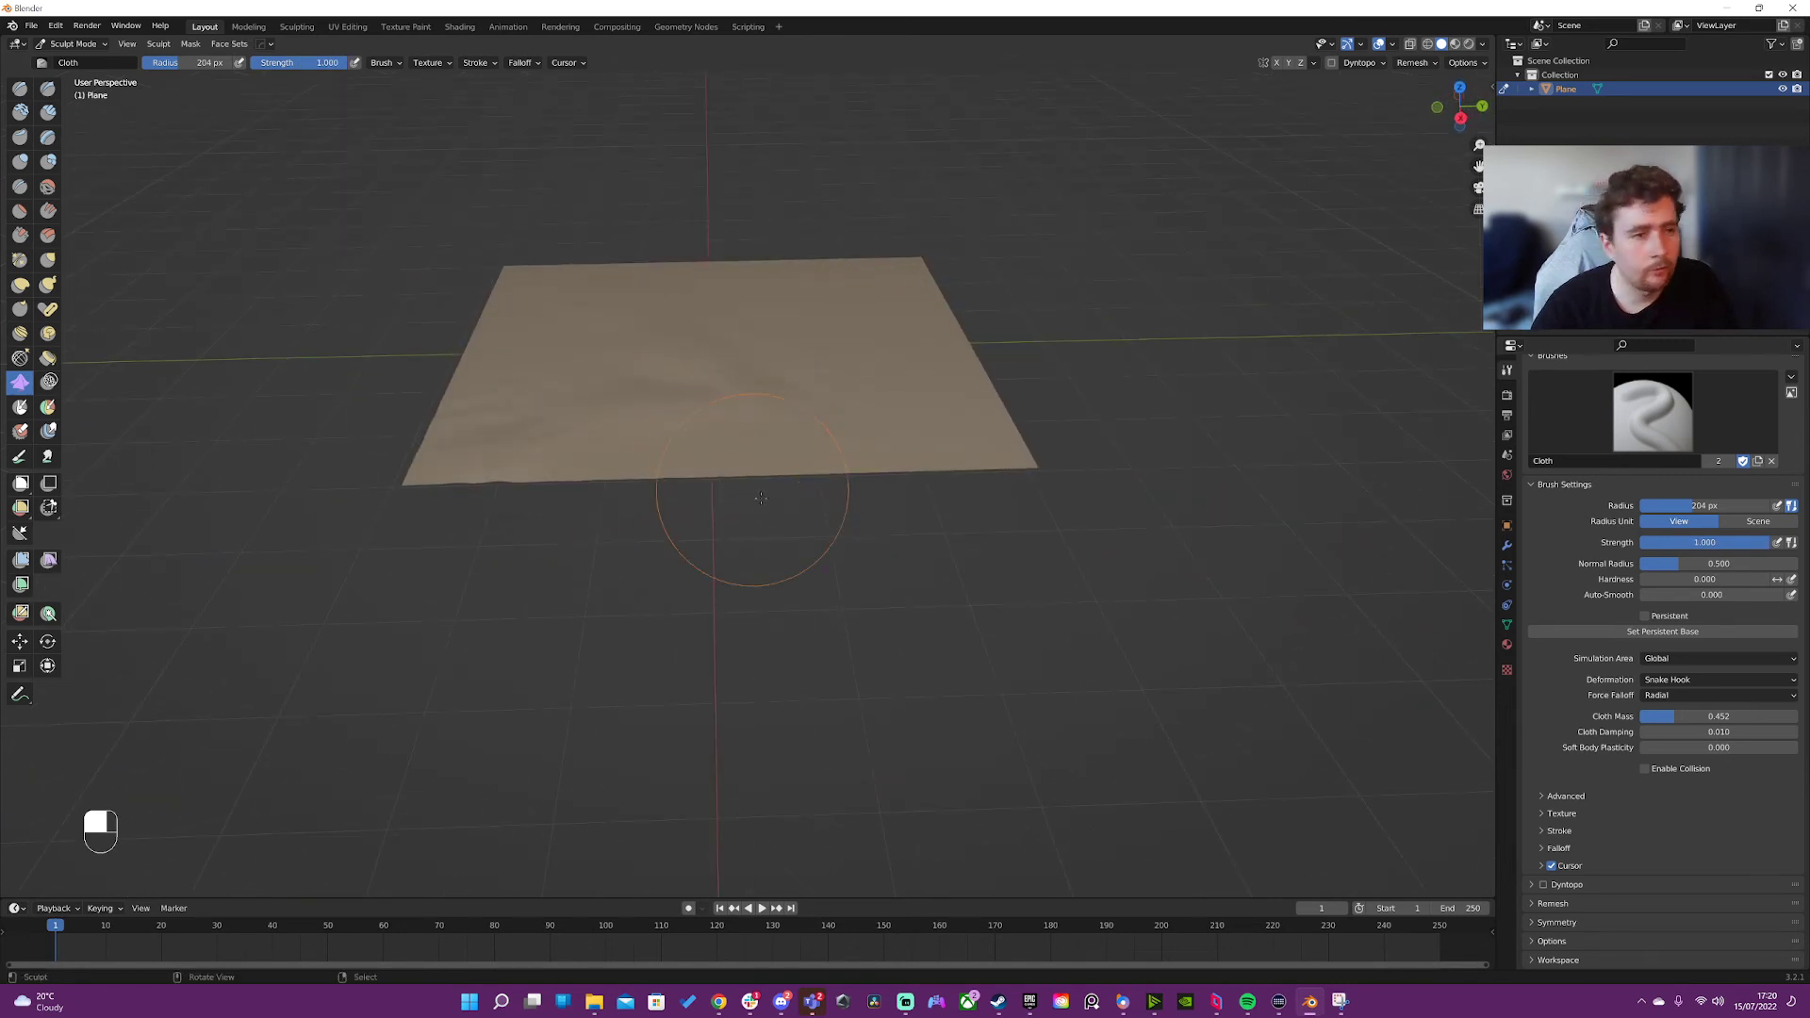
pyautogui.click(477, 63)
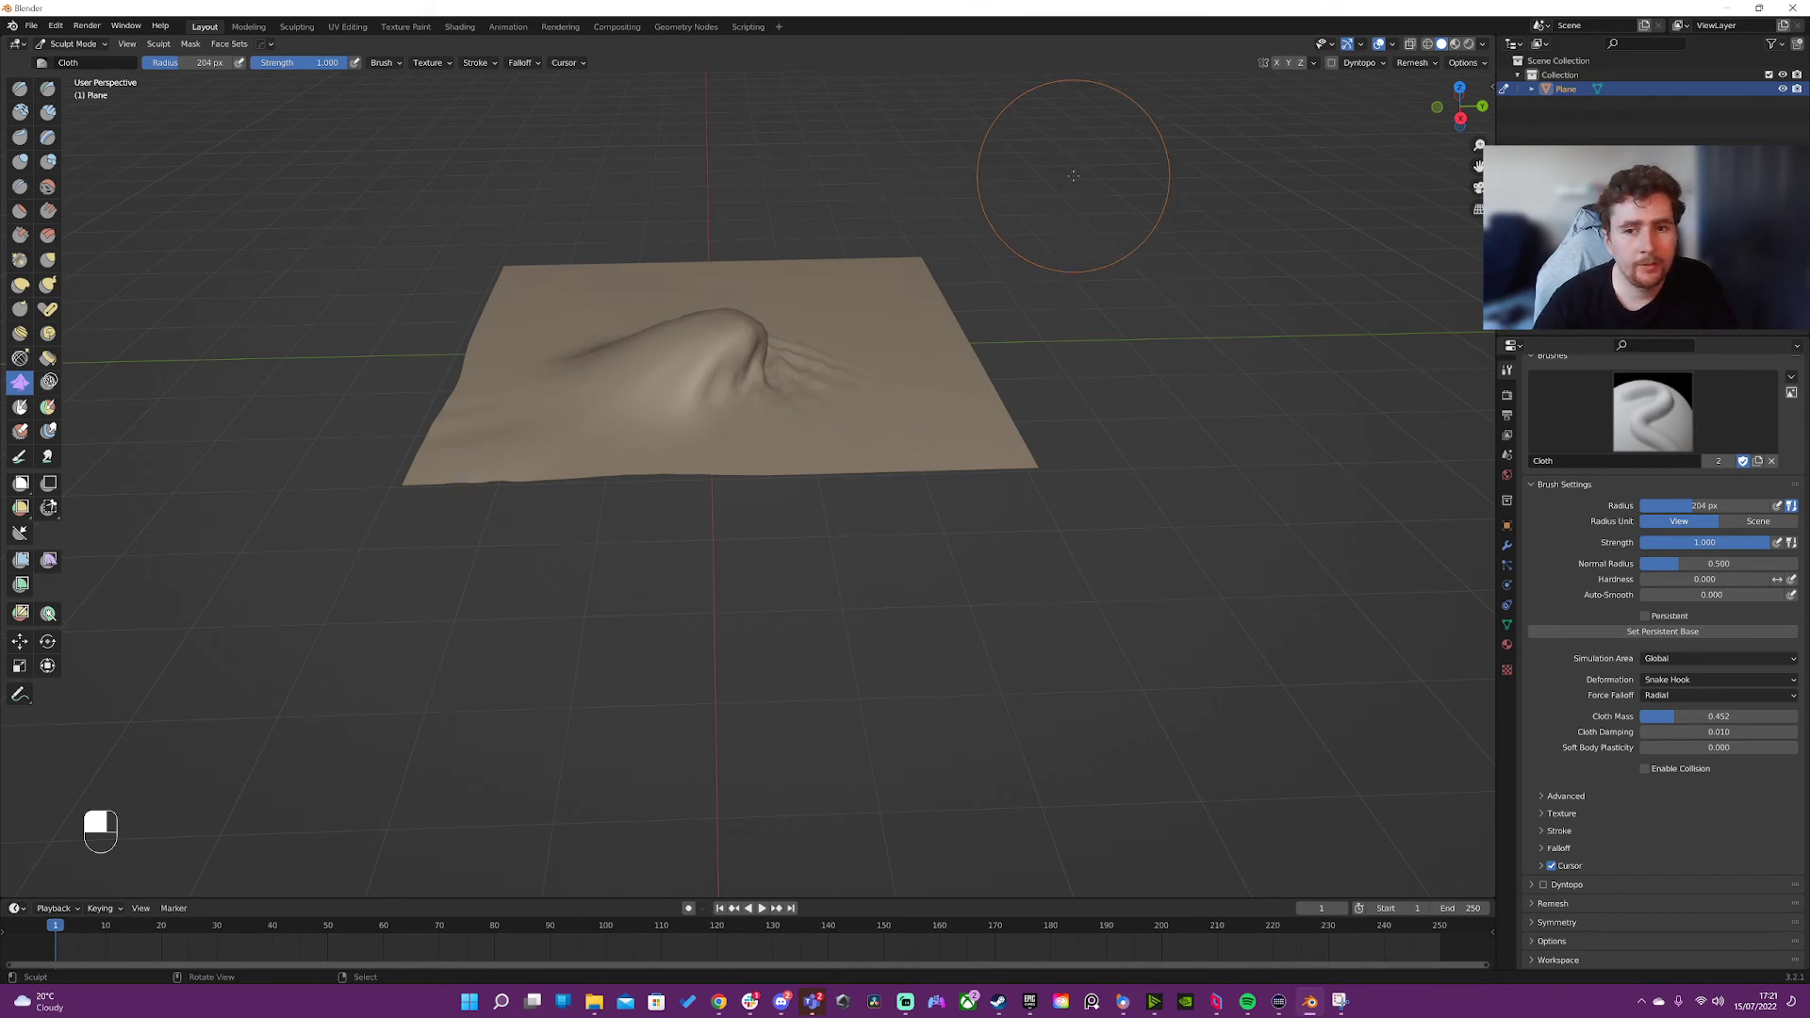
pyautogui.moveTo(969, 223)
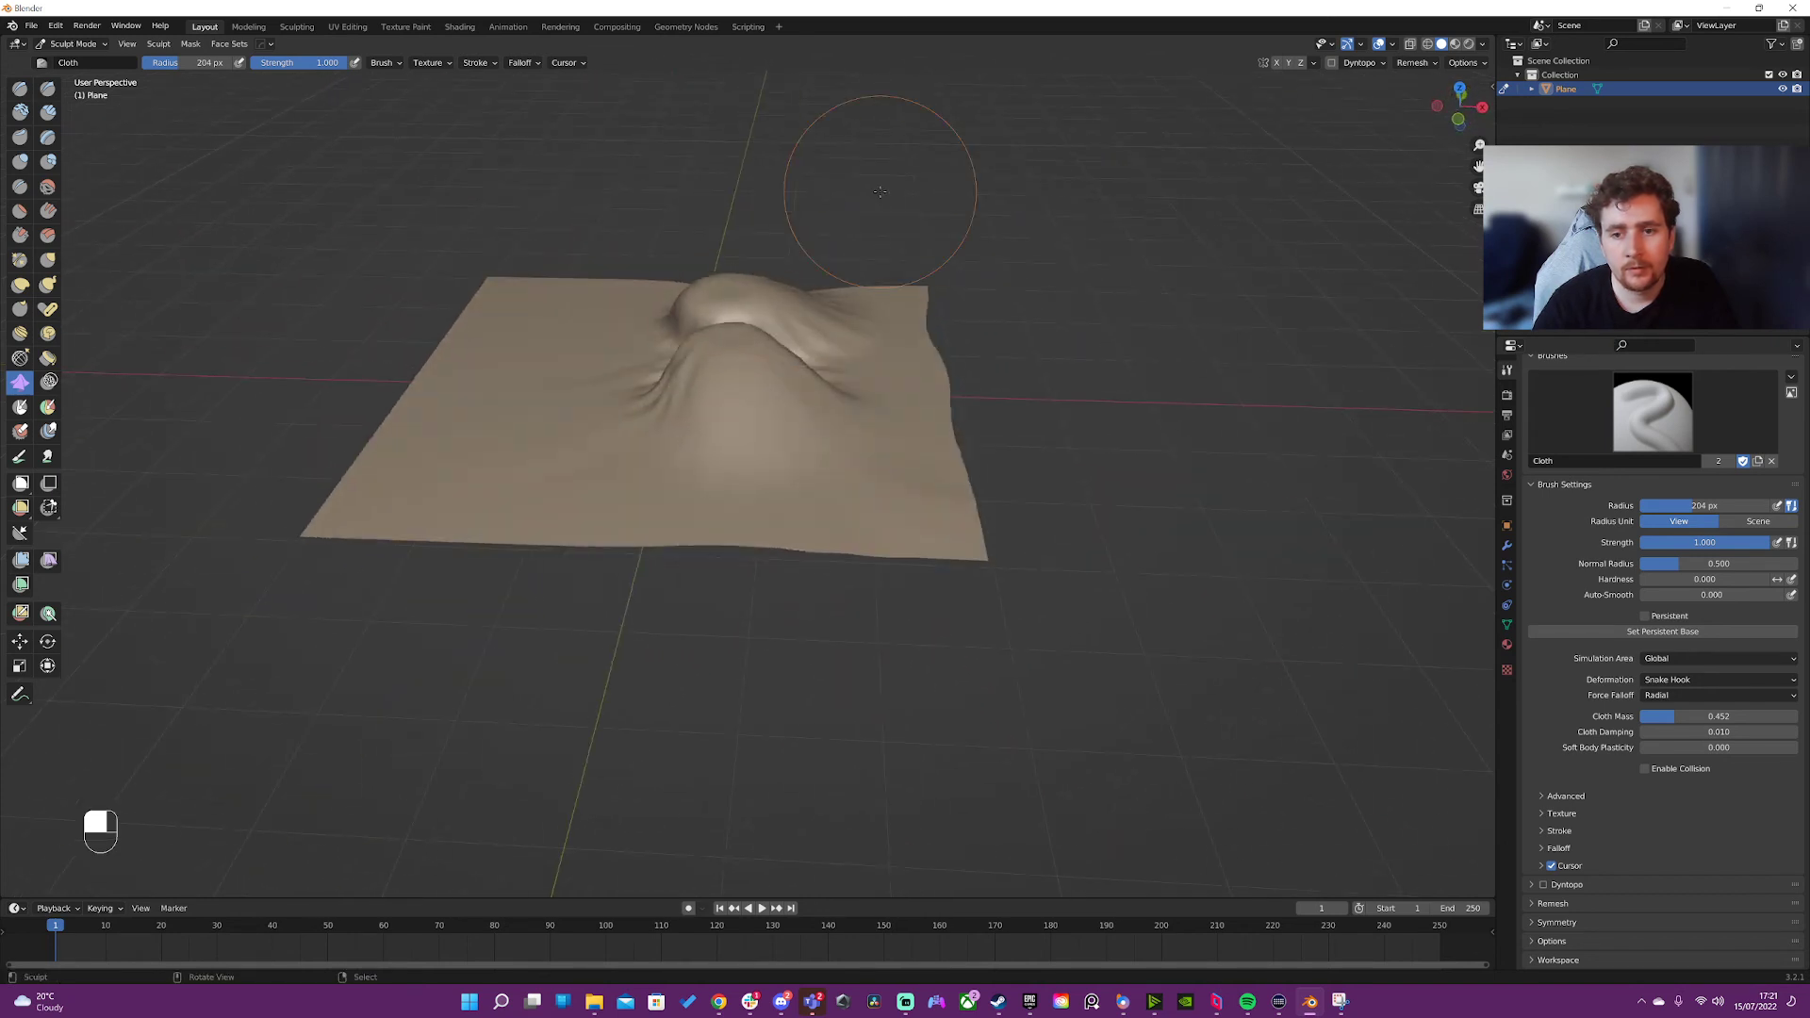
pyautogui.press('ctrl+z')
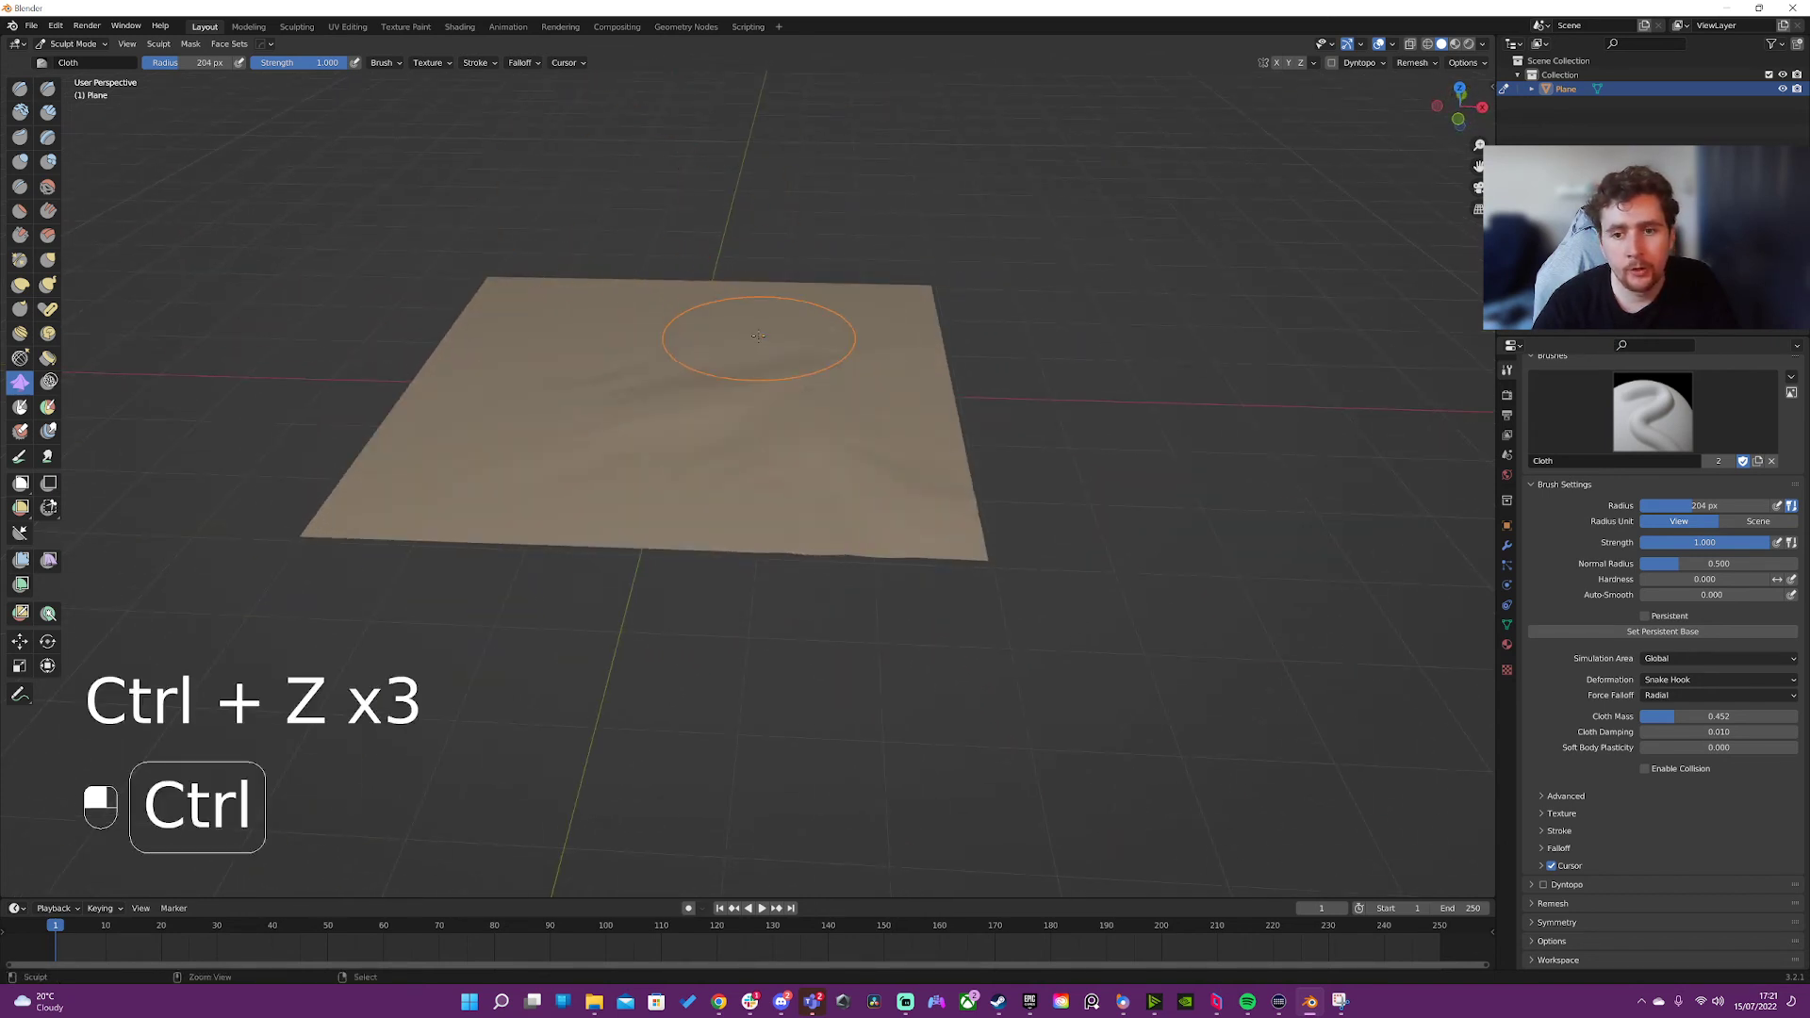
pyautogui.press('ctrl+z')
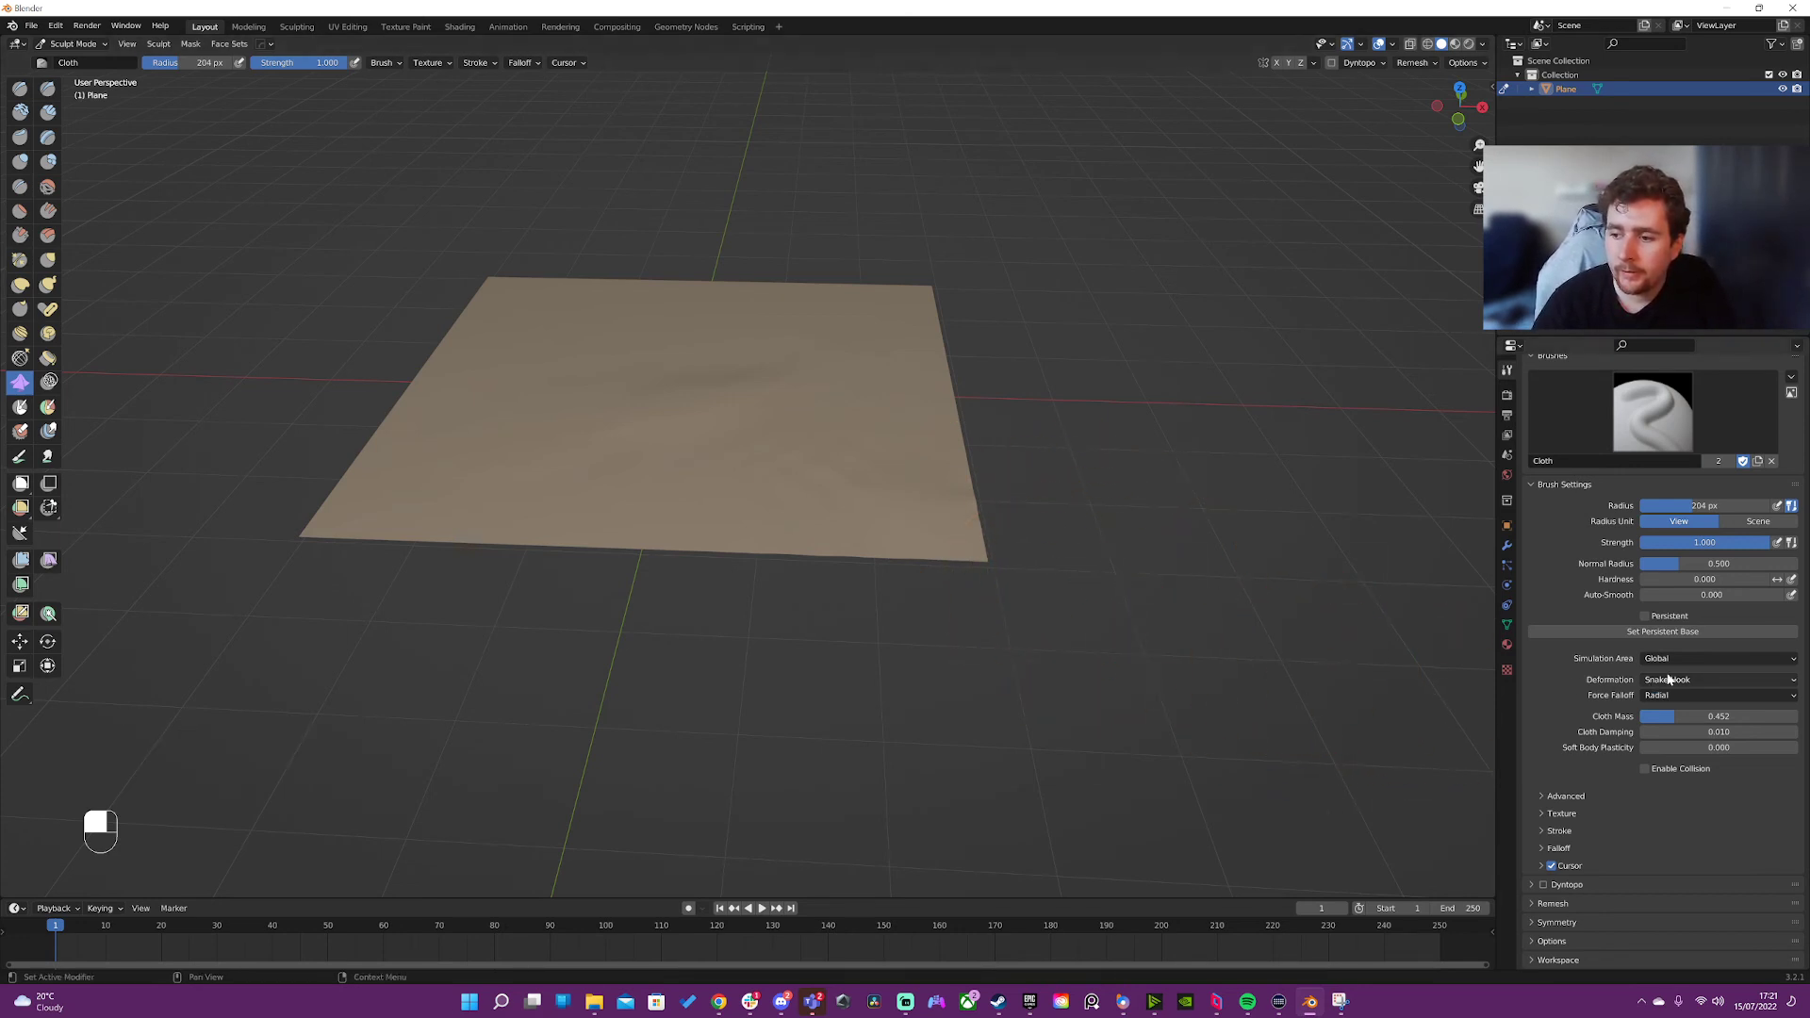
# - Switch the cloth deformation to Grab, pull up a tall fold, then undo it
pyautogui.click(1716, 678)
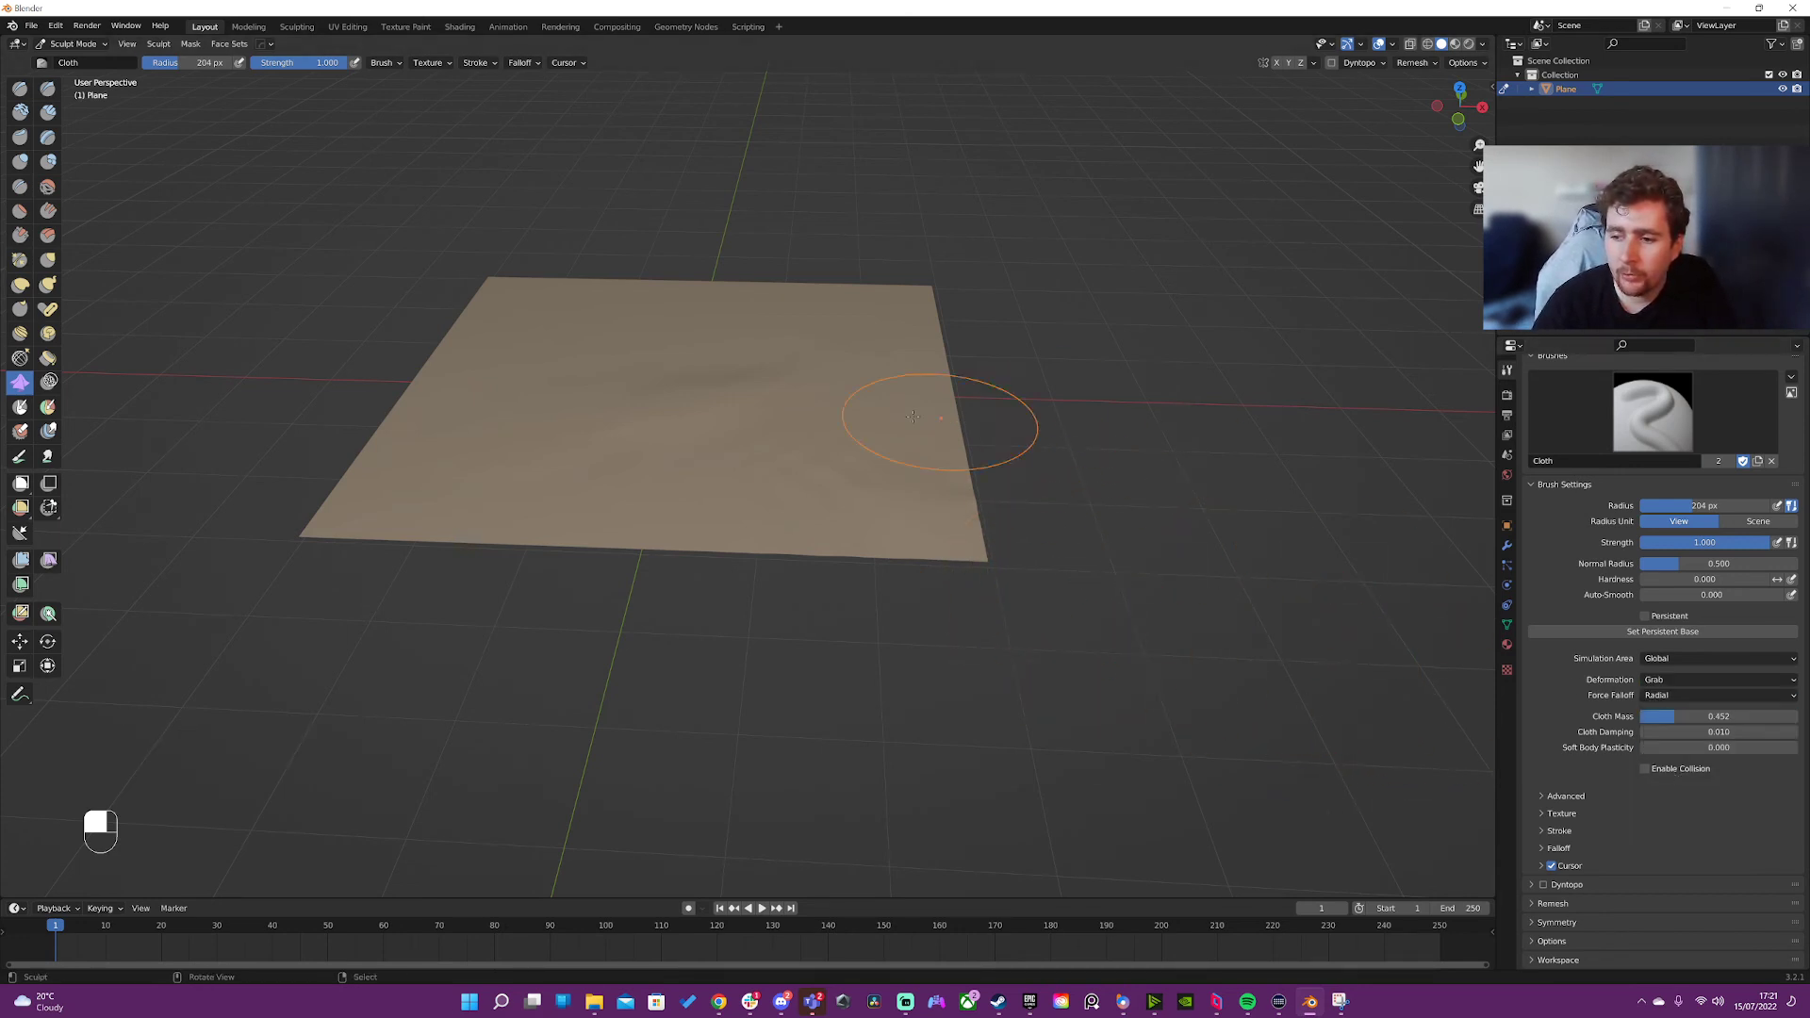
pyautogui.click(476, 62)
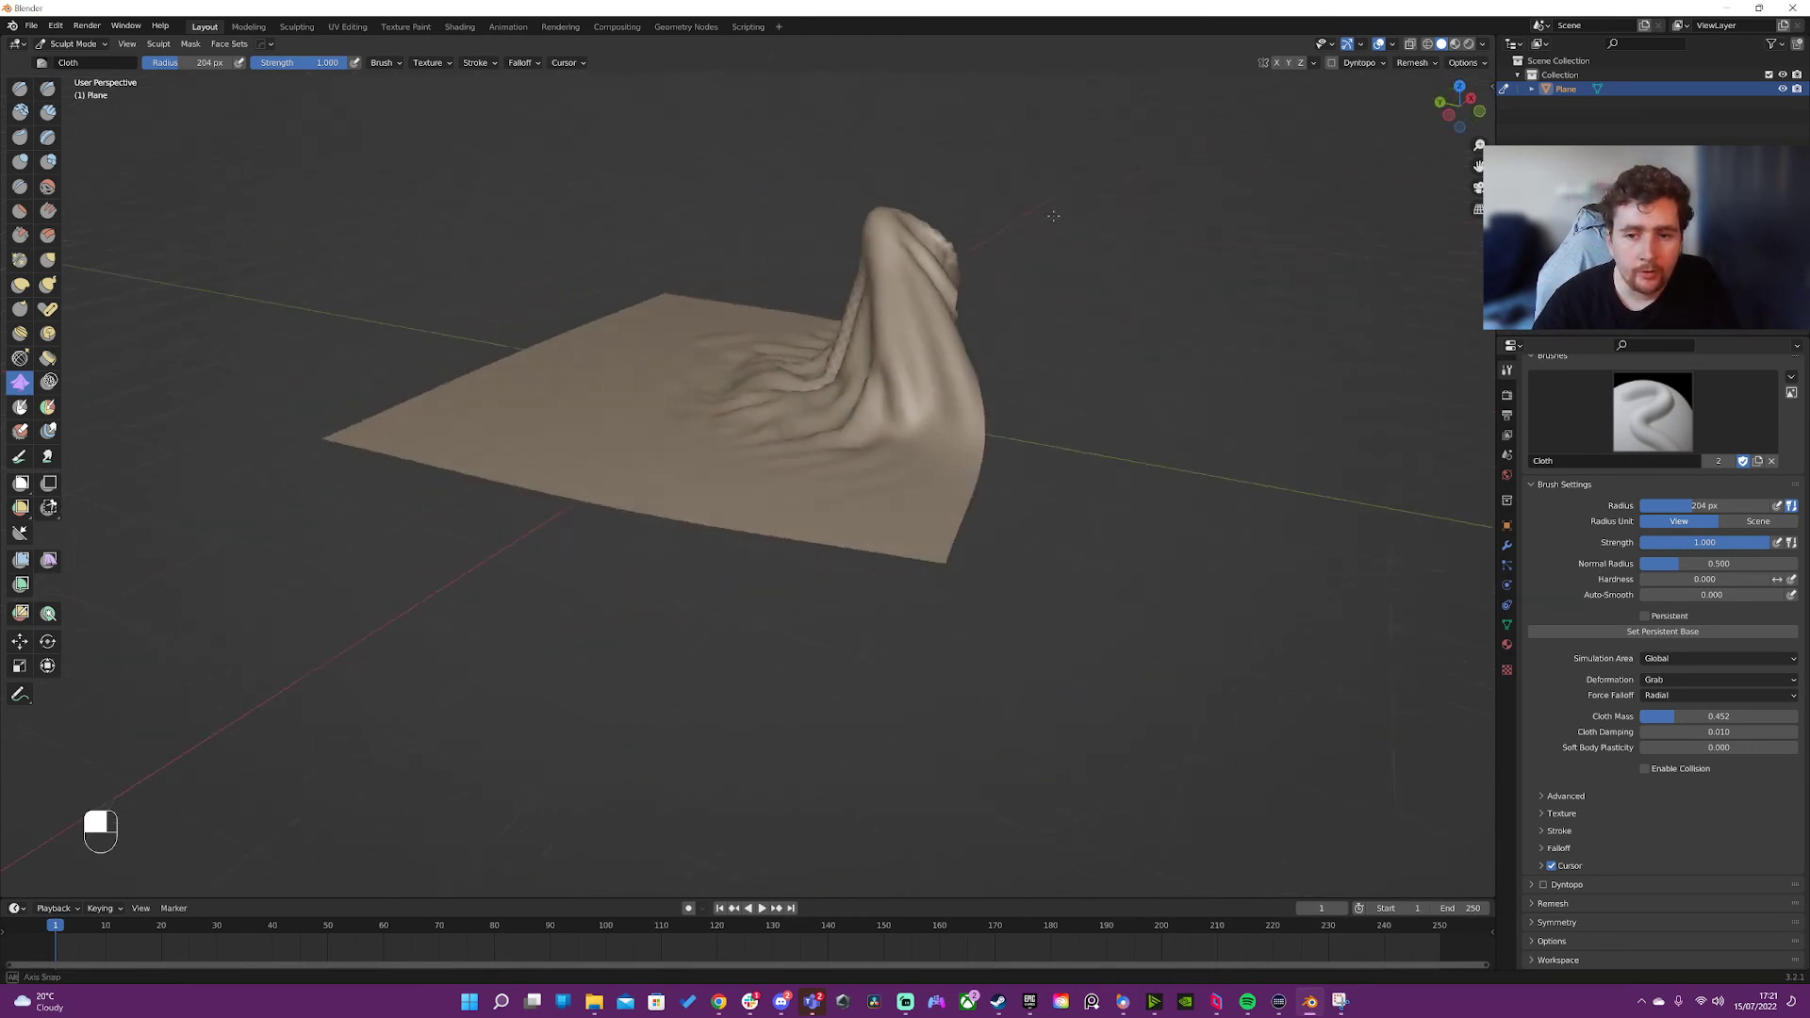
pyautogui.press('ctrl+z')
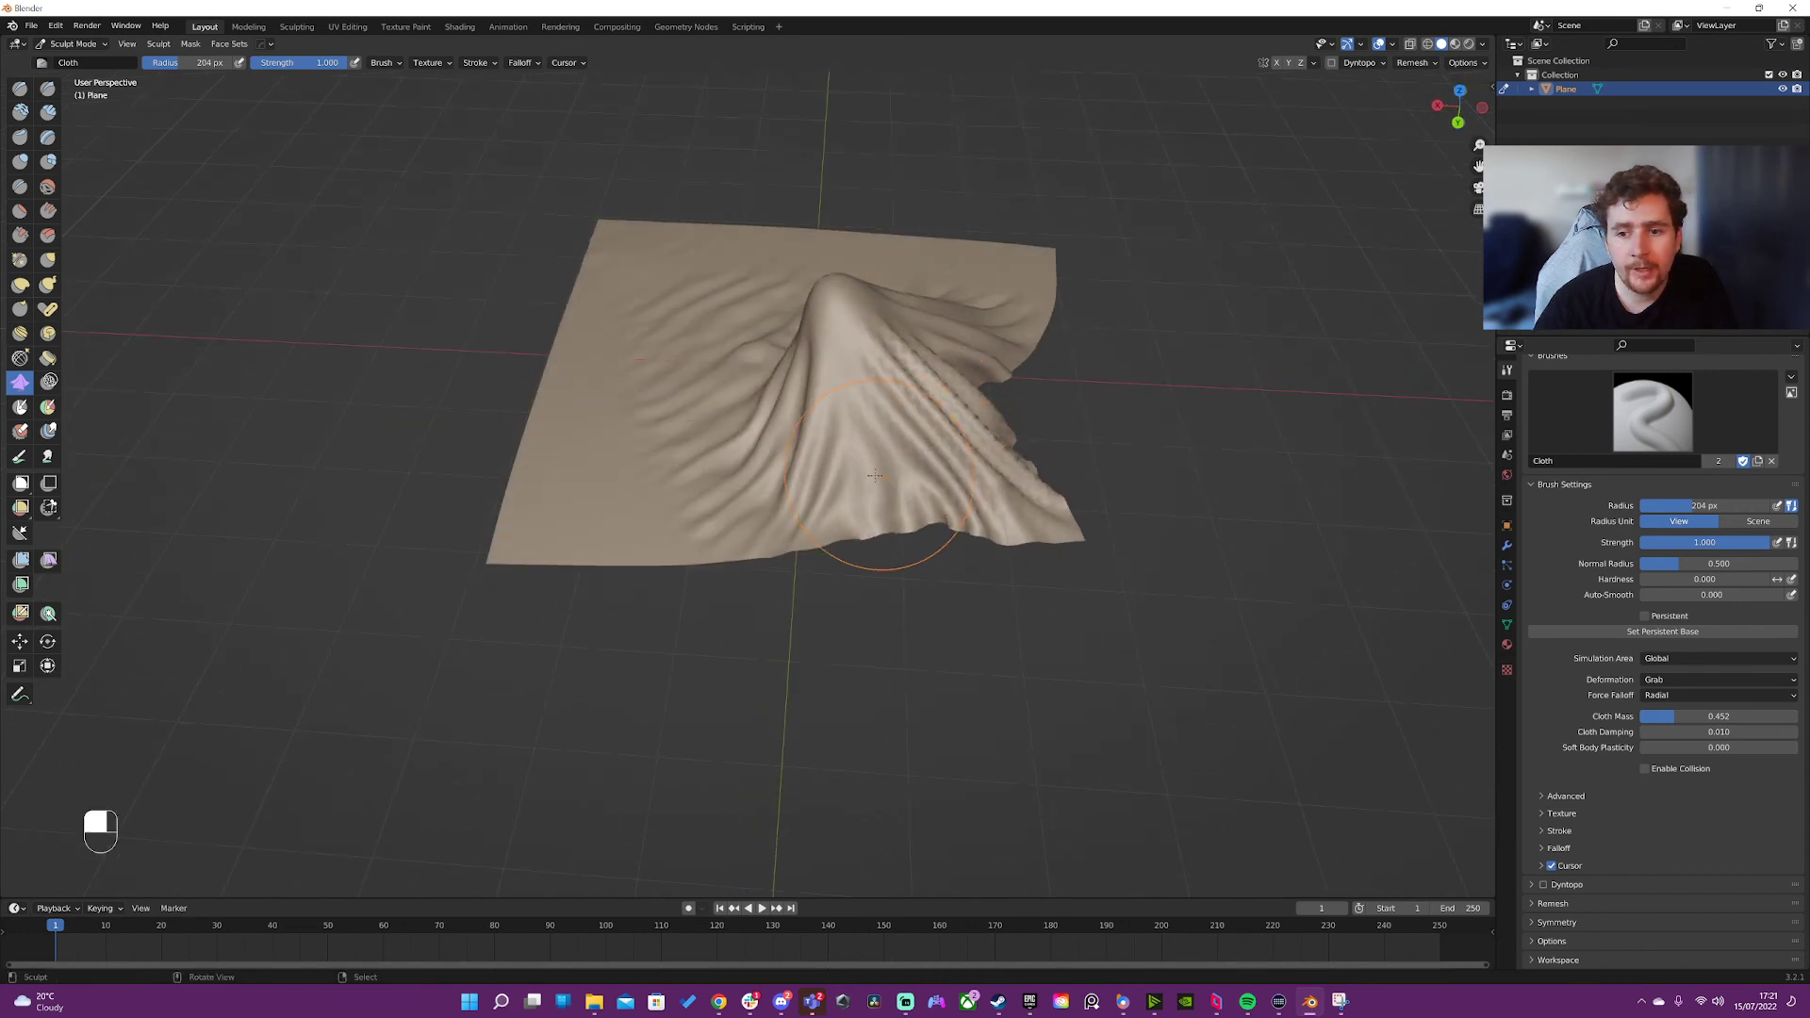
pyautogui.press('ctrl+z')
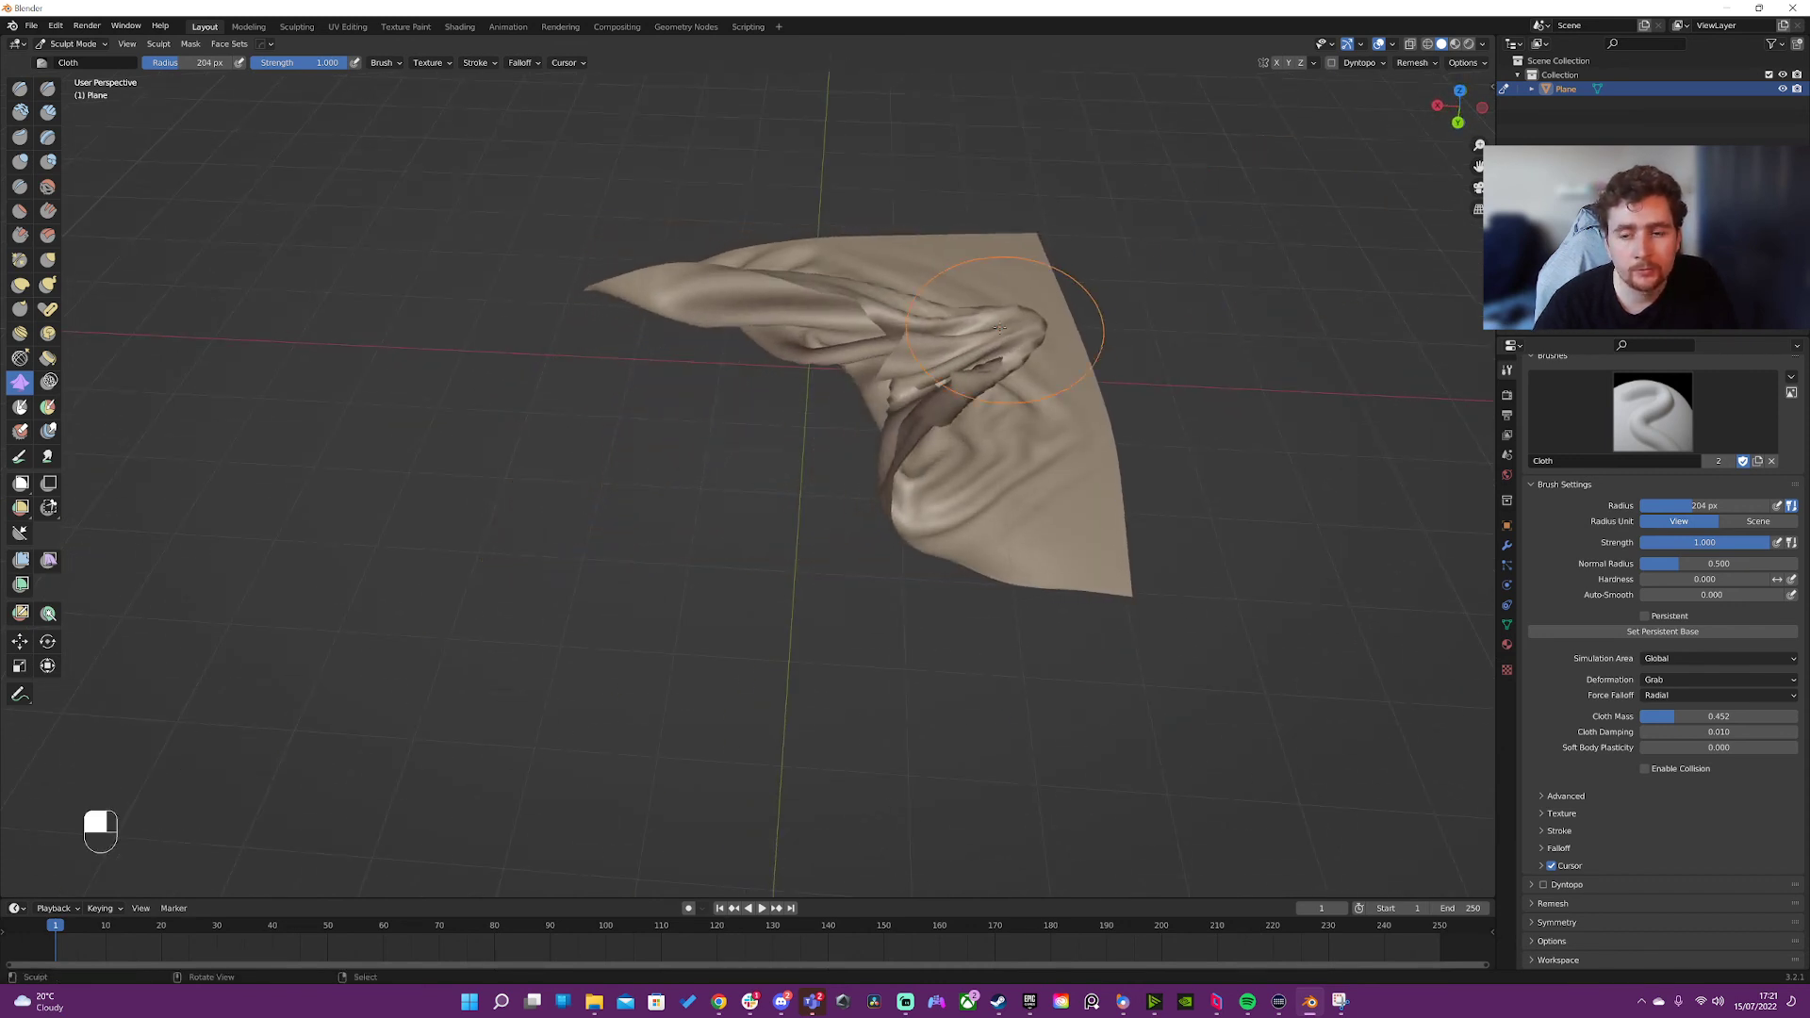
pyautogui.press('ctrl+z')
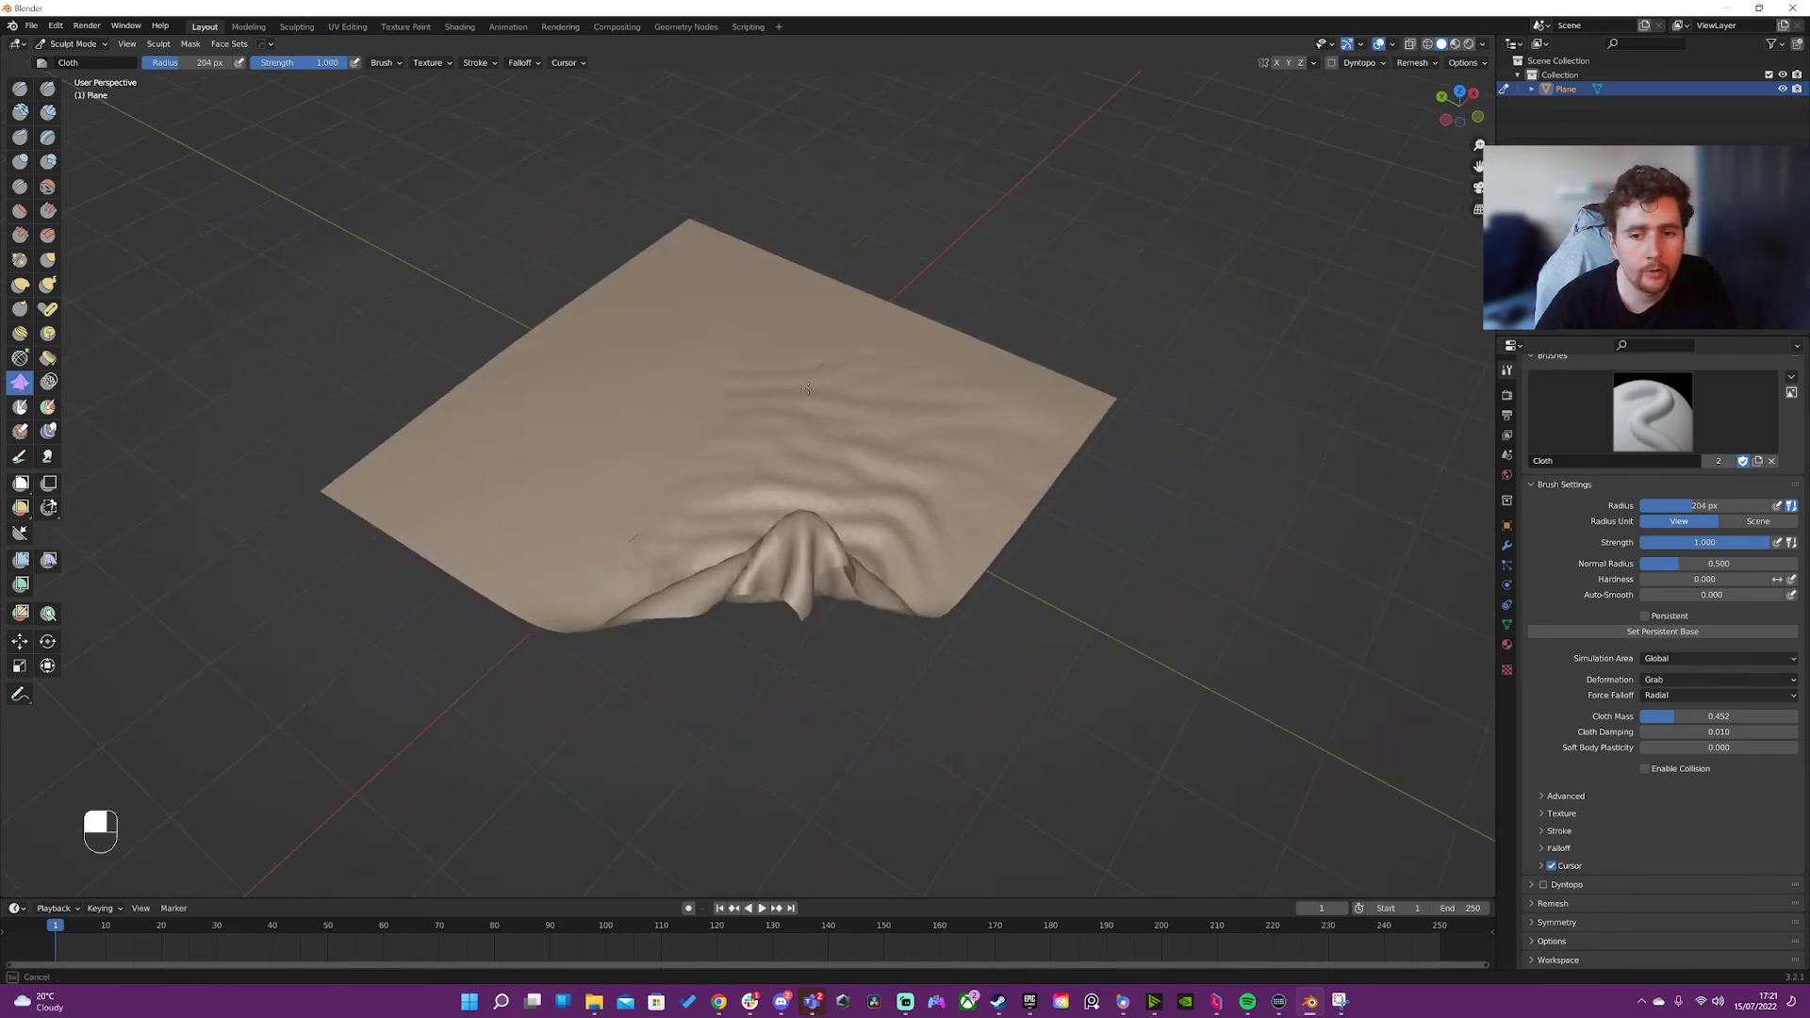
# - Undo the remaining crumpled grab strokes and return to solid shading
pyautogui.press('ctrl+z')
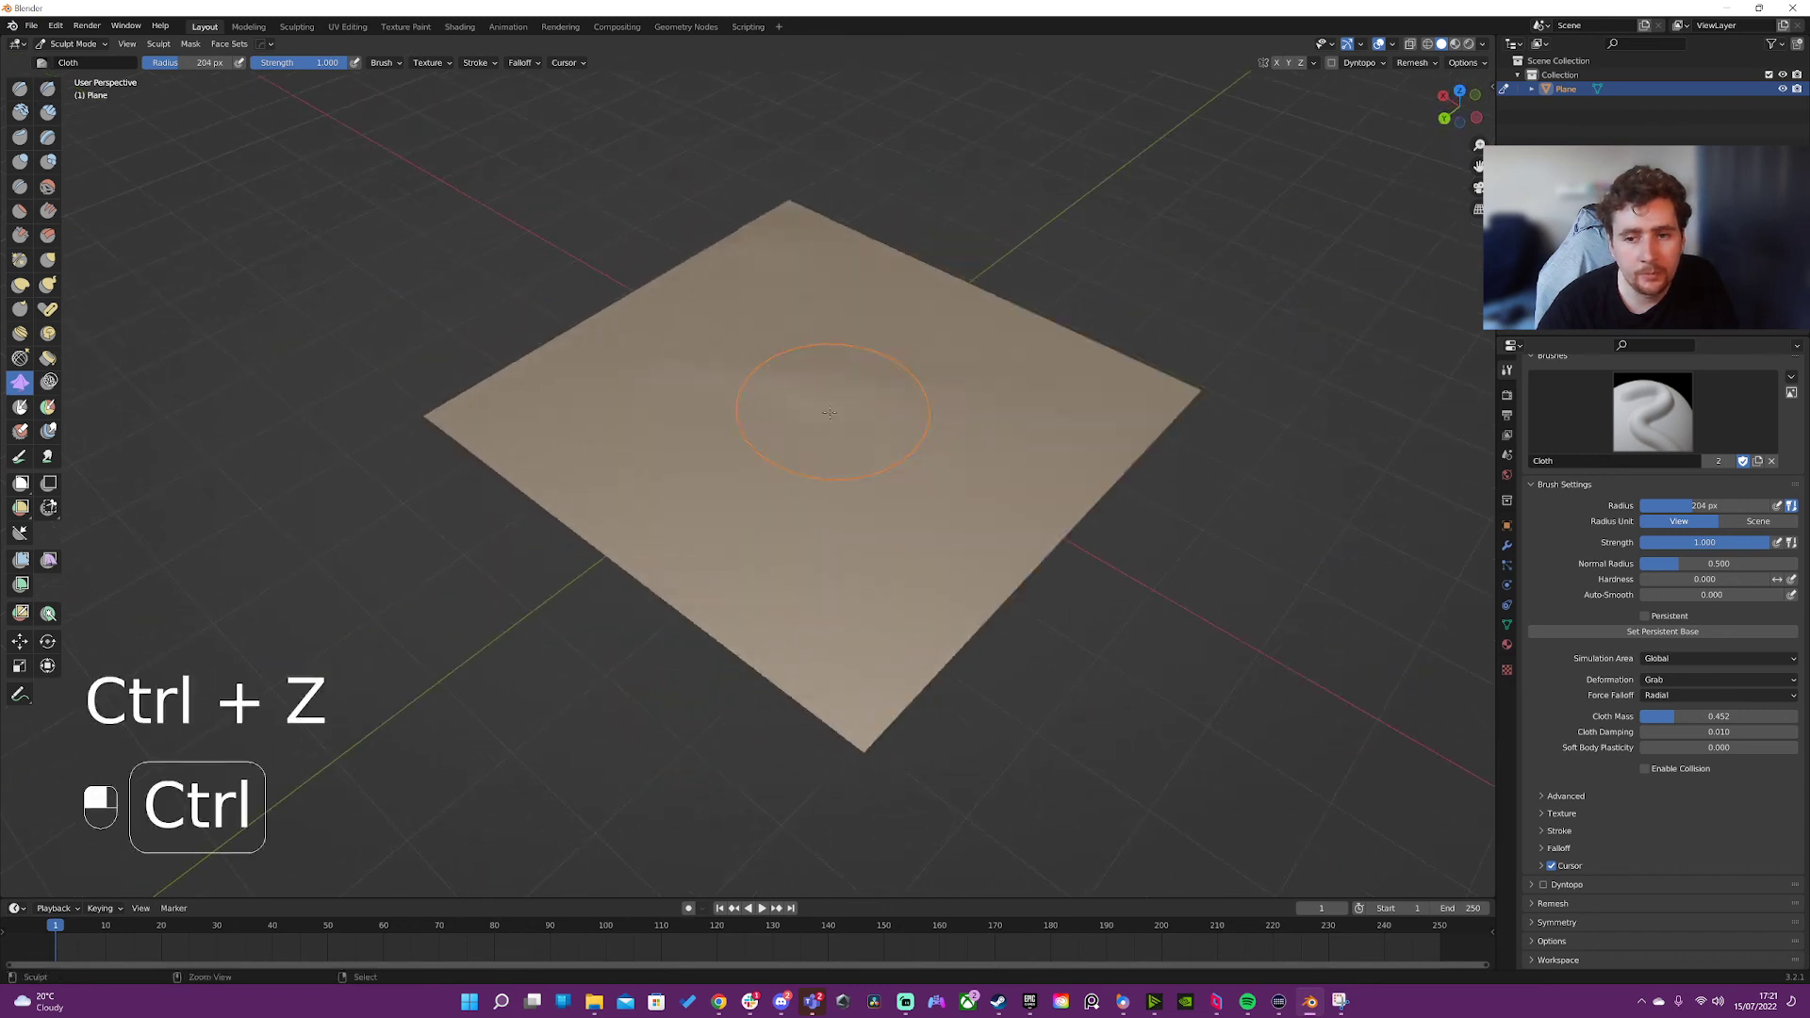
pyautogui.press('ctrl+z')
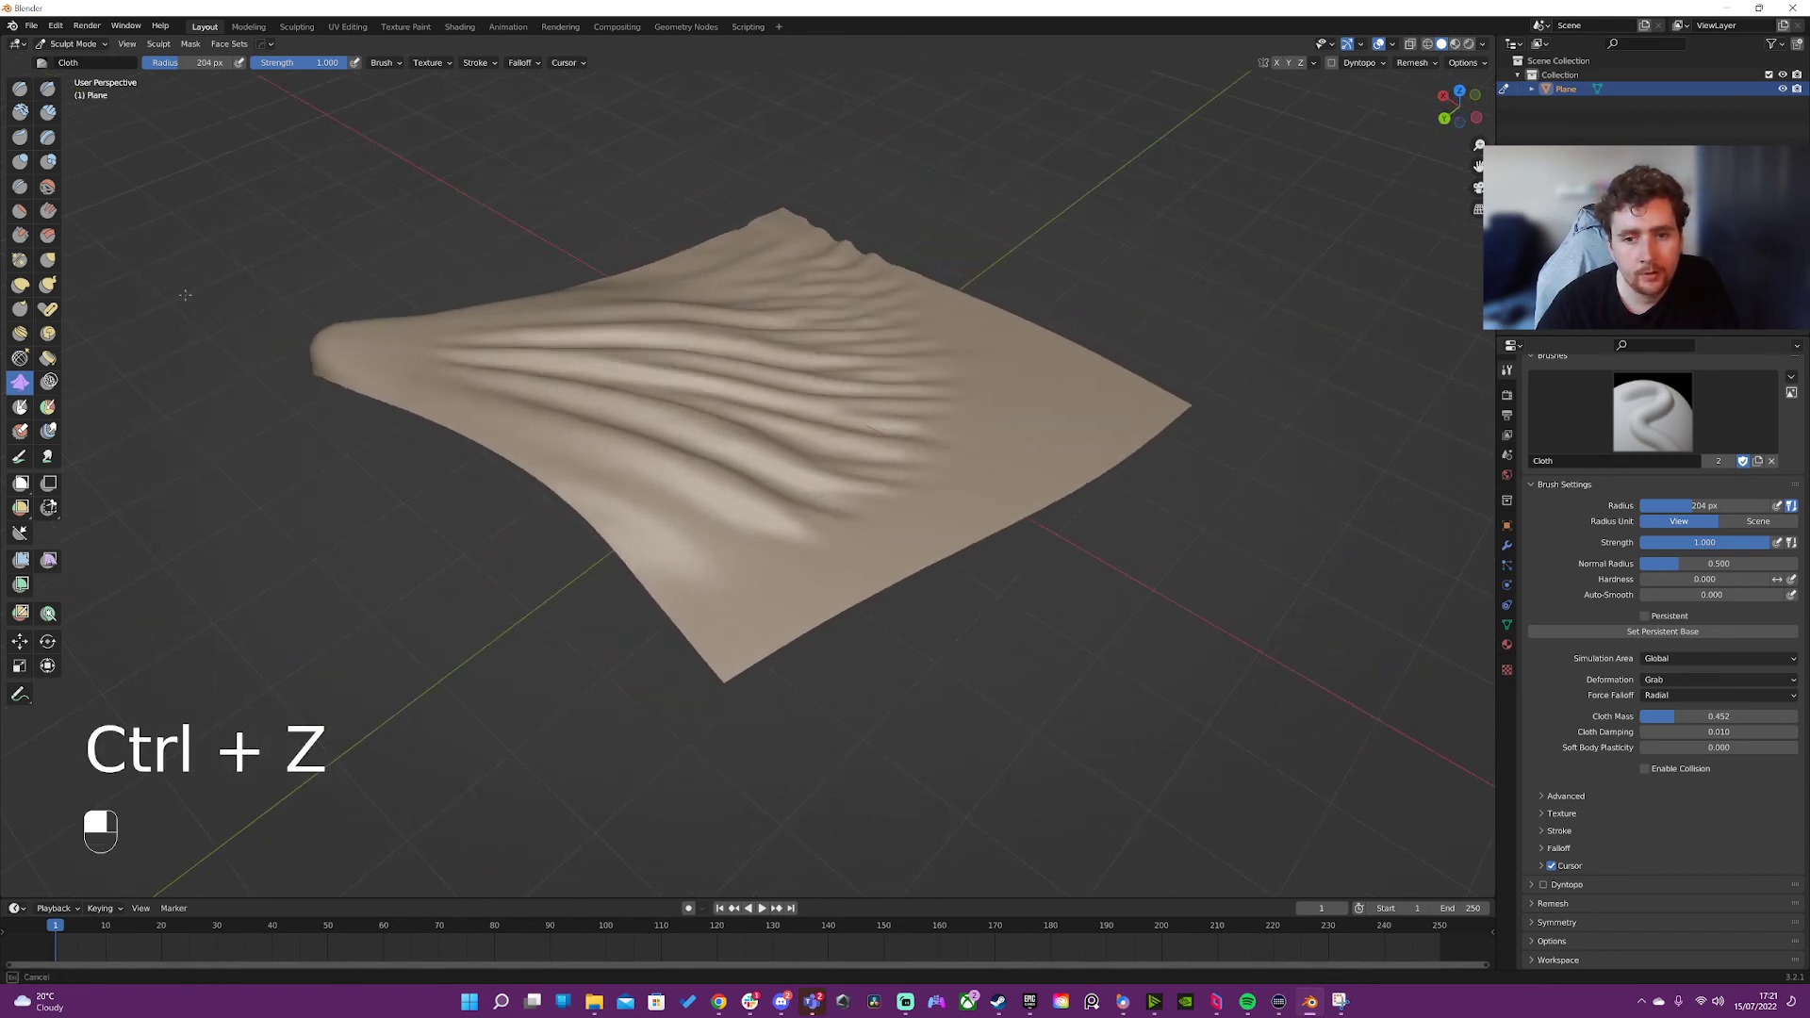
pyautogui.press('ctrl+z')
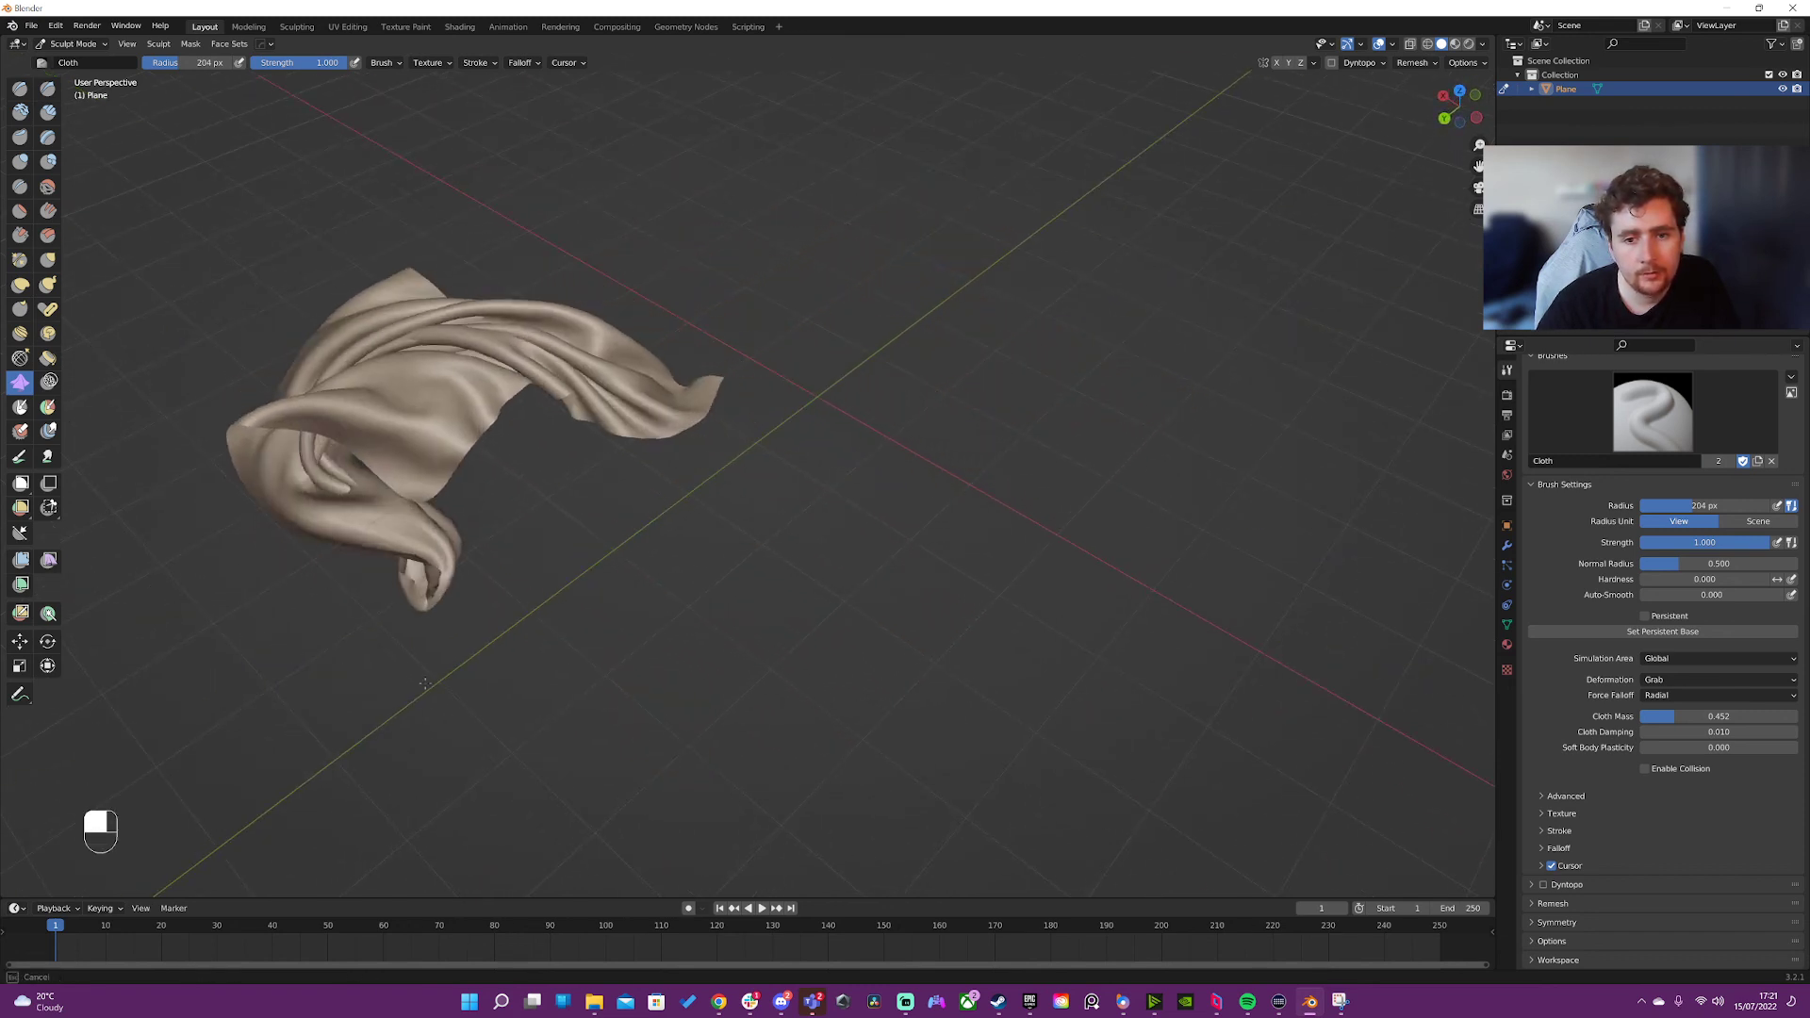
pyautogui.press('ctrl+z')
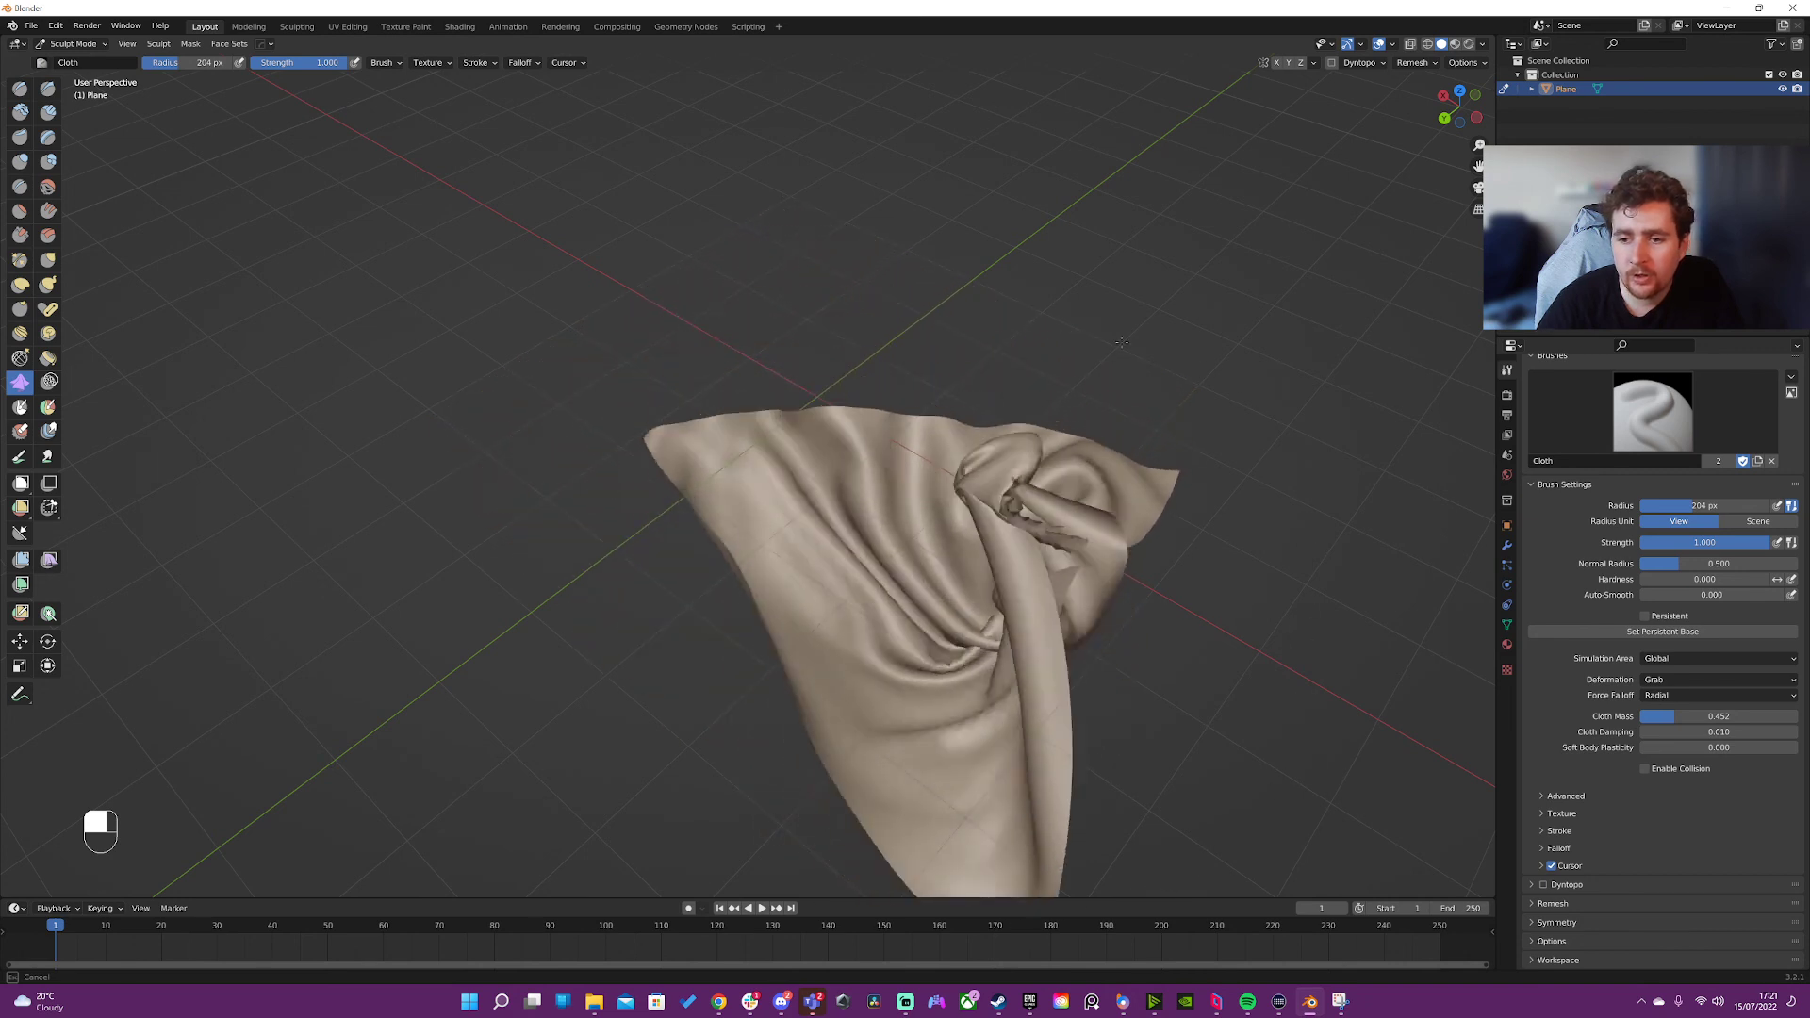
pyautogui.press('z')
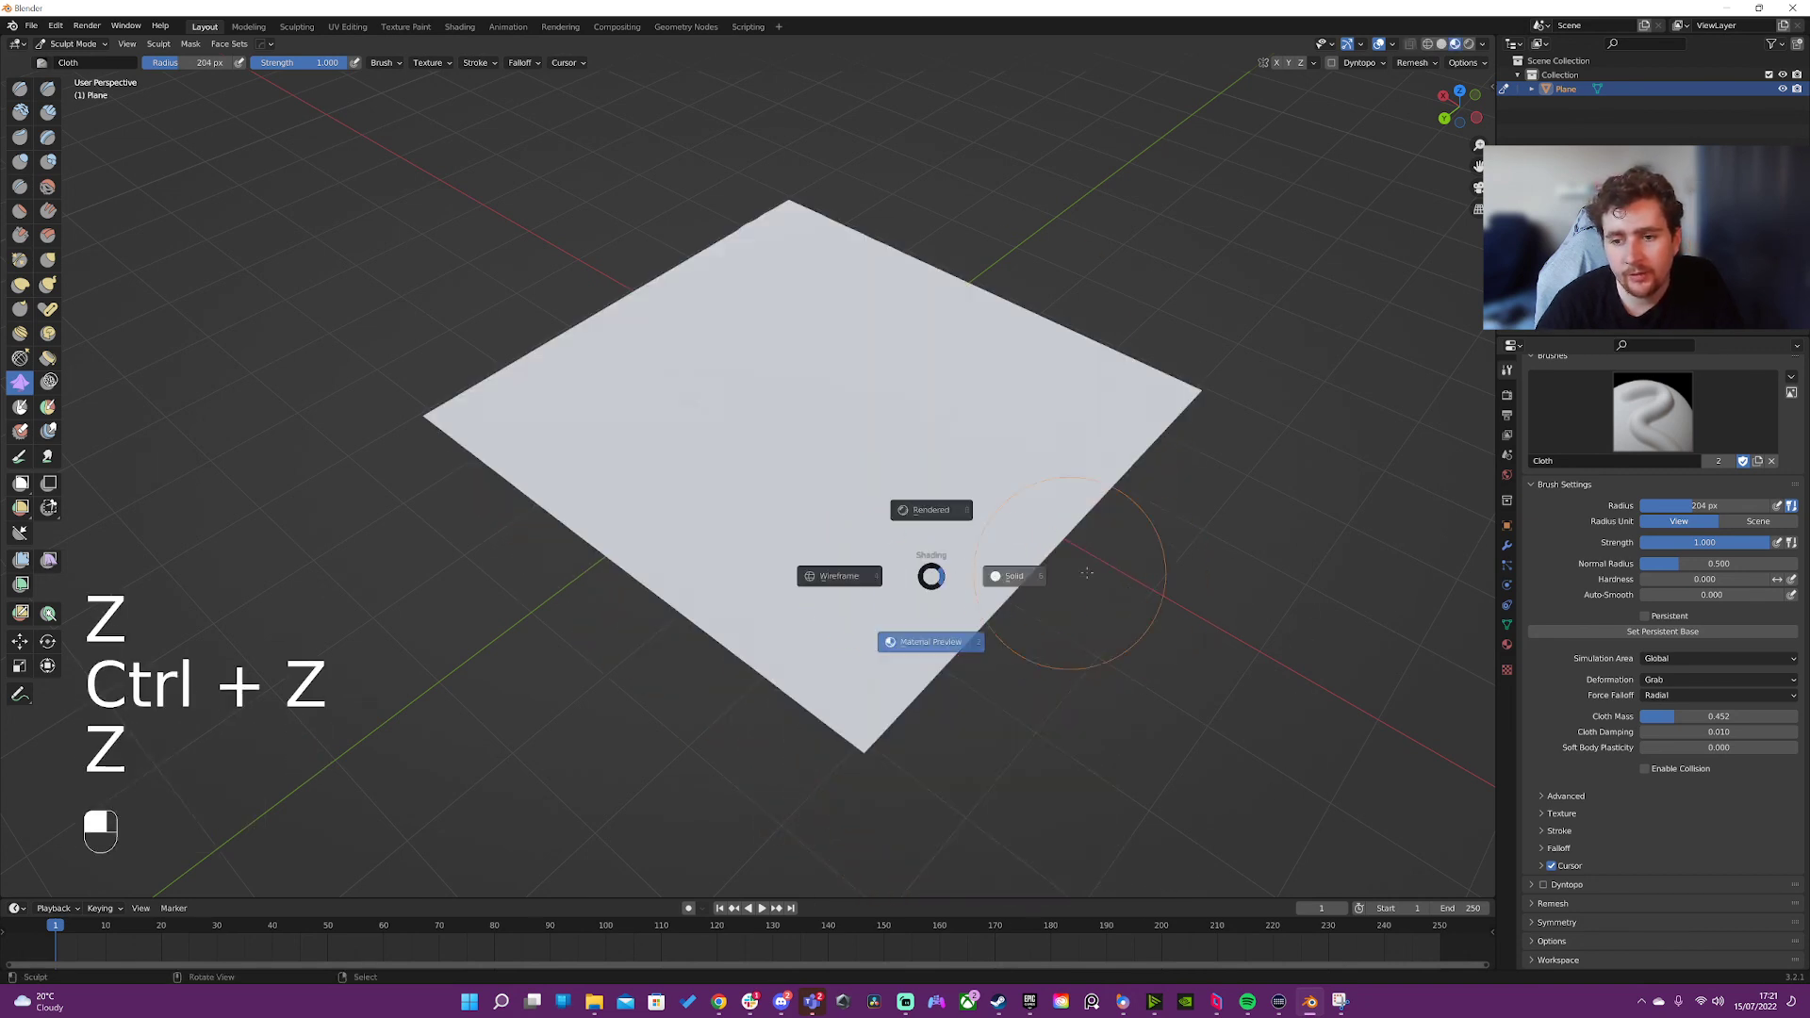
pyautogui.click(1013, 575)
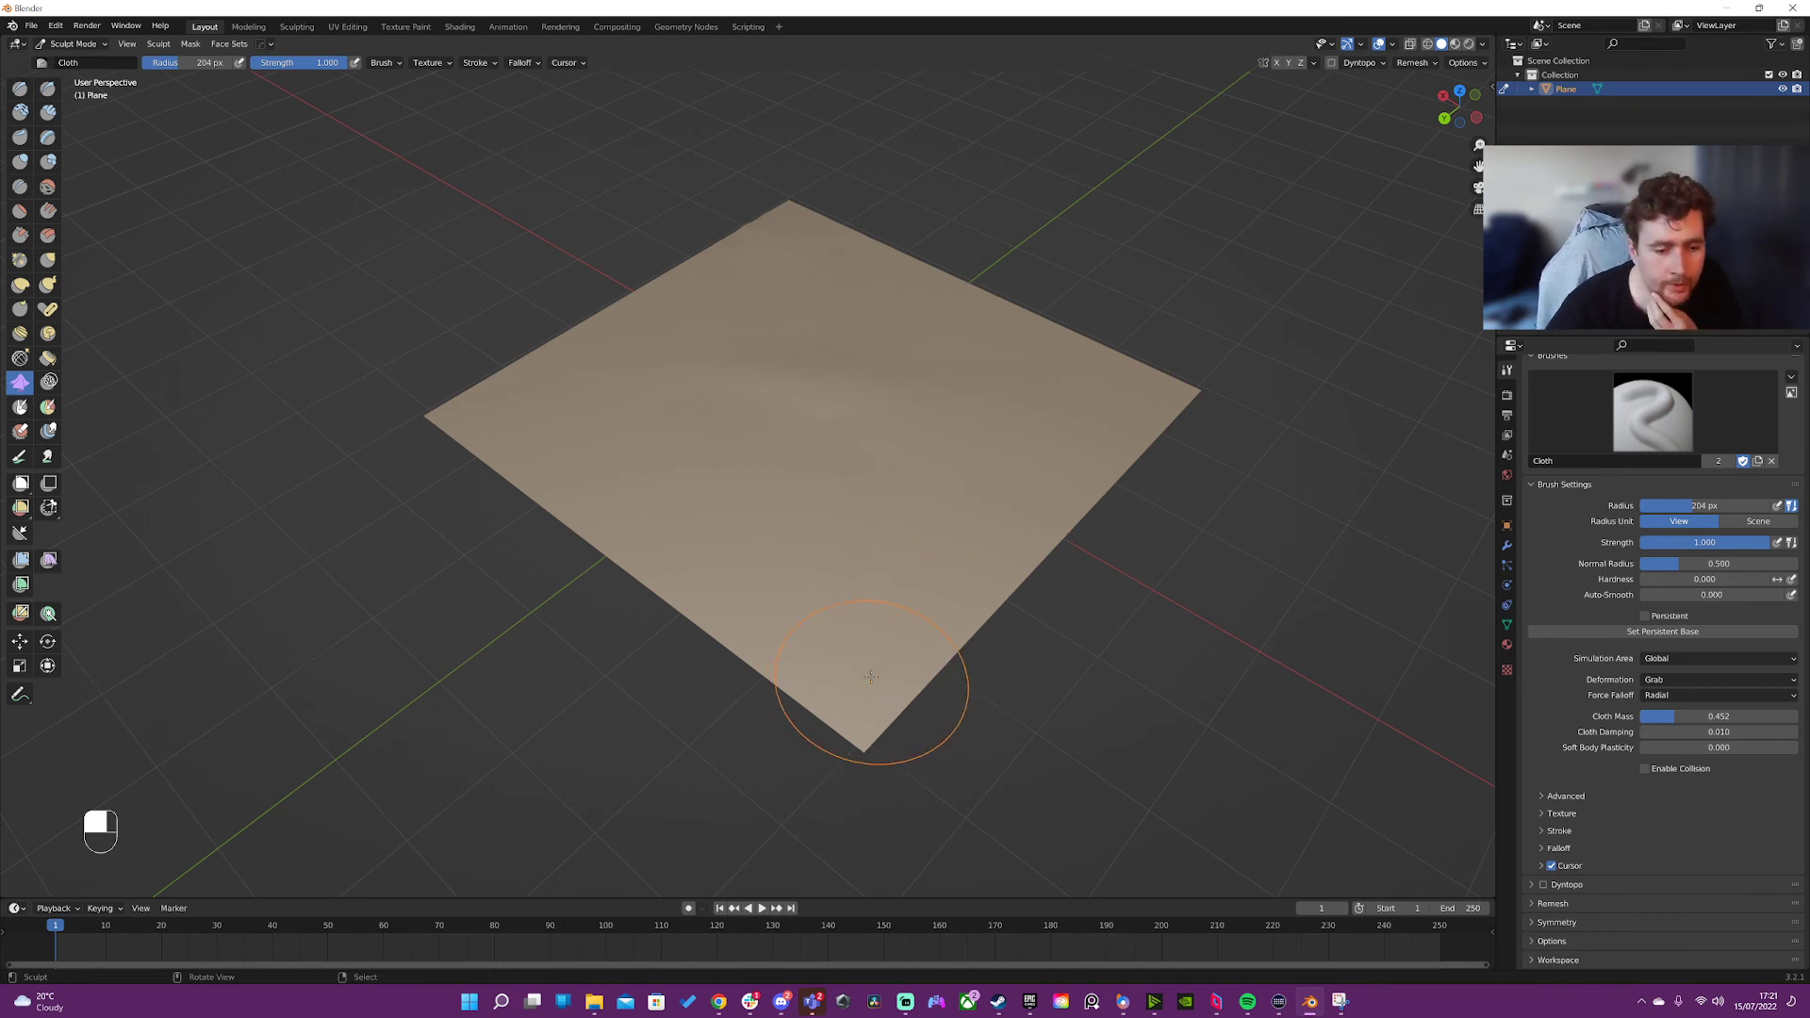
pyautogui.moveTo(839, 605)
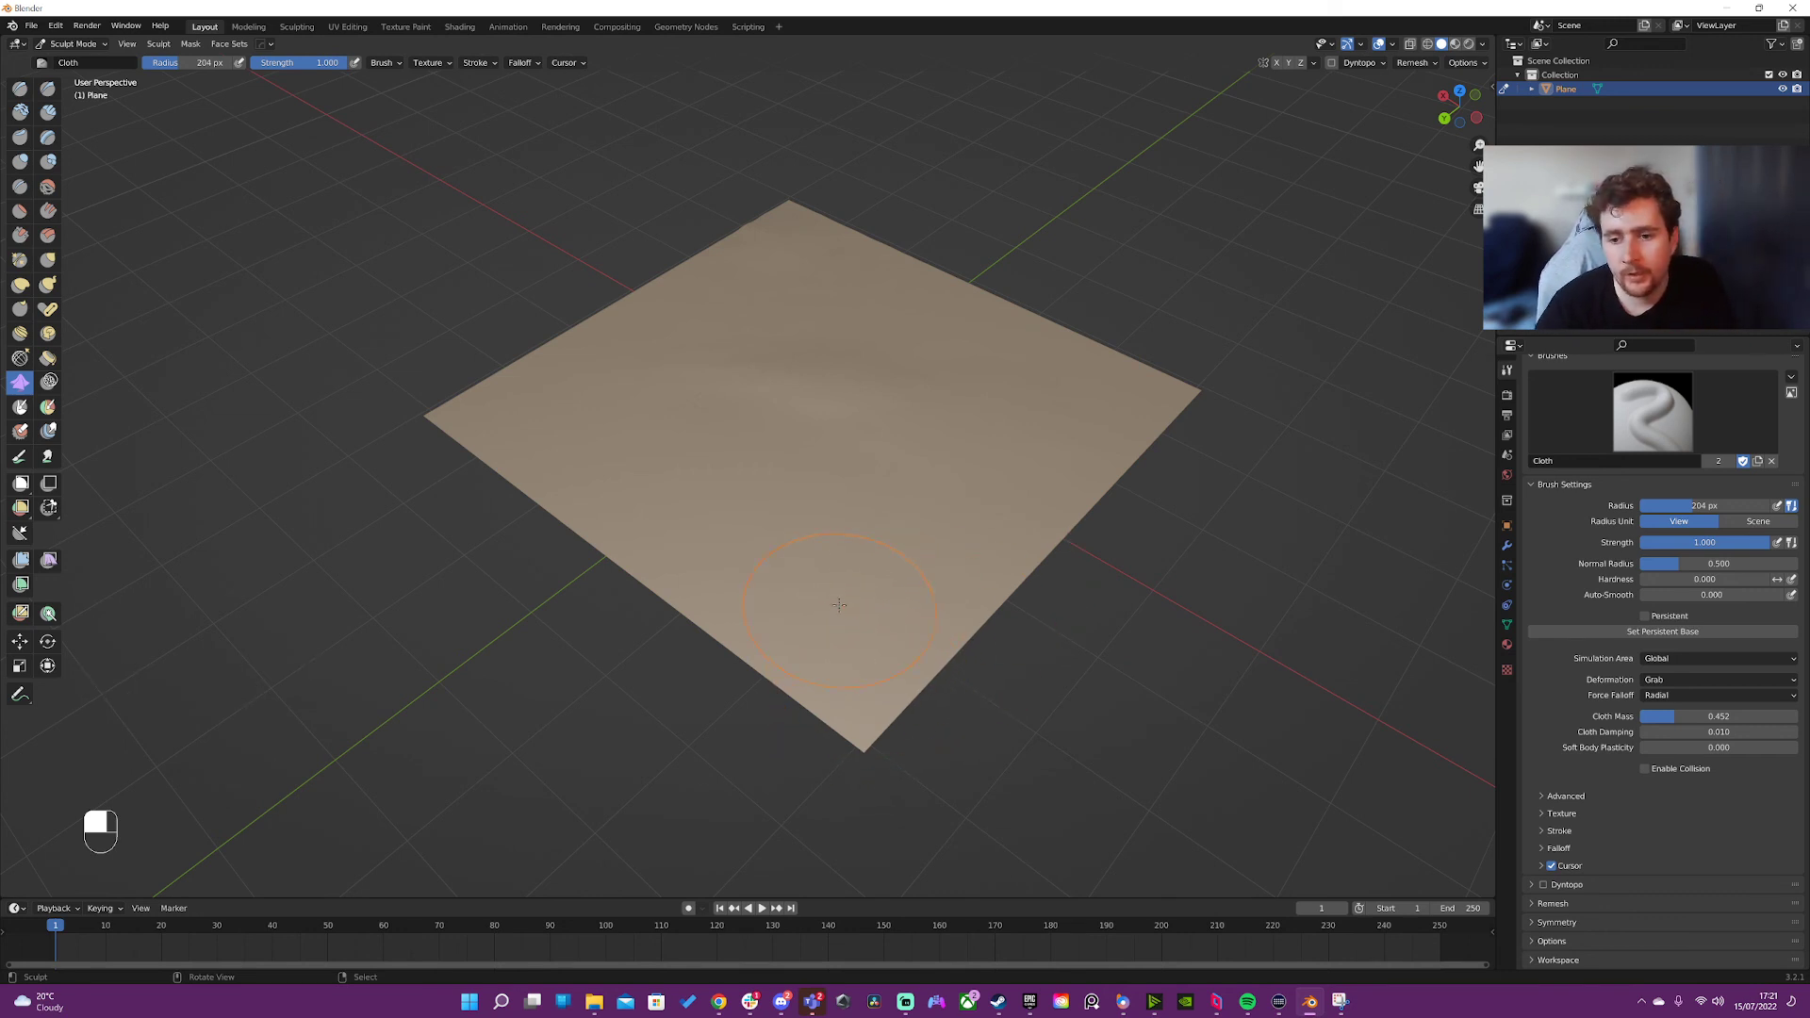
pyautogui.moveTo(600, 418)
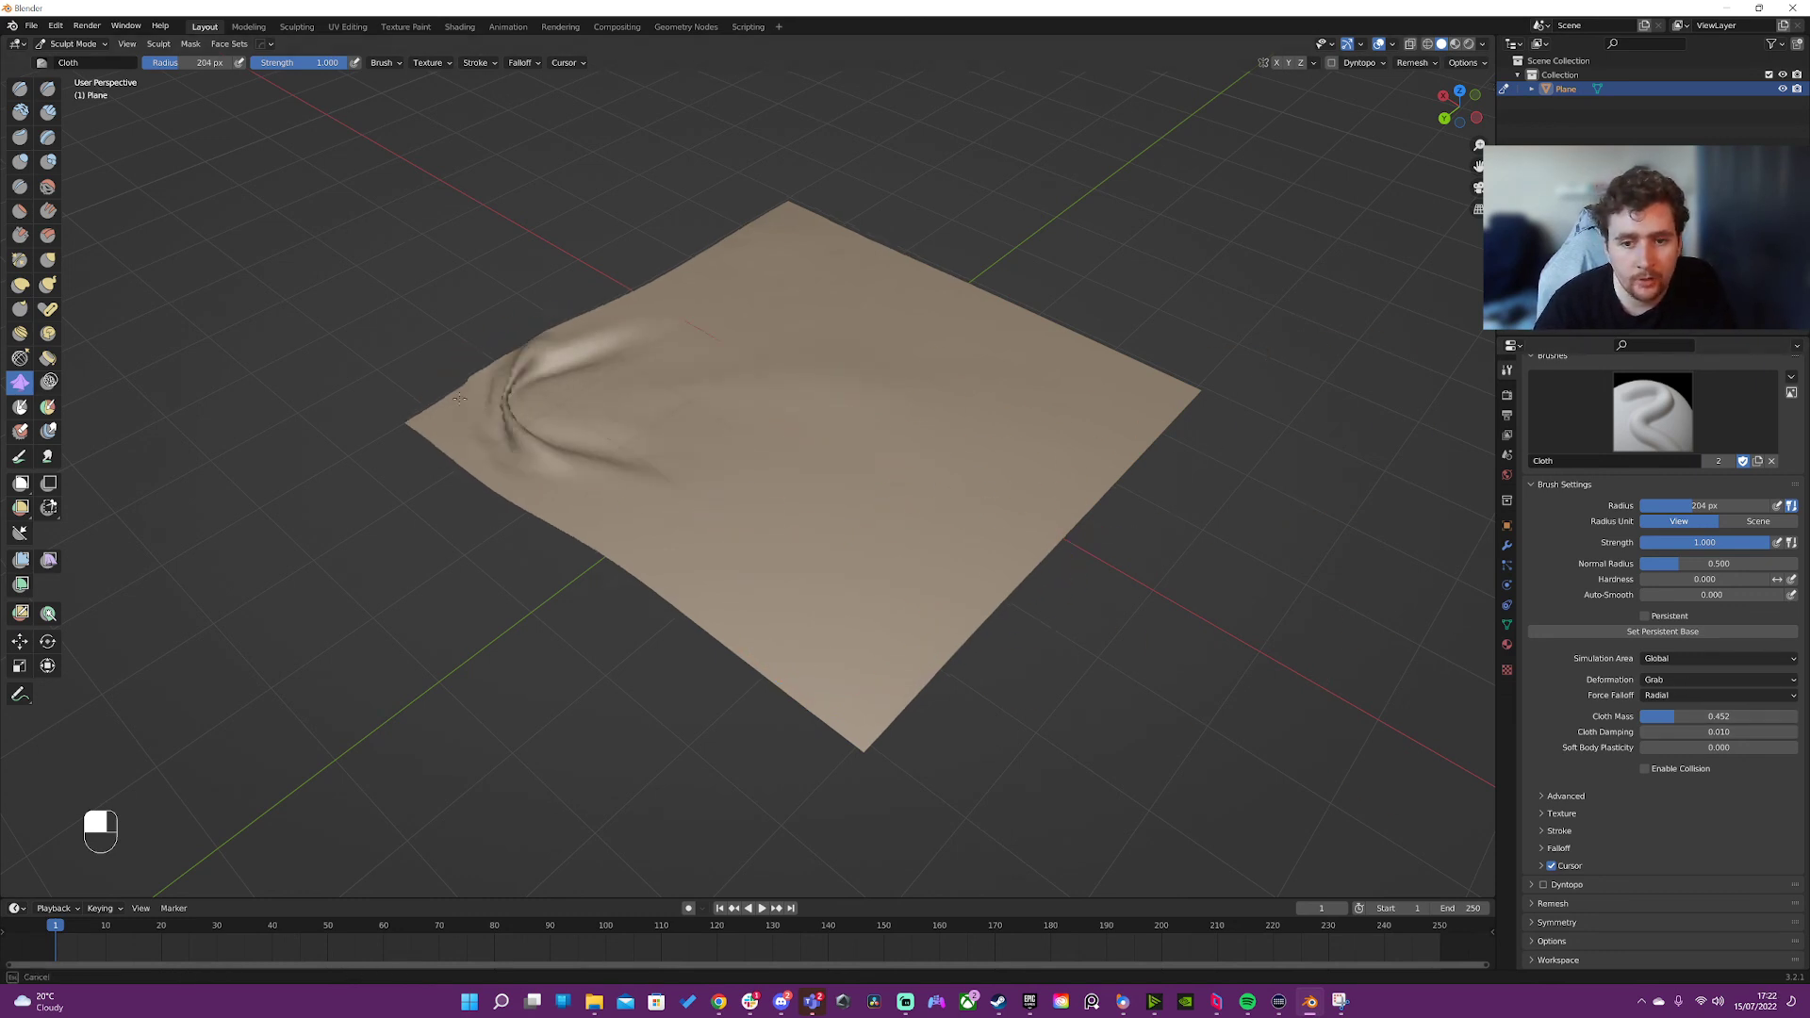
# - Undo to a flat plane, switch deformation to Push at about 0.53 strength, test and undo it
pyautogui.press('ctrl+z')
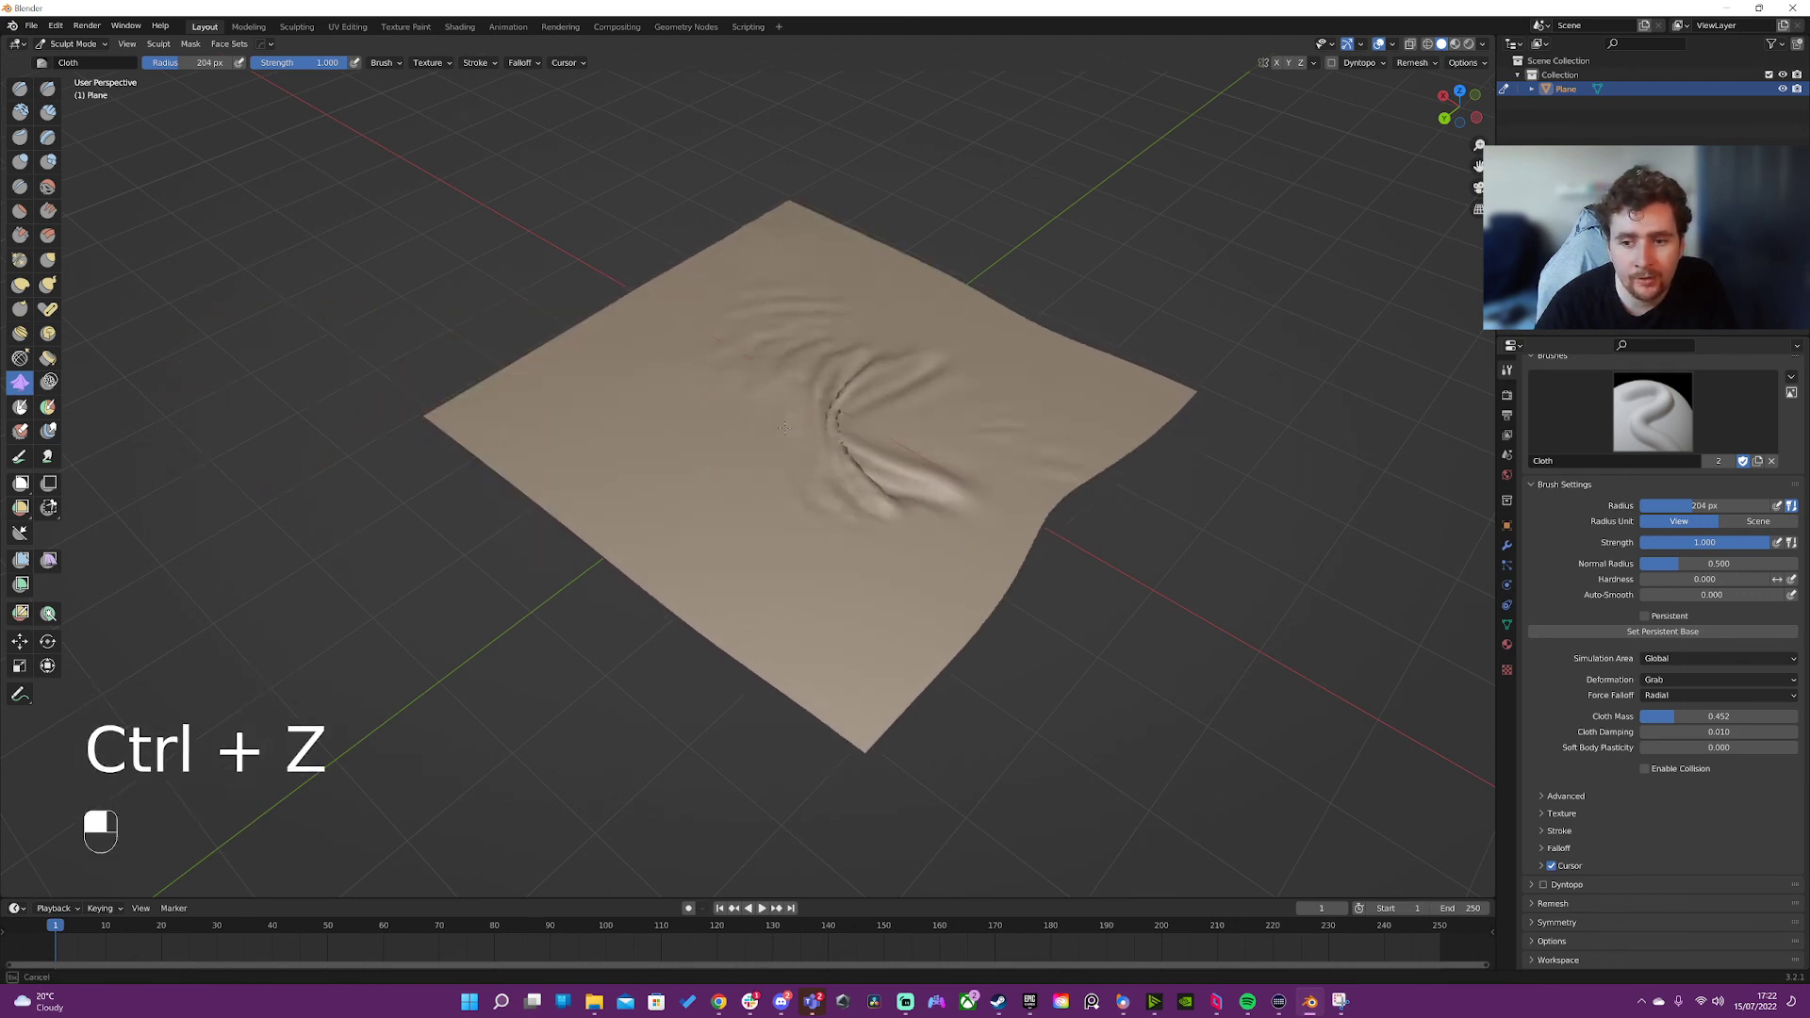
pyautogui.press('ctrl+z')
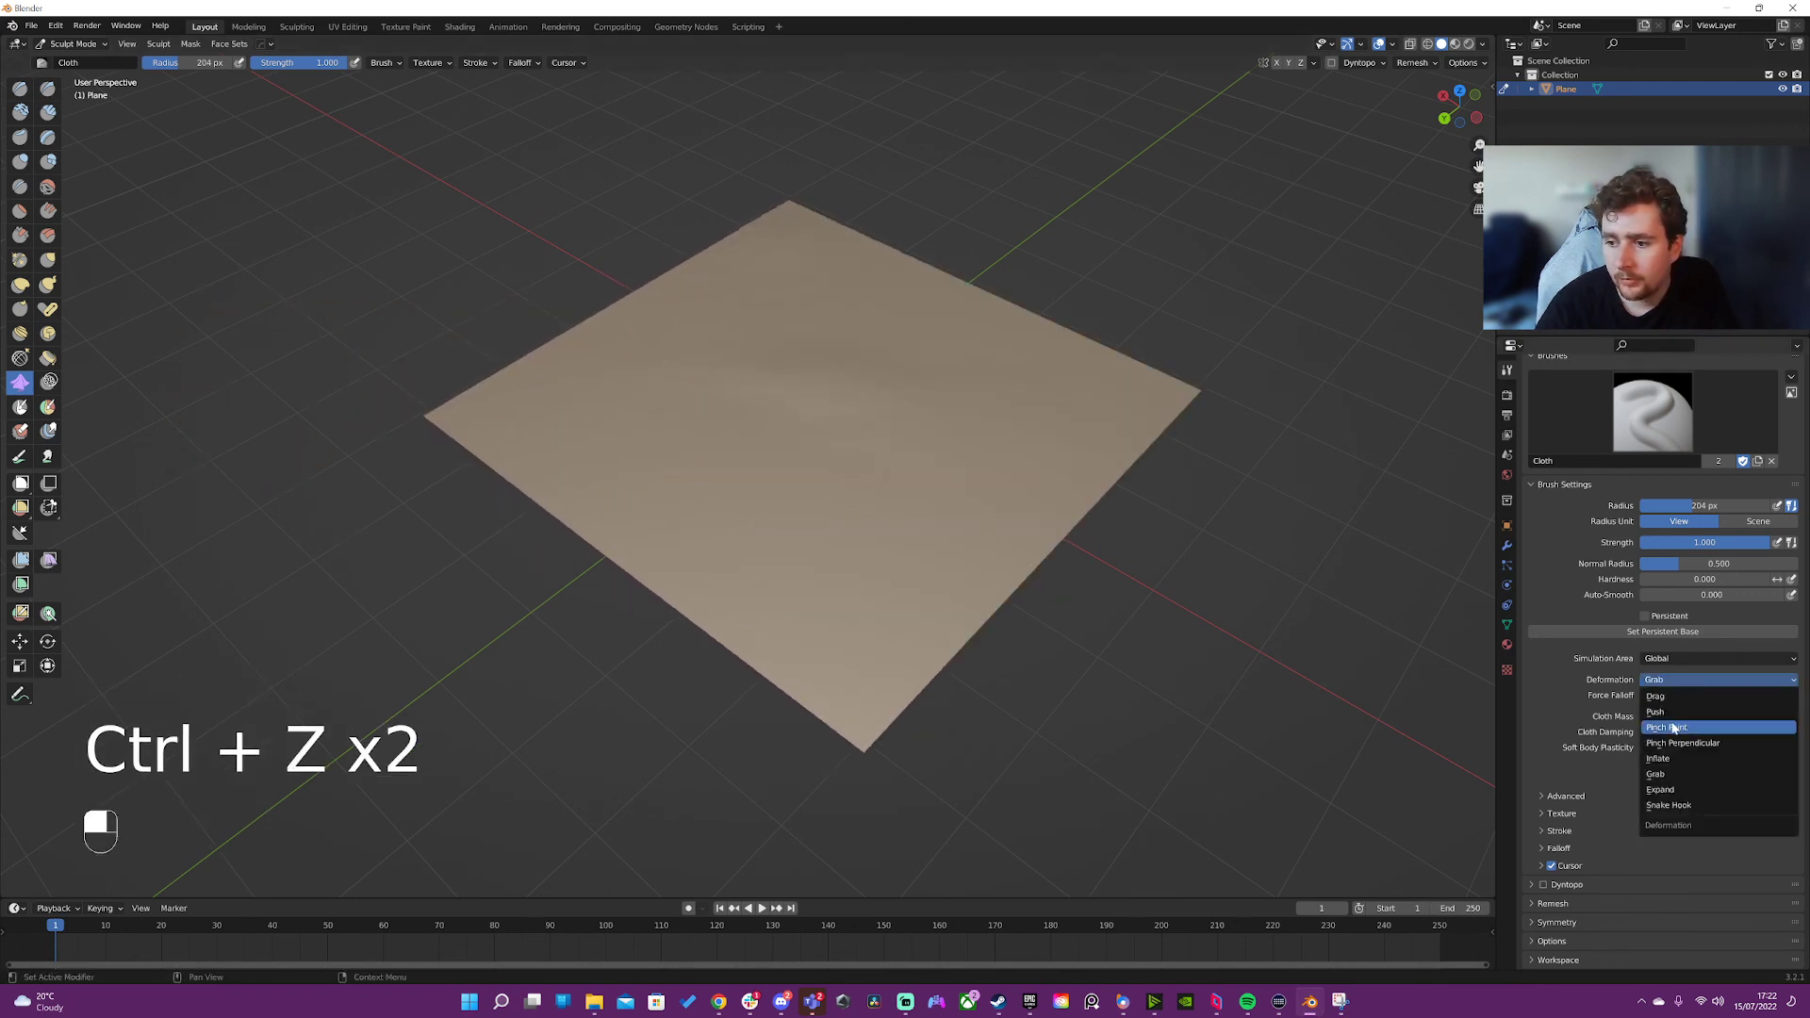
pyautogui.click(1655, 713)
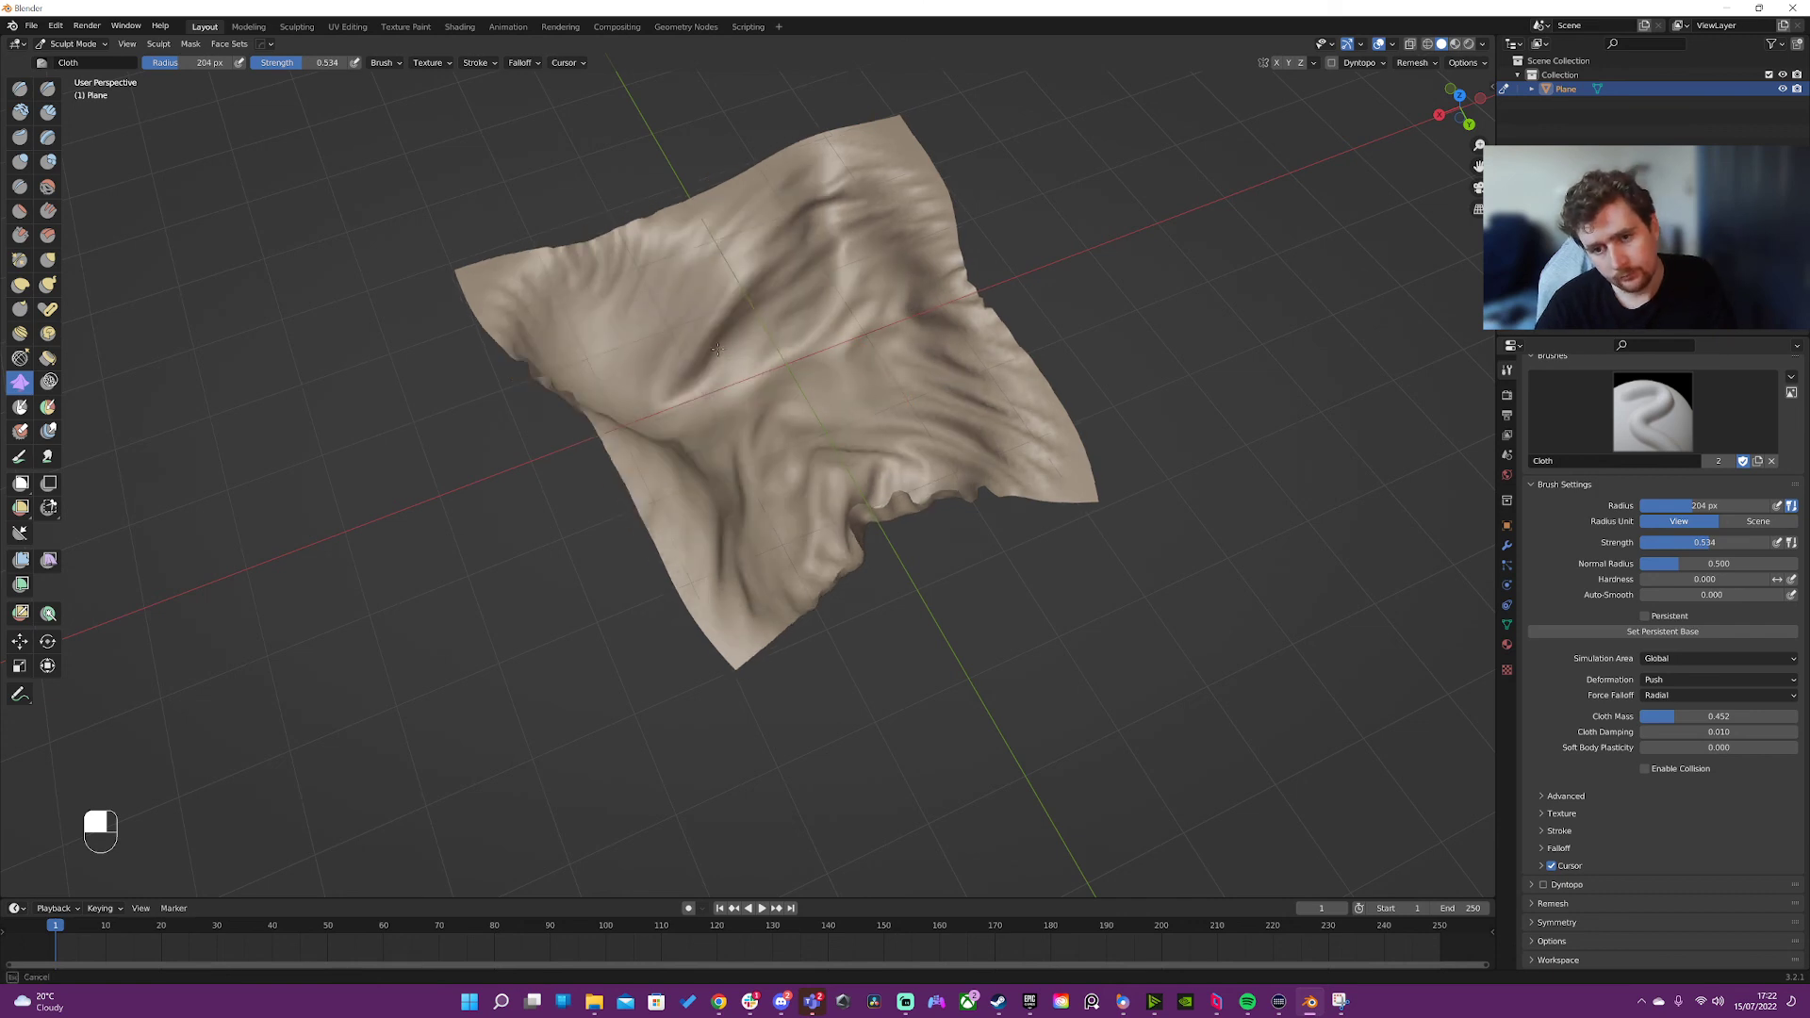
pyautogui.press('ctrl+z')
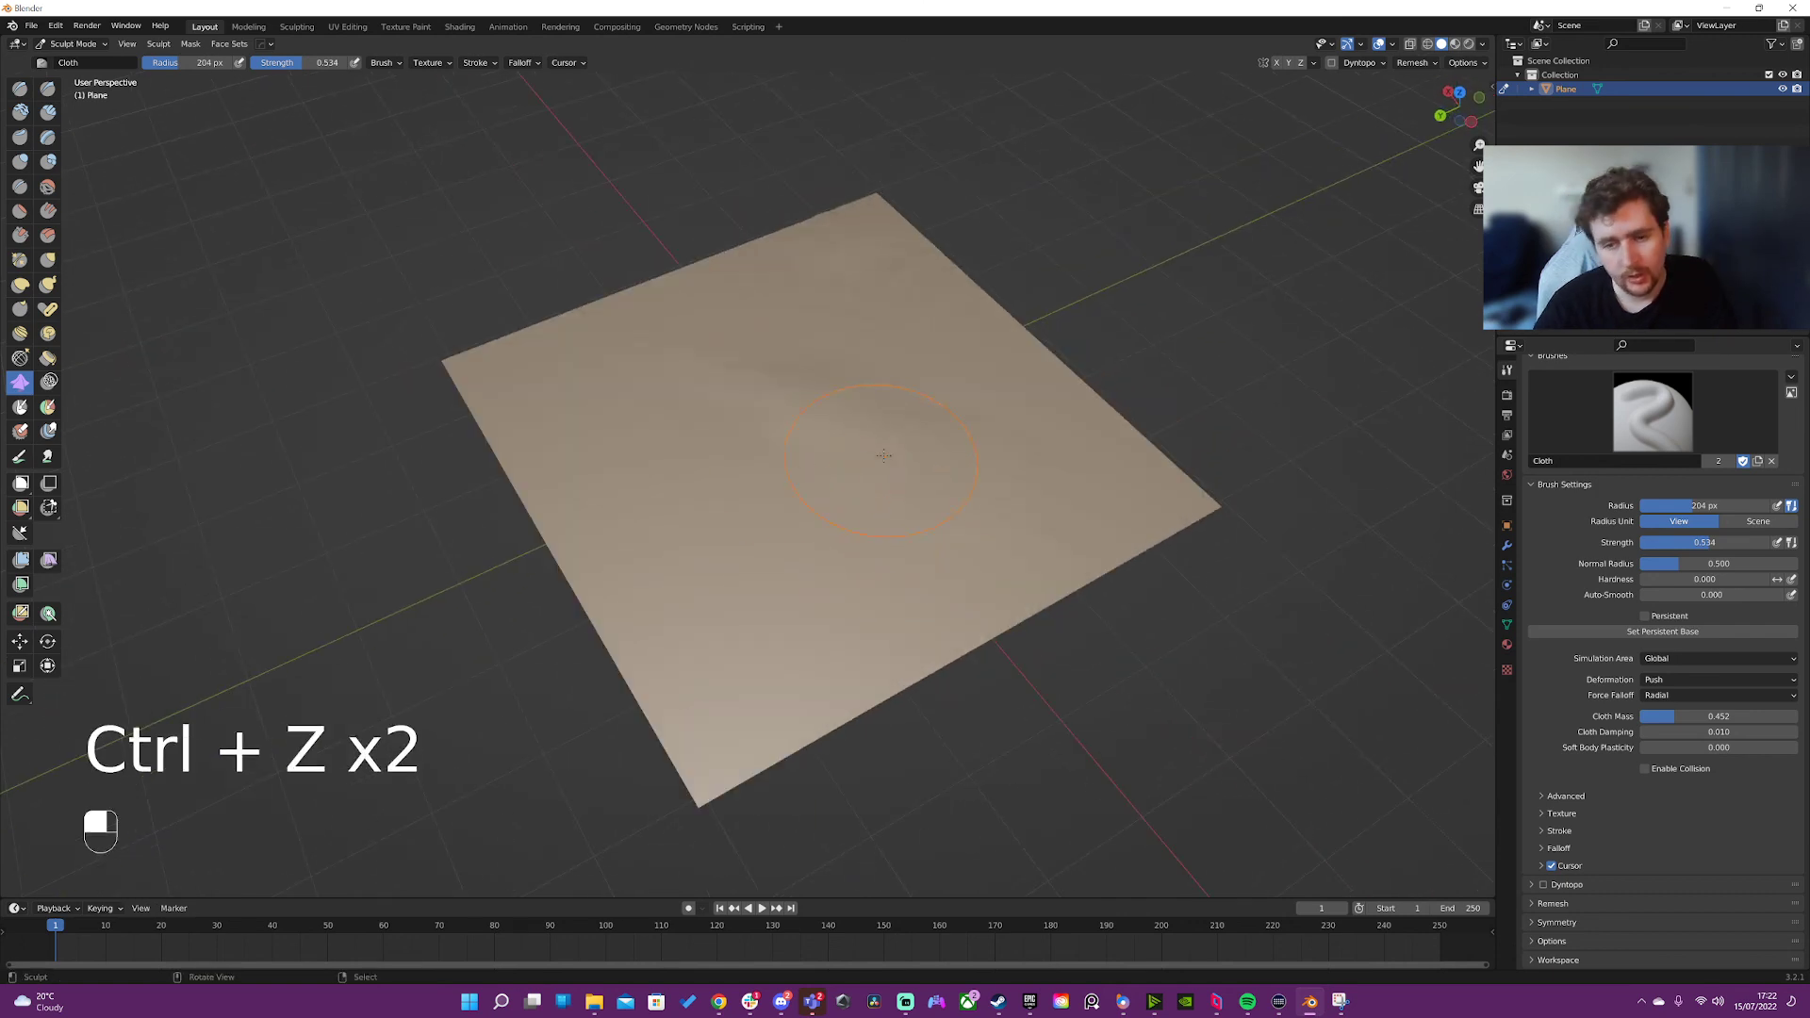
pyautogui.moveTo(1276, 532)
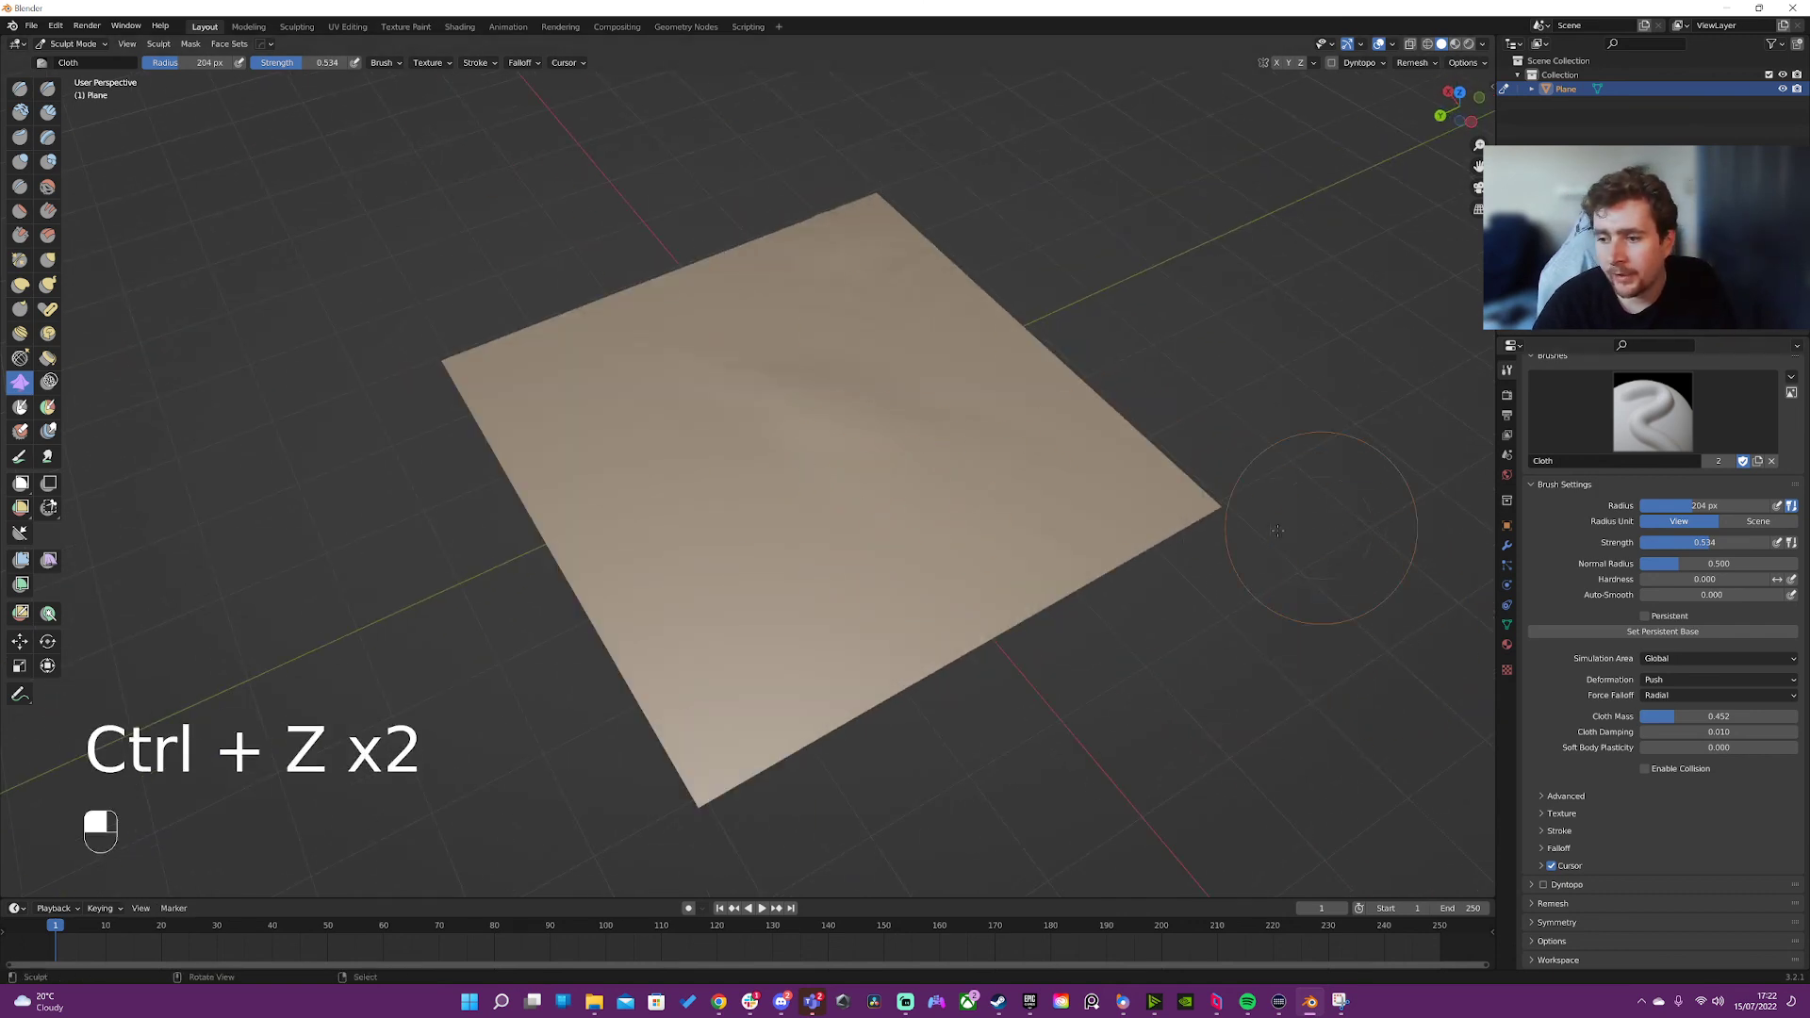
pyautogui.press('ctrl+z')
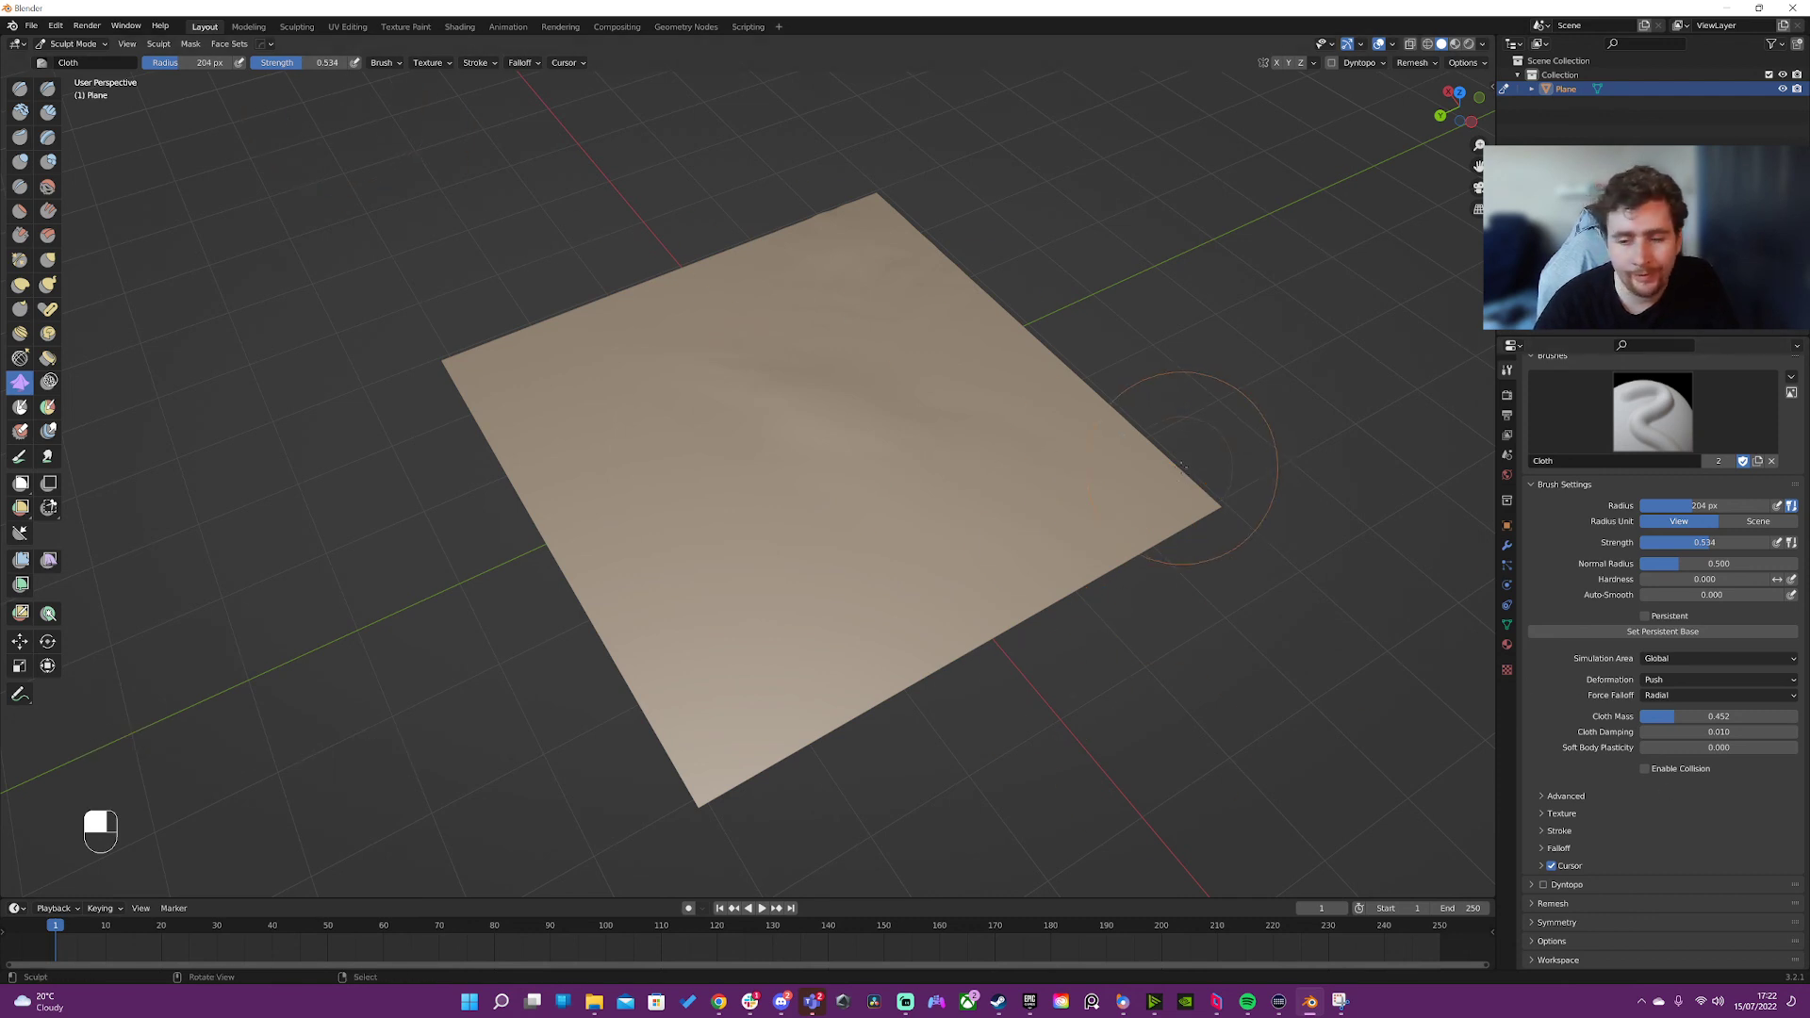